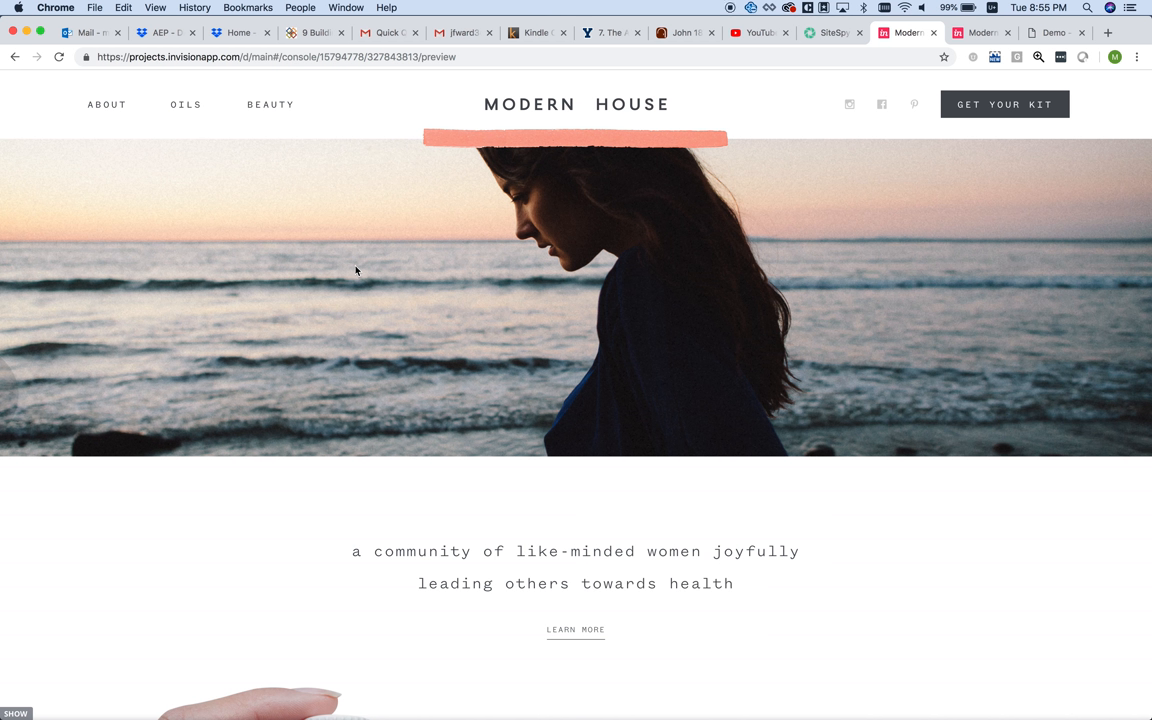
mouse_move(376, 280)
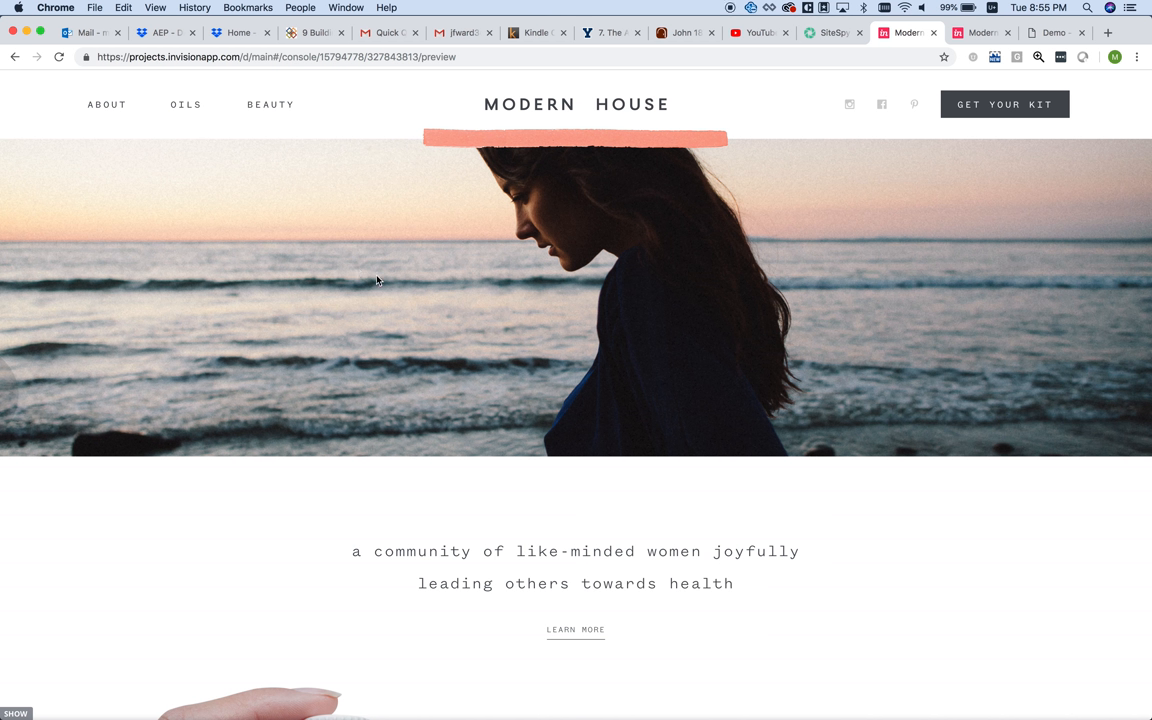
mouse_move(376, 244)
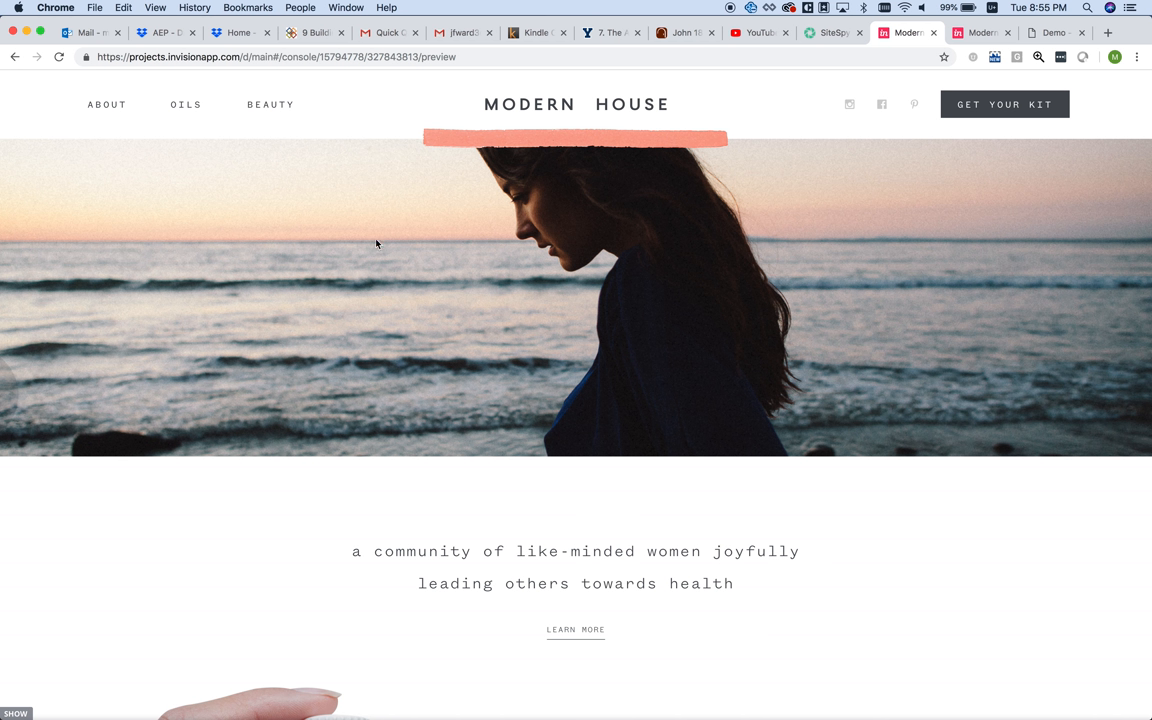
mouse_move(582, 208)
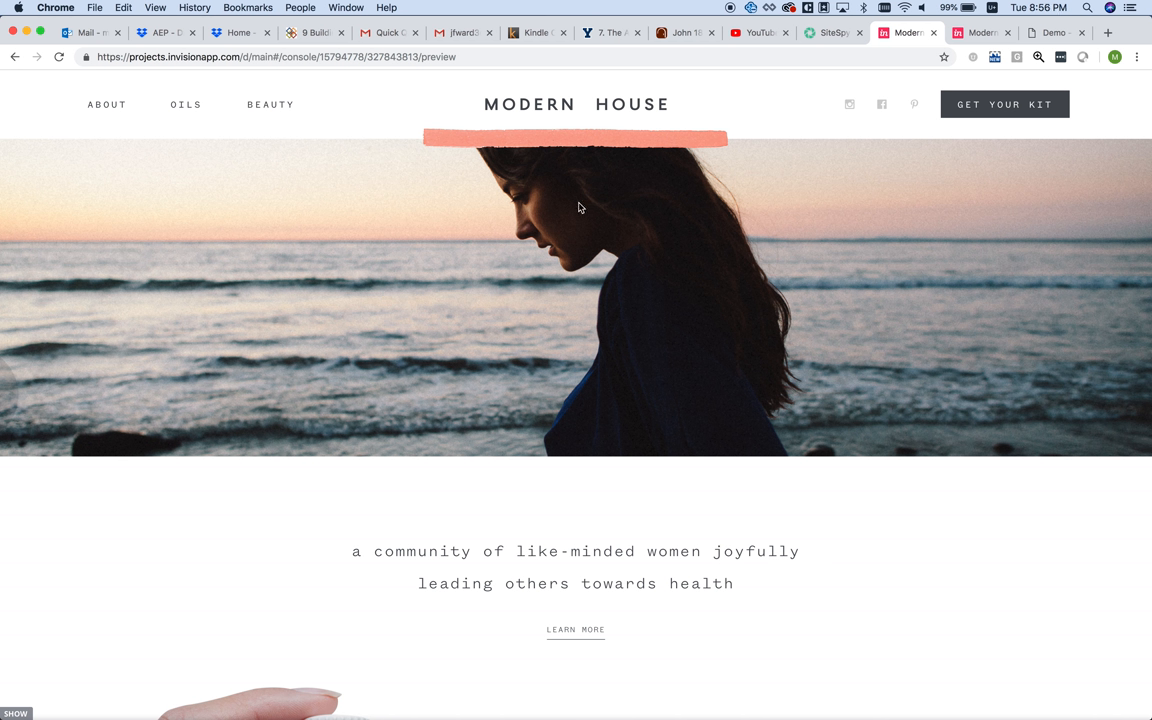
mouse_move(630, 588)
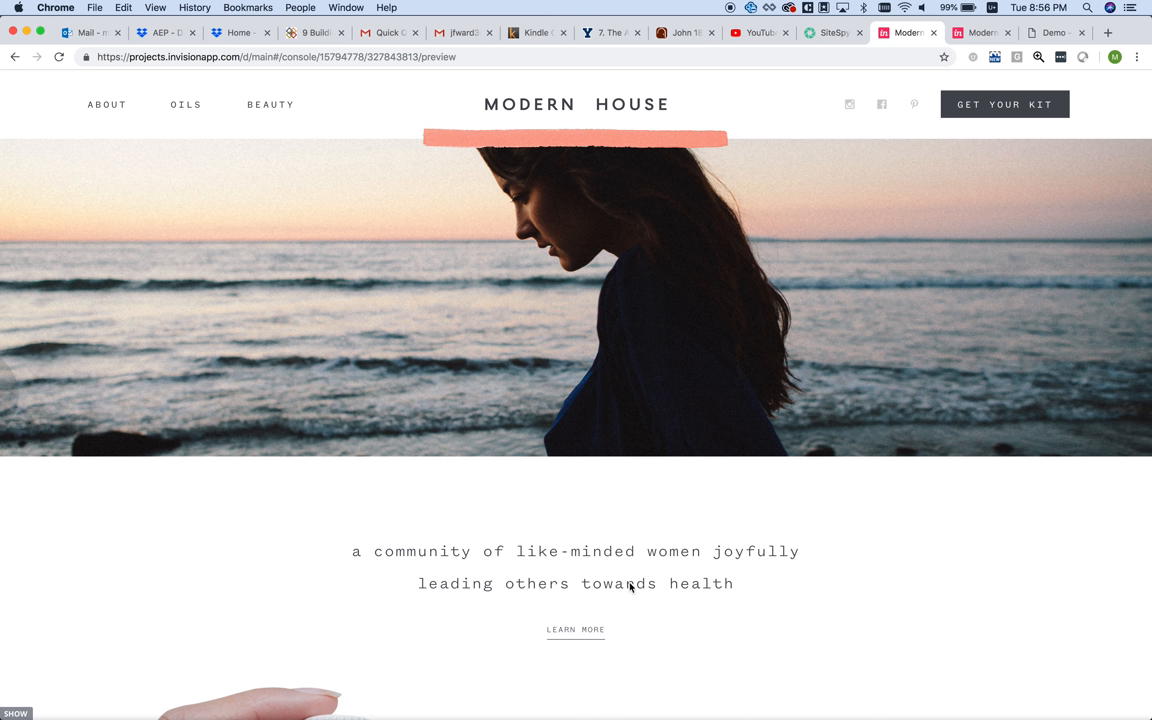
mouse_move(564, 300)
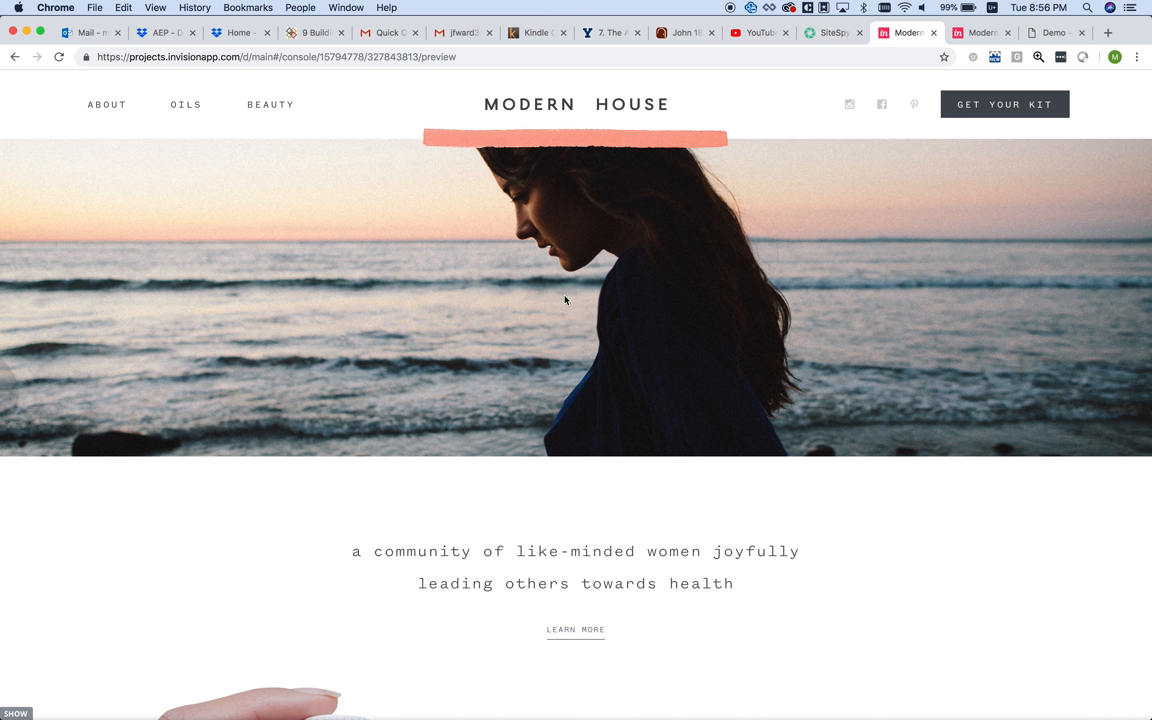
mouse_move(536, 482)
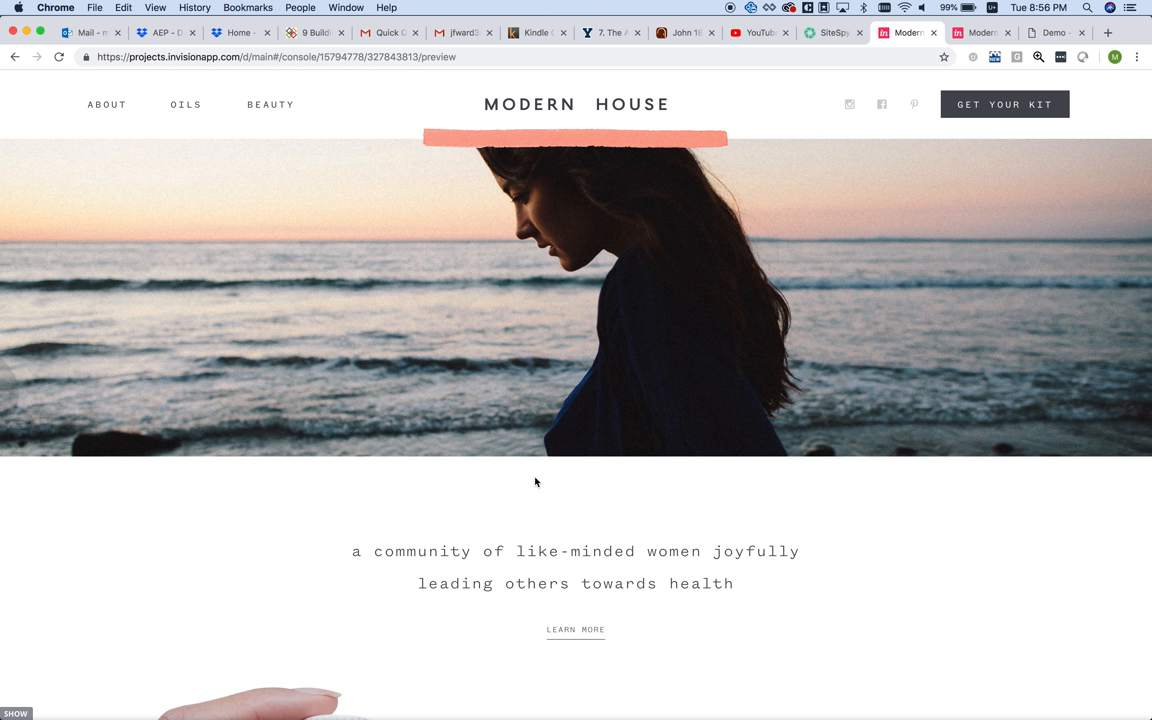
mouse_move(518, 350)
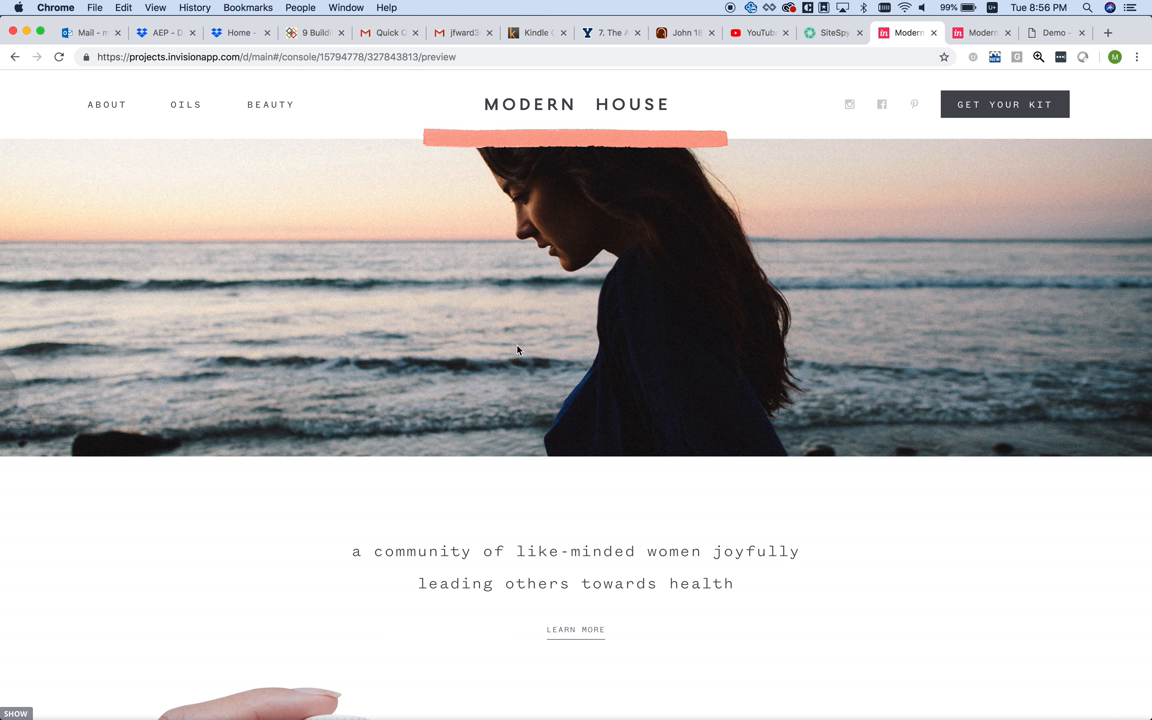
mouse_move(264, 134)
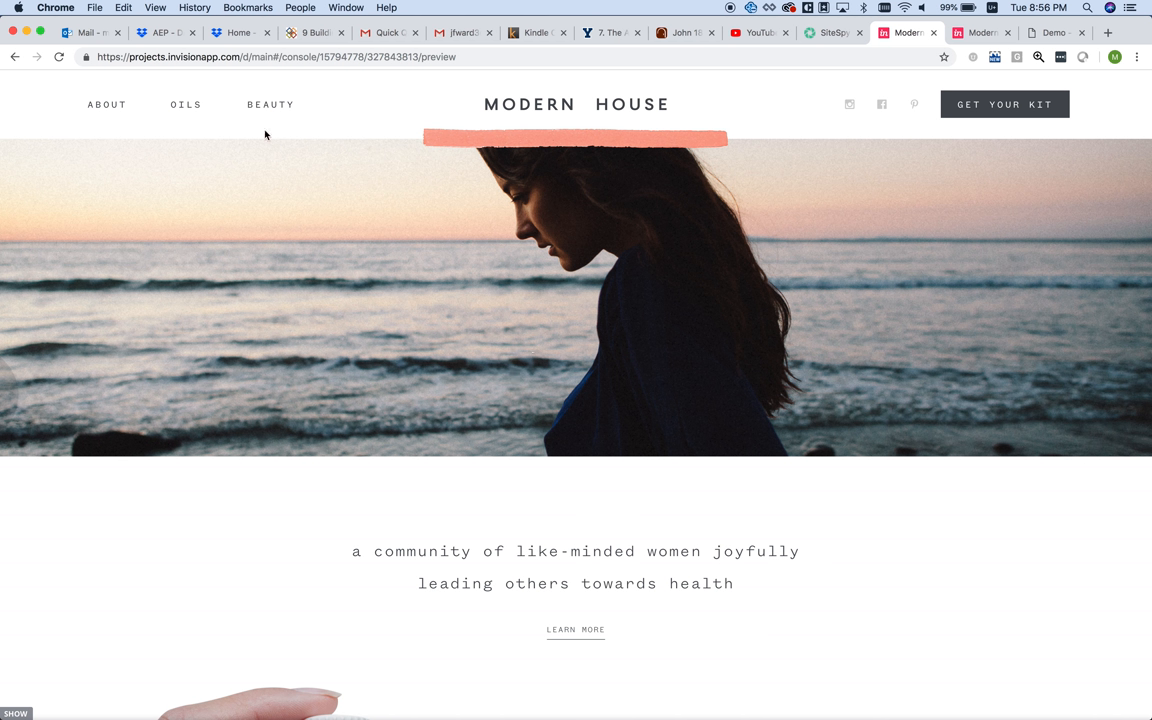
mouse_move(540, 124)
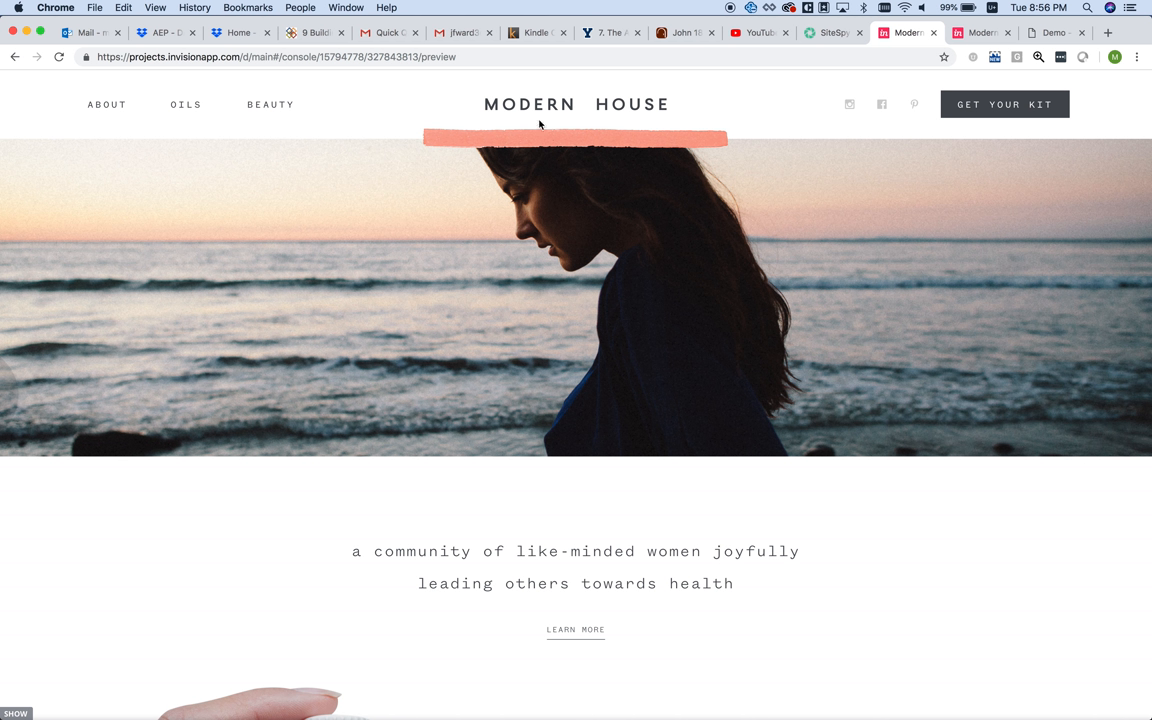
mouse_move(192, 132)
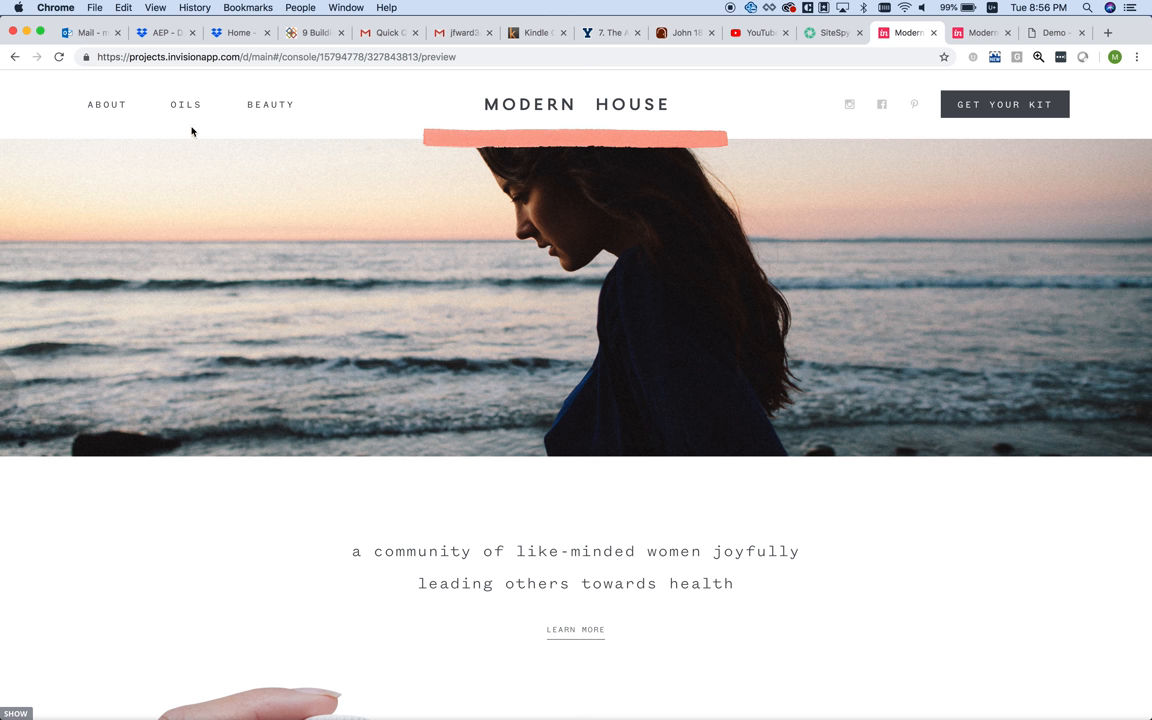
mouse_move(718, 256)
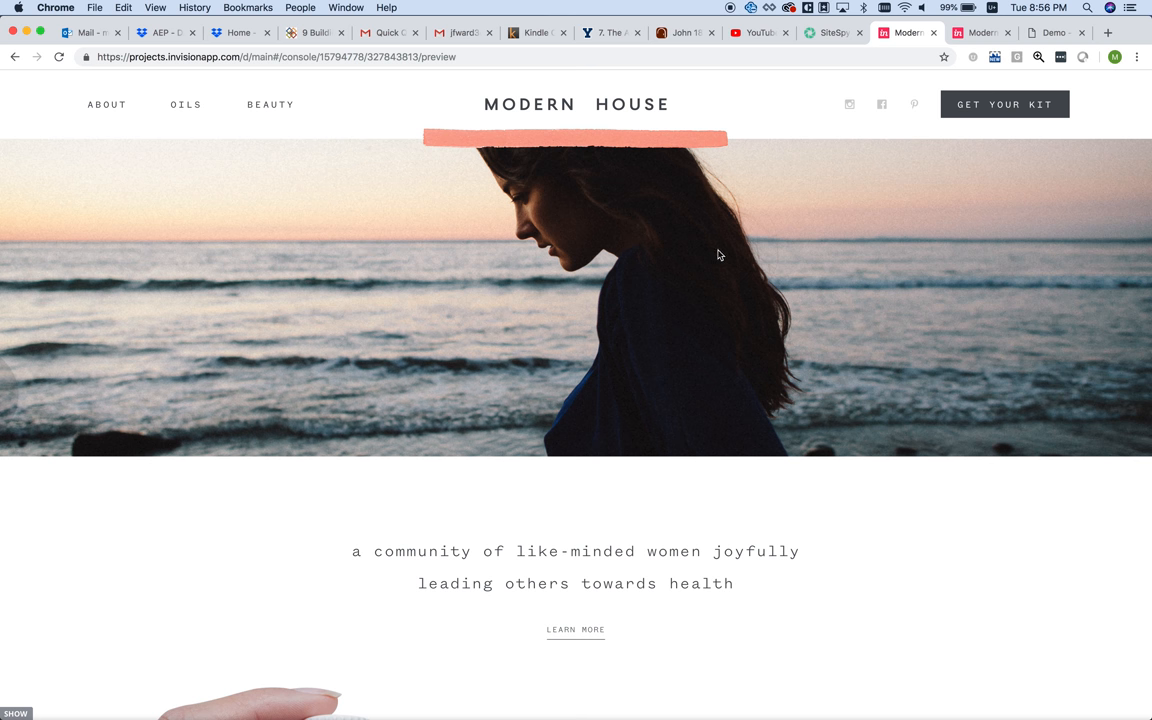
- Scroll the homepage past the hero and 'concentrated happiness' sections to the three October 2018 event cards
scroll("down", 3)
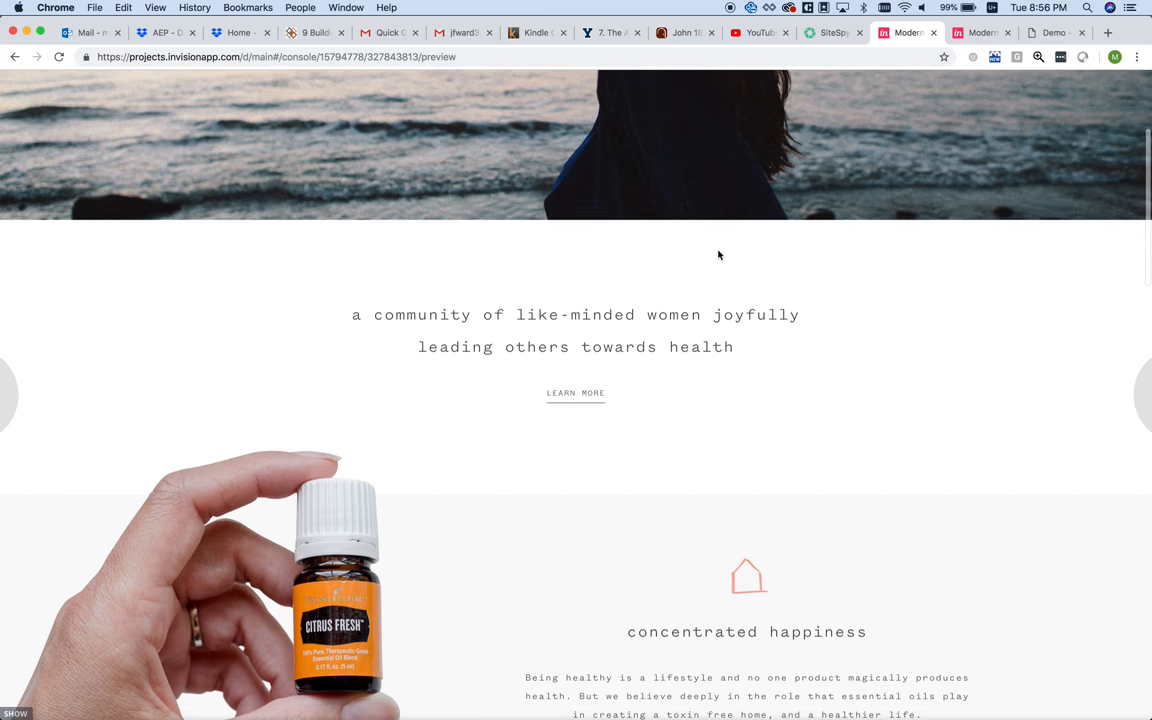
scroll("down", 3)
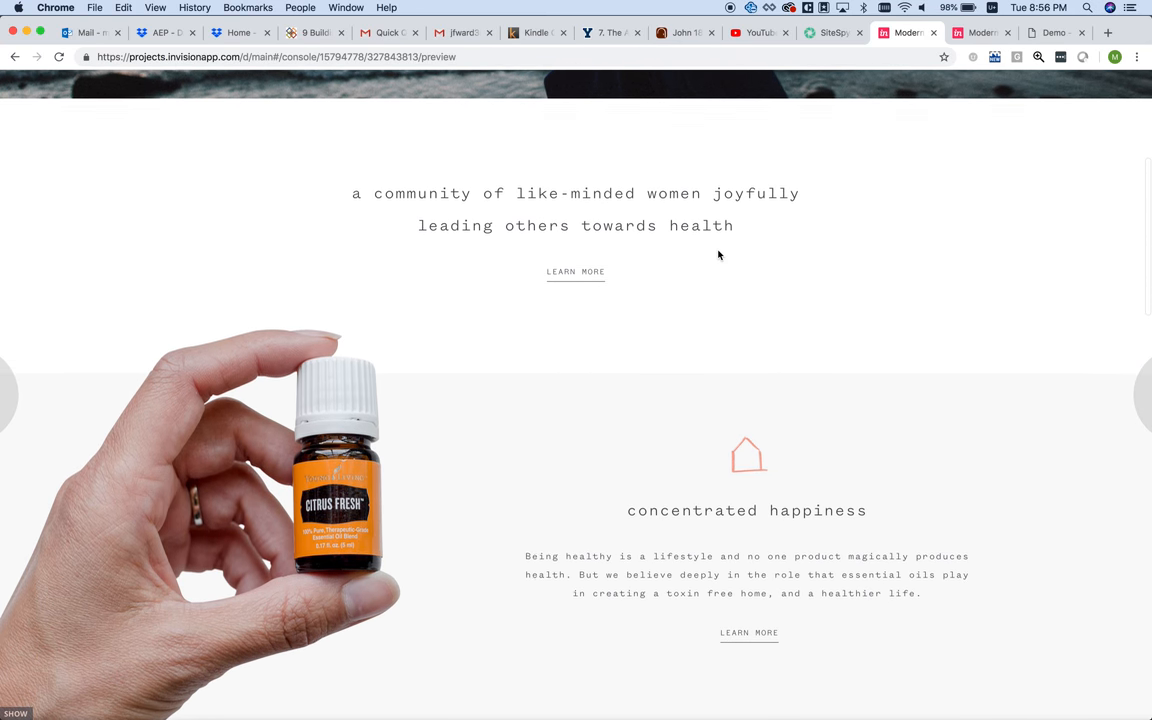
scroll("down", 3)
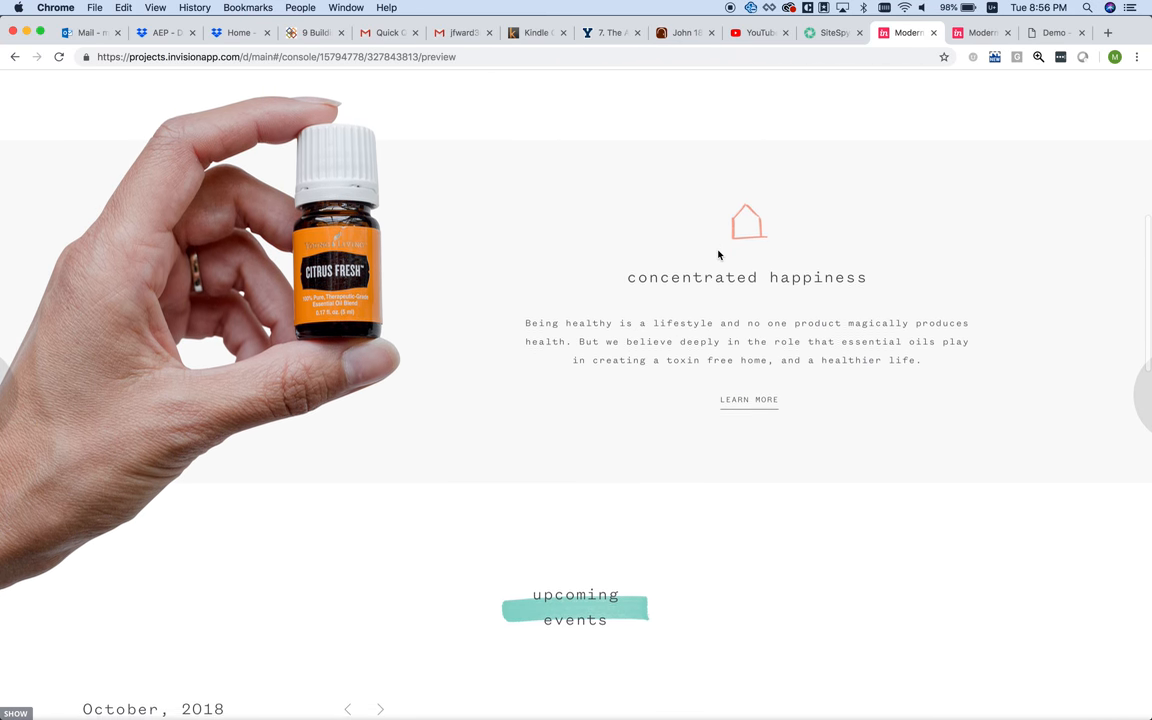
scroll("down", 3)
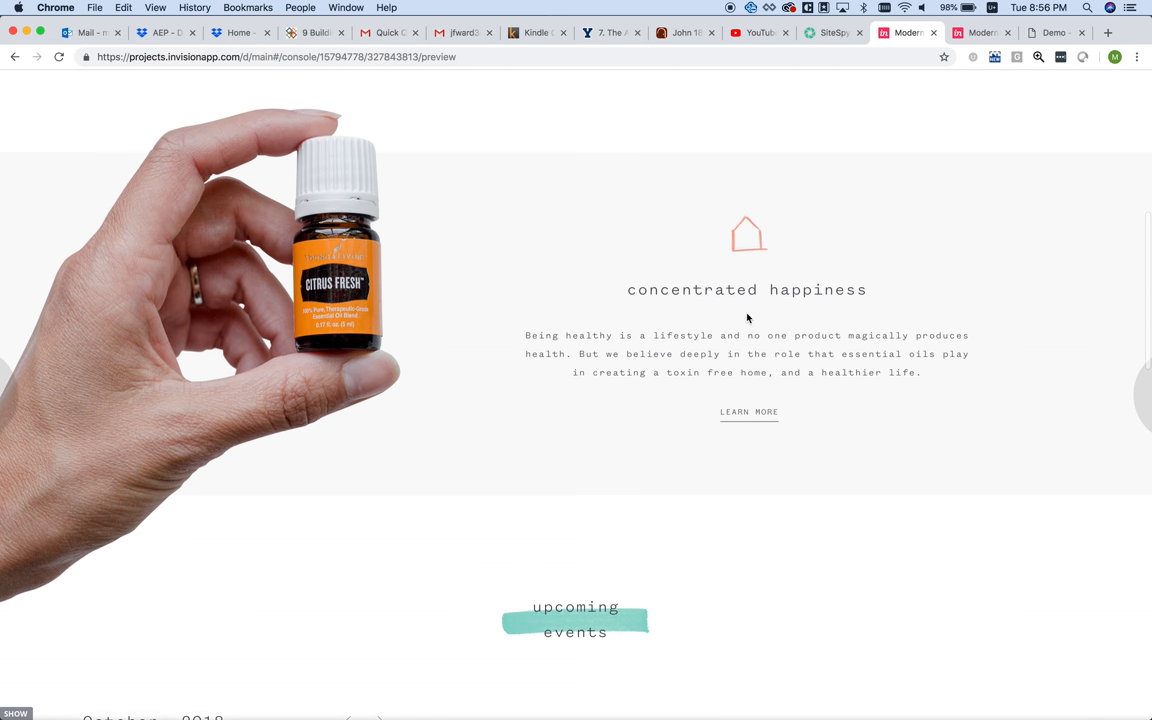
scroll("up", 3)
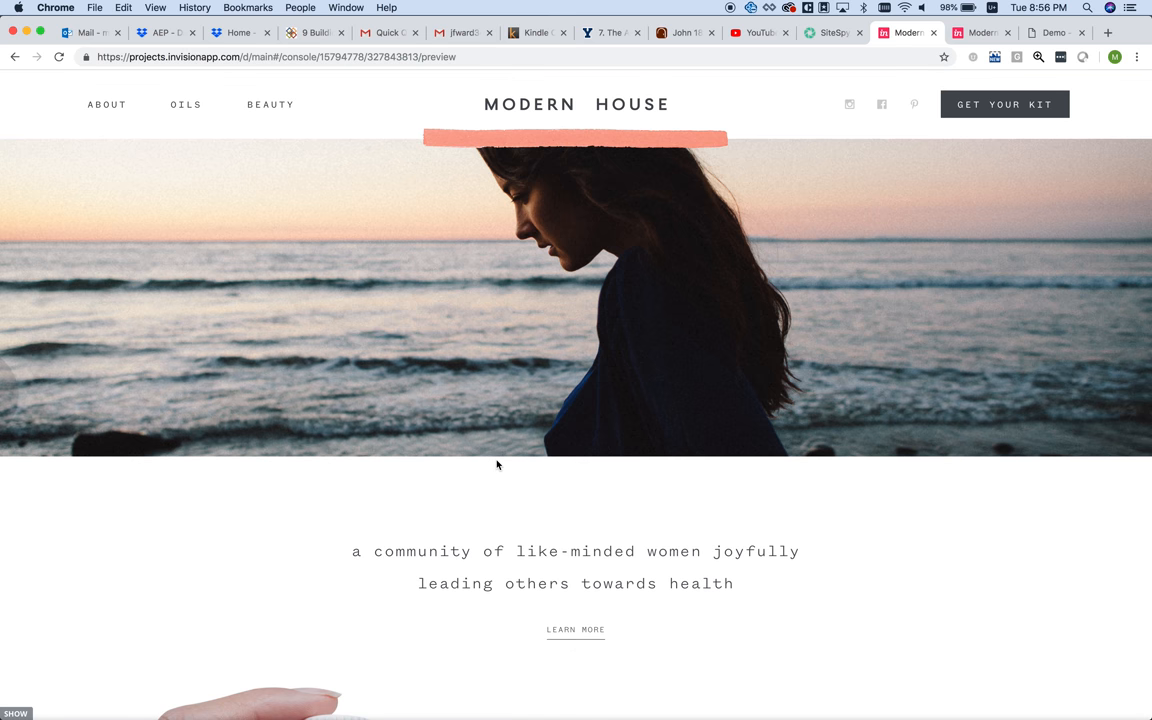
scroll("down", 3)
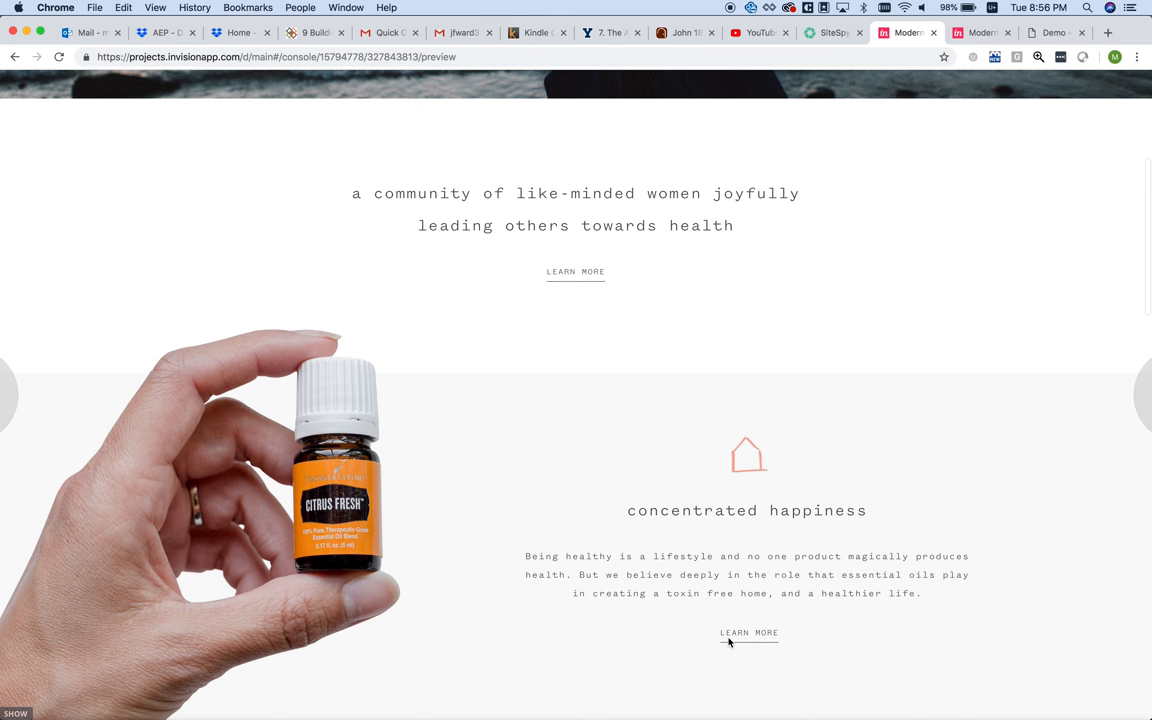
scroll("down", 3)
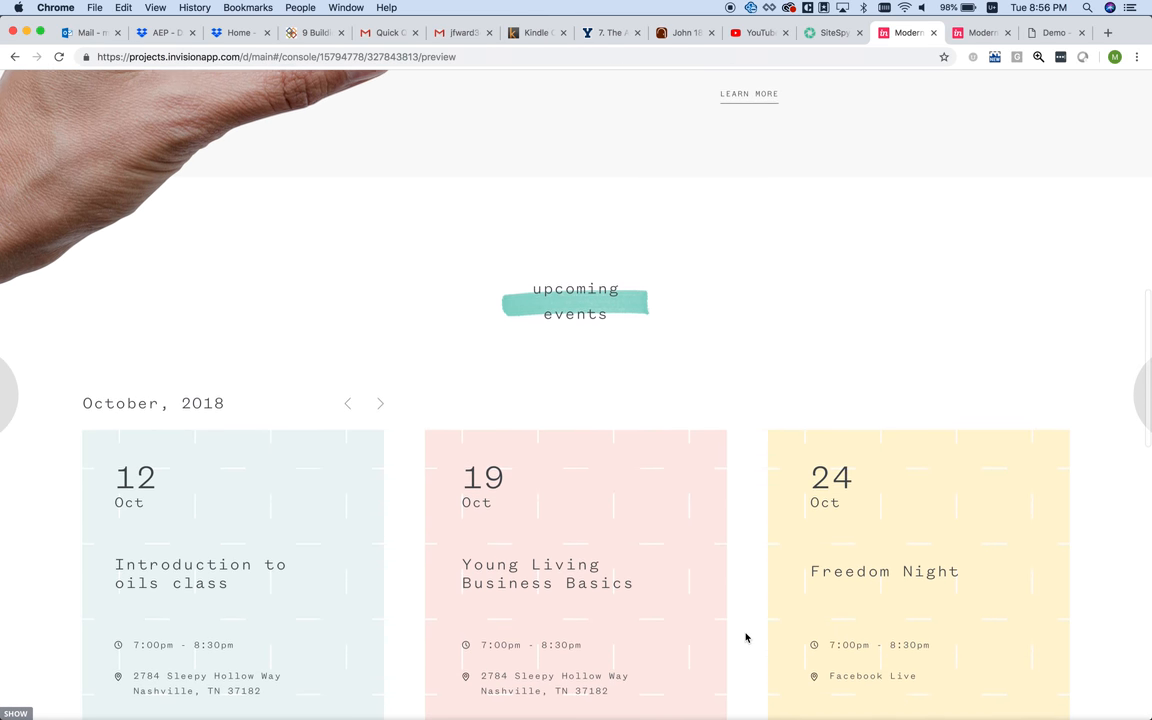
scroll("down", 3)
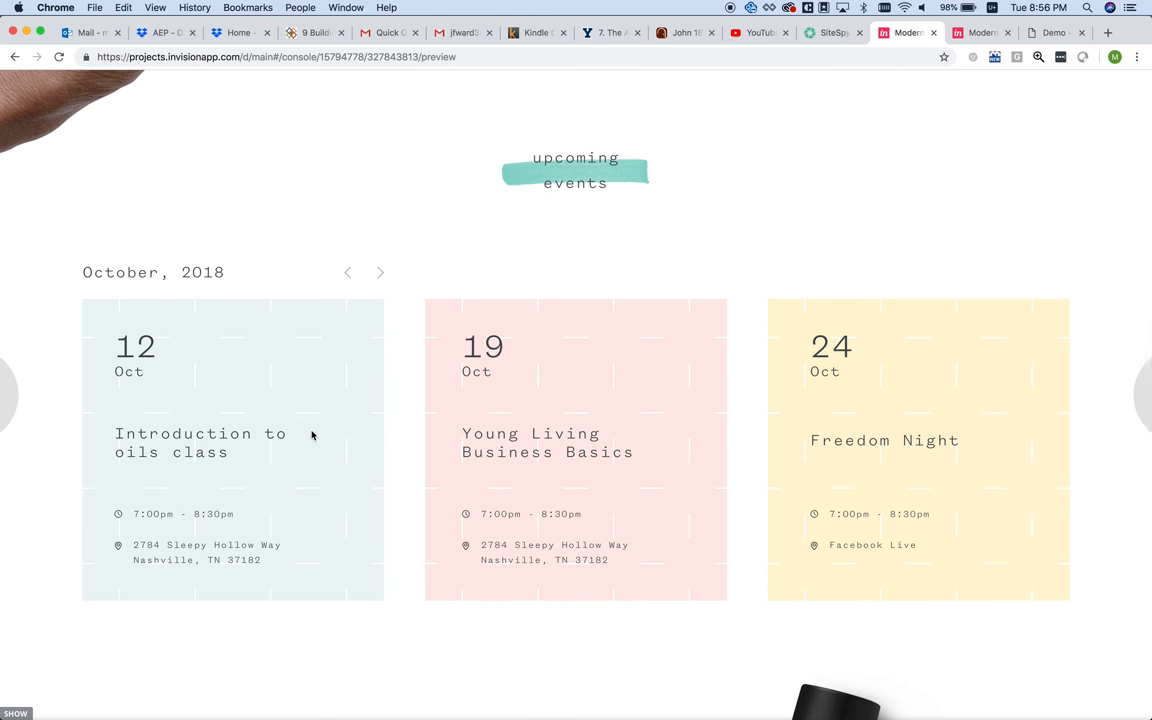
mouse_move(328, 280)
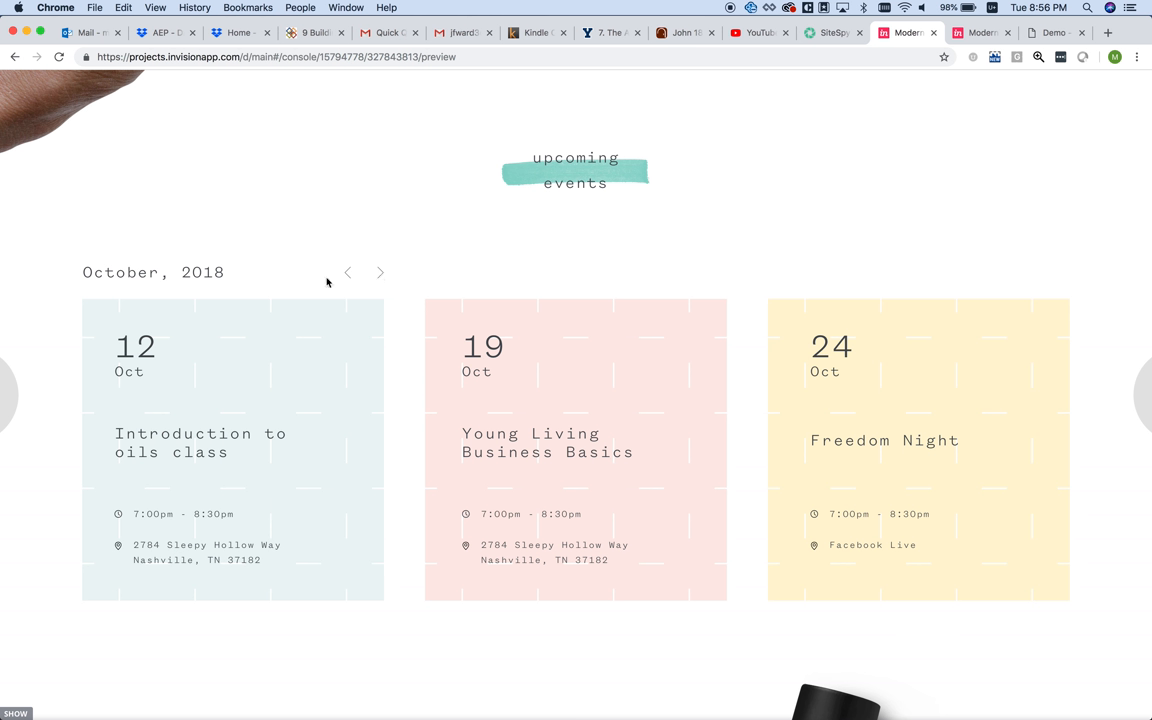
mouse_move(548, 360)
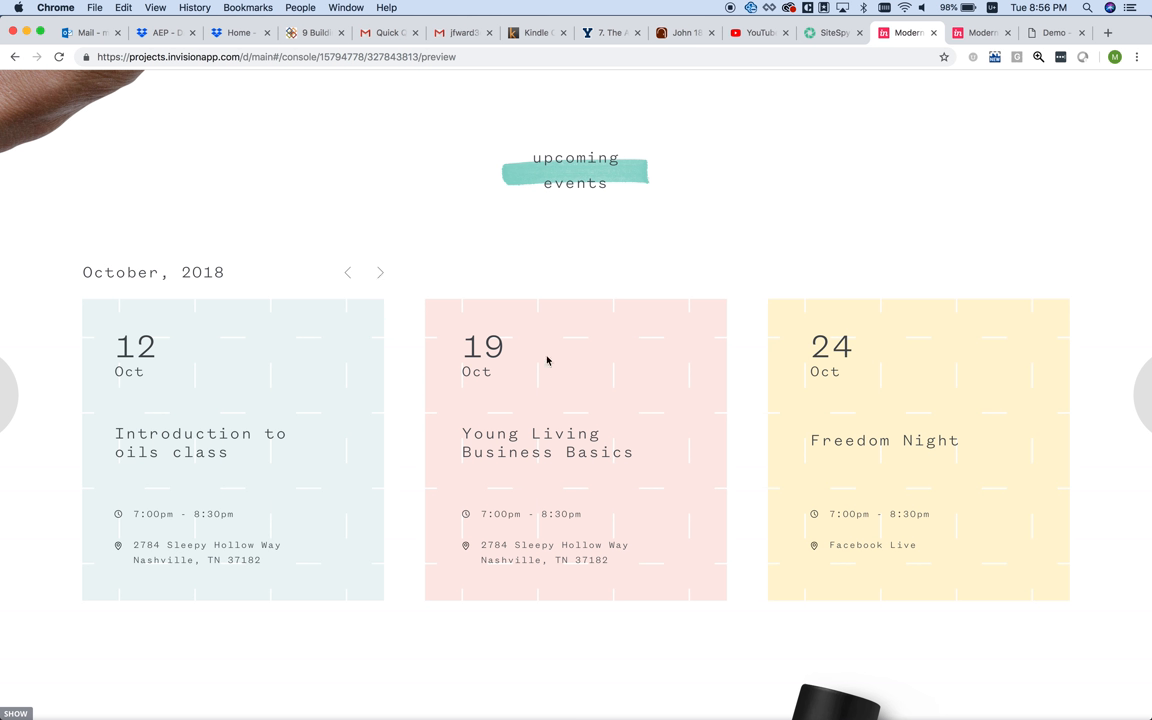
mouse_move(554, 288)
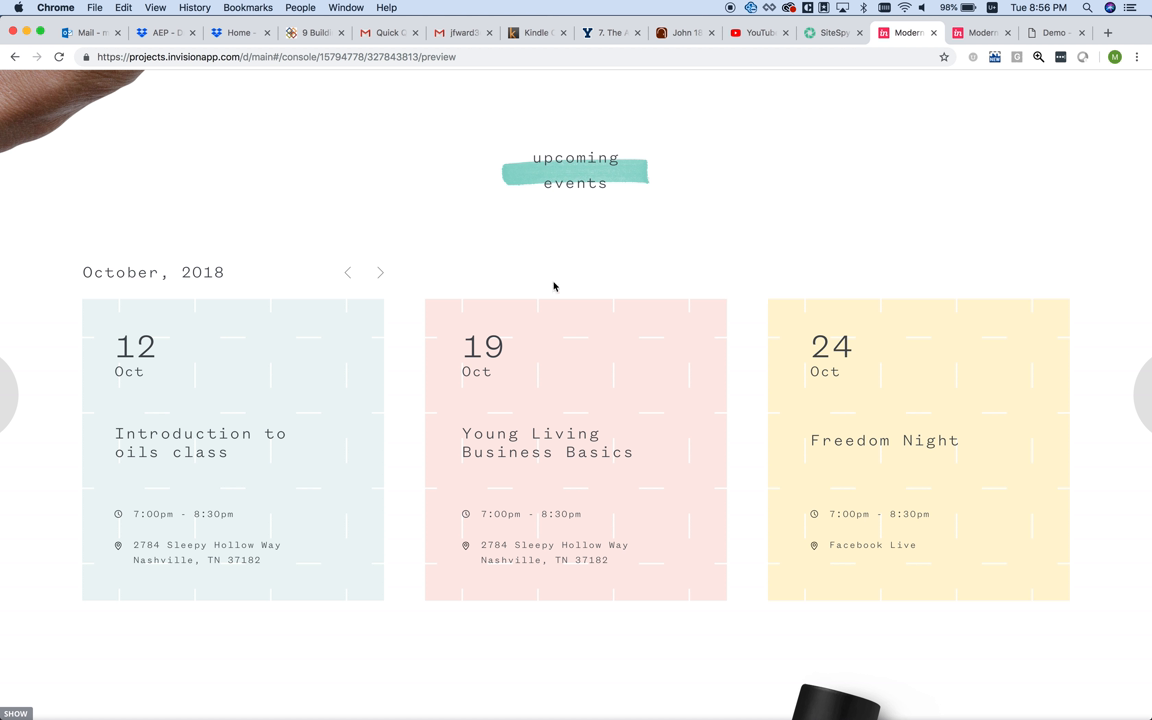
- Switch to the EventOn demo and view the 'Event with featured image' popup's time, location and map
left_click(1052, 32)
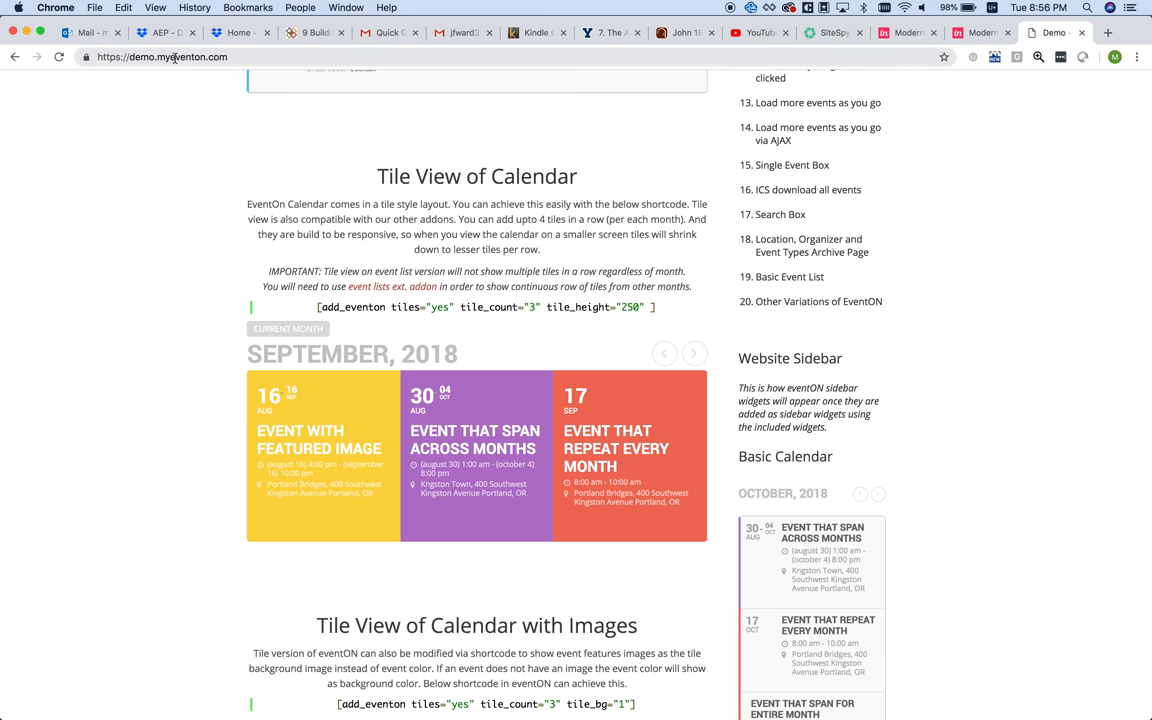
mouse_move(464, 424)
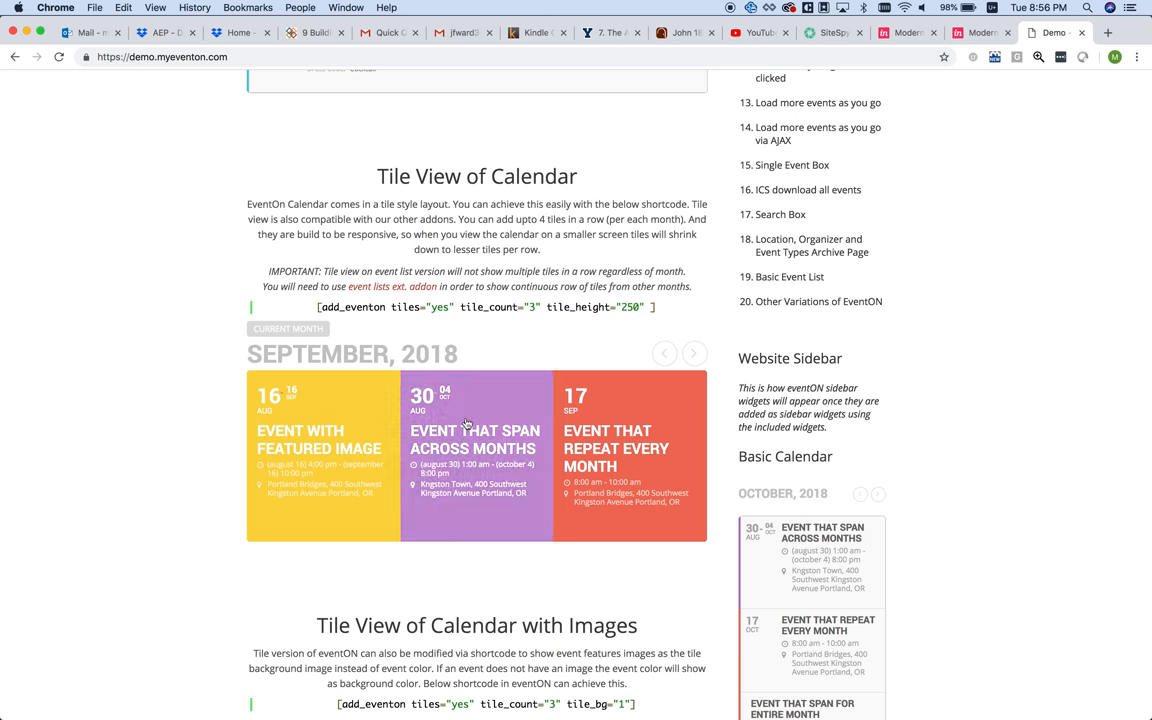
mouse_move(500, 430)
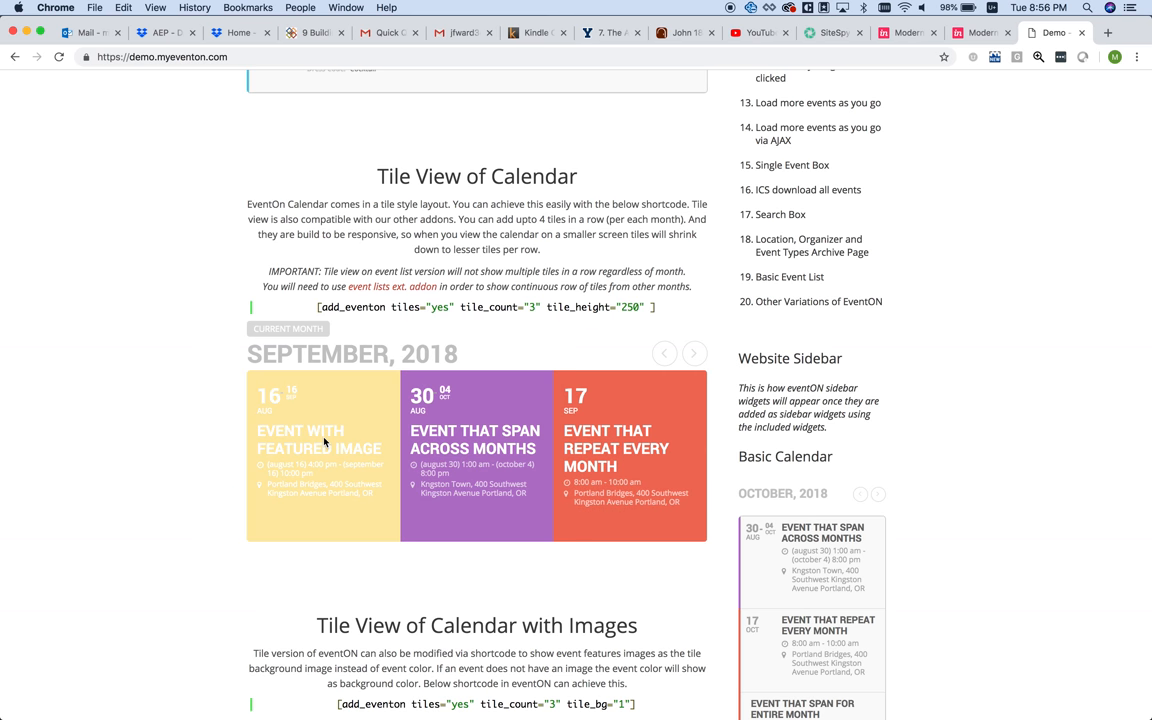
left_click(320, 456)
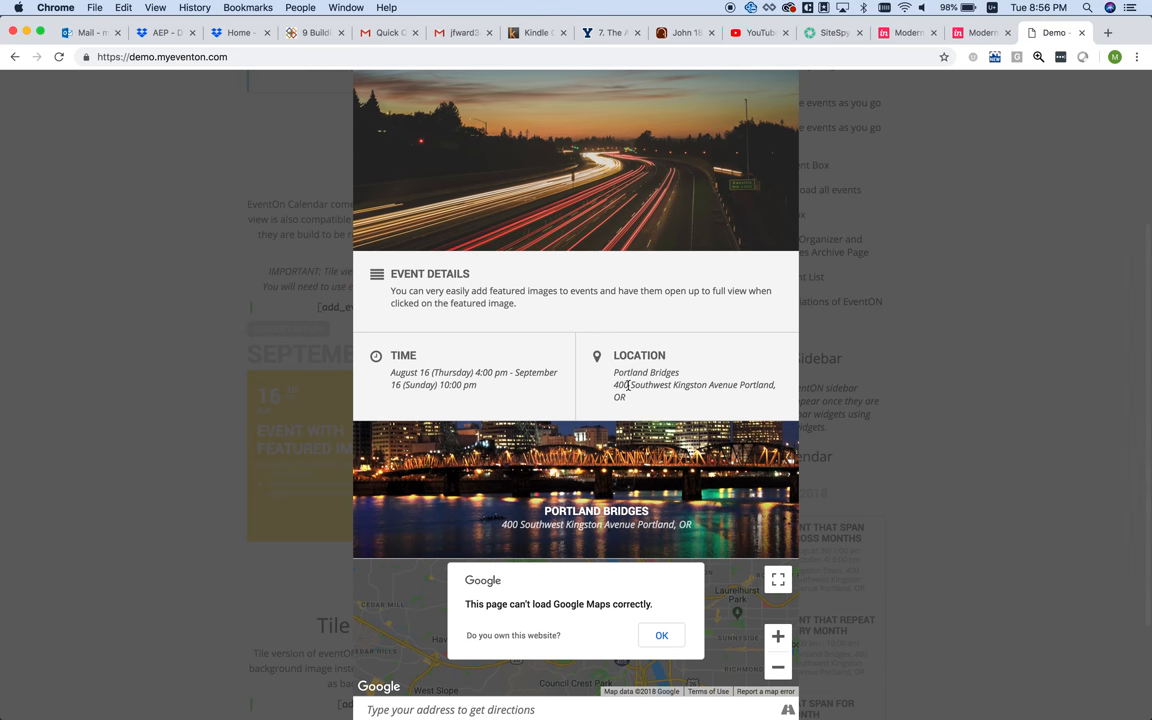
scroll("down", 3)
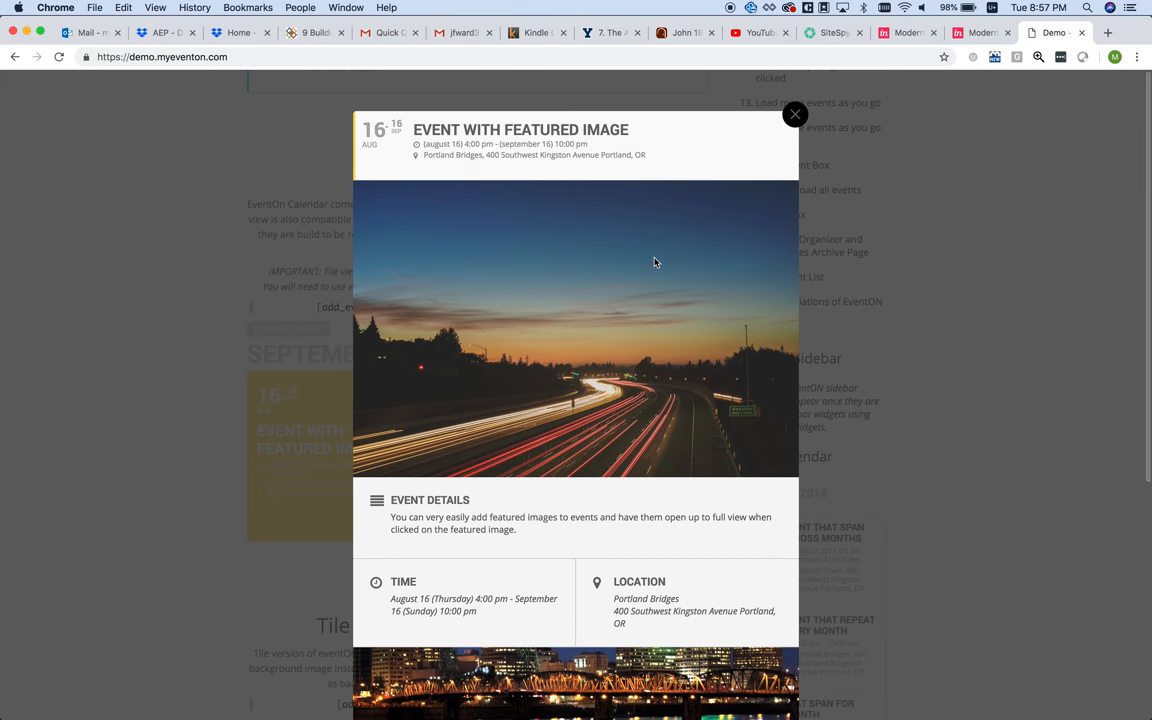
scroll("down", 3)
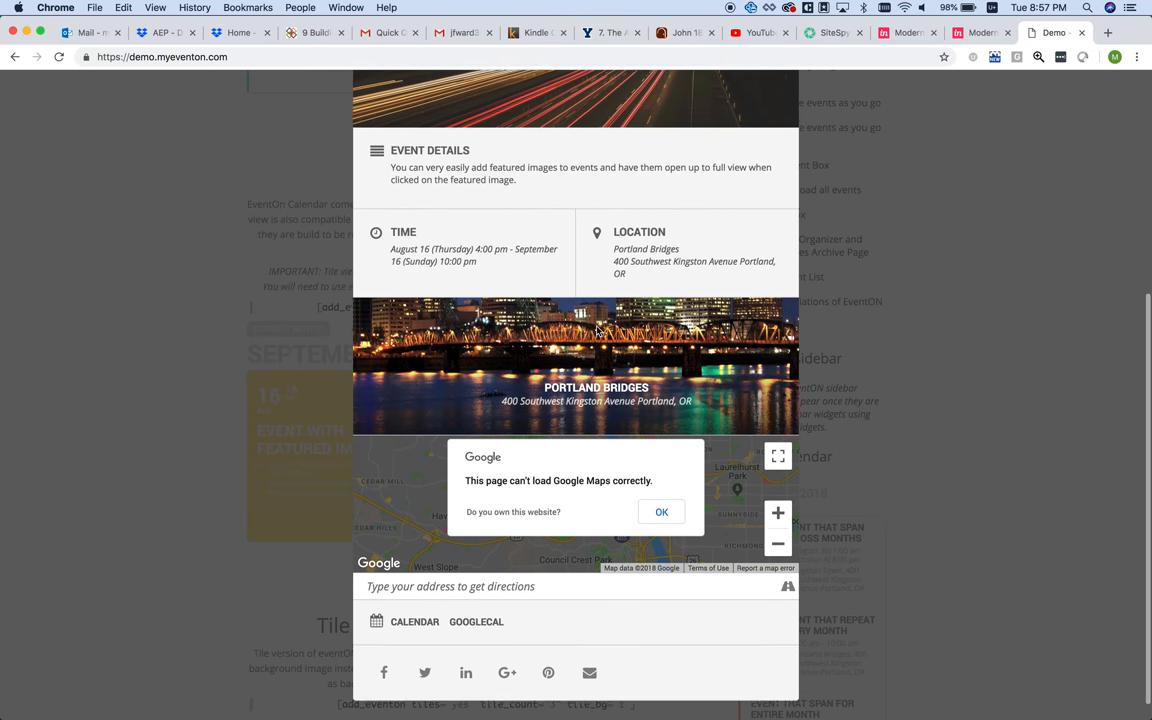
- Return to the Modern House prototype, review the homepage down to the footer, then back to the hero
left_click(660, 512)
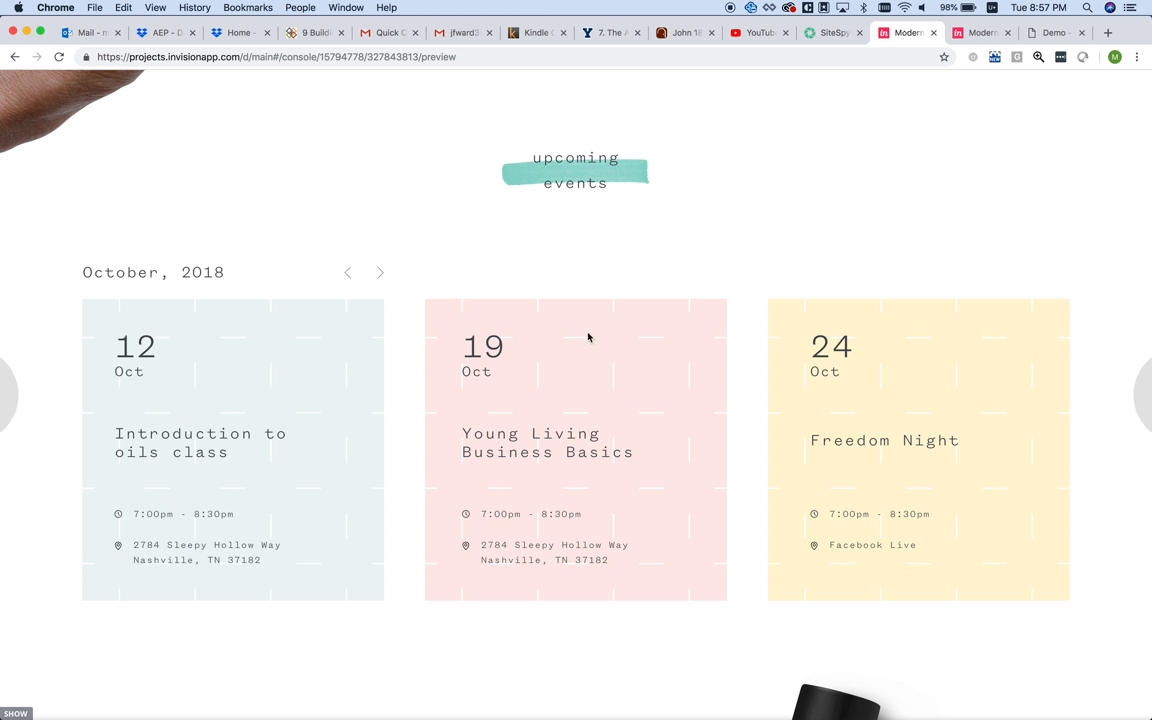
mouse_move(388, 312)
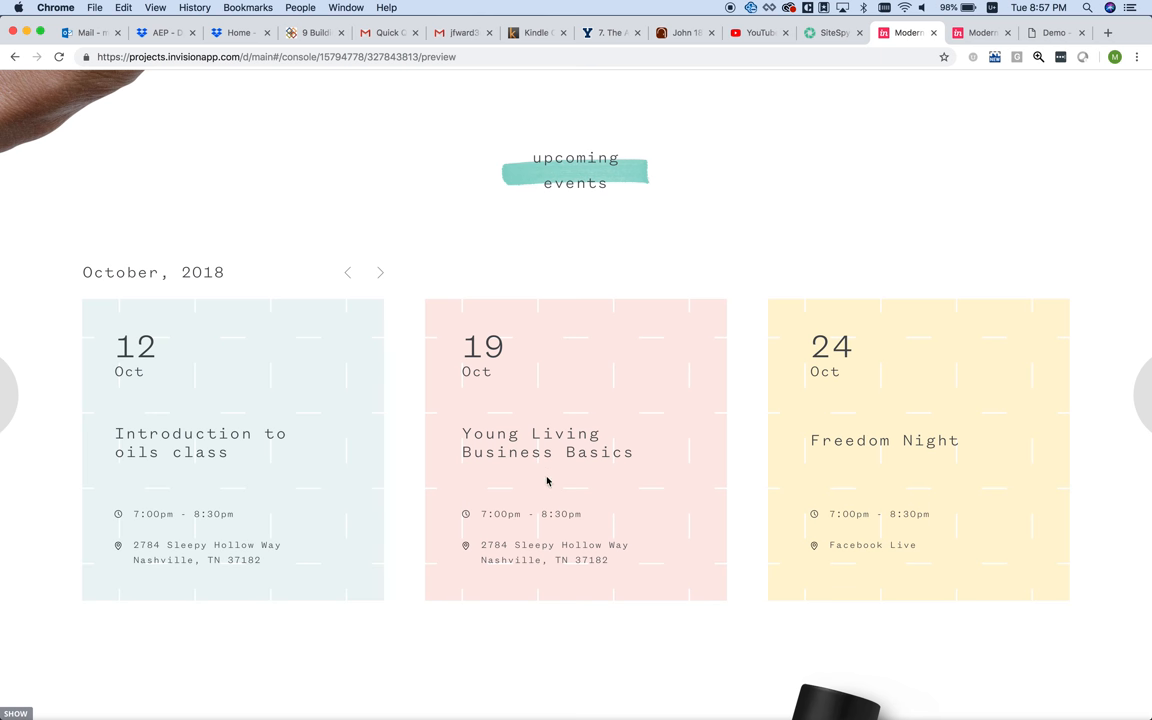
scroll("down", 3)
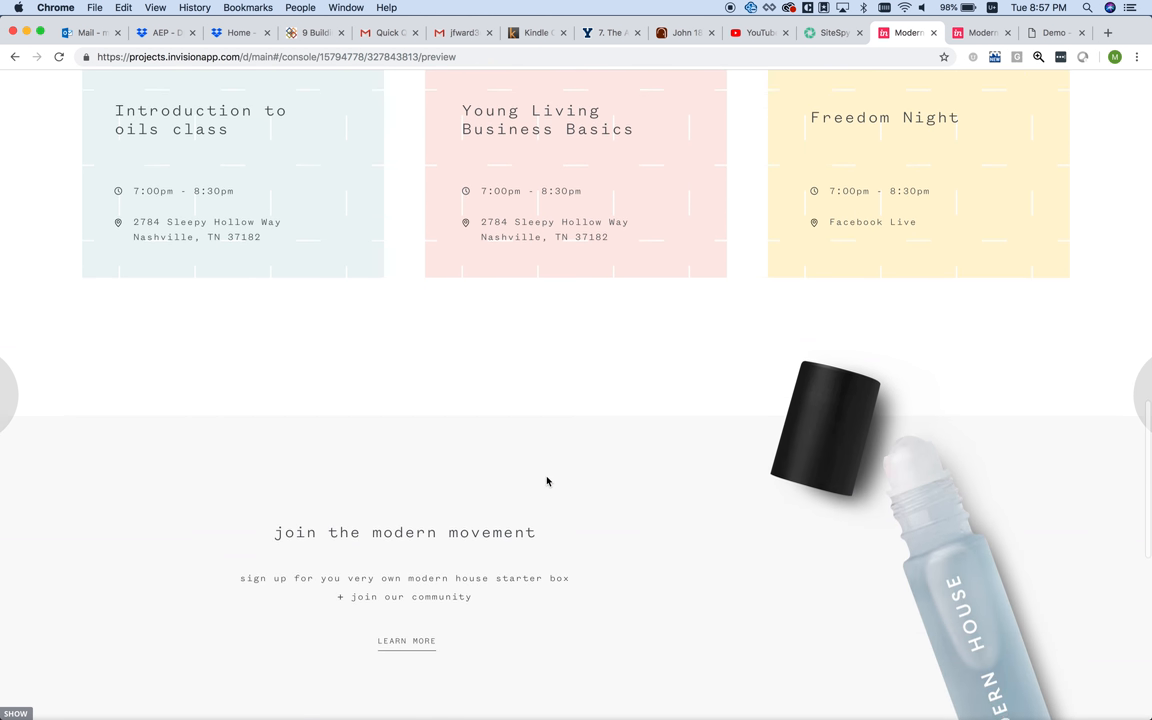
scroll("down", 3)
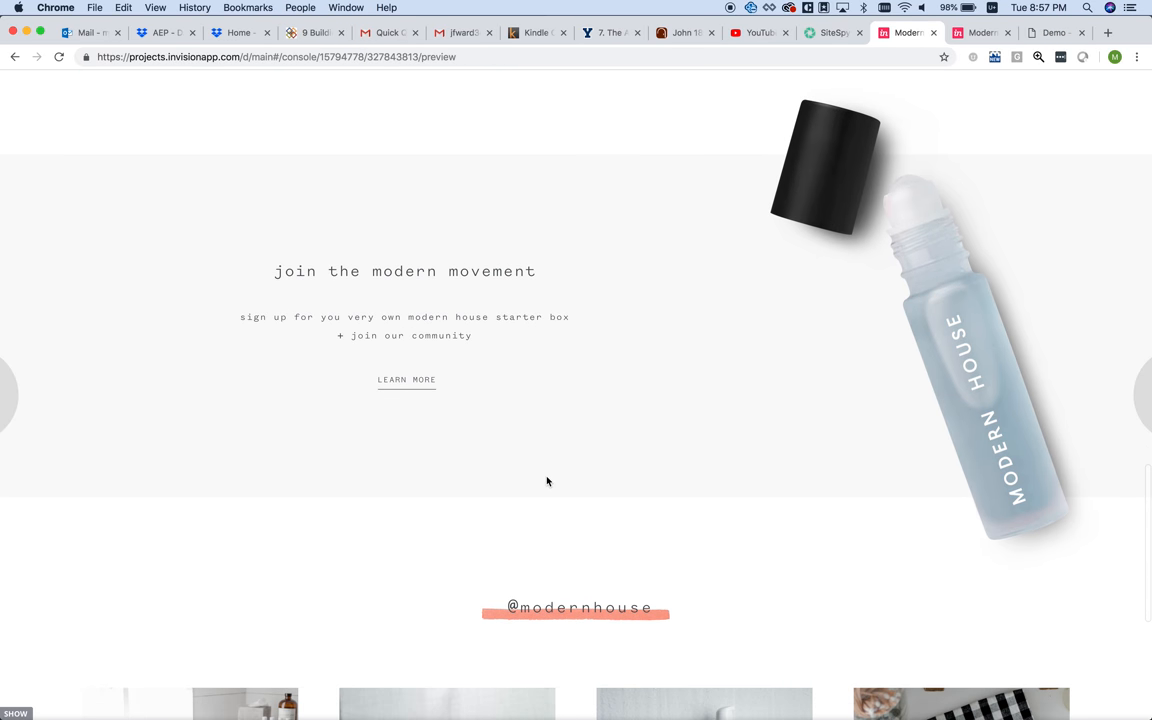
scroll("down", 3)
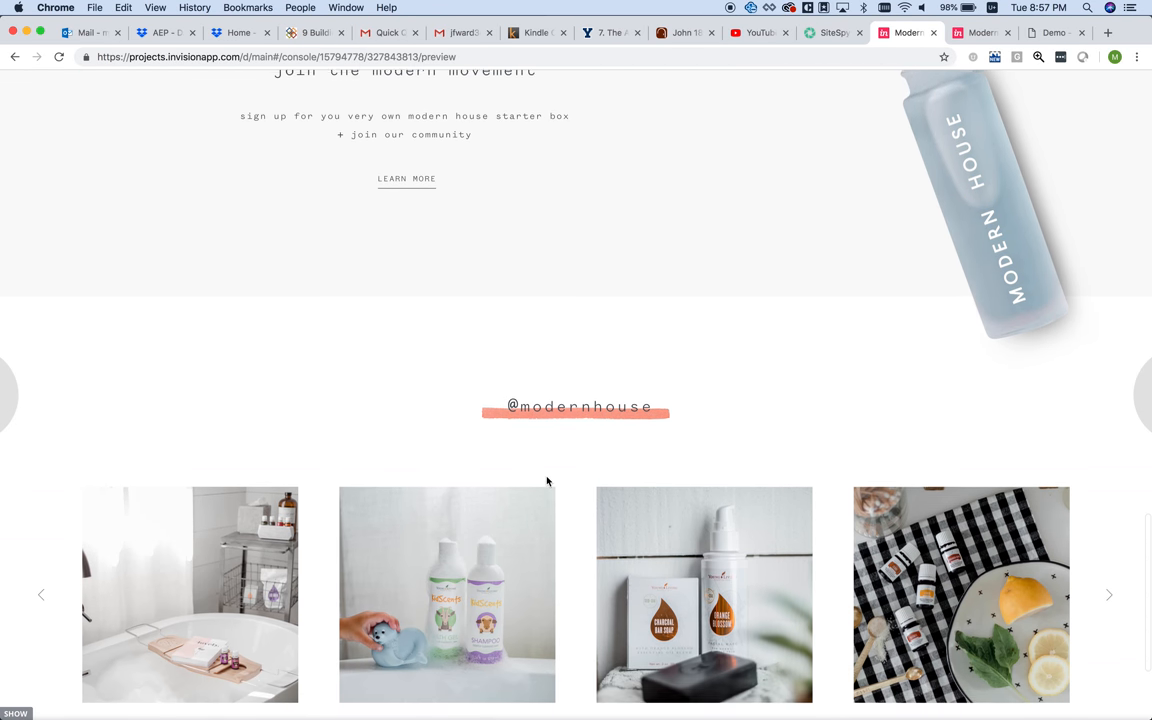
scroll("down", 3)
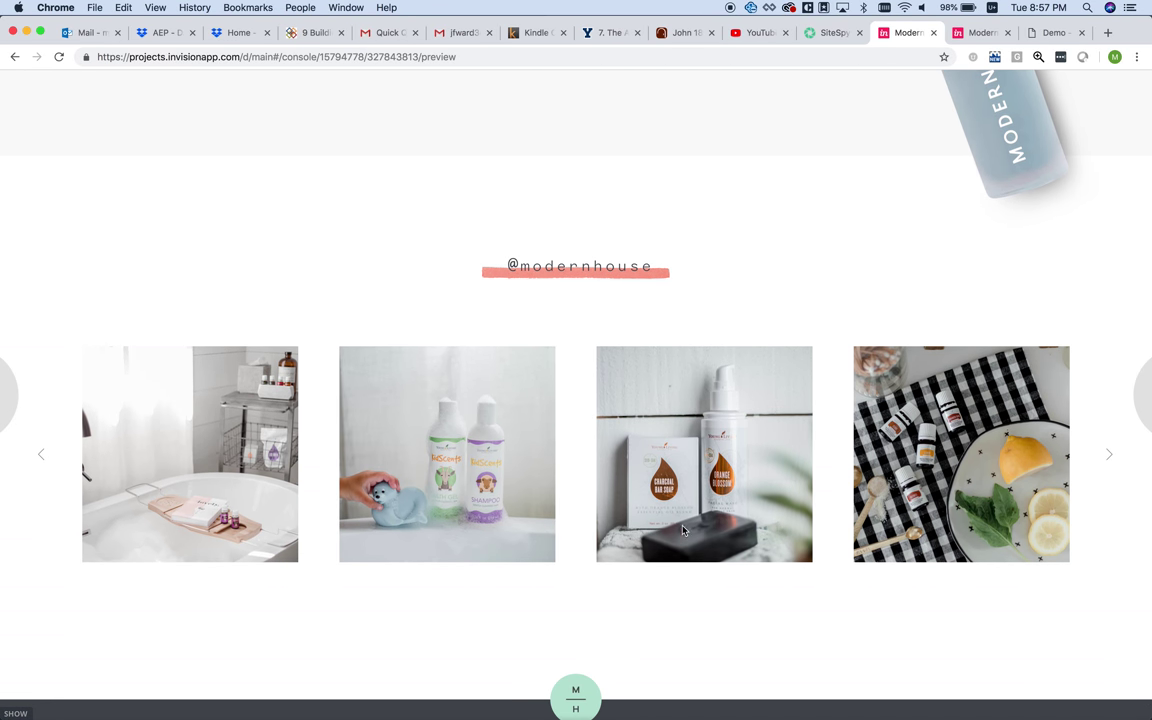
mouse_move(28, 476)
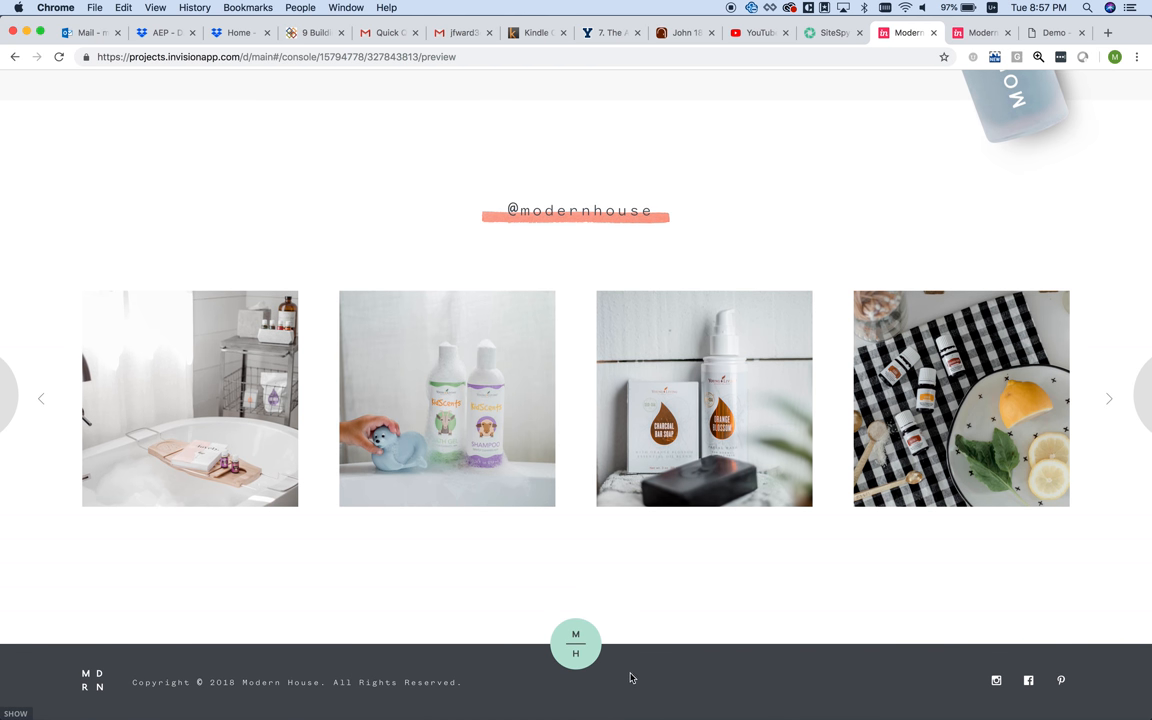
scroll("up", 3)
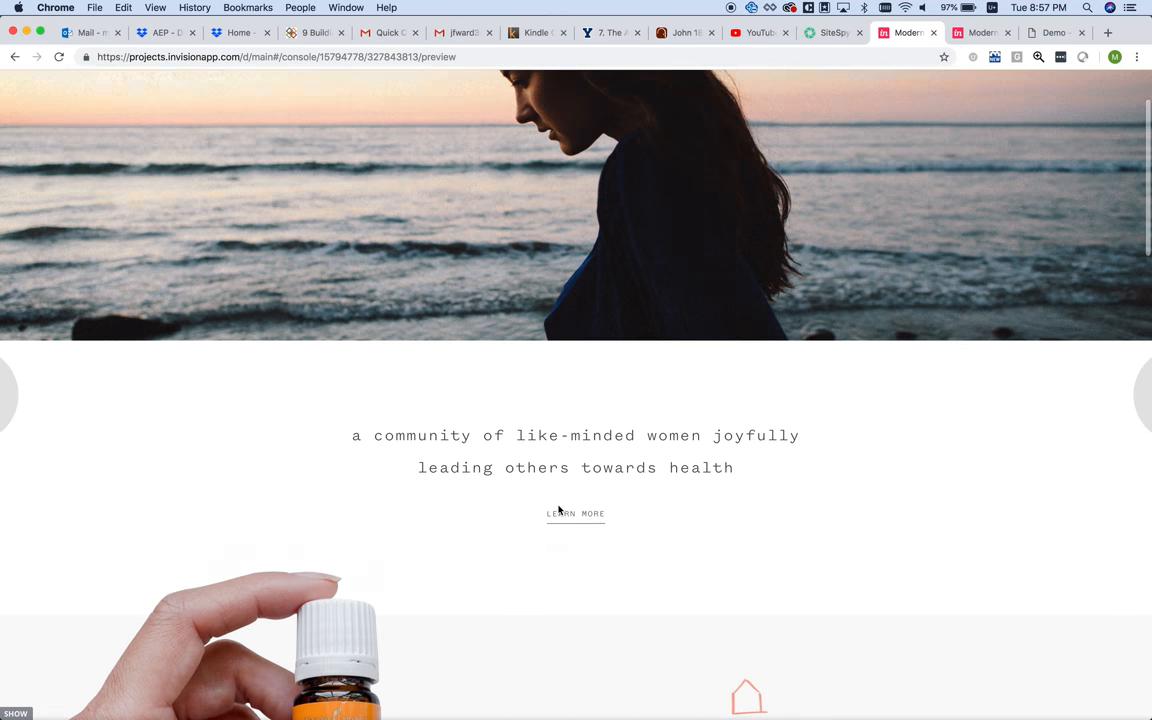
scroll("up", 3)
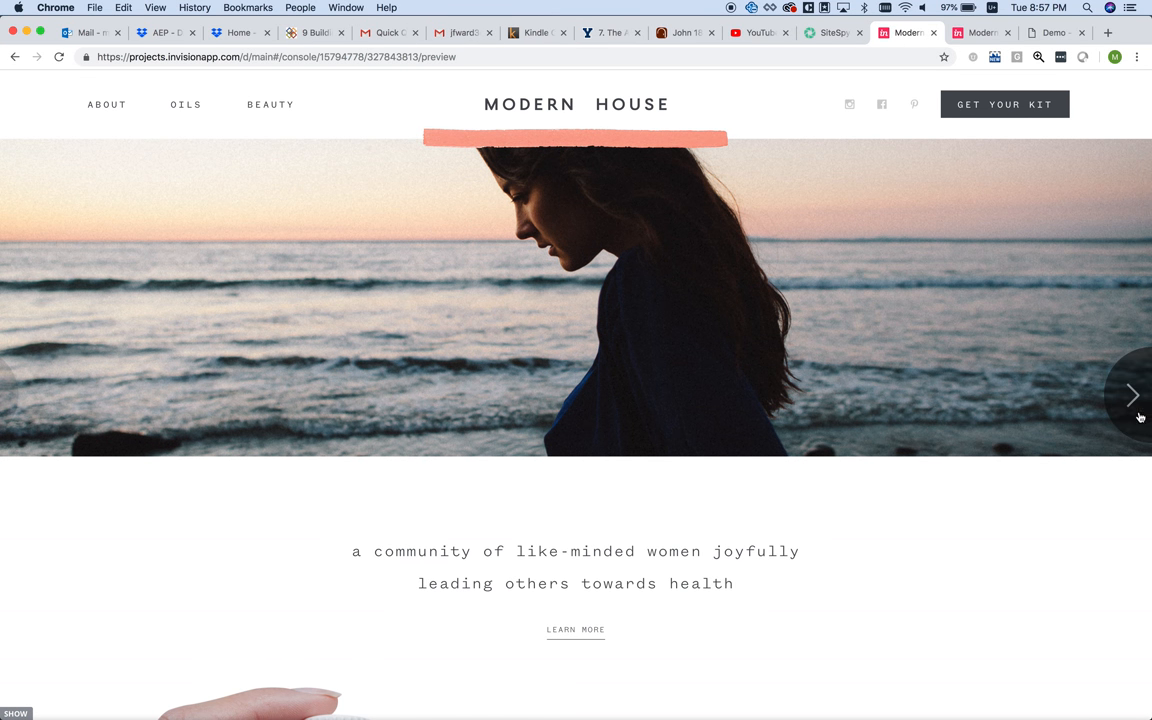
- Advance to the About screen and review it down to How to Order, then back up
left_click(1132, 396)
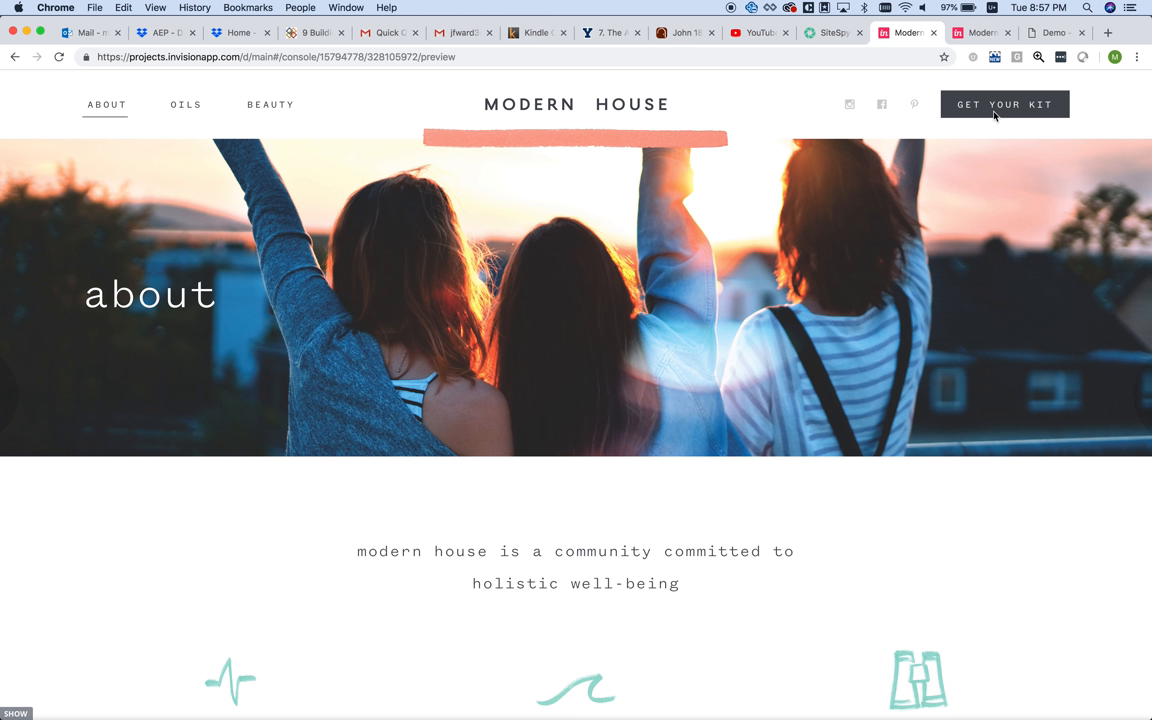
scroll("down", 3)
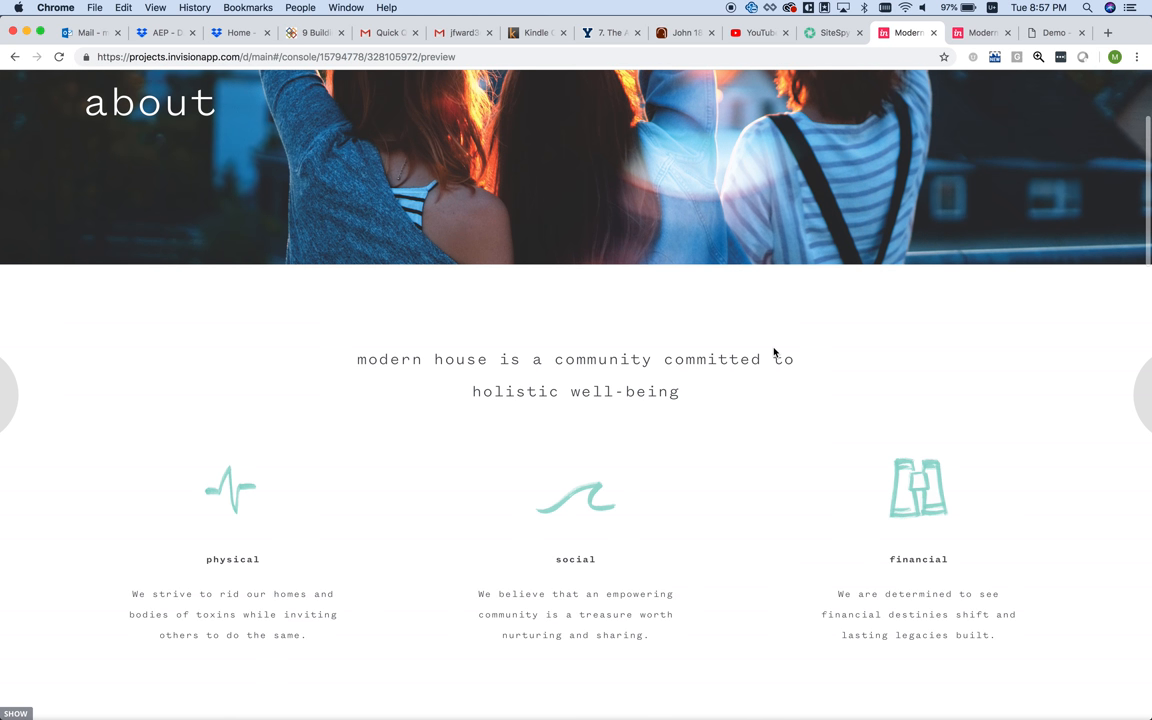
scroll("down", 3)
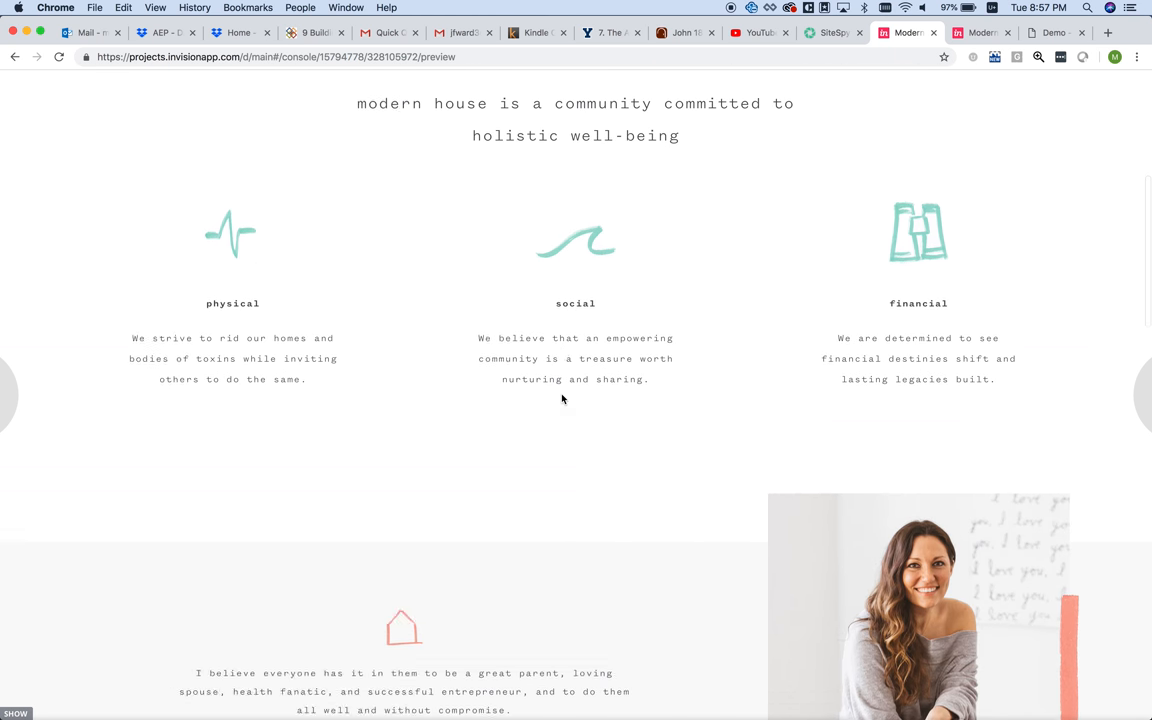
scroll("down", 3)
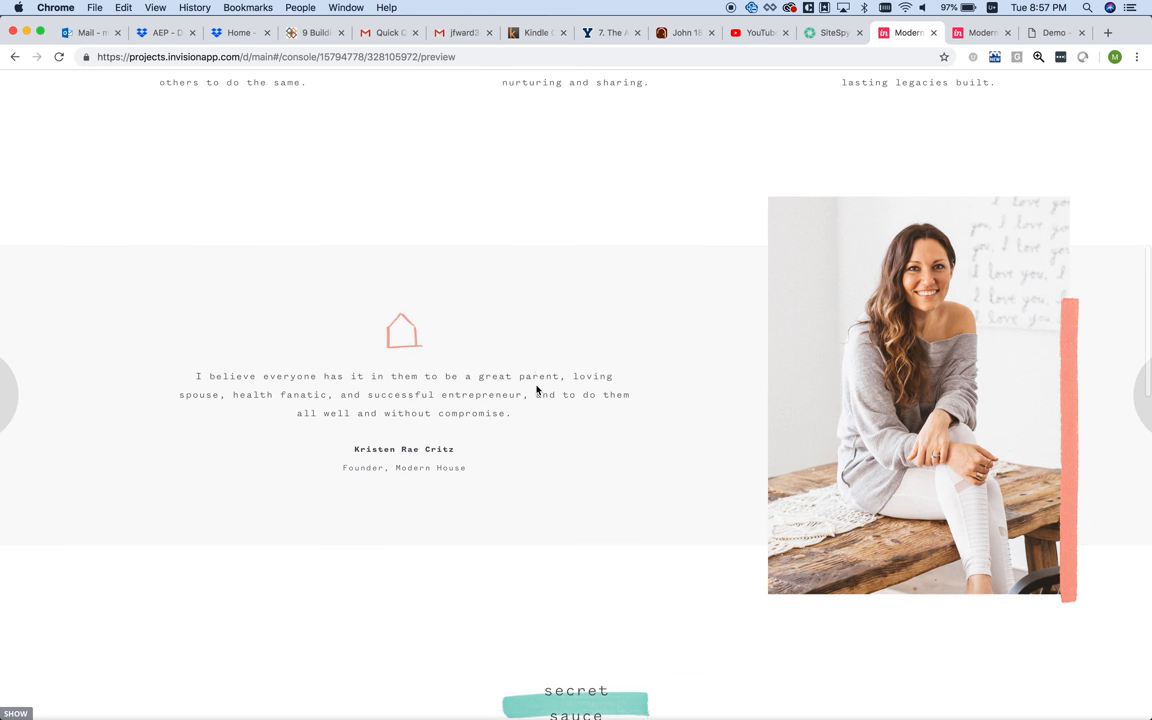
scroll("down", 3)
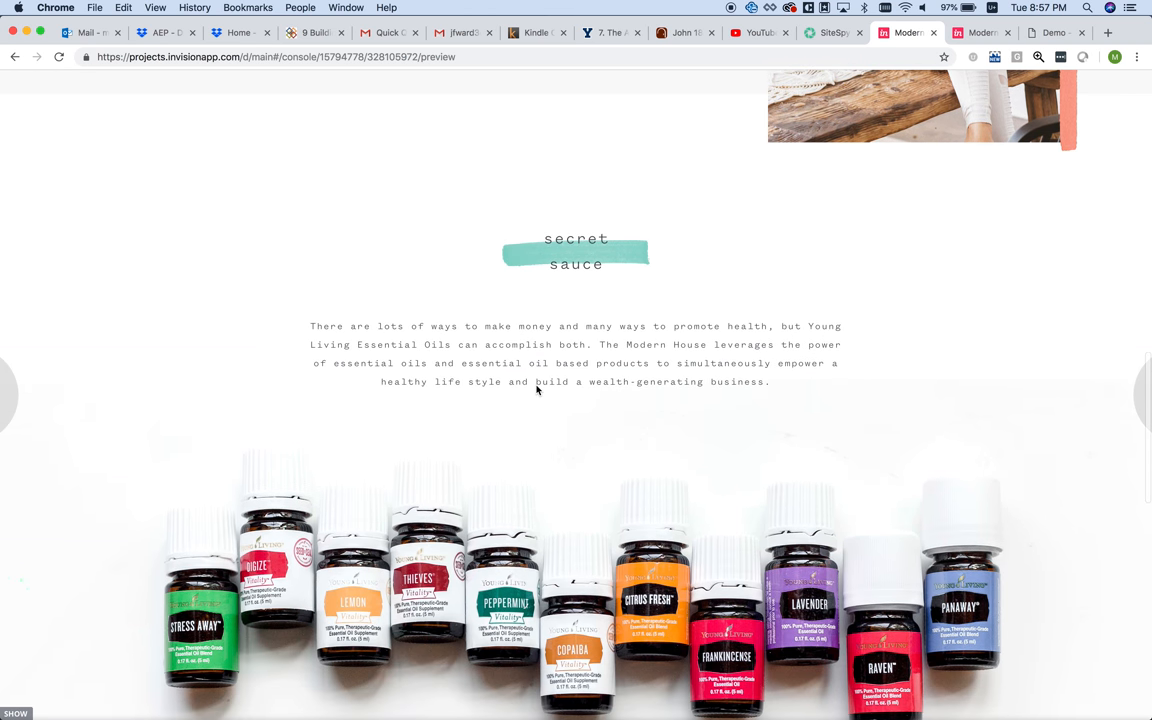
scroll("down", 3)
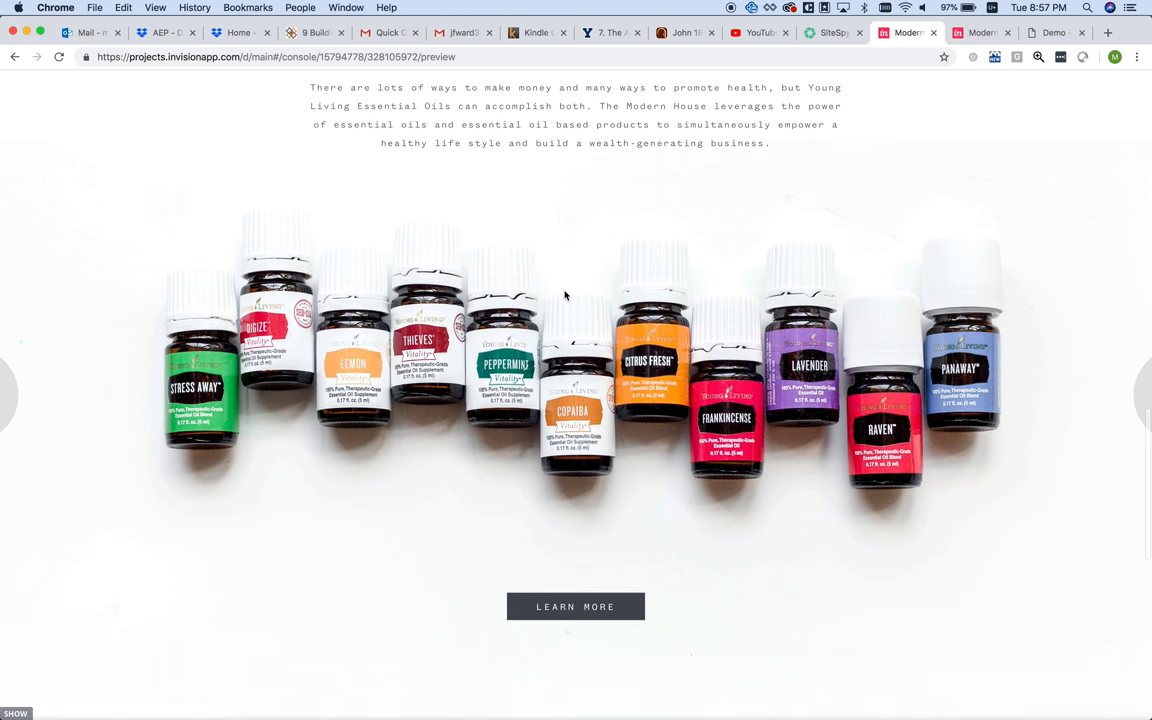
scroll("down", 3)
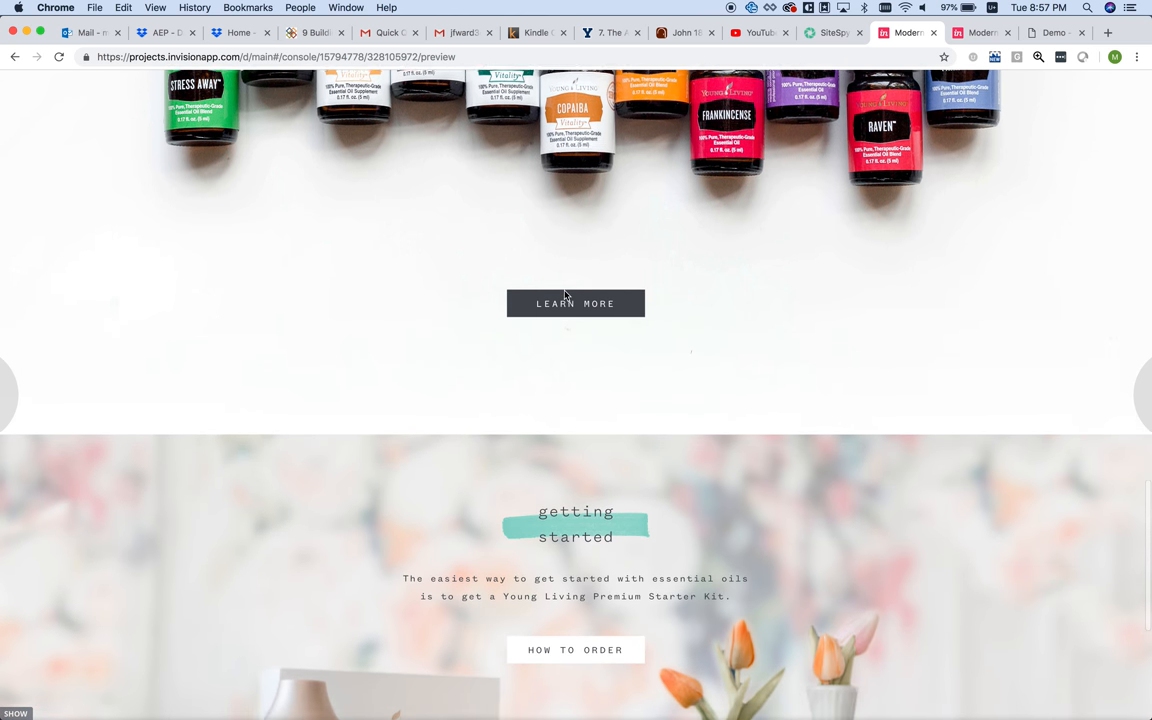
scroll("down", 3)
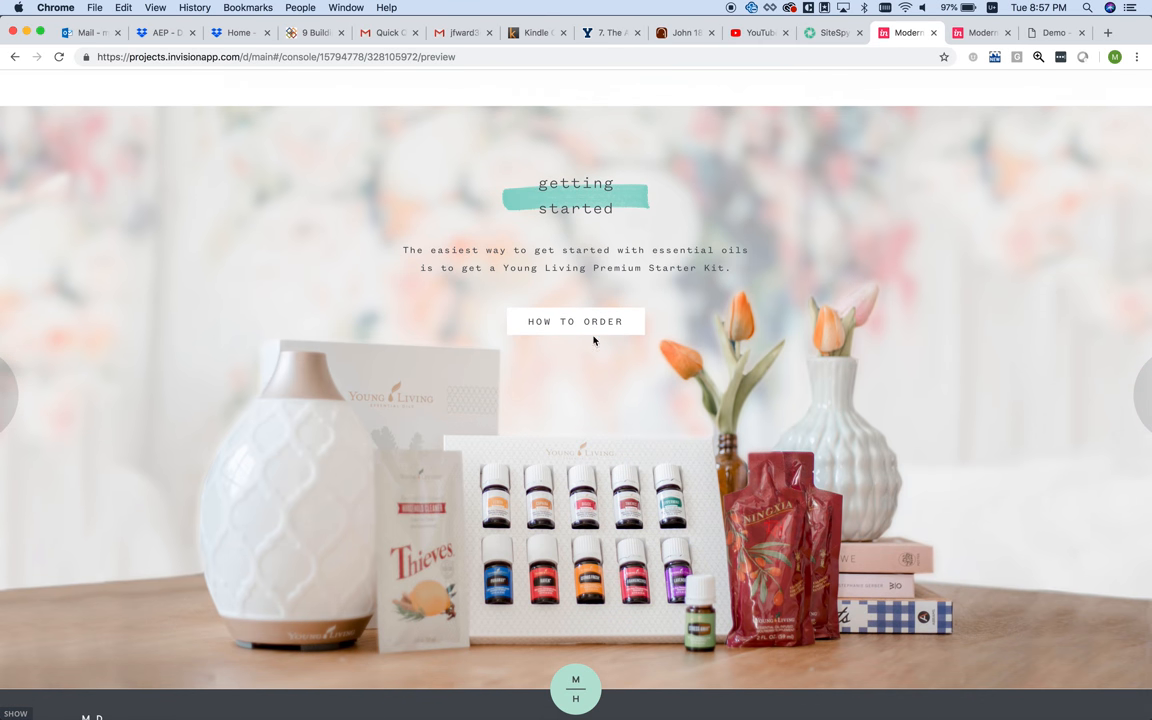
mouse_move(404, 206)
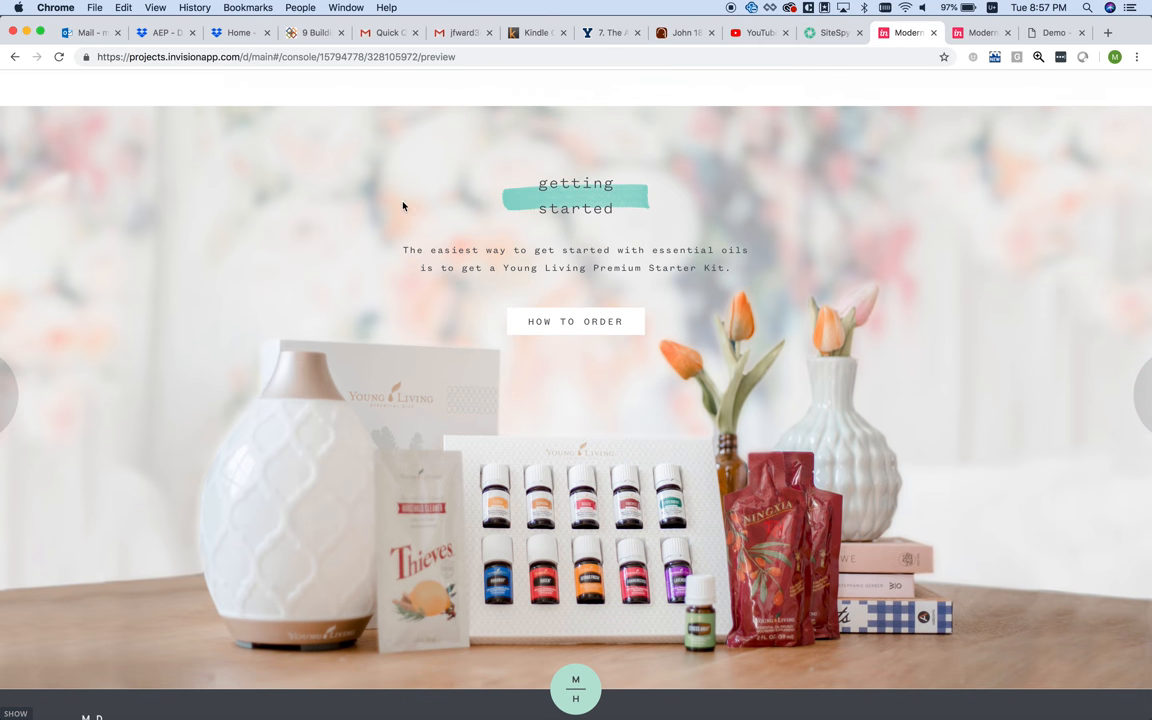
mouse_move(750, 426)
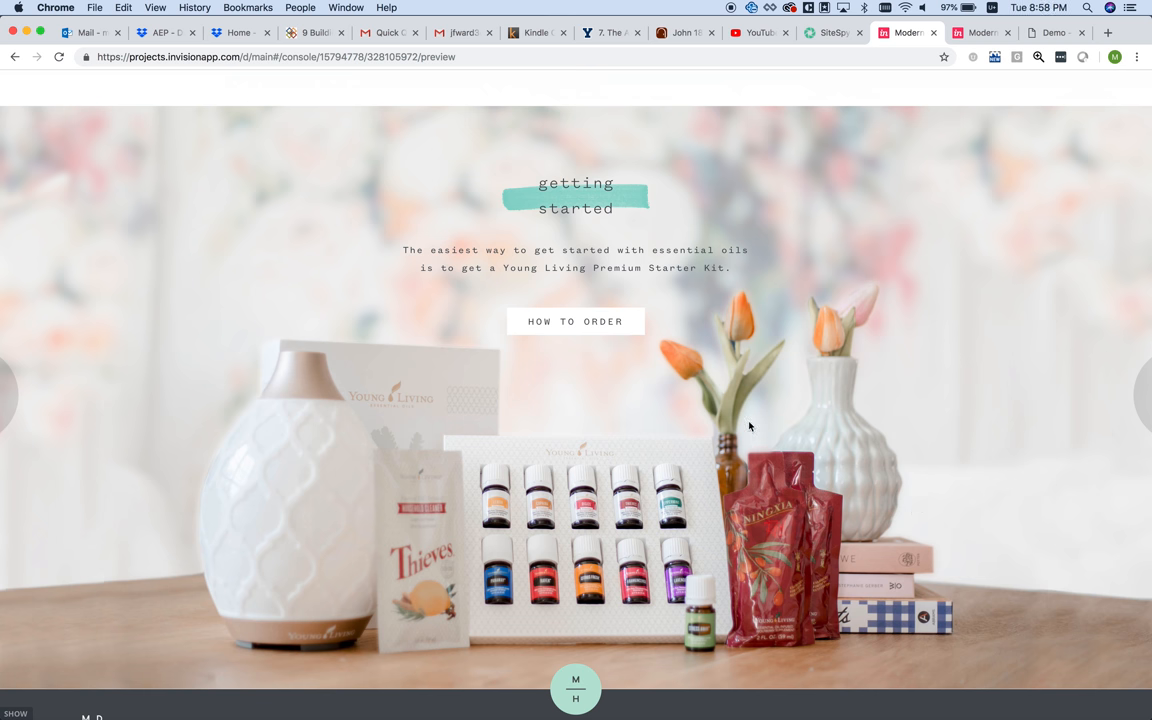
mouse_move(678, 374)
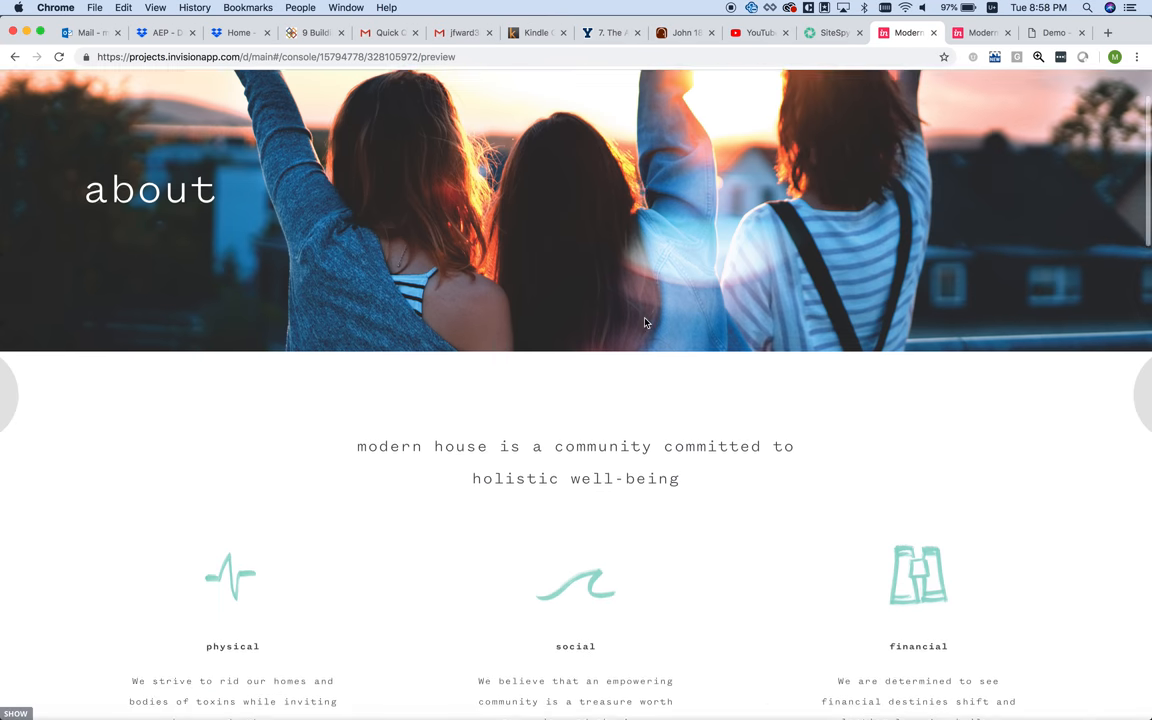
scroll("up", 3)
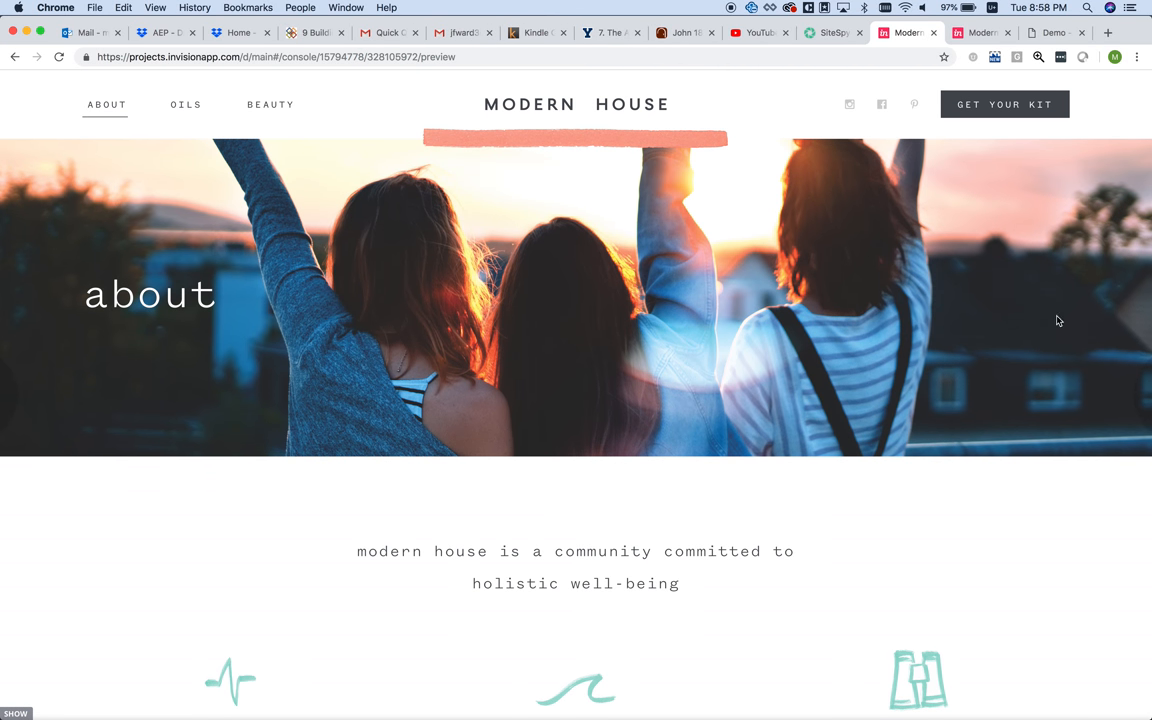
- Go to the Oils page and review its oil cards down to the footer, then back up
left_click(186, 104)
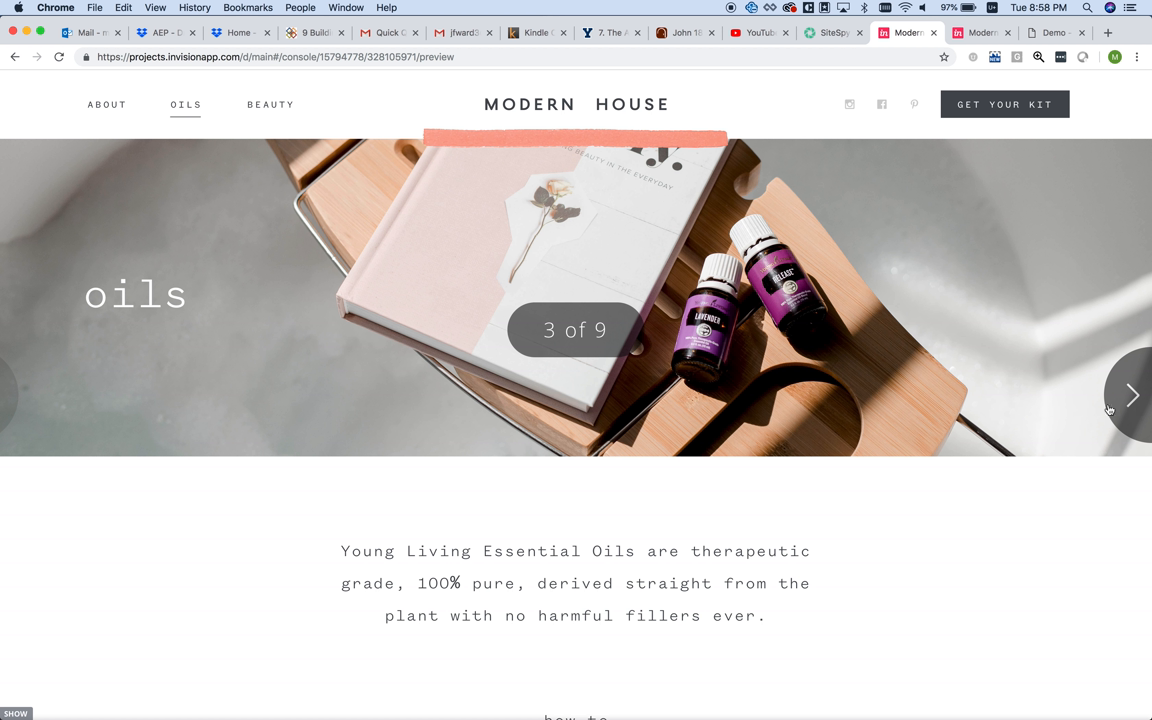
scroll("down", 3)
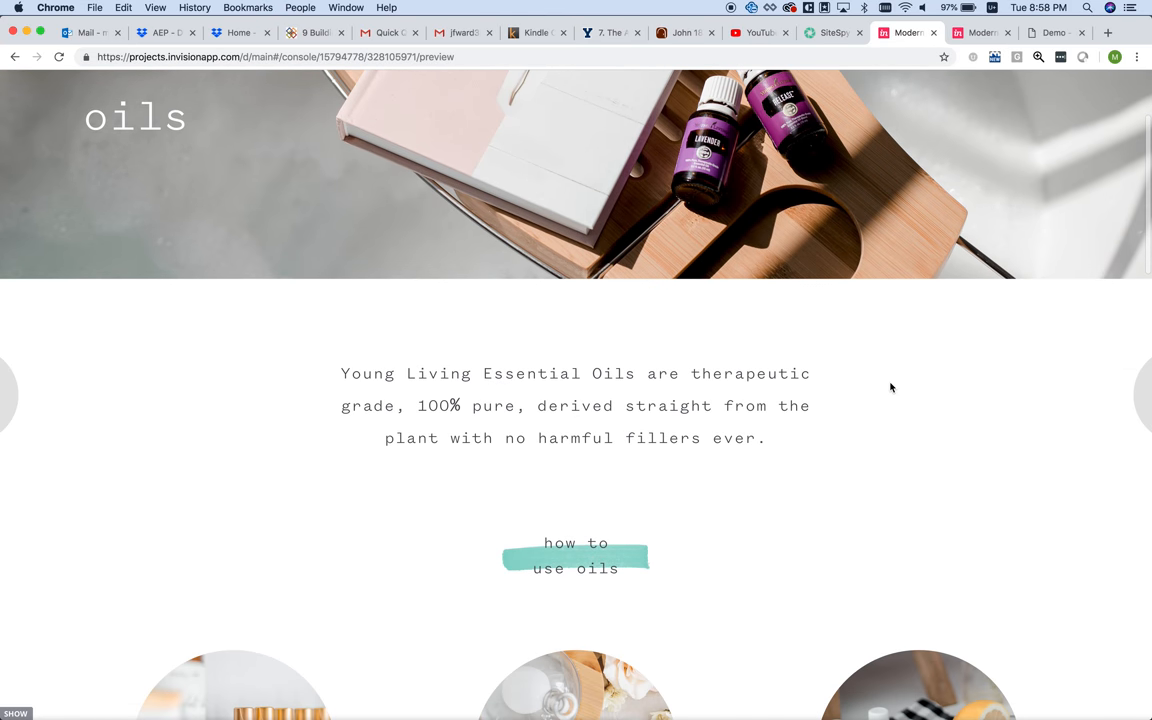
scroll("down", 3)
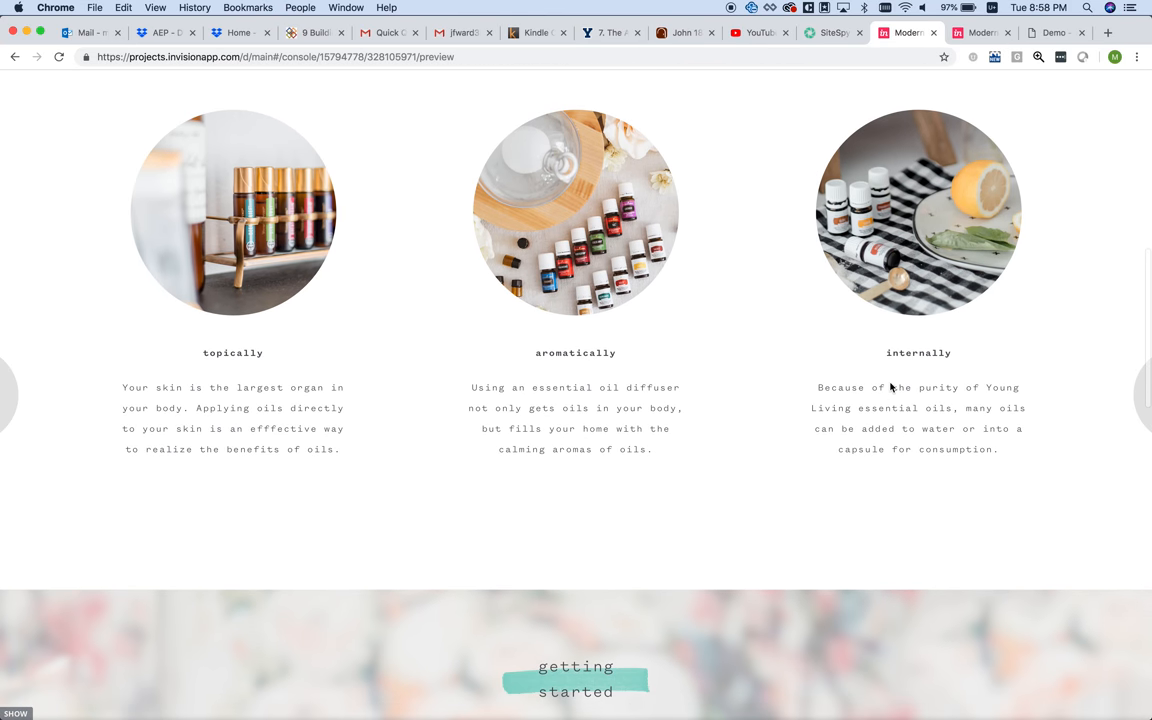
scroll("down", 3)
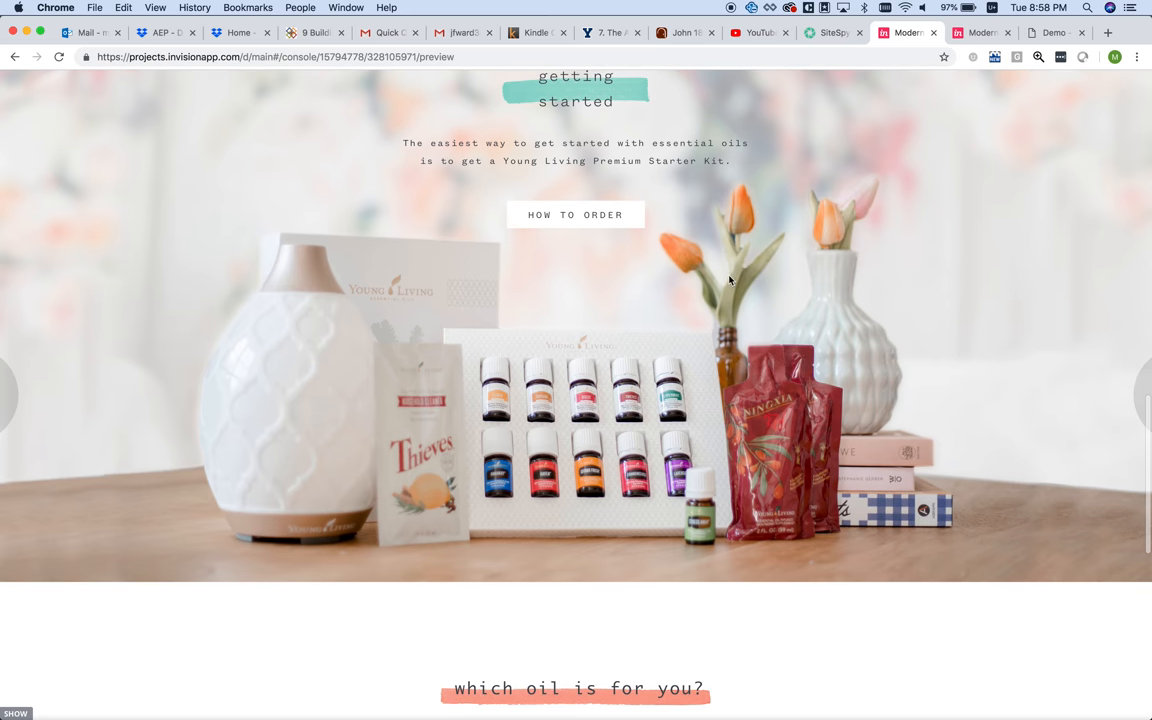
mouse_move(688, 376)
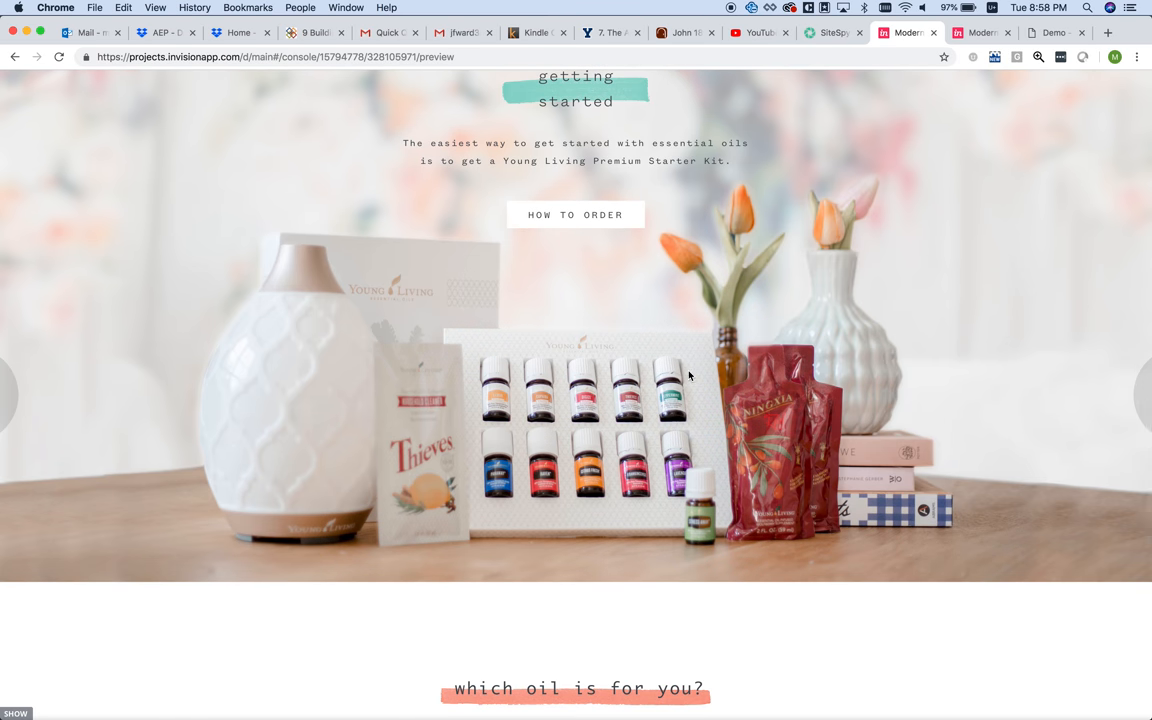
scroll("down", 3)
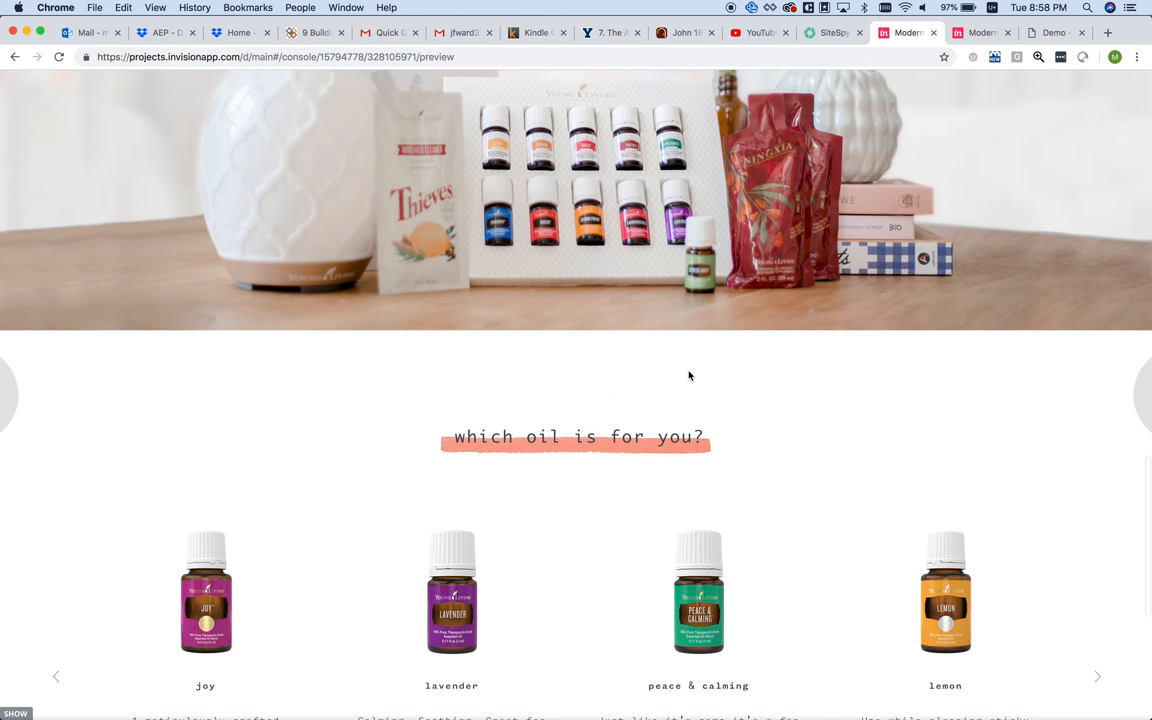
scroll("down", 3)
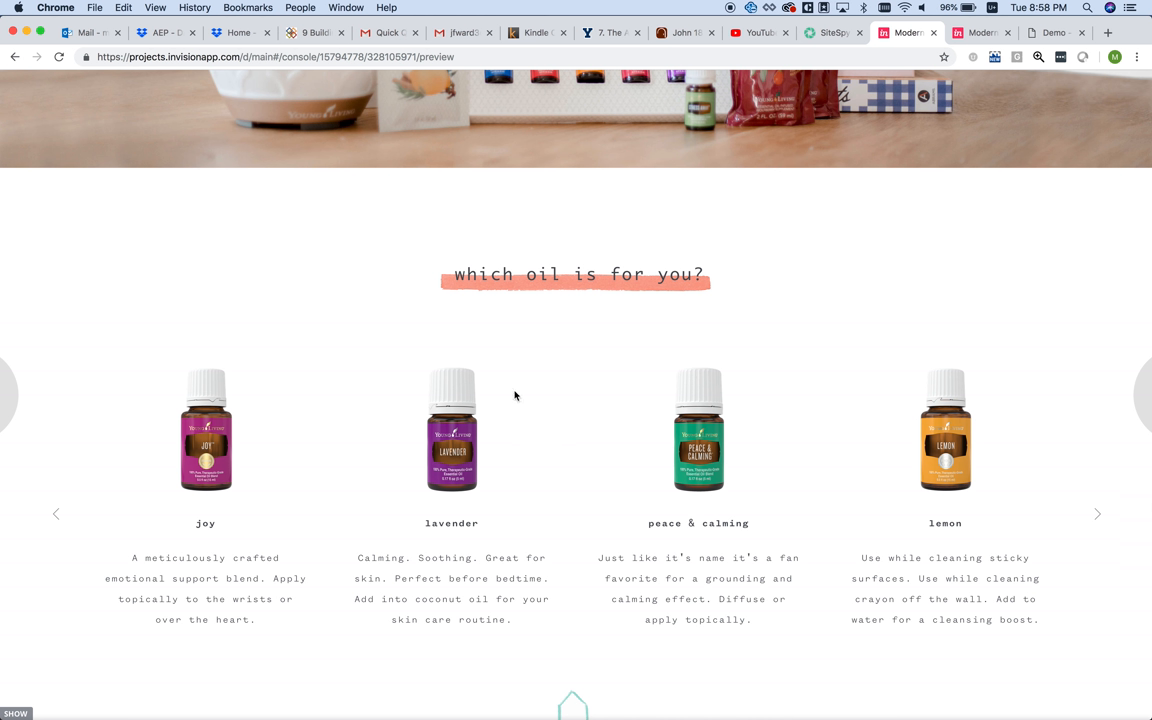
mouse_move(498, 448)
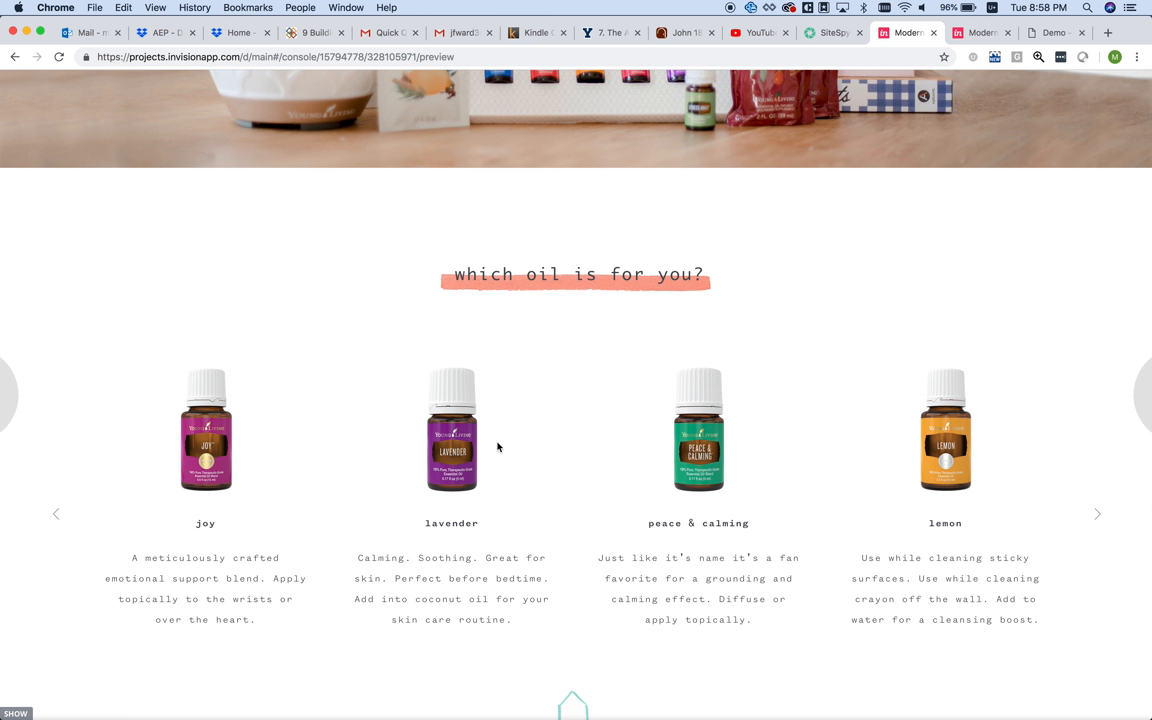
mouse_move(392, 488)
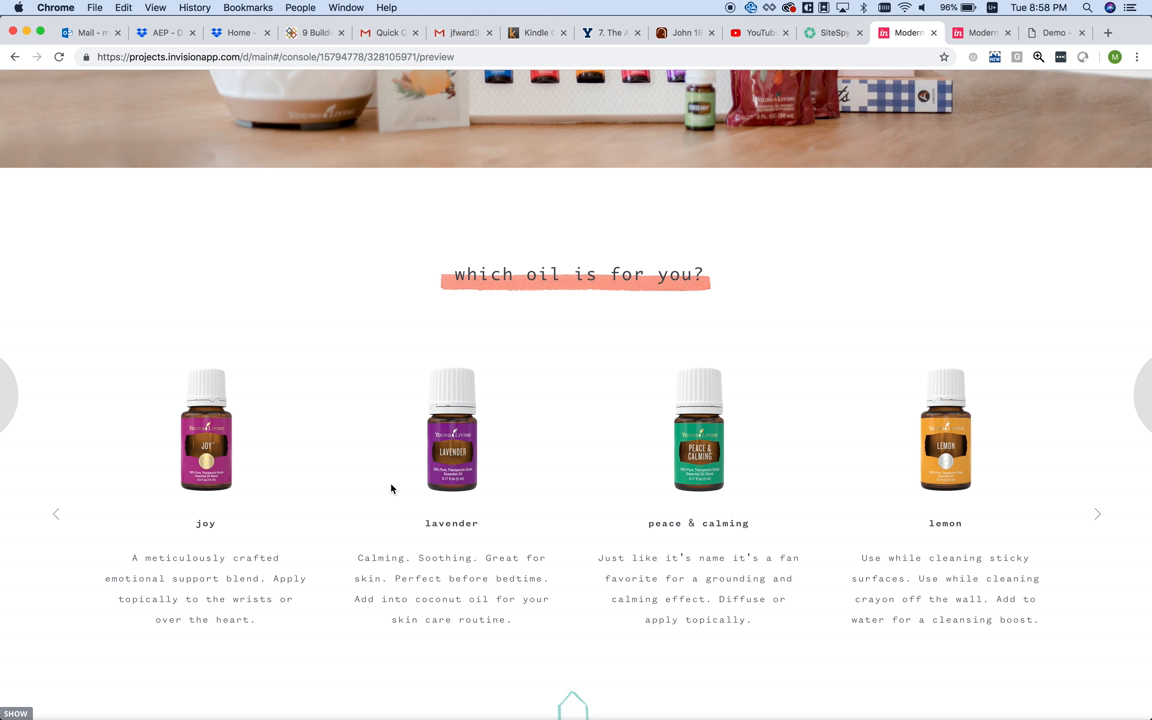
mouse_move(806, 480)
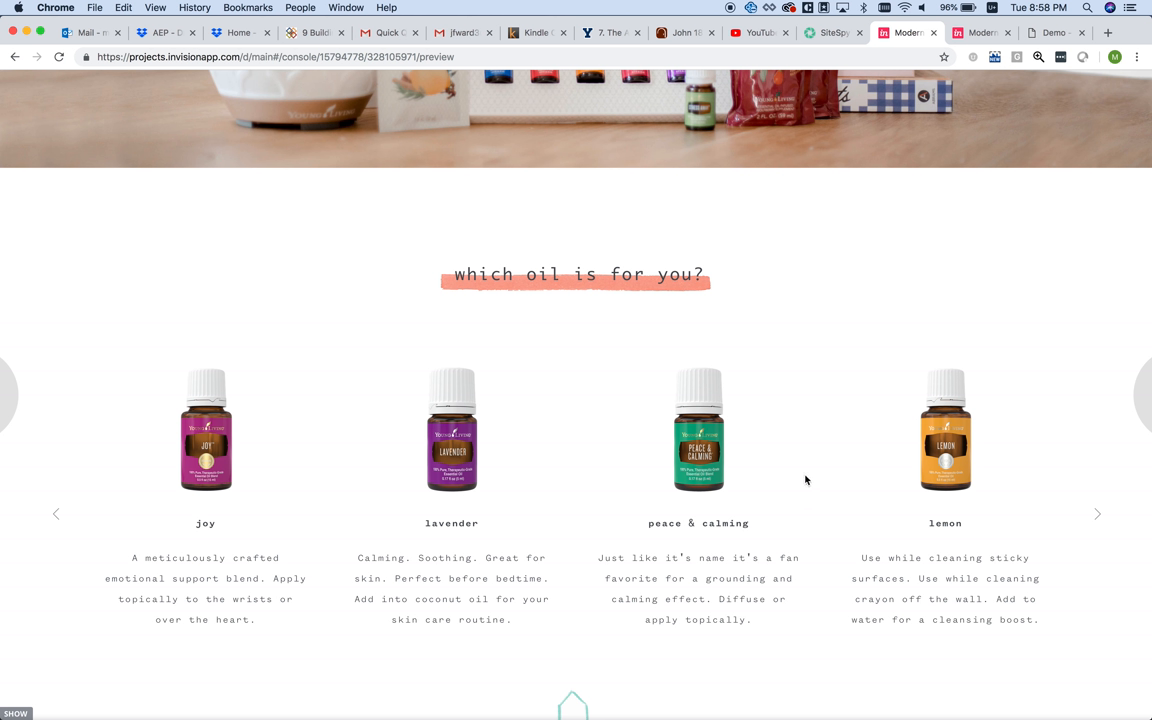
mouse_move(952, 486)
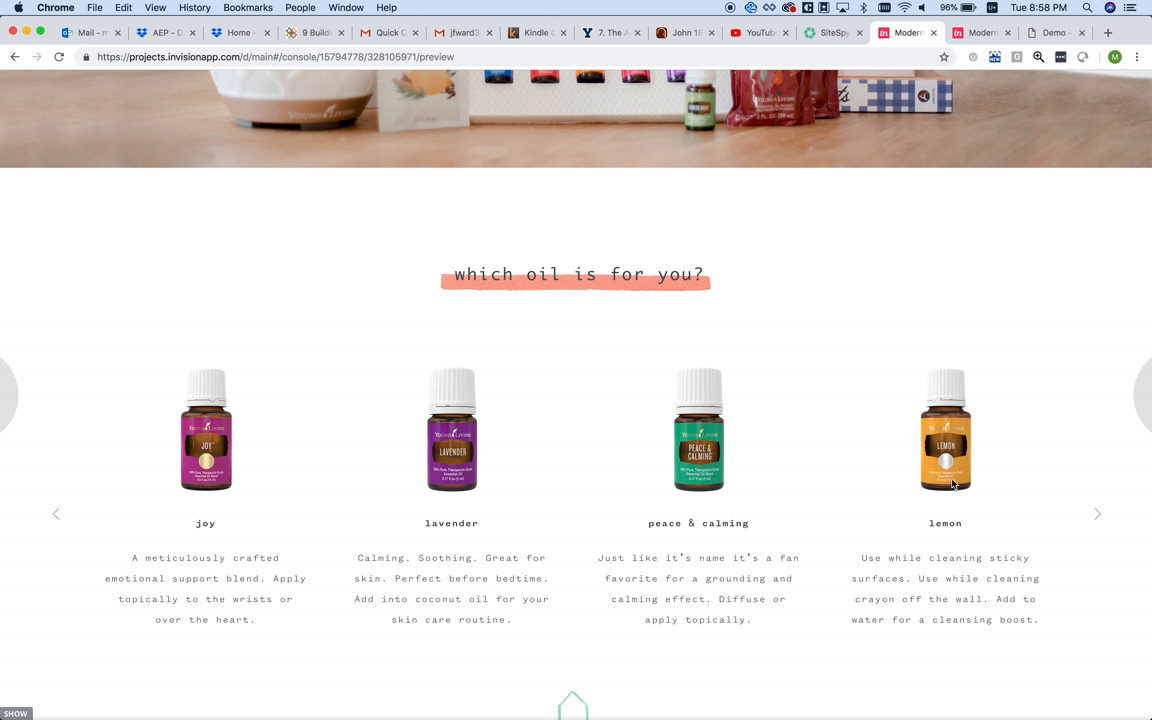
mouse_move(976, 564)
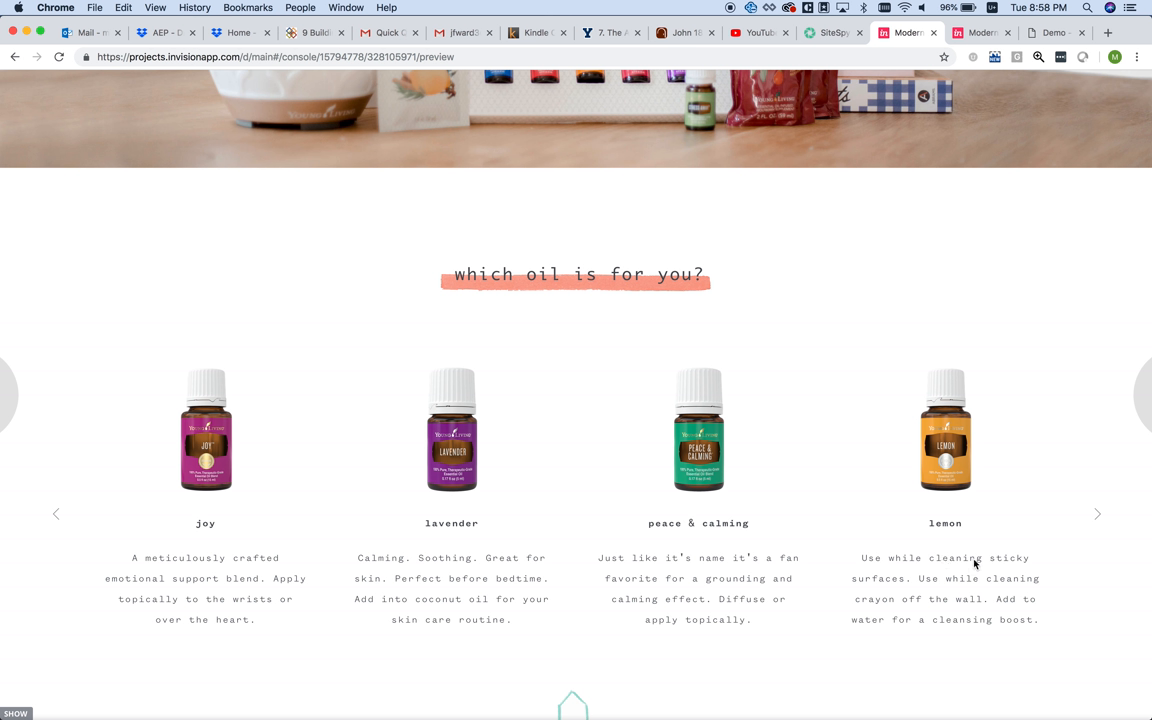
mouse_move(950, 528)
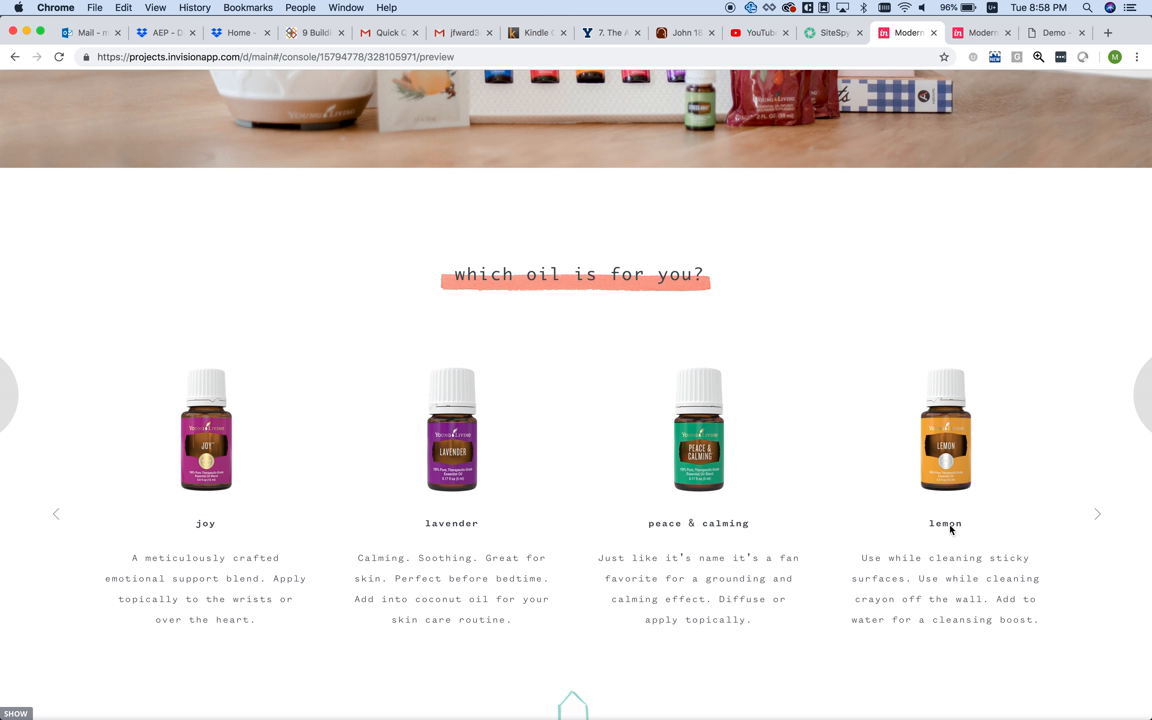
mouse_move(948, 440)
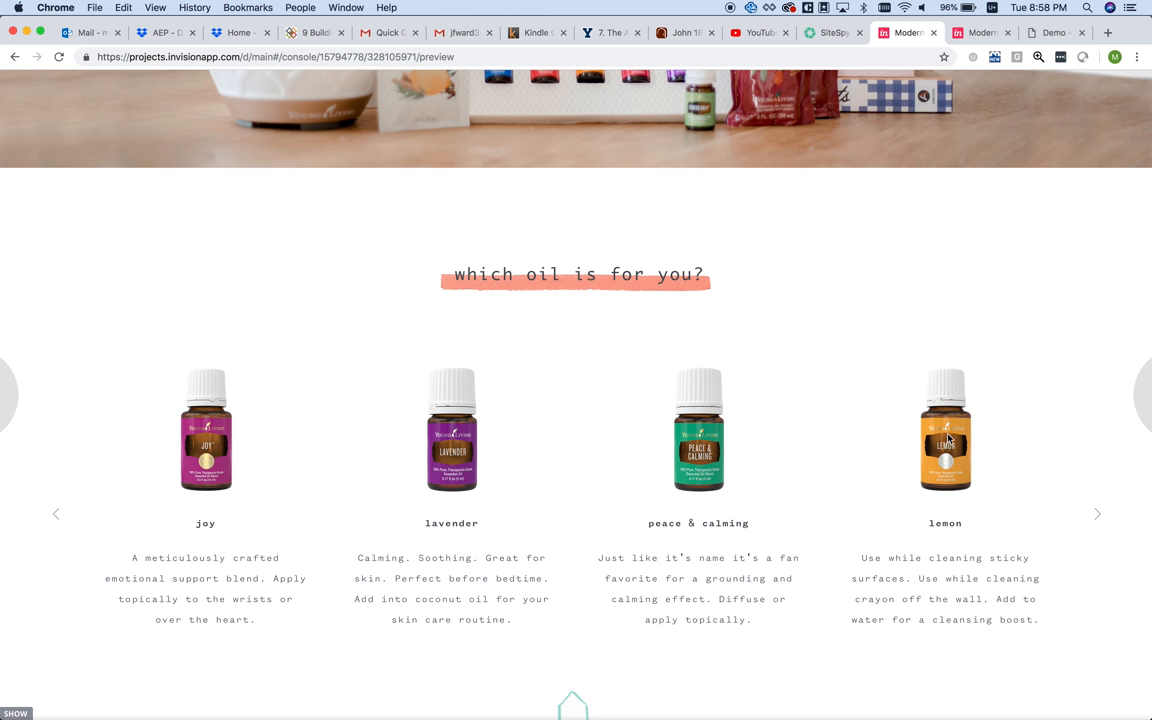
scroll("down", 3)
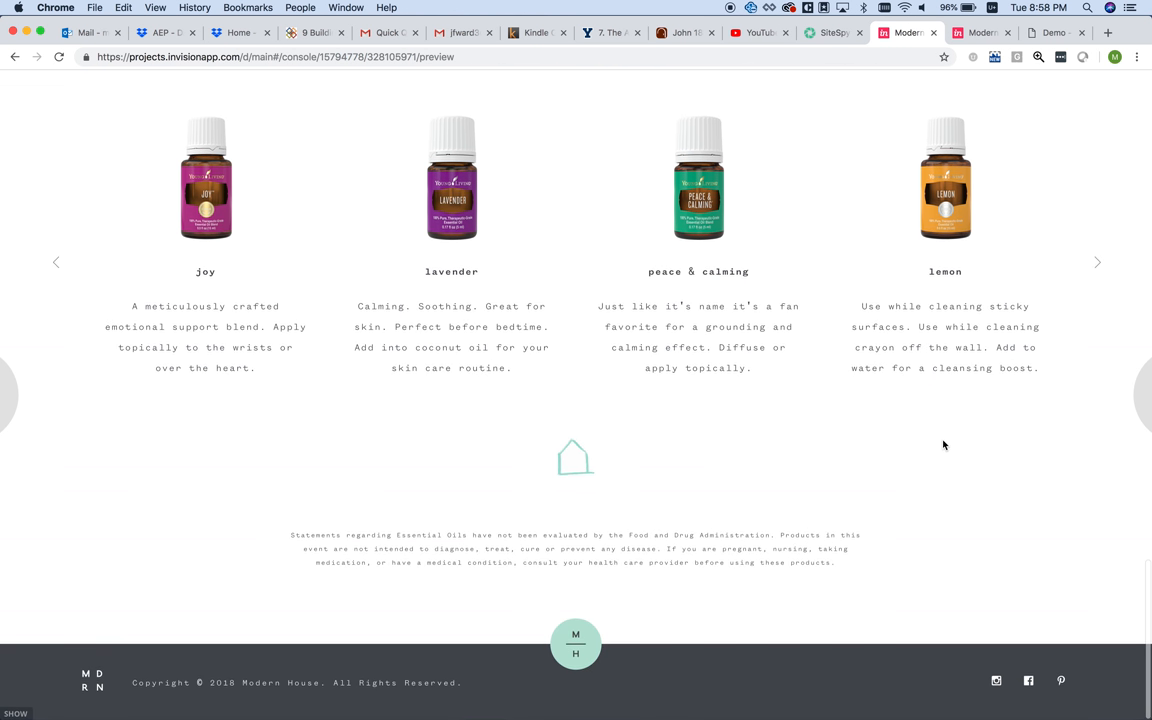
scroll("up", 3)
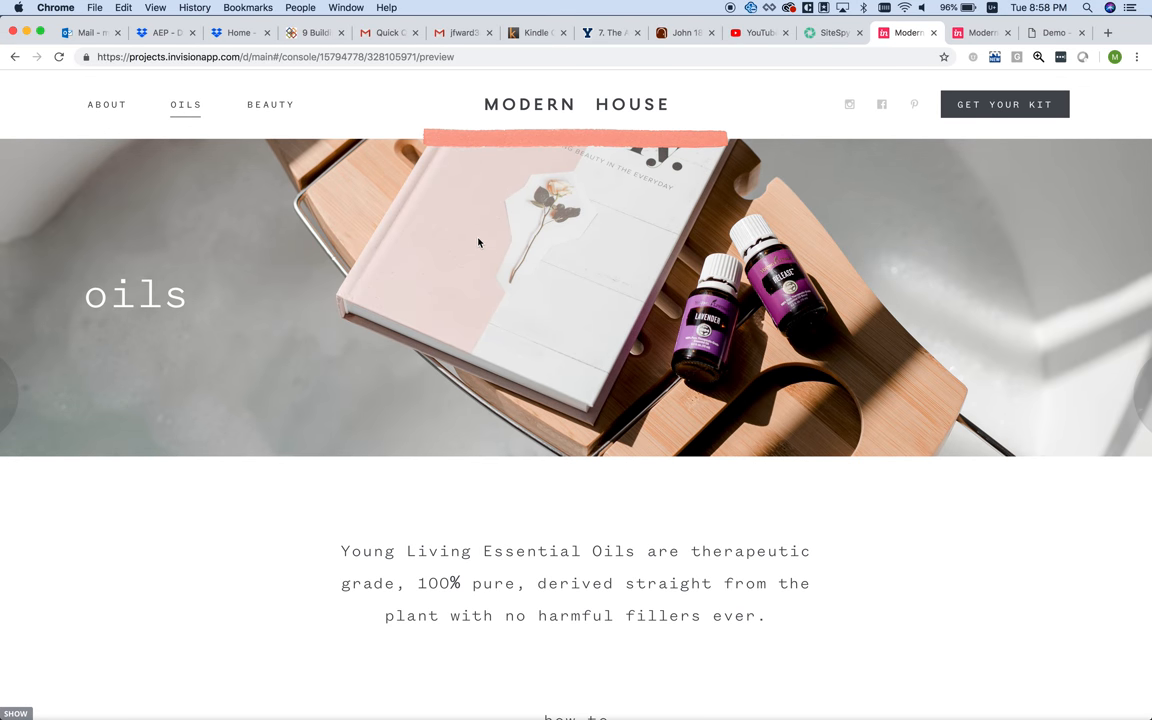
- Go to the Beauty page and review its video, starter kit and kit contents, then back up
left_click(270, 104)
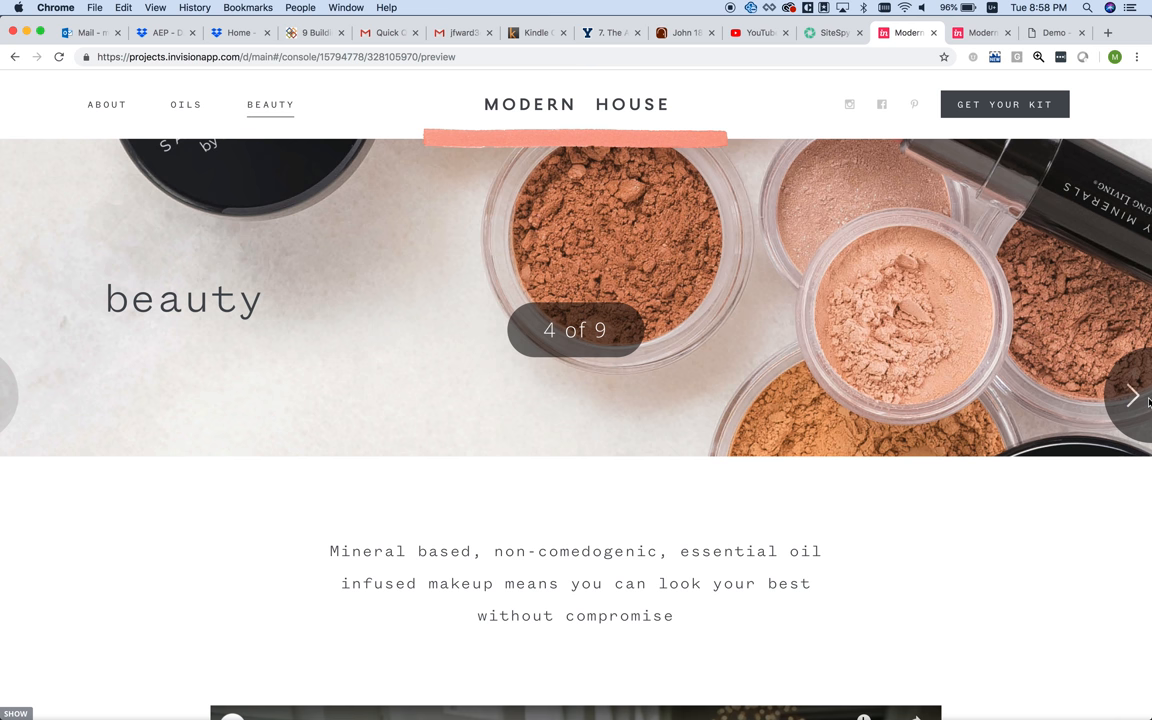
scroll("down", 3)
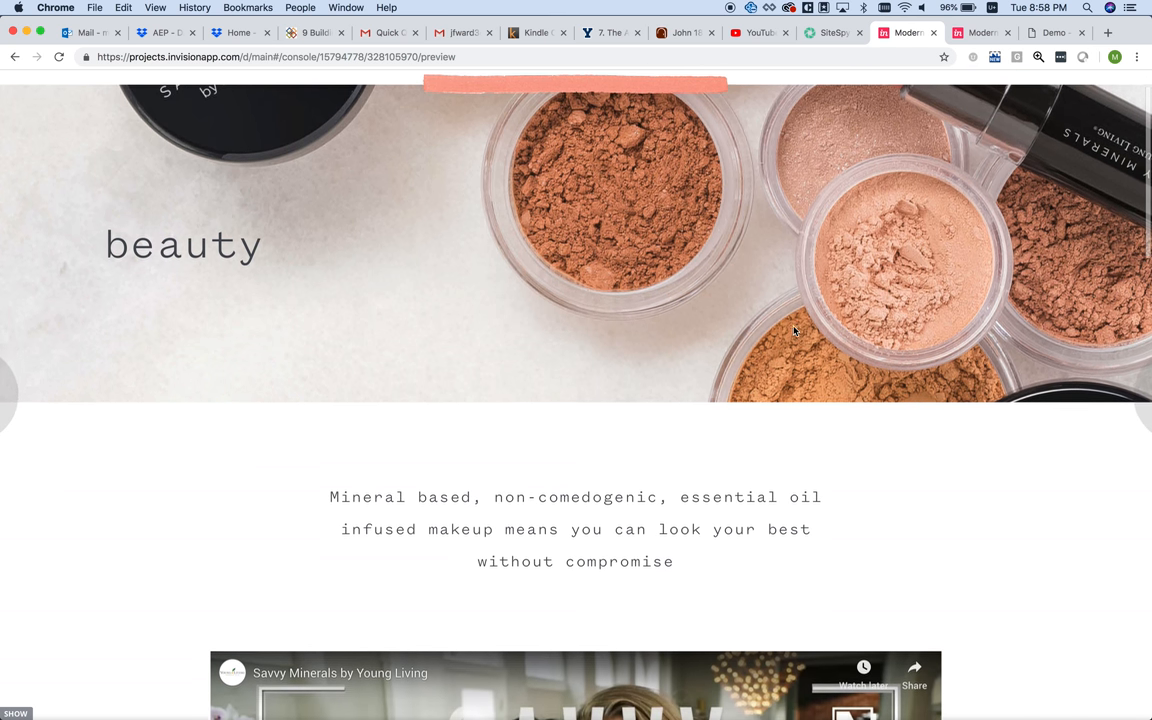
scroll("down", 3)
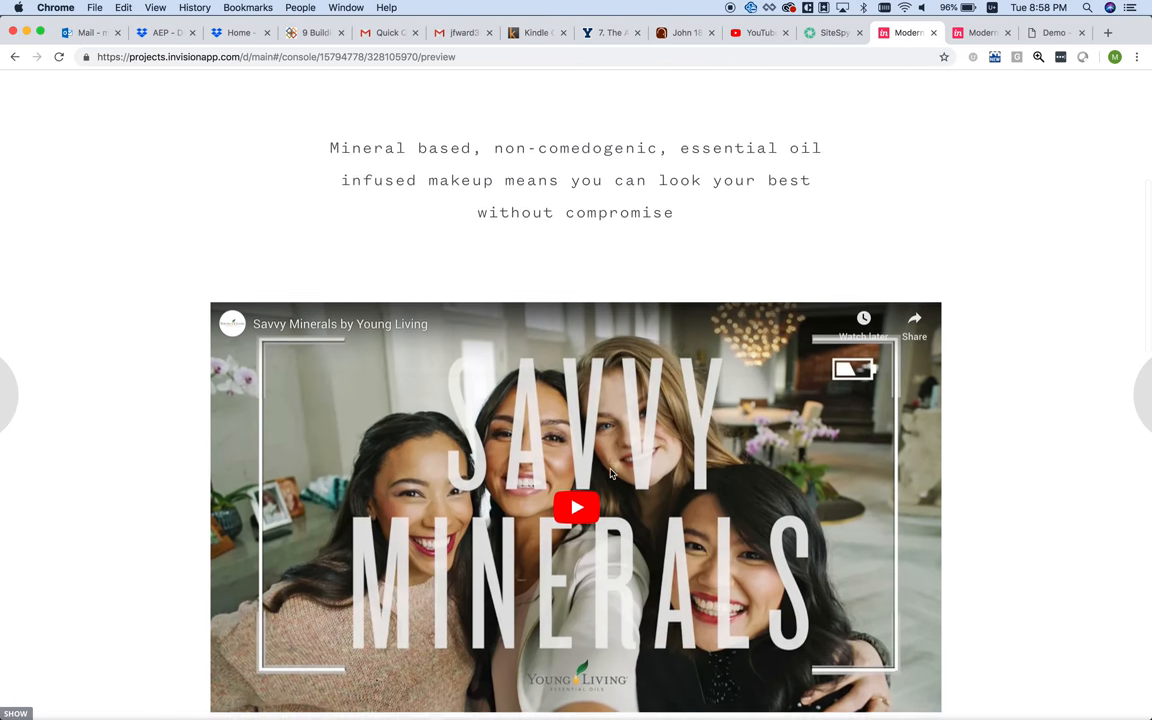
scroll("down", 3)
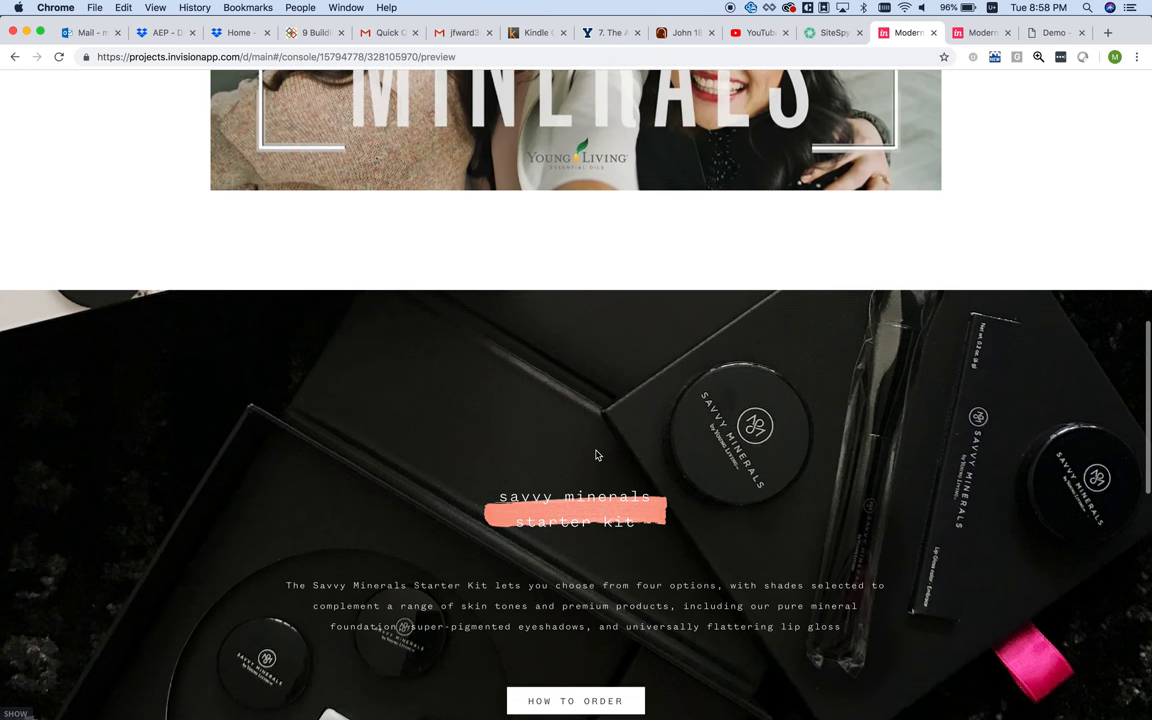
scroll("down", 3)
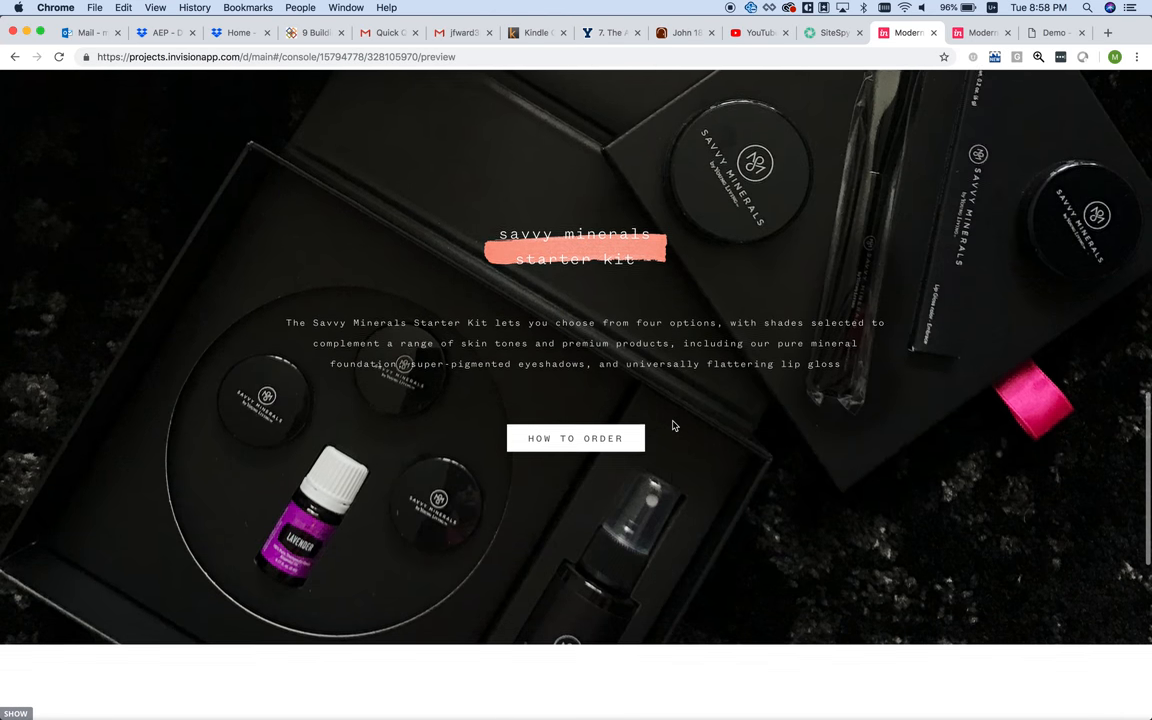
scroll("down", 3)
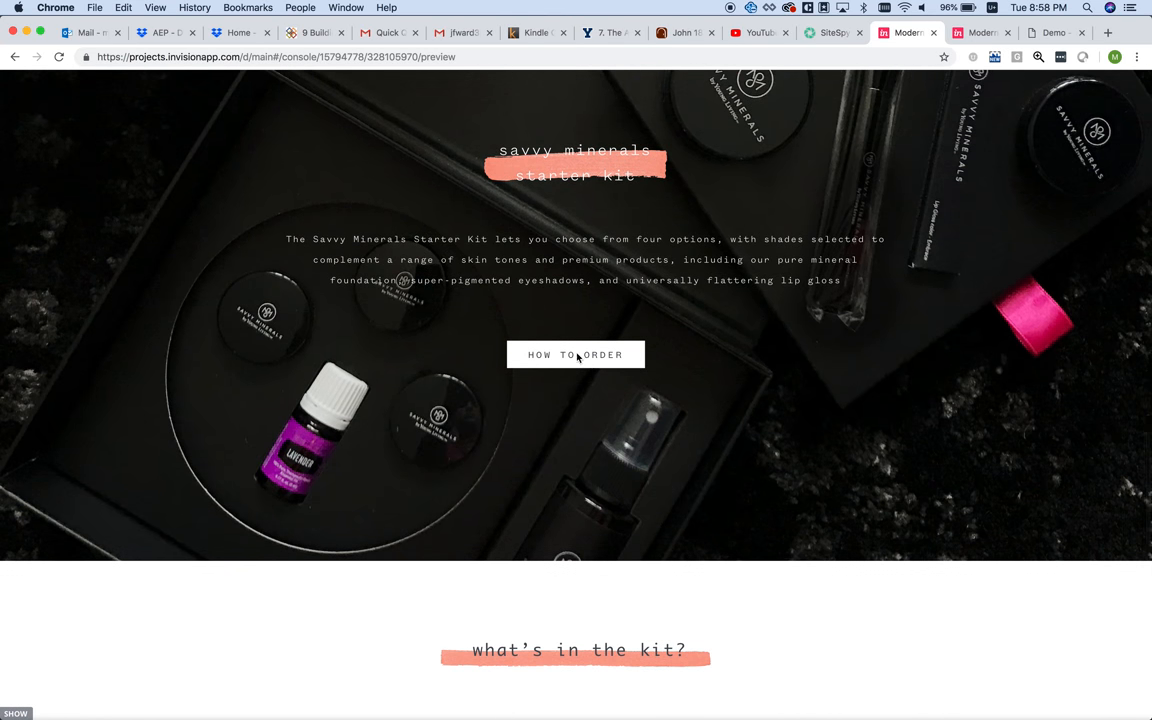
scroll("down", 3)
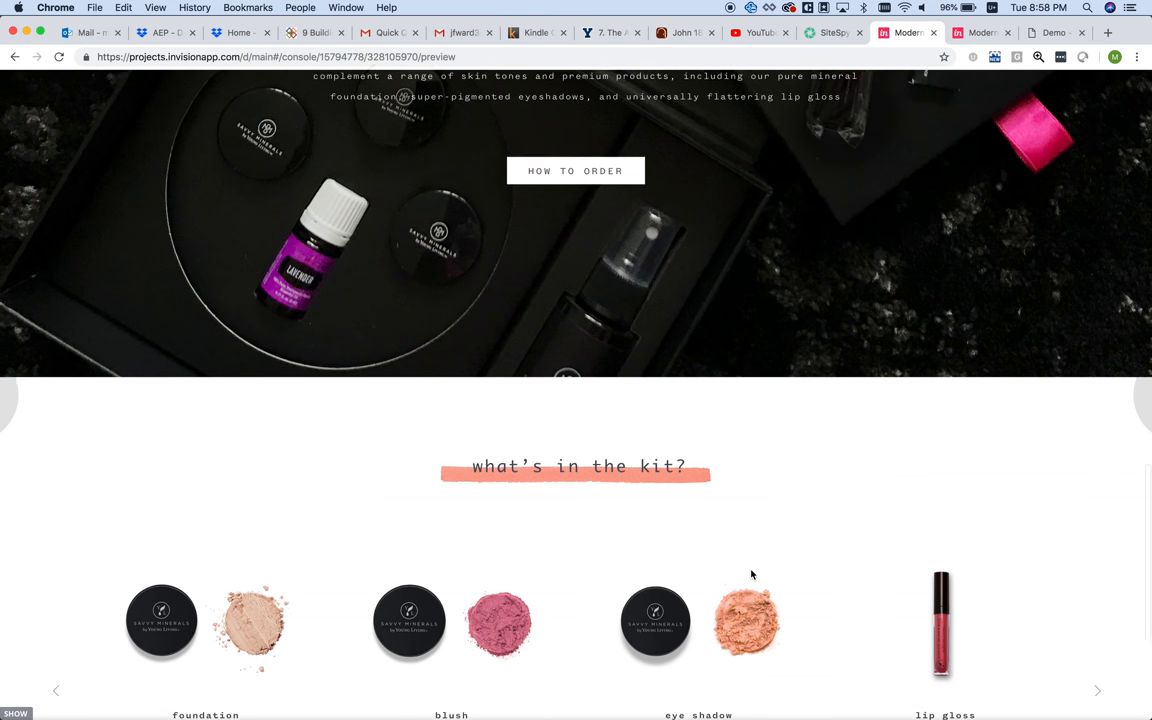
scroll("down", 3)
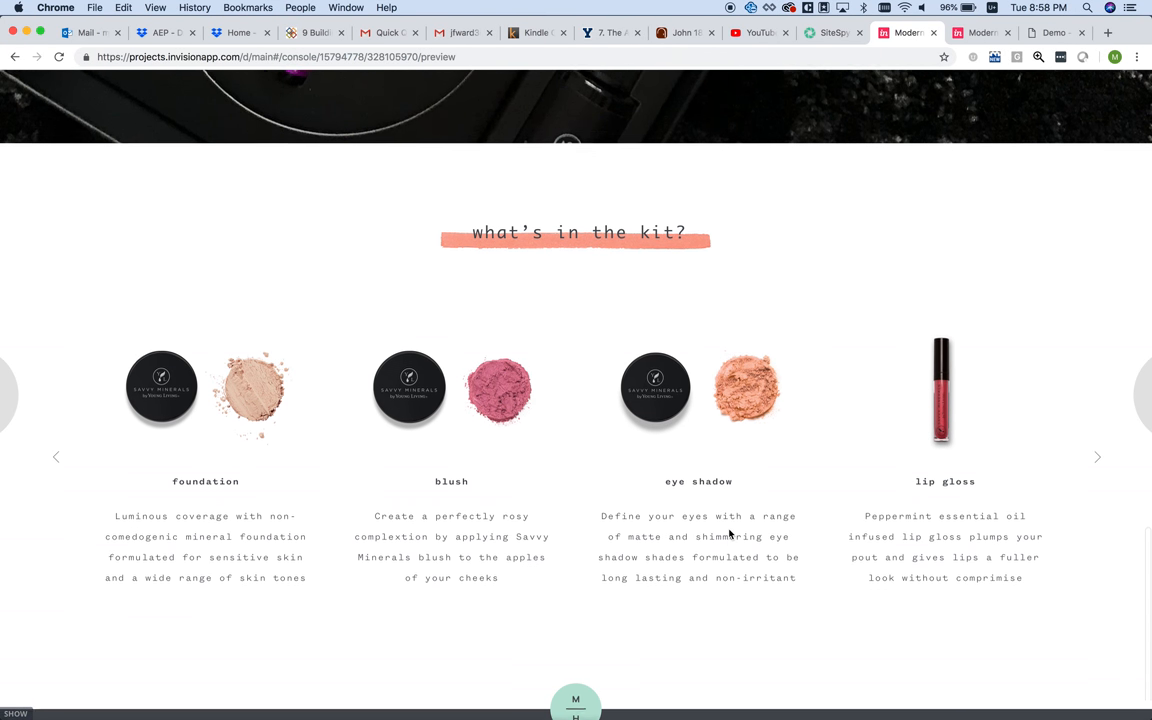
scroll("down", 3)
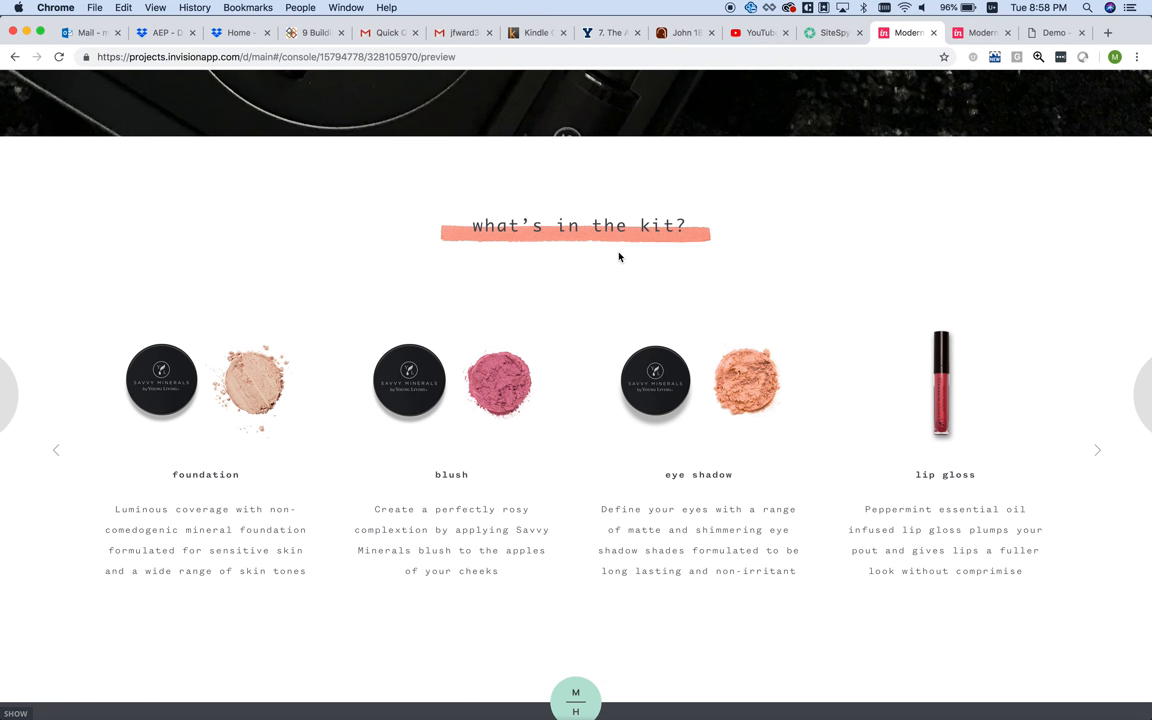
mouse_move(56, 456)
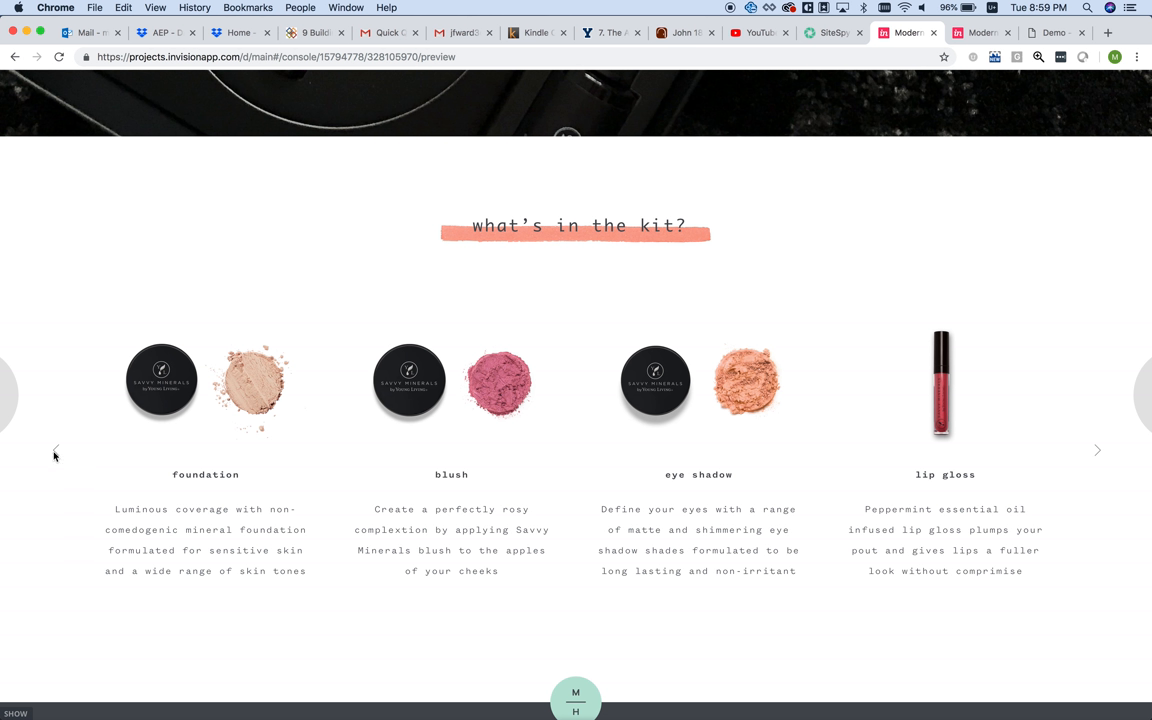
mouse_move(784, 430)
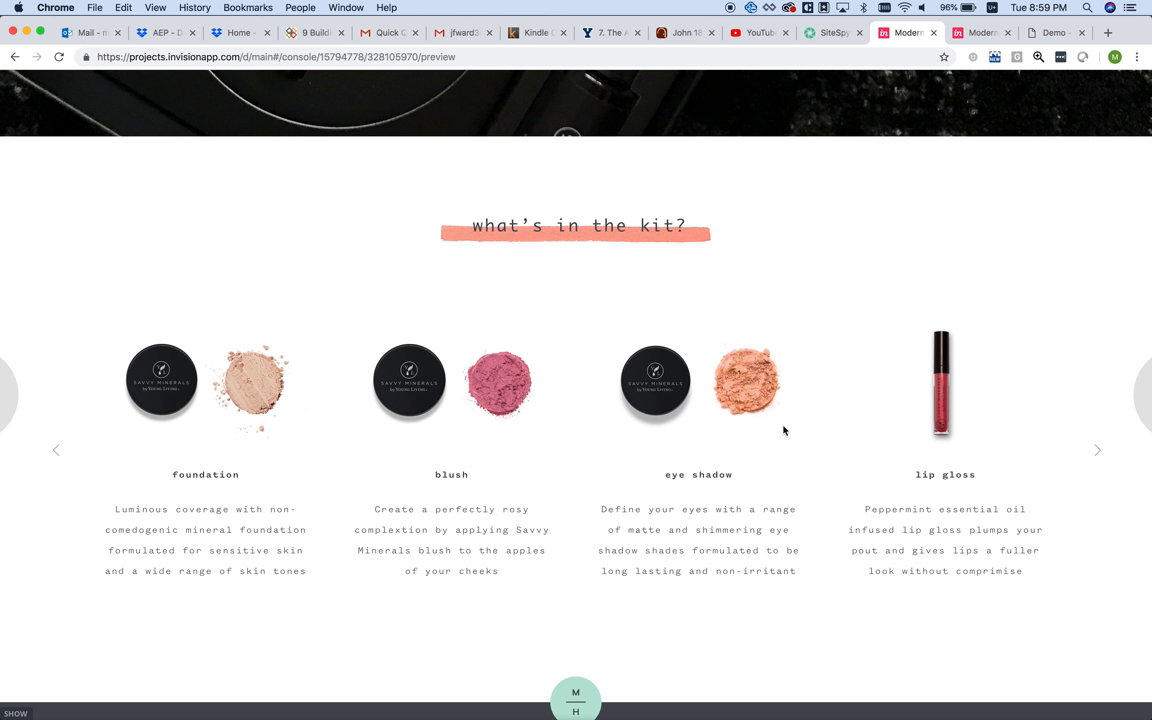
mouse_move(1136, 498)
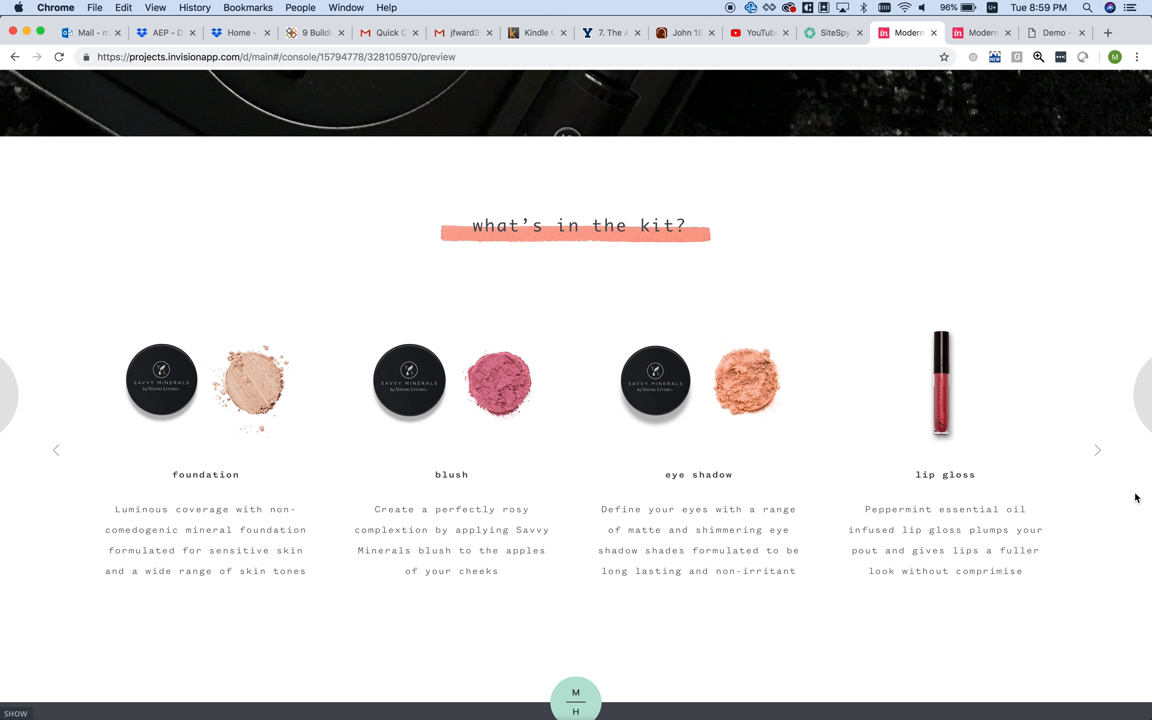
mouse_move(1100, 464)
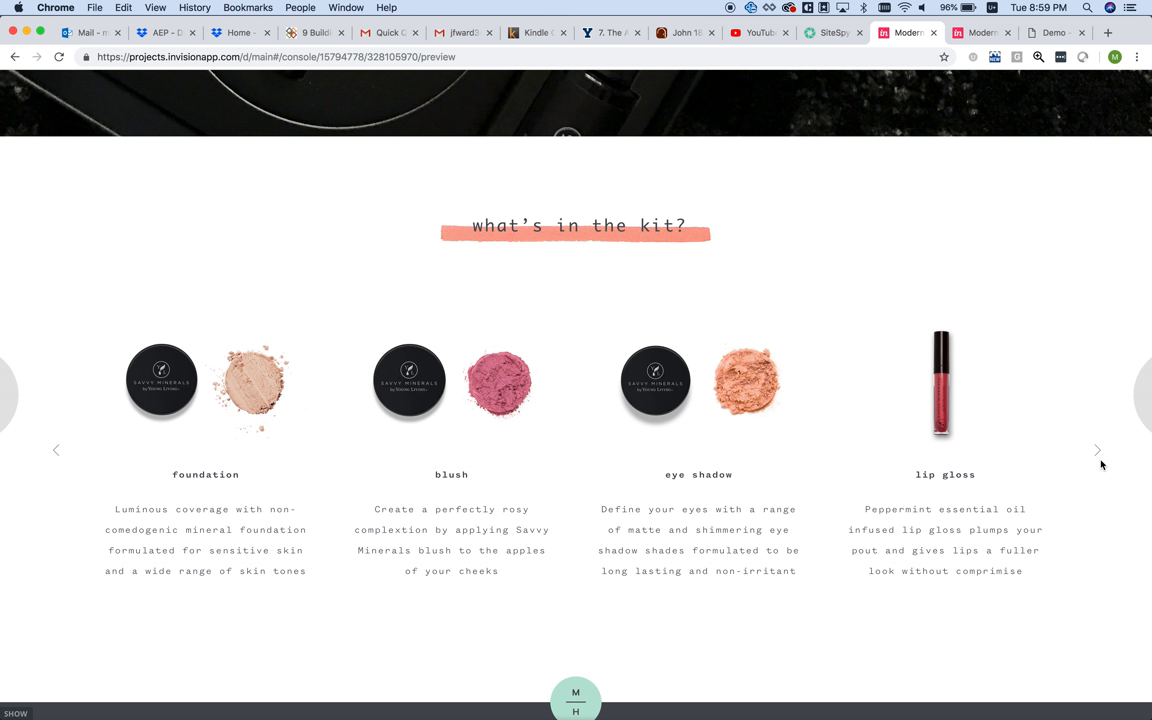
mouse_move(92, 412)
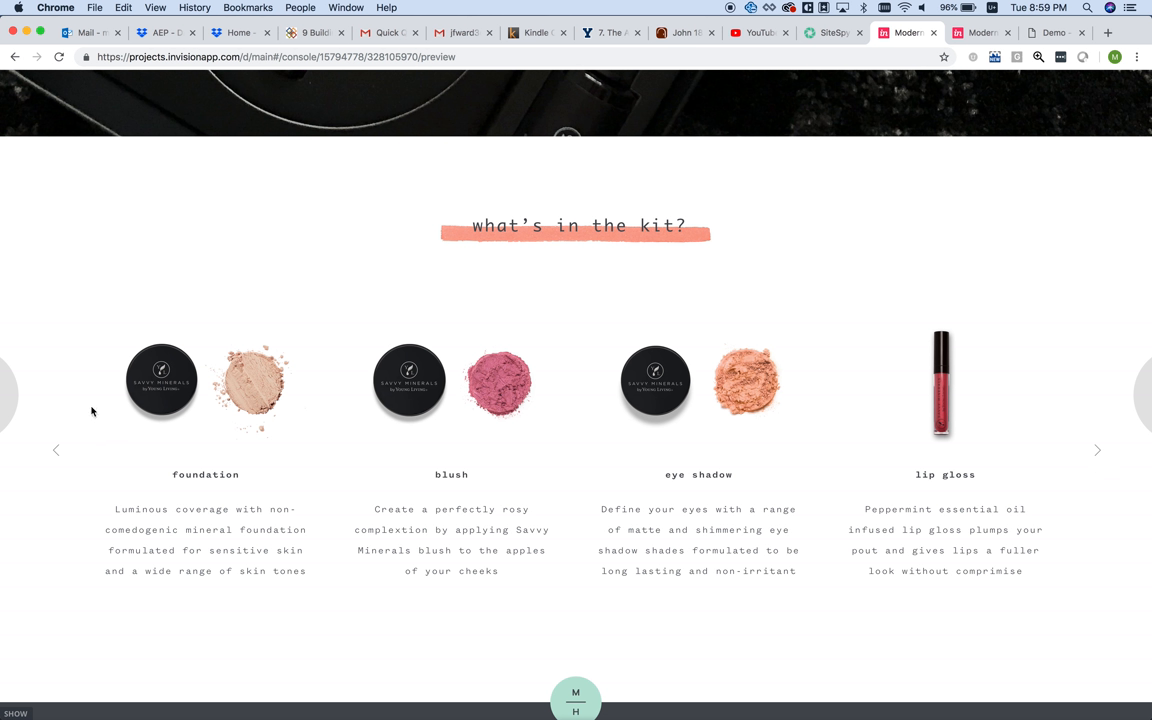
mouse_move(276, 396)
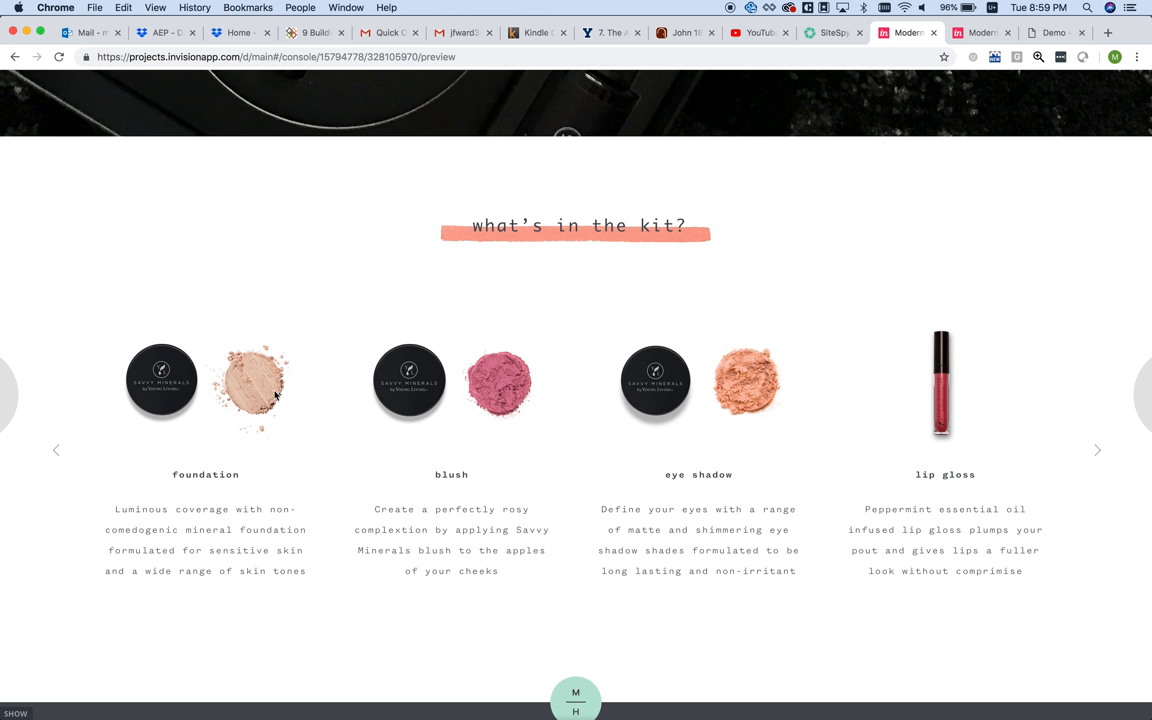
mouse_move(406, 428)
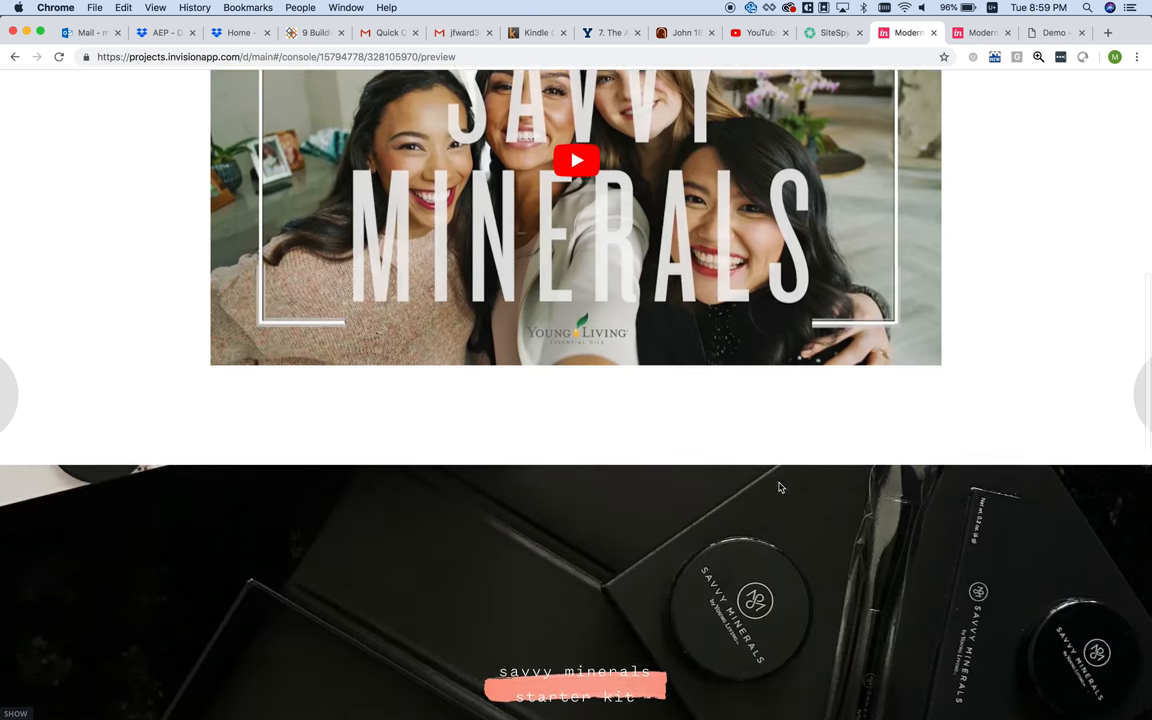
scroll("up", 3)
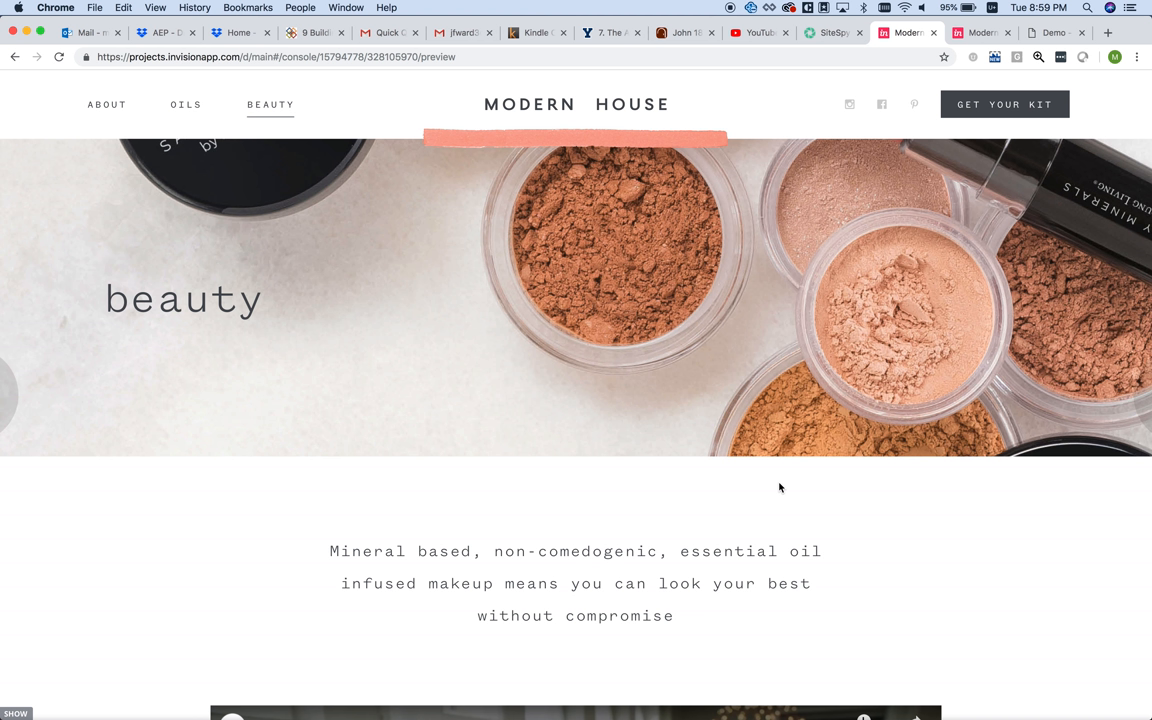
mouse_move(602, 472)
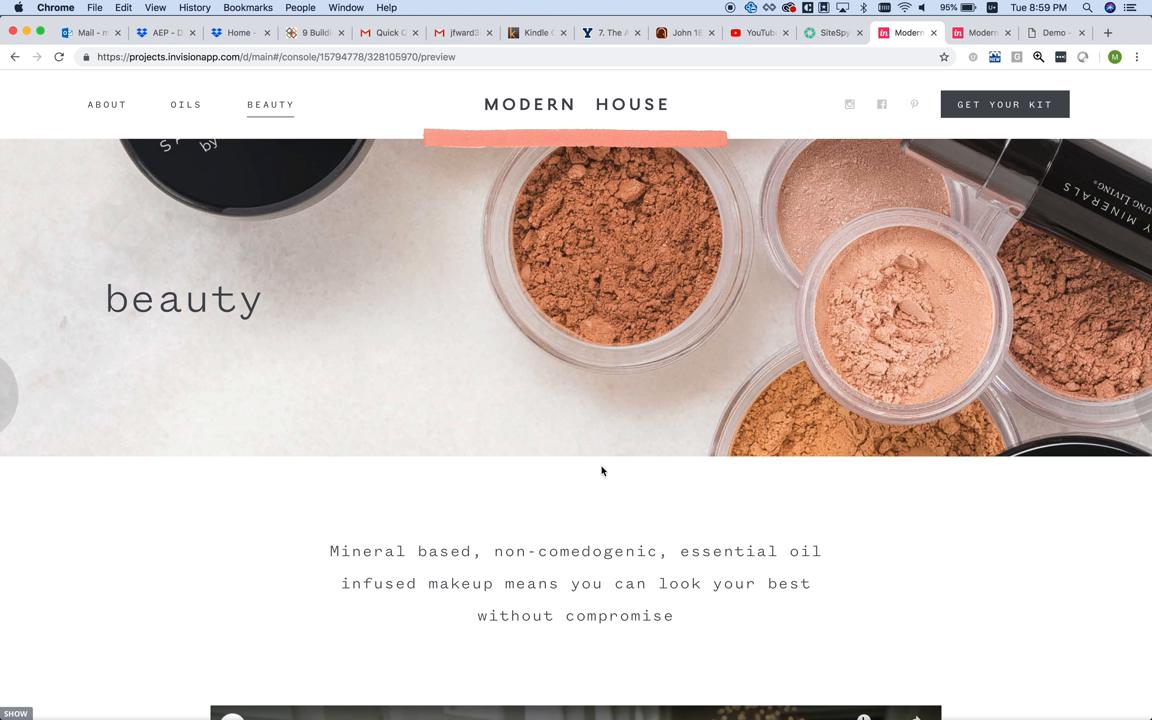
mouse_move(448, 436)
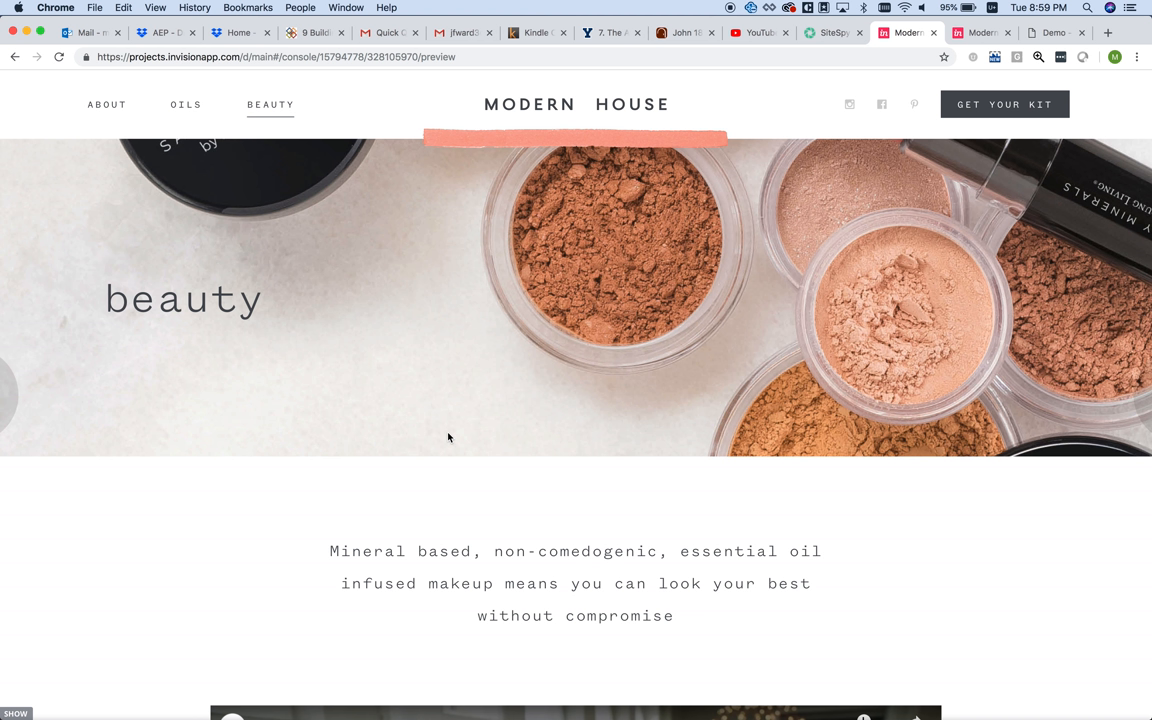
mouse_move(1134, 396)
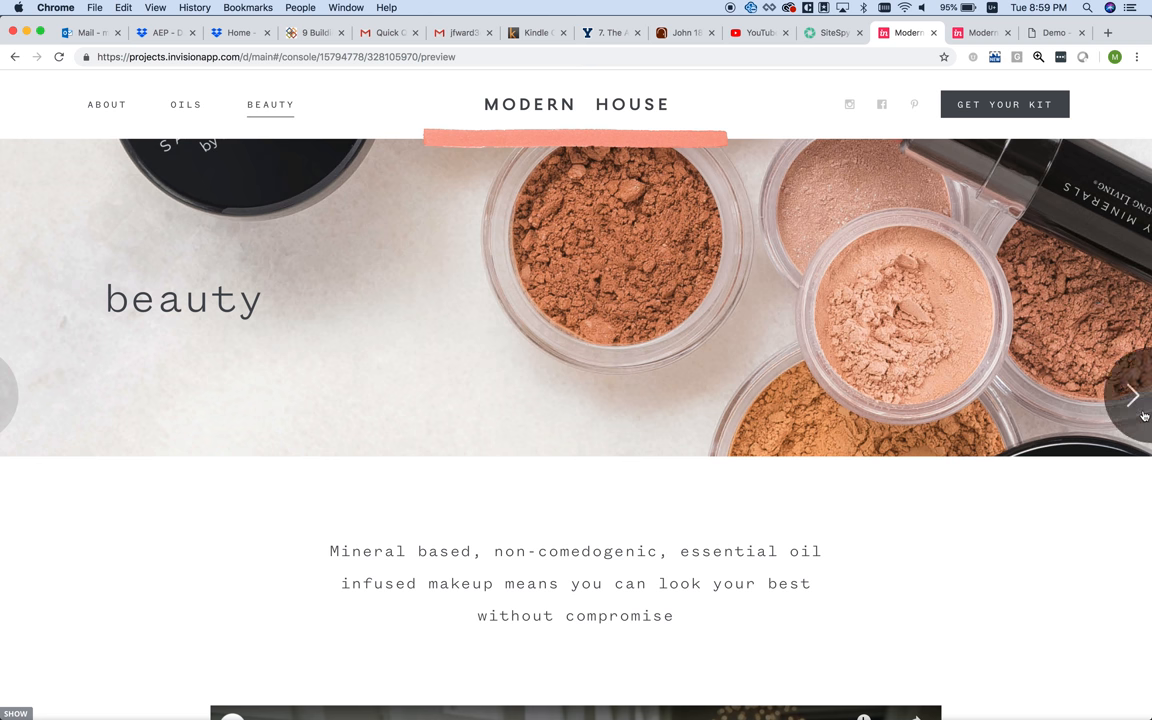
left_click(1132, 396)
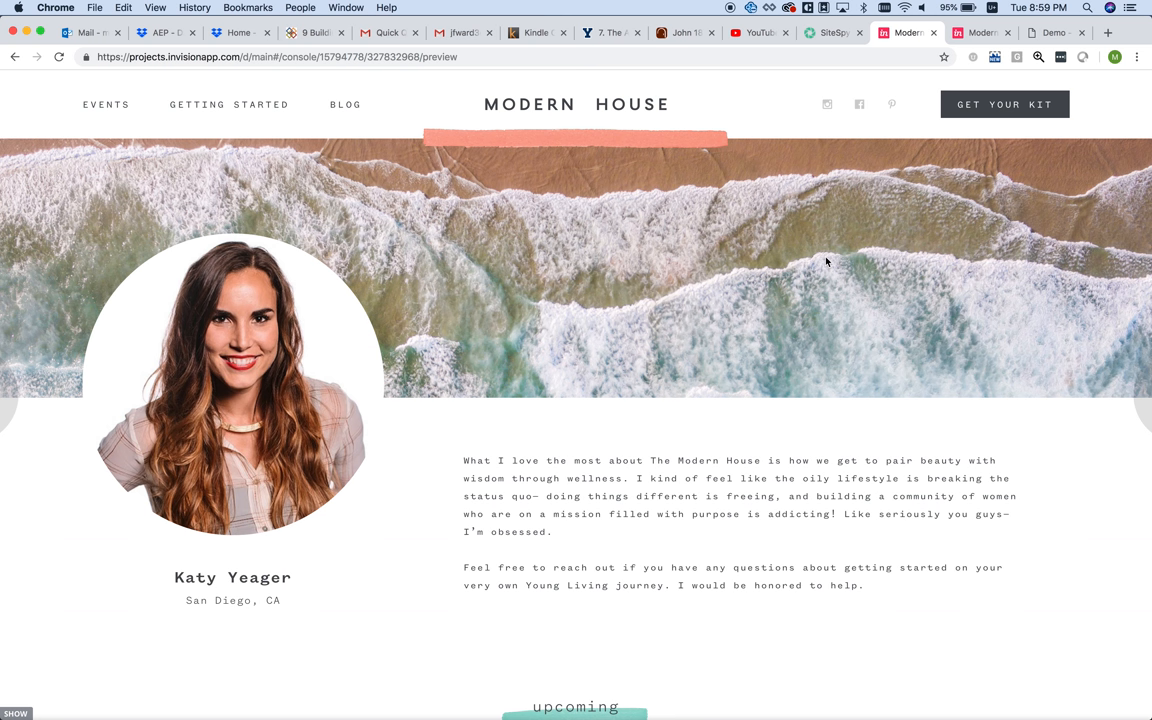
mouse_move(464, 108)
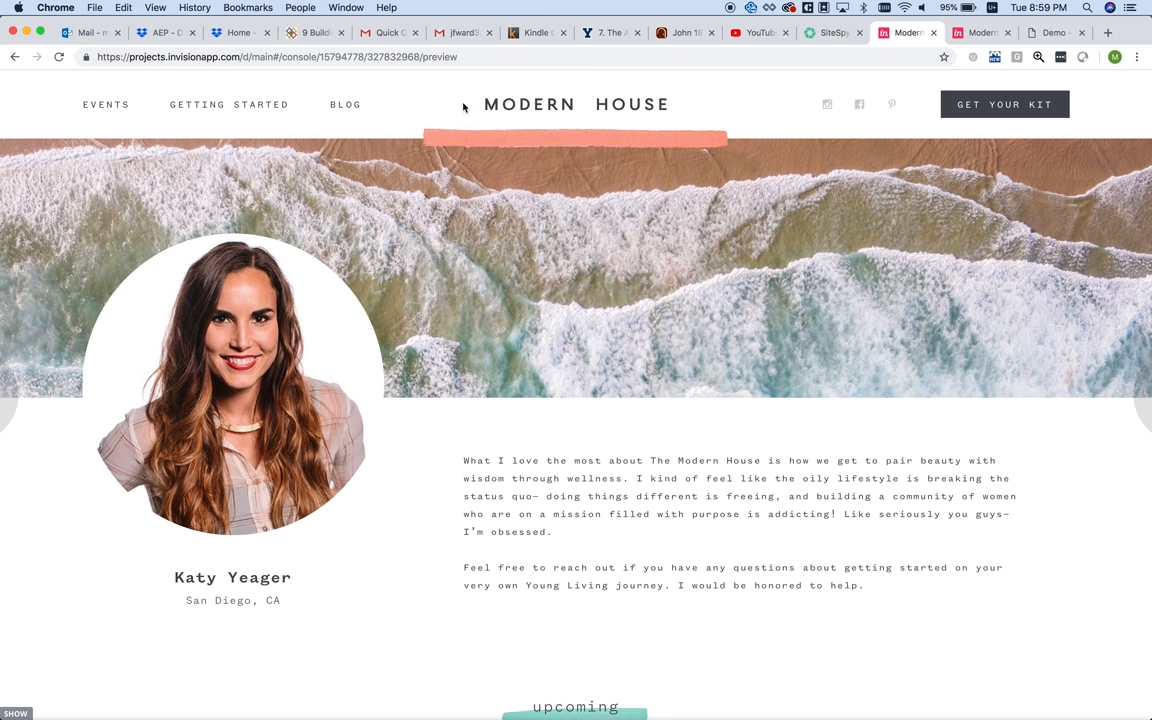
mouse_move(344, 108)
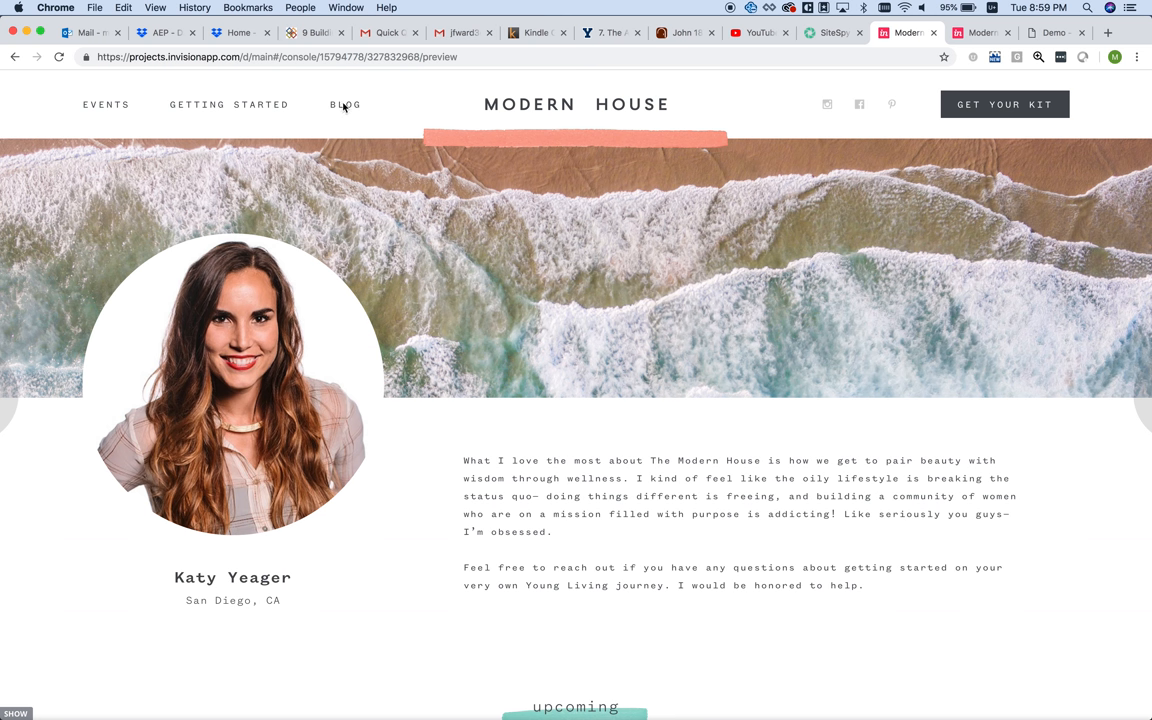
mouse_move(528, 92)
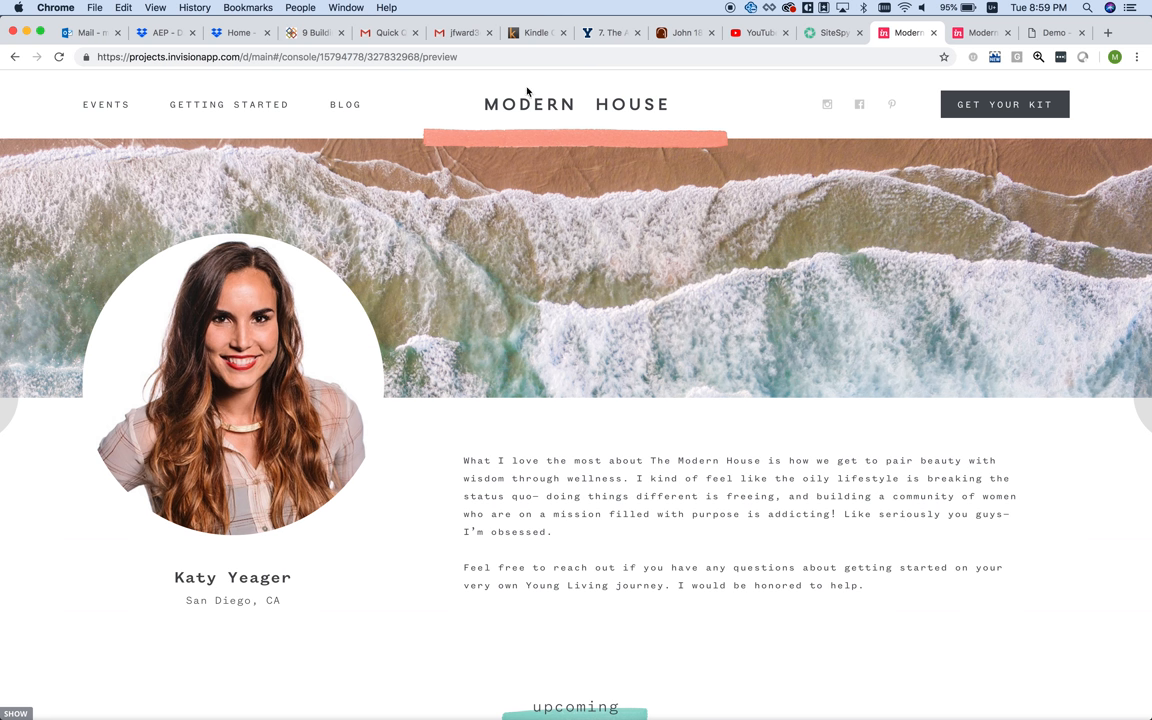
mouse_move(616, 110)
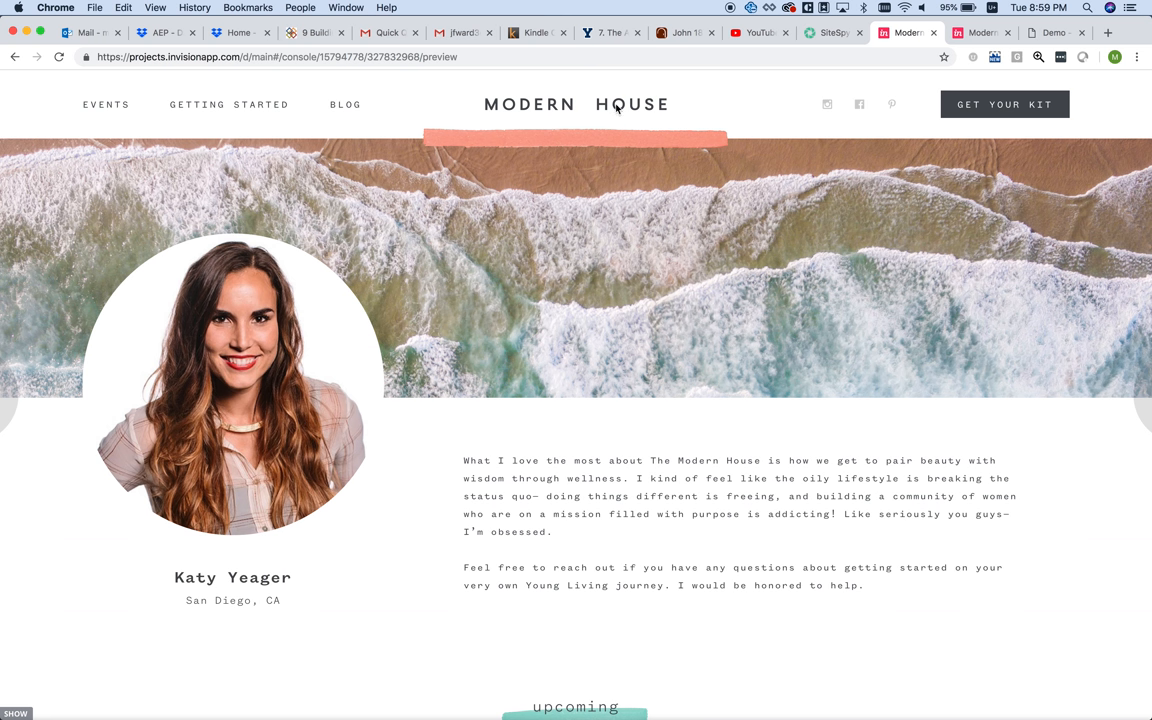
mouse_move(272, 356)
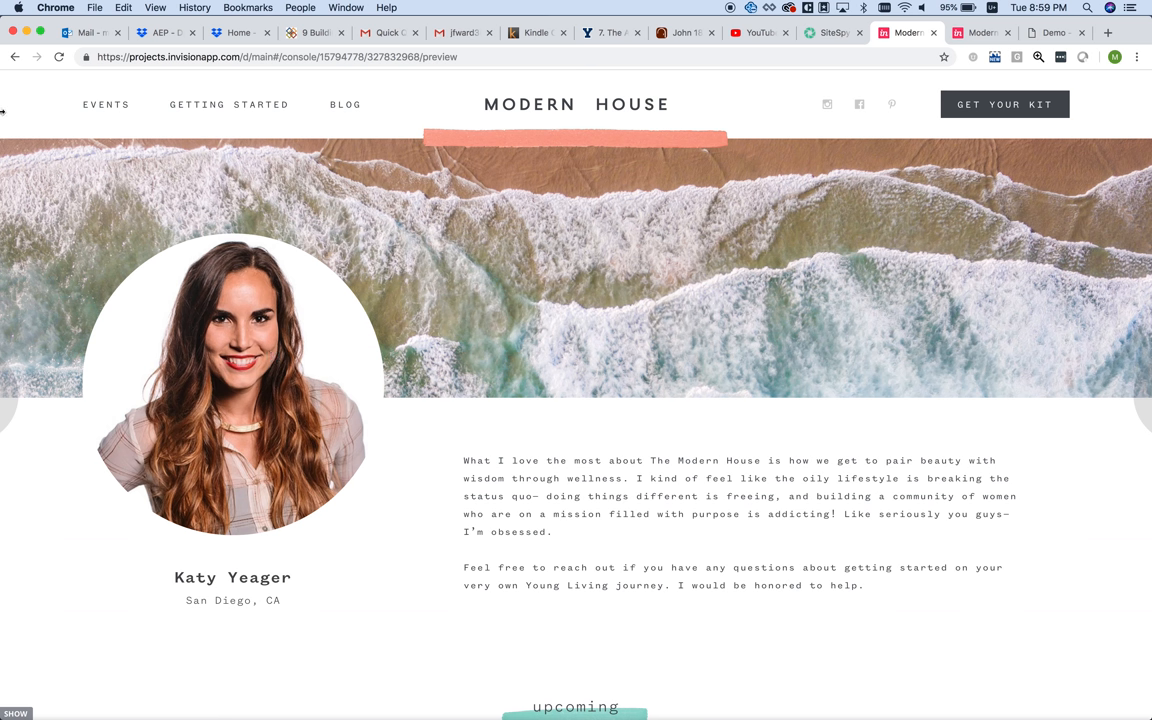
mouse_move(522, 324)
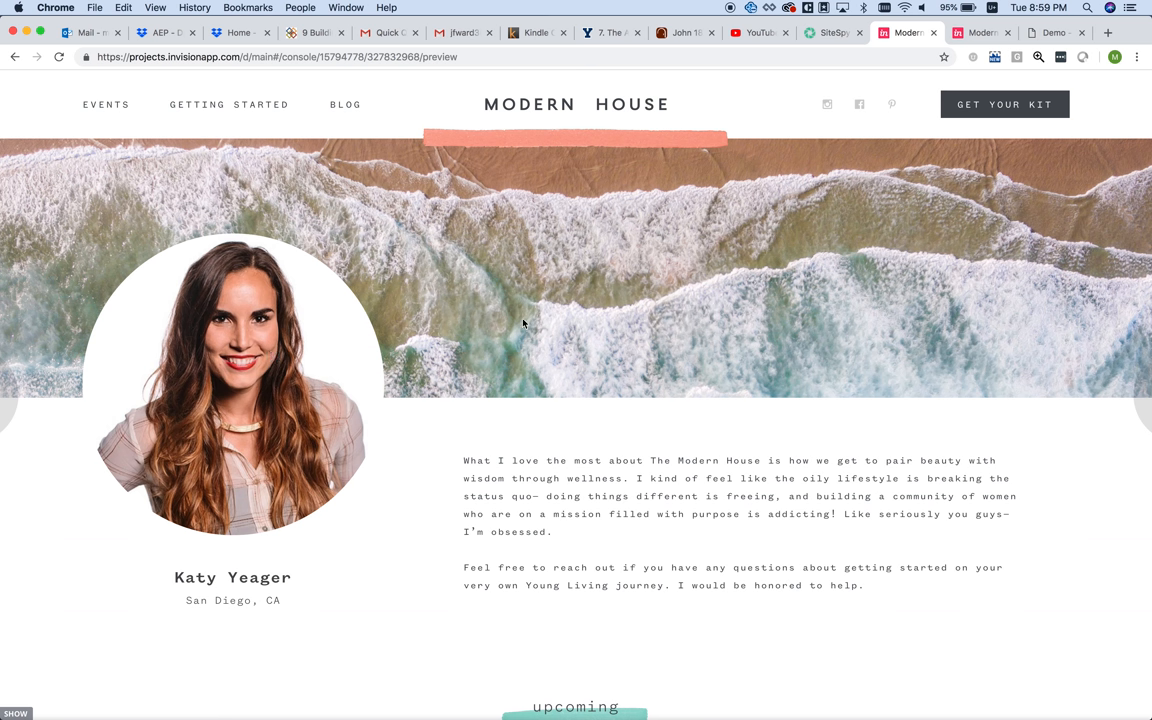
mouse_move(436, 400)
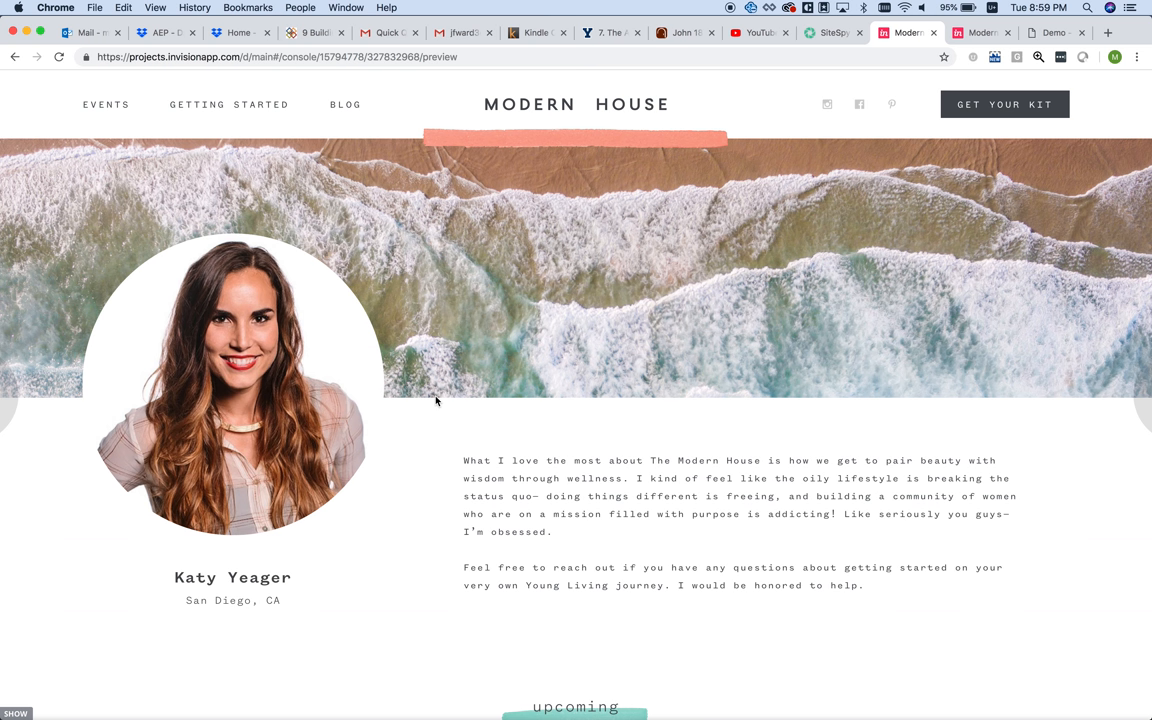
mouse_move(632, 230)
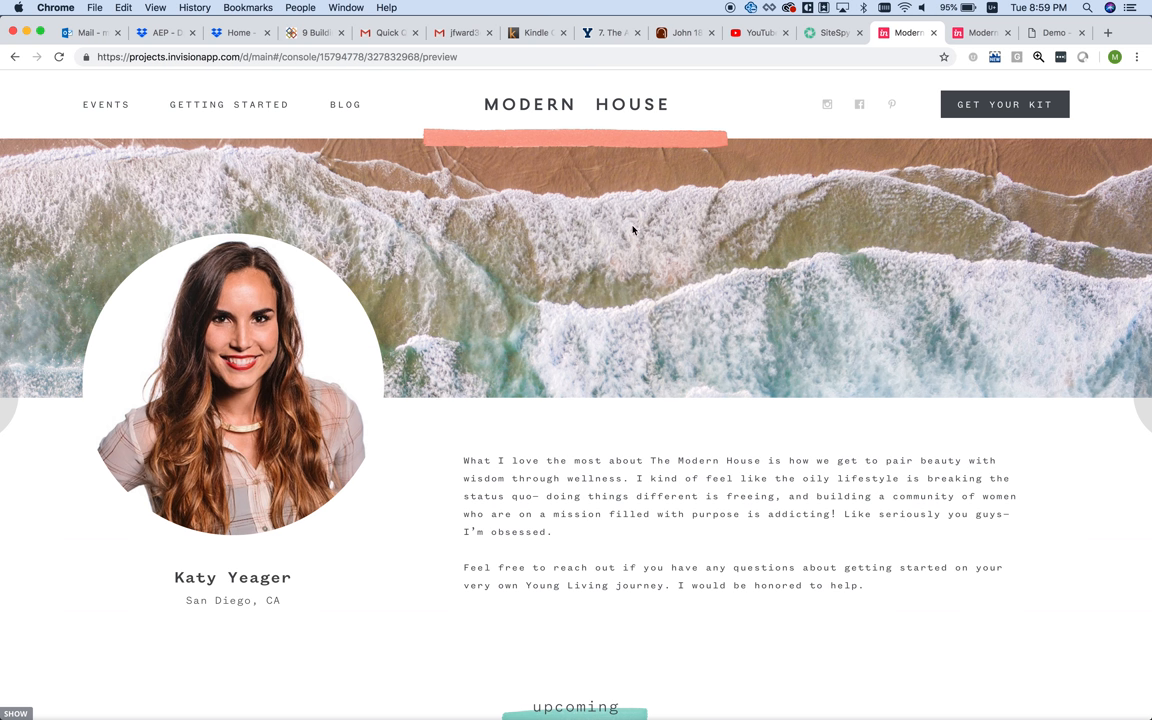
mouse_move(536, 224)
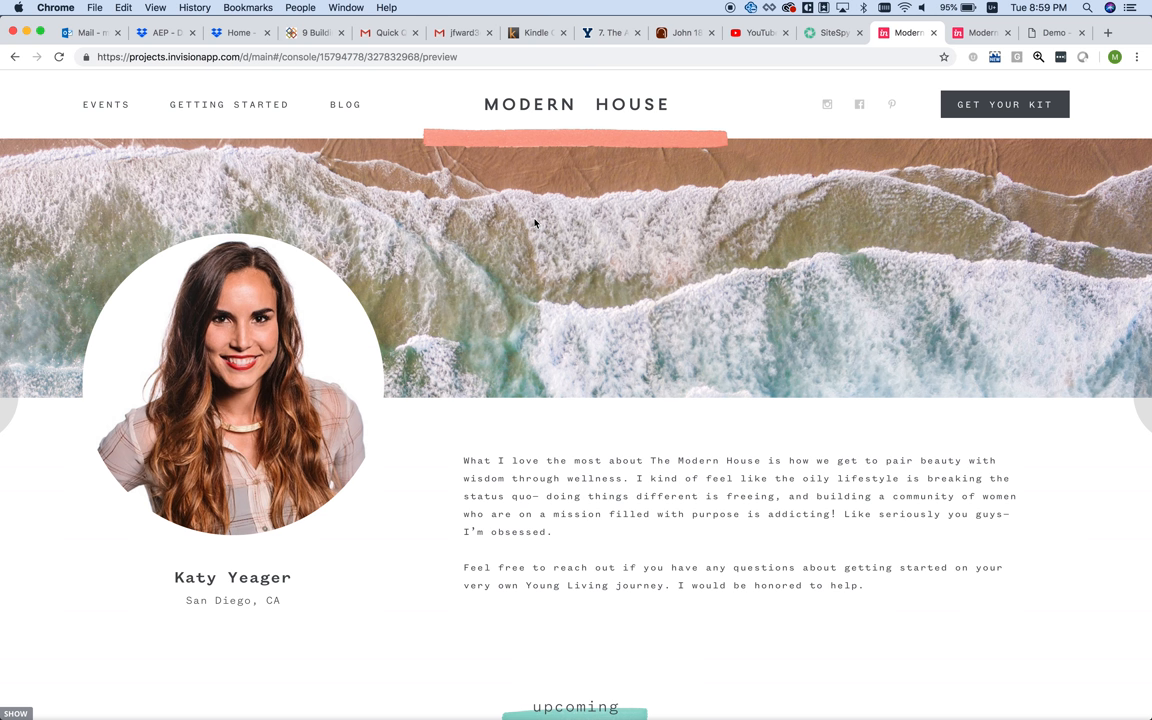
mouse_move(286, 106)
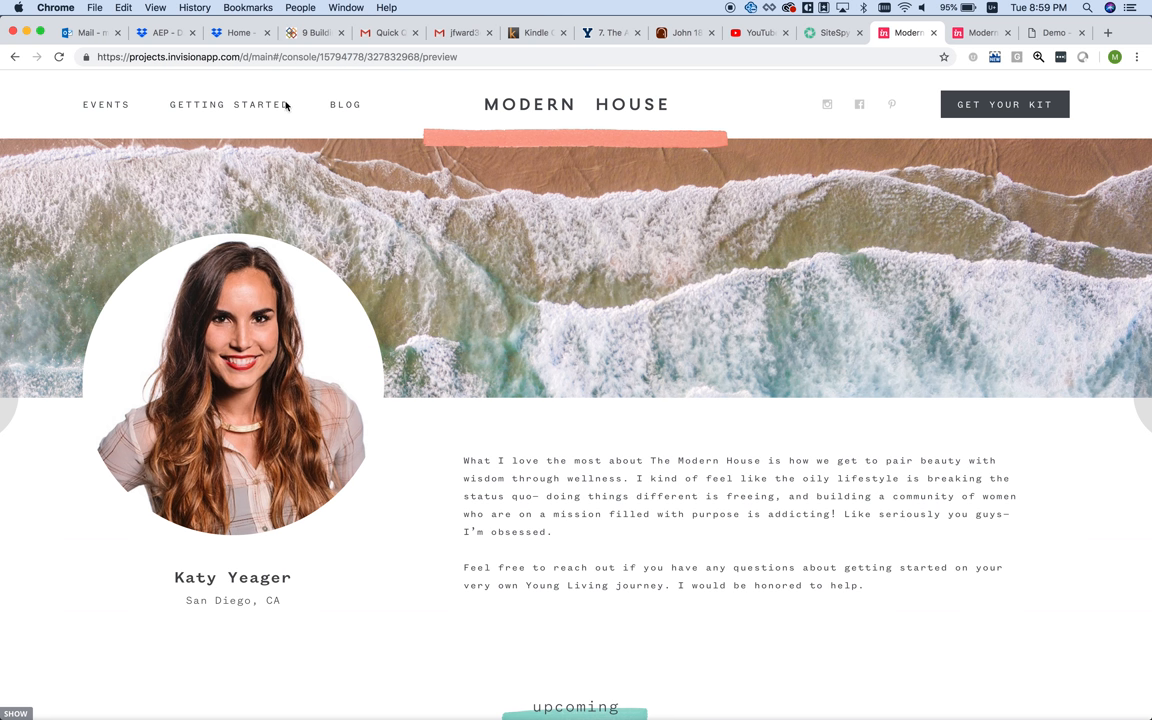
mouse_move(224, 108)
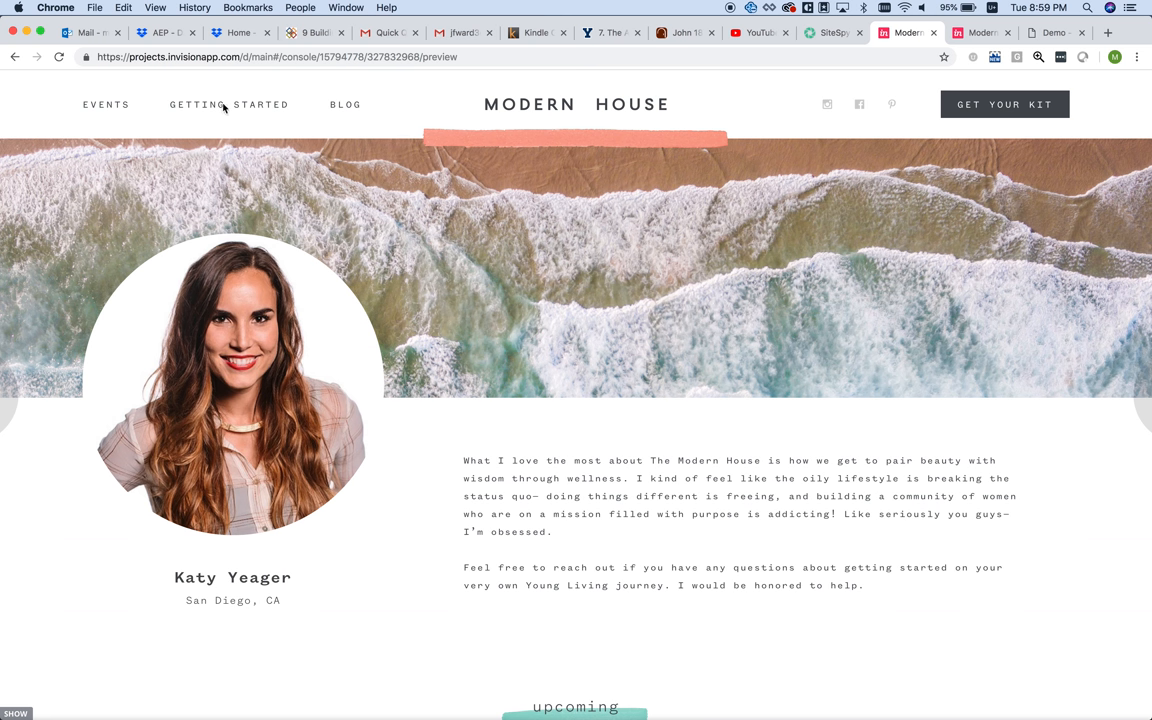
mouse_move(348, 258)
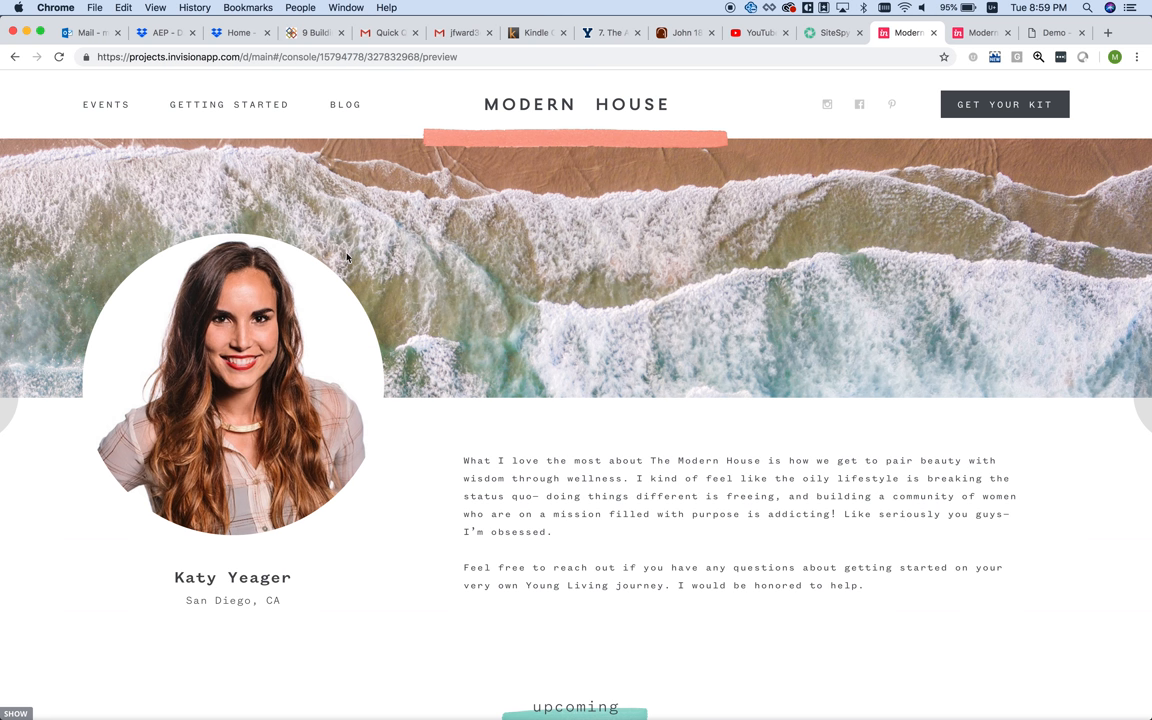
mouse_move(144, 330)
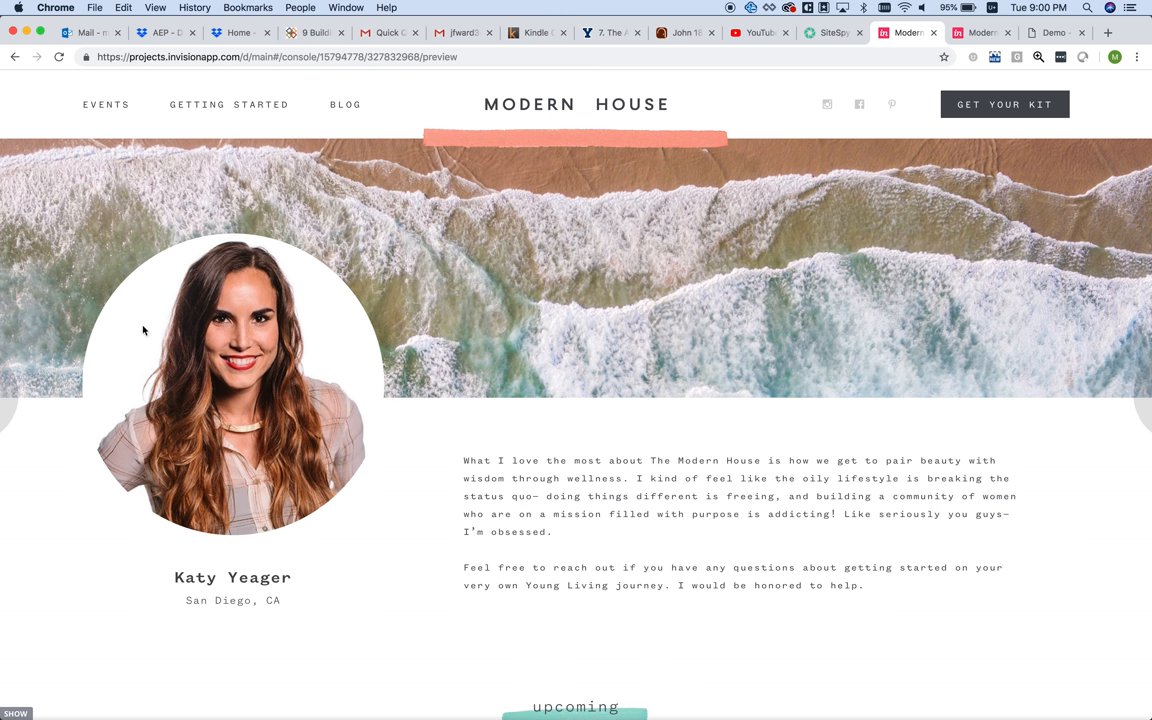
mouse_move(992, 272)
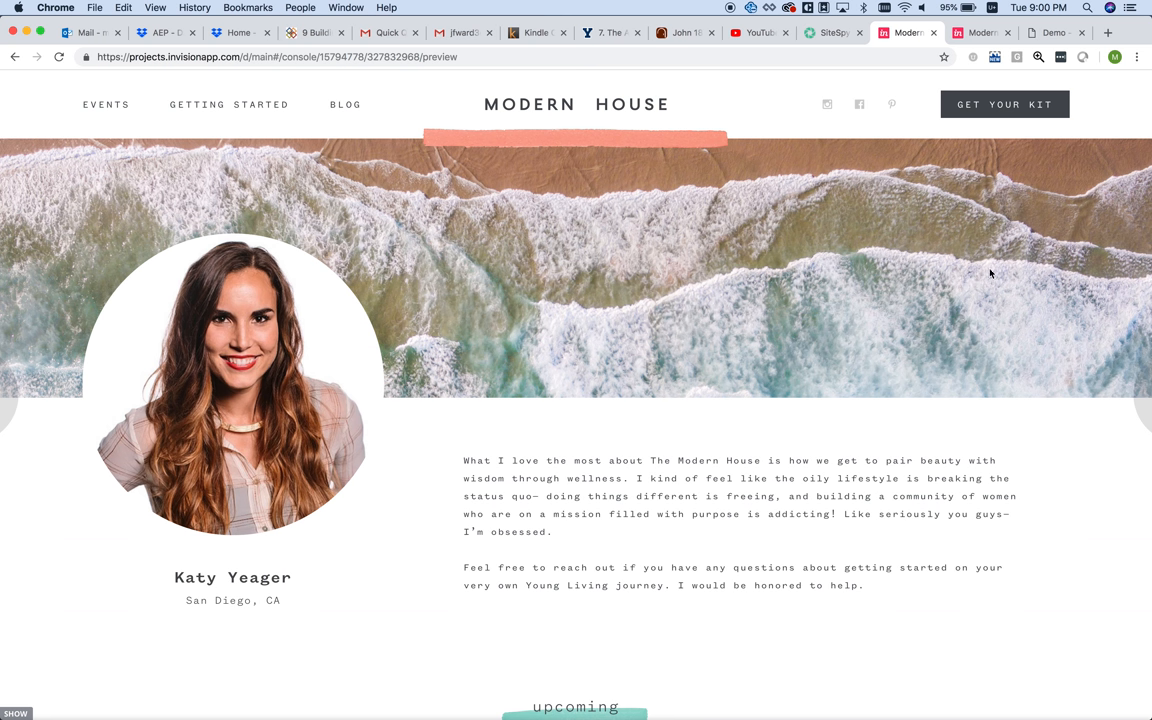
mouse_move(620, 260)
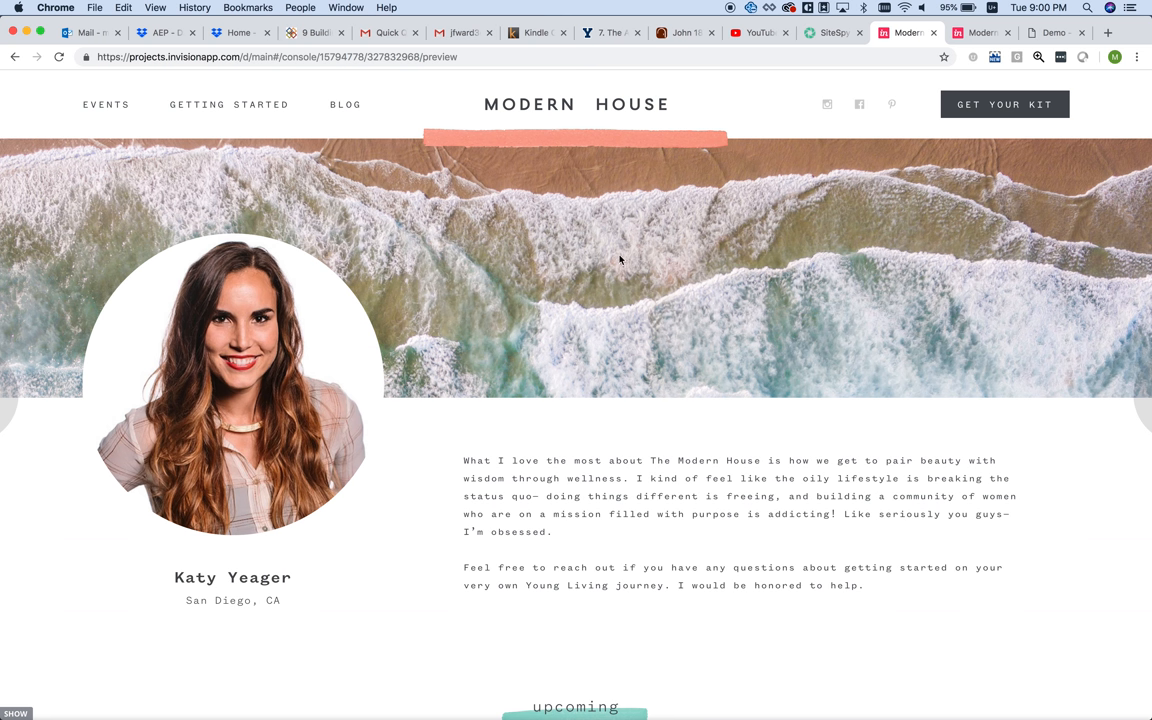
mouse_move(840, 200)
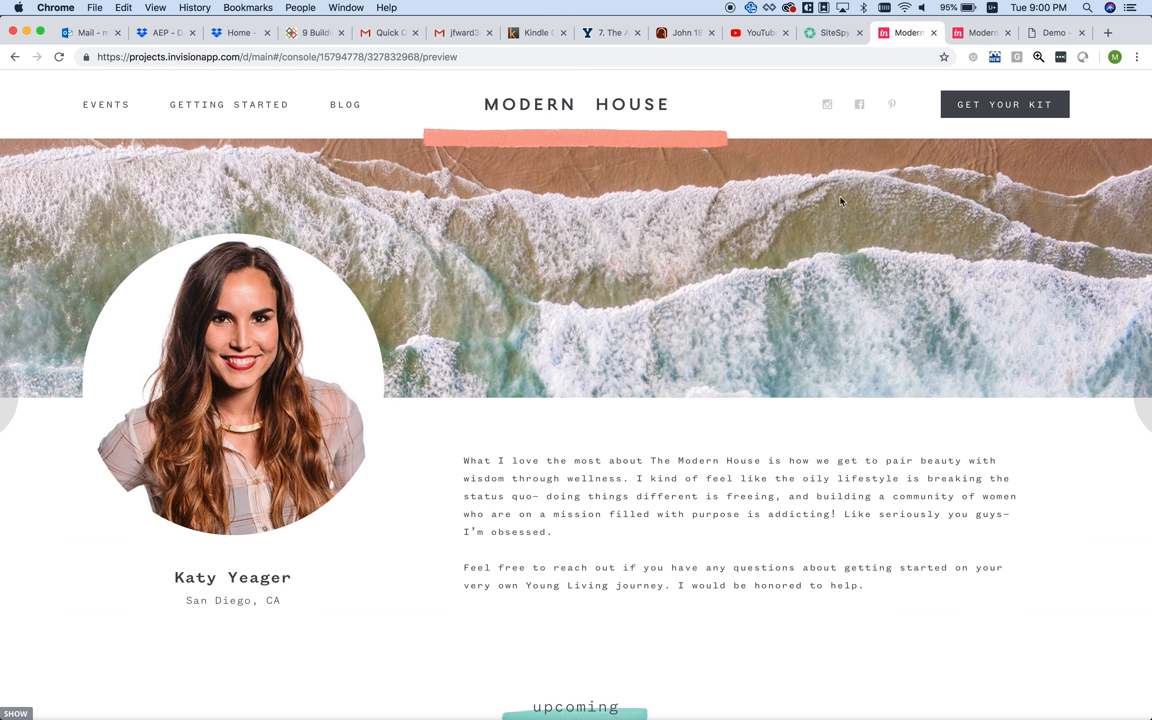
mouse_move(828, 268)
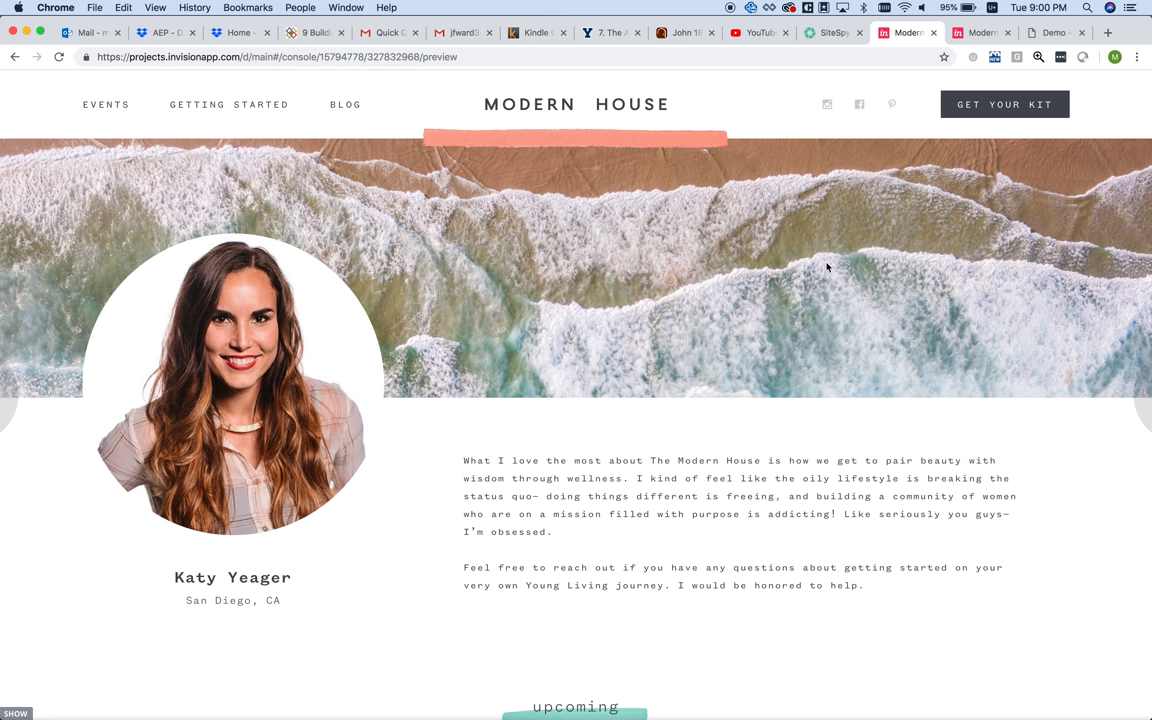
mouse_move(620, 476)
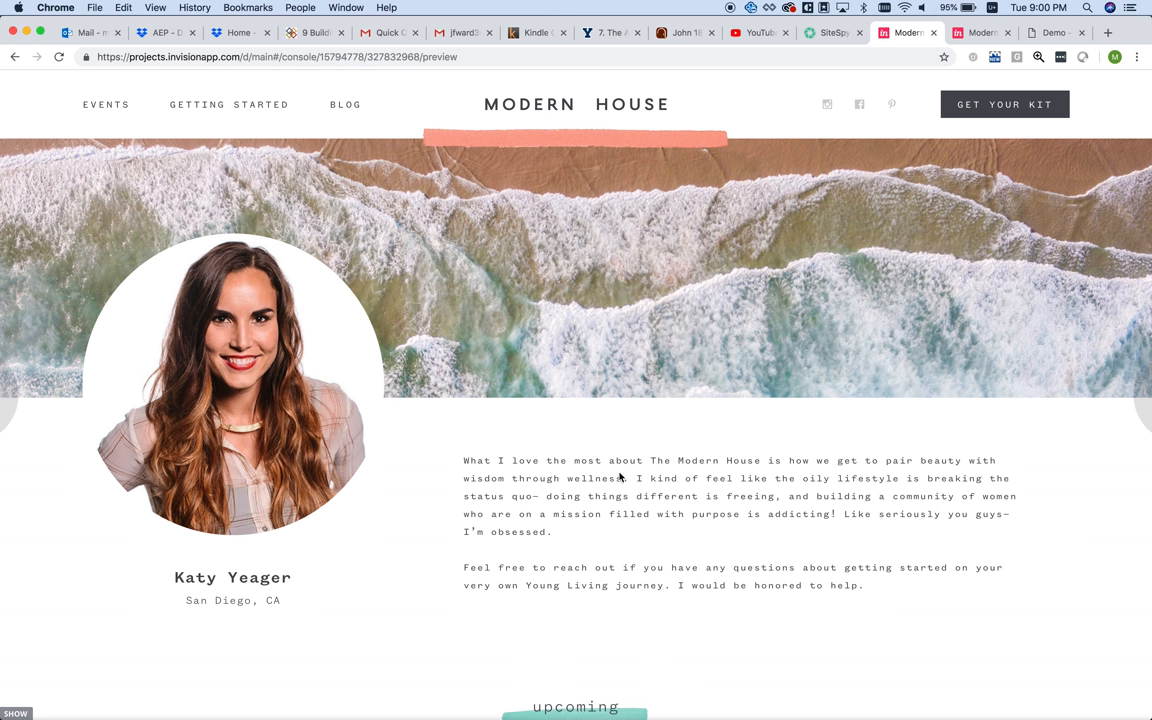
mouse_move(636, 548)
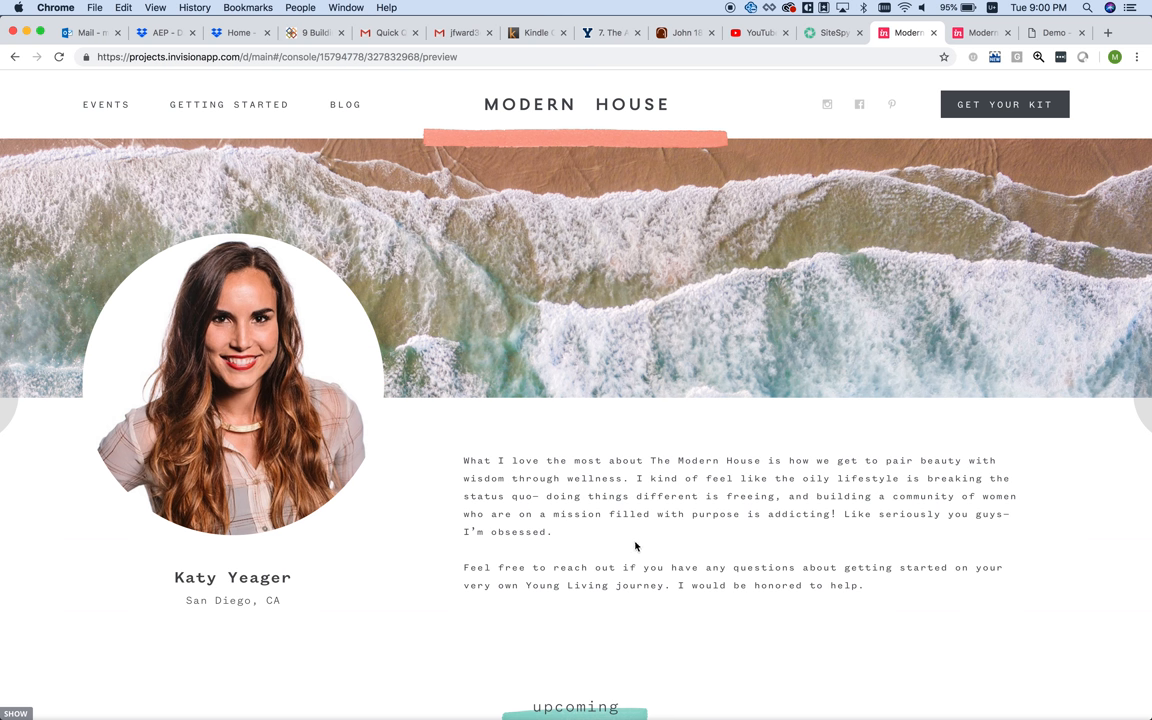
mouse_move(192, 438)
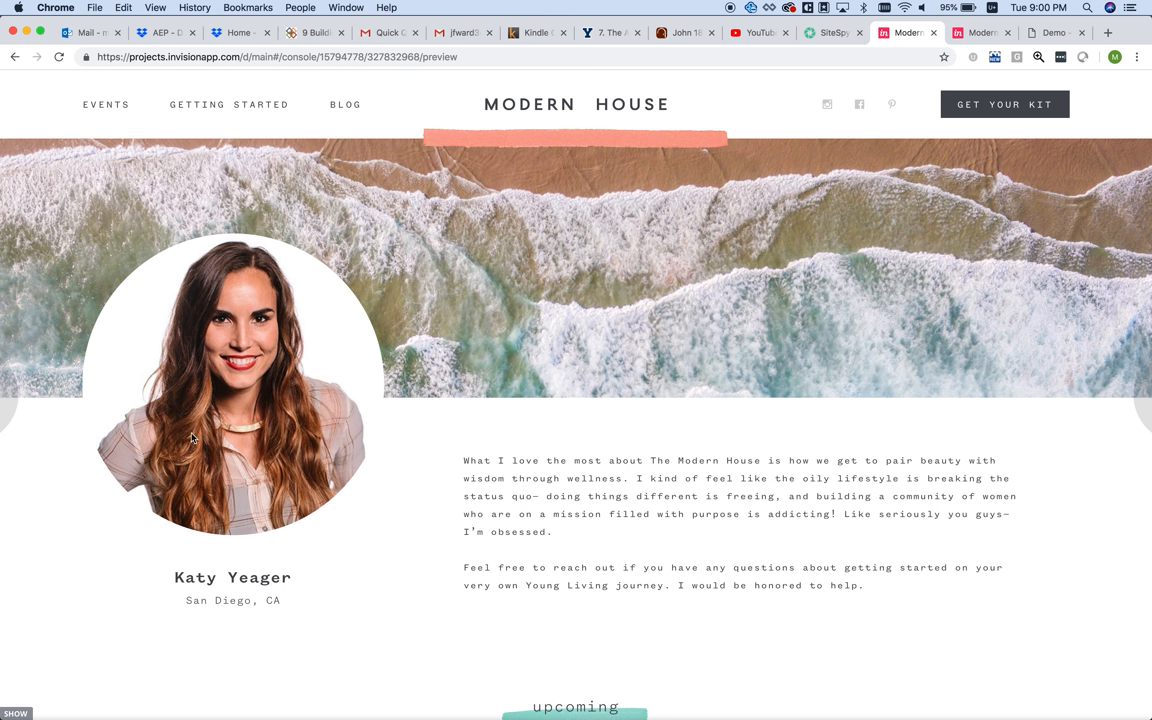
- Scroll the About page to the Upcoming Events calendar with three October 2018 event cards
scroll("down", 3)
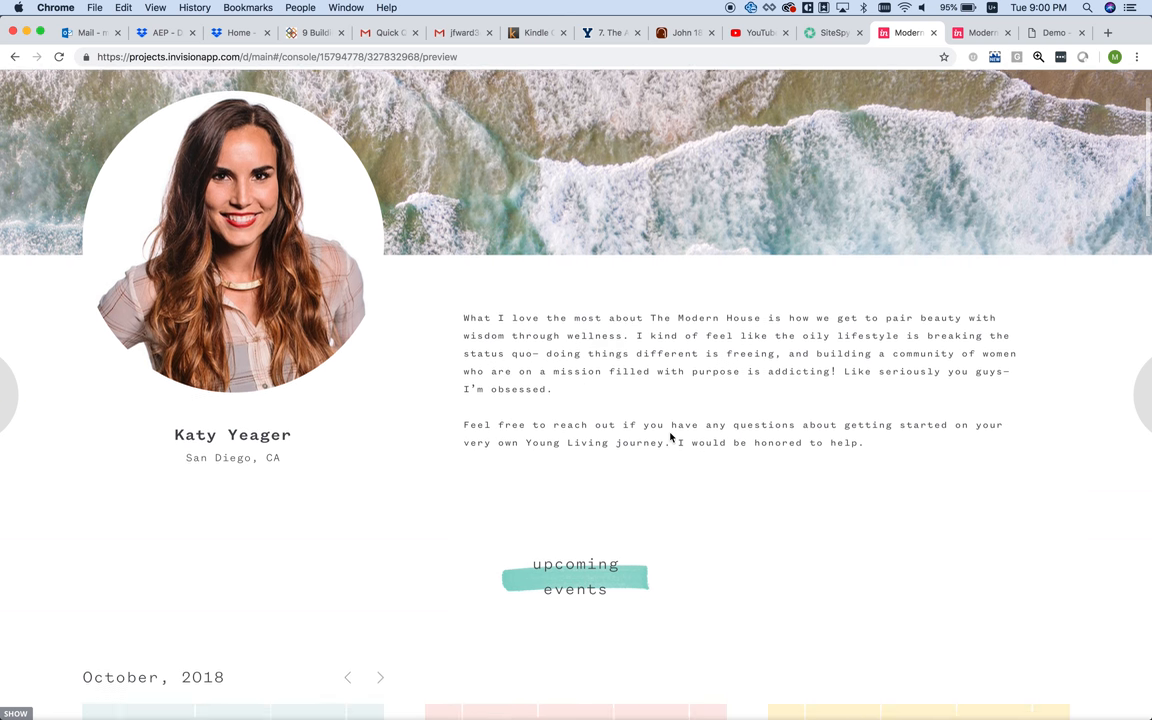
scroll("down", 3)
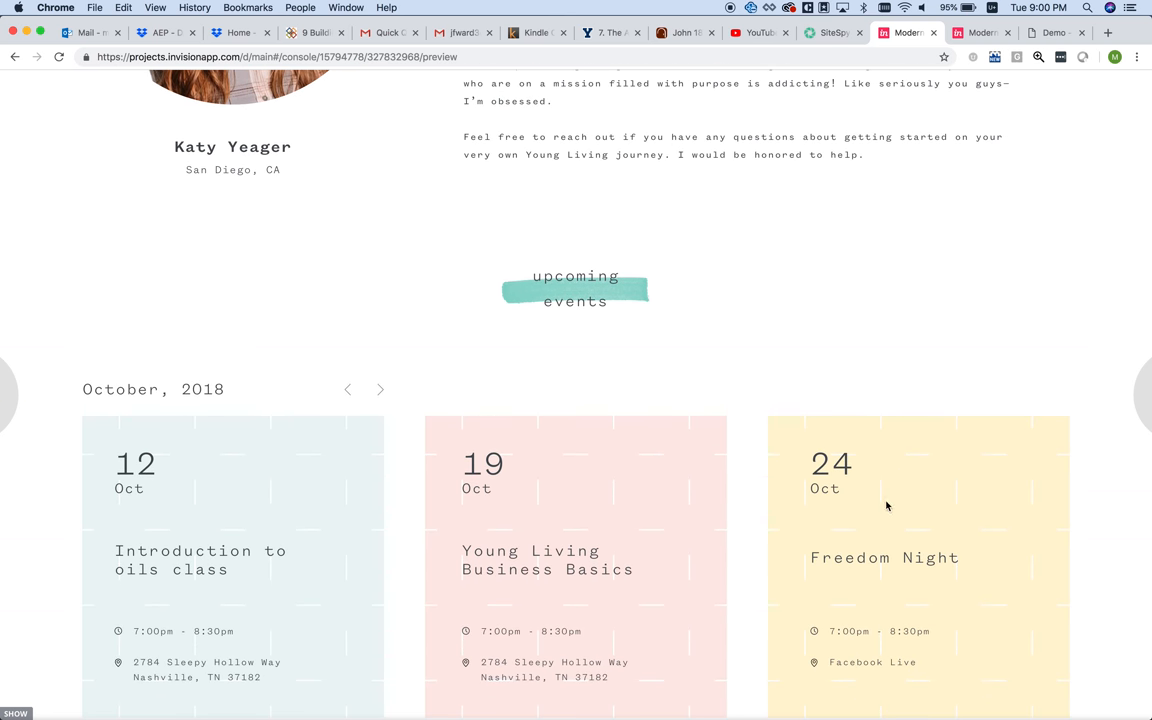
mouse_move(664, 644)
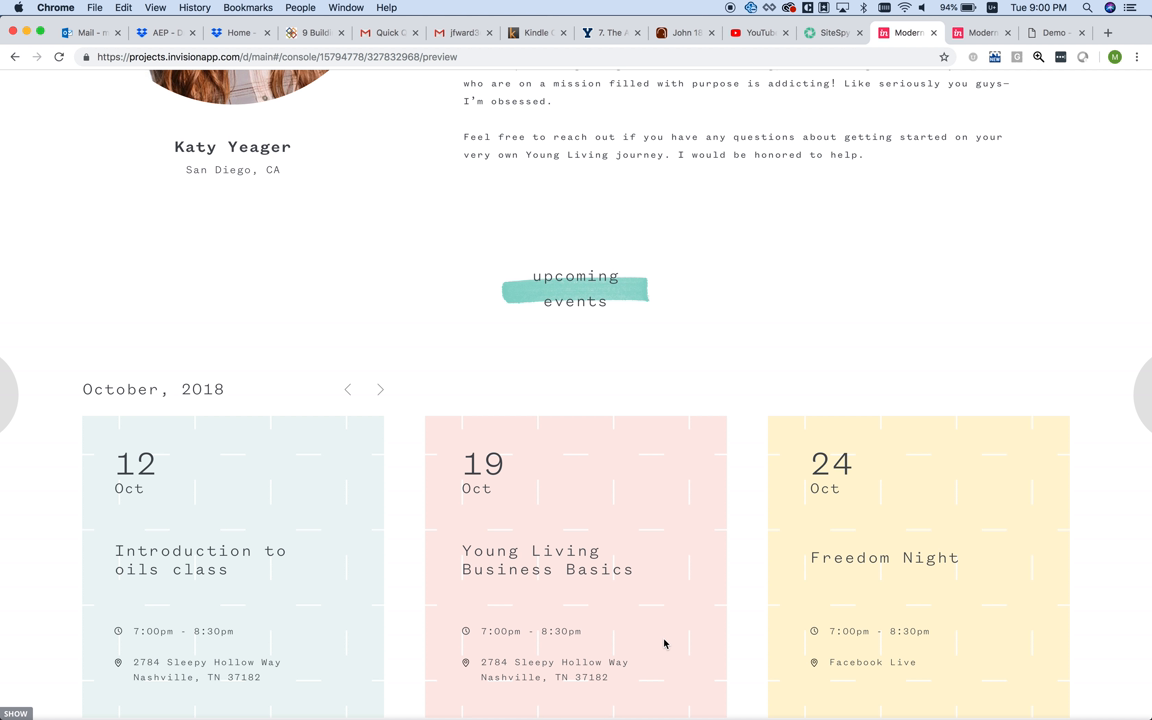
scroll("down", 3)
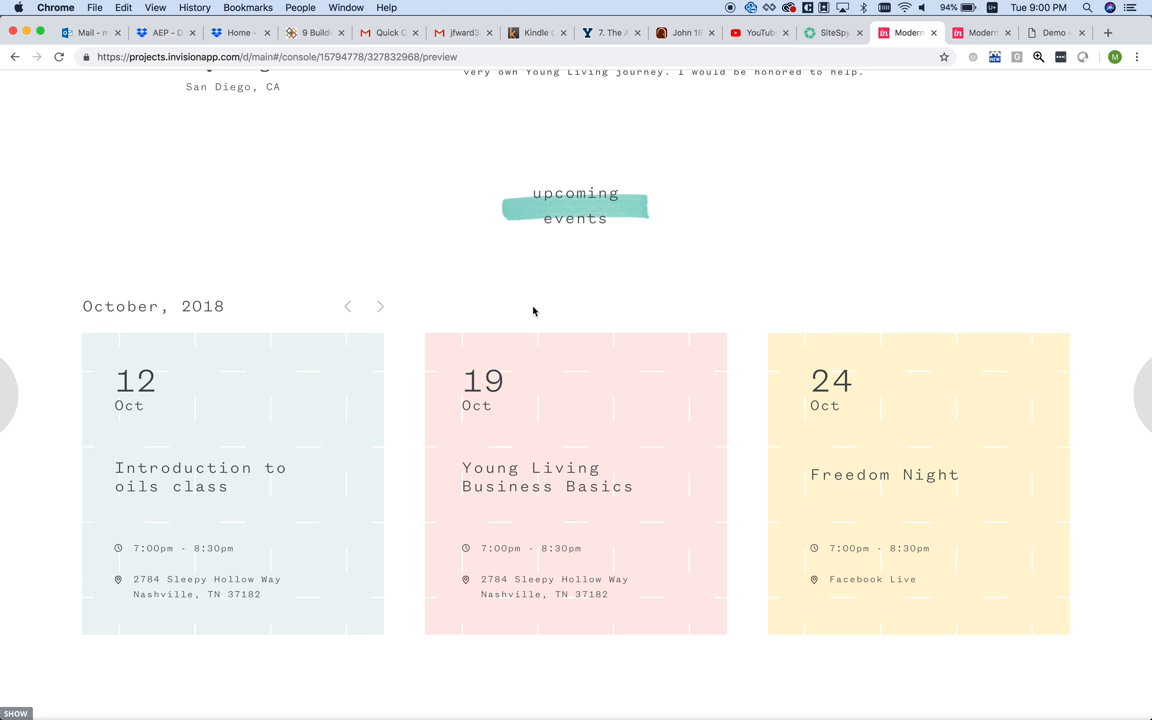
scroll("up", 3)
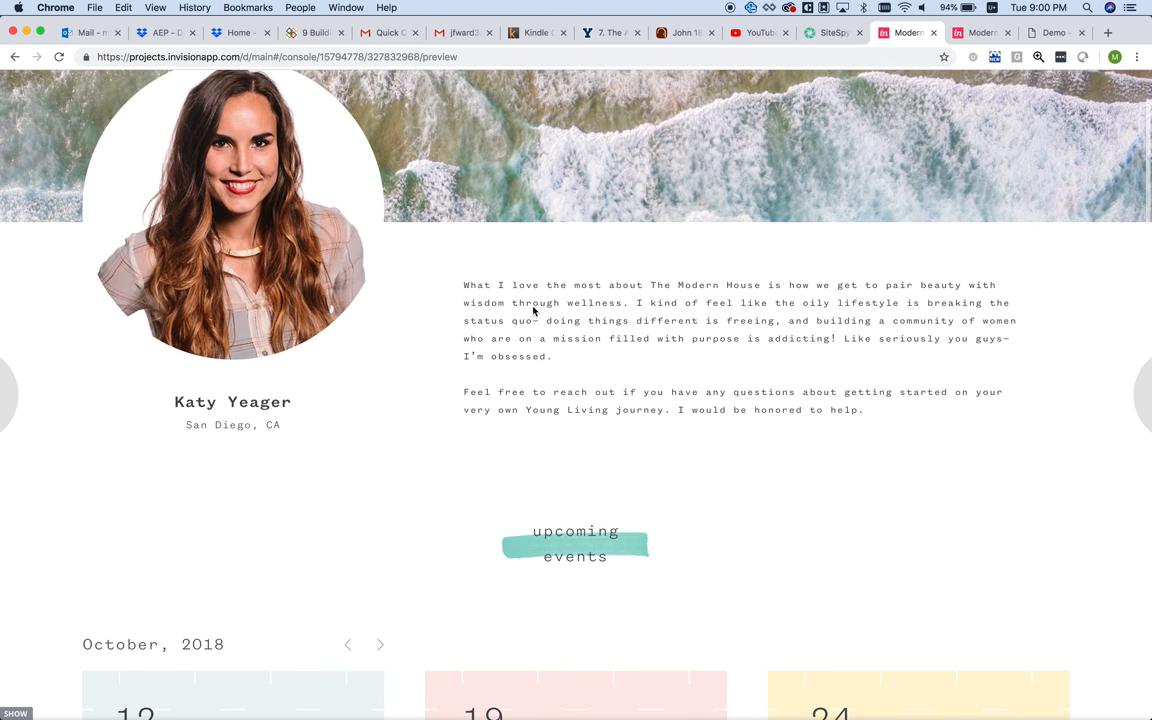
scroll("down", 3)
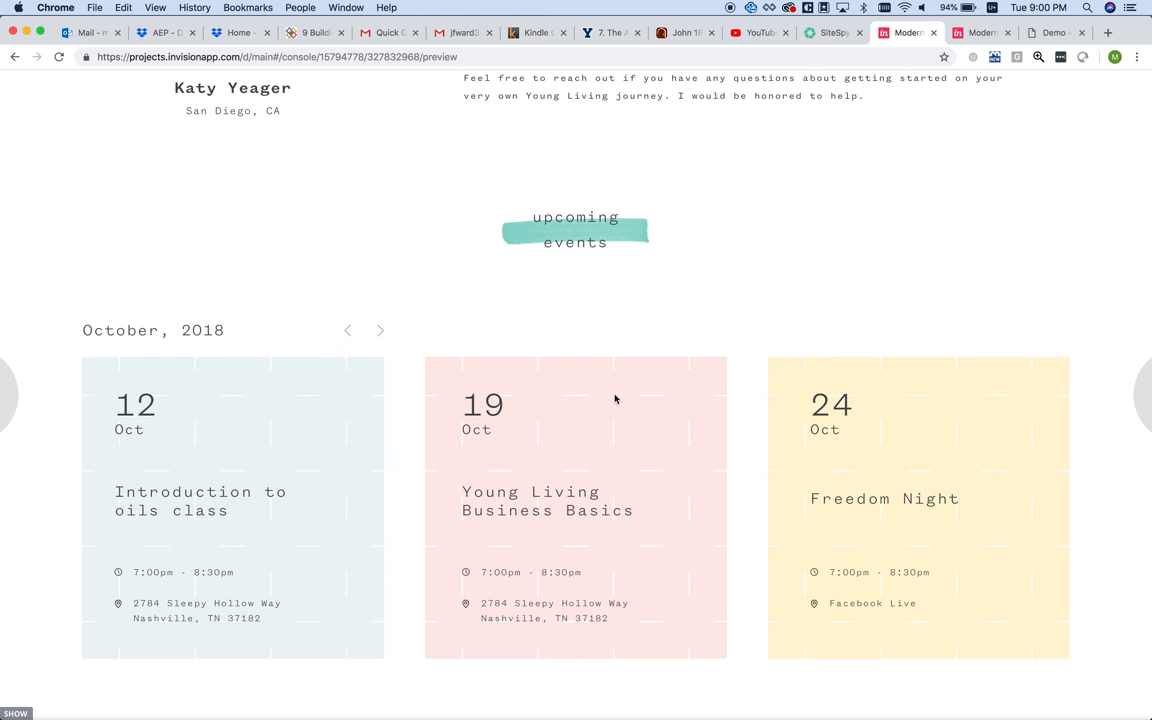
scroll("up", 3)
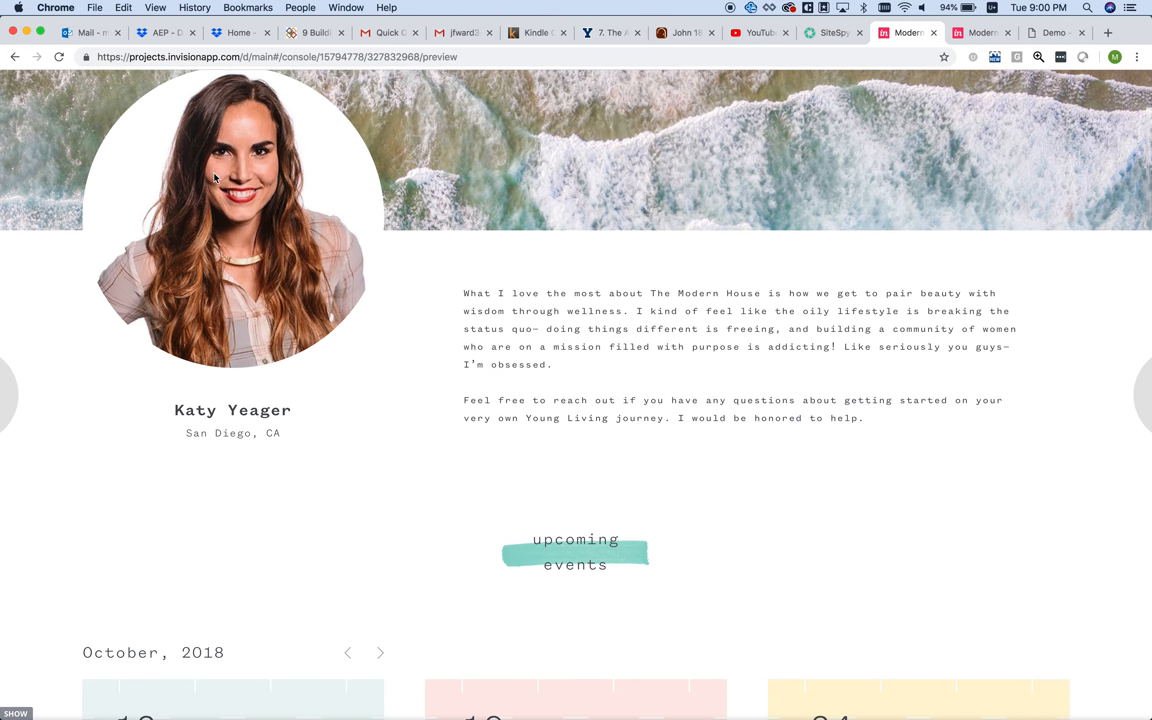
scroll("down", 3)
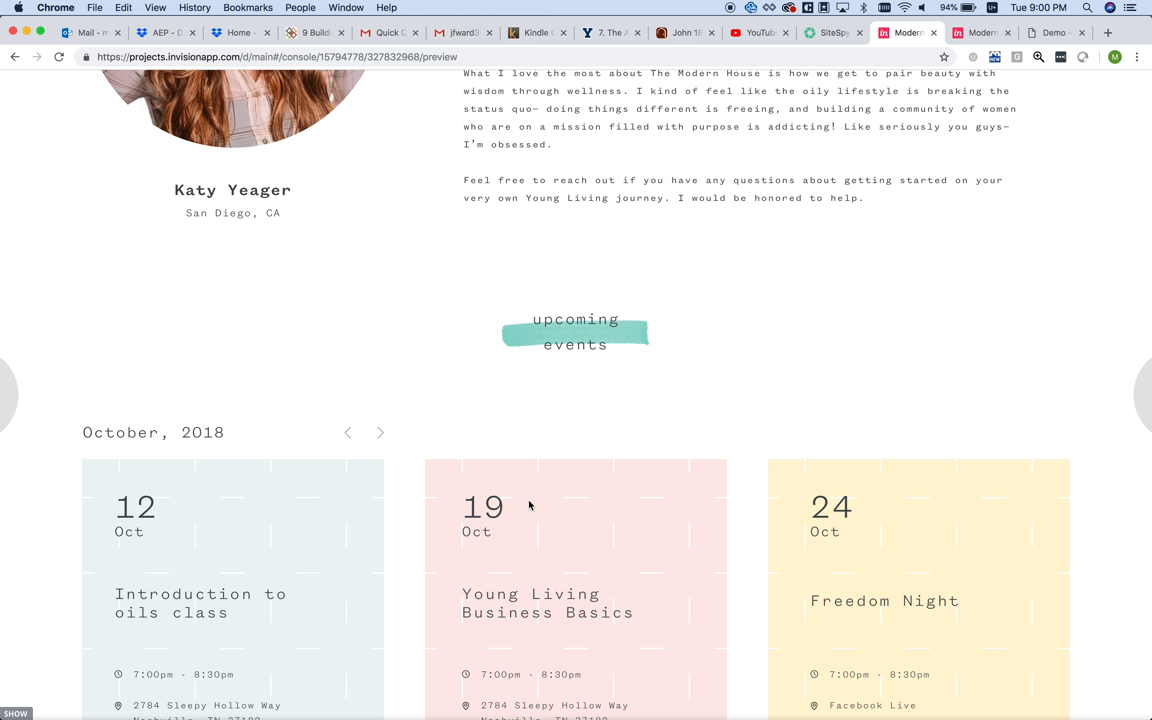
mouse_move(696, 516)
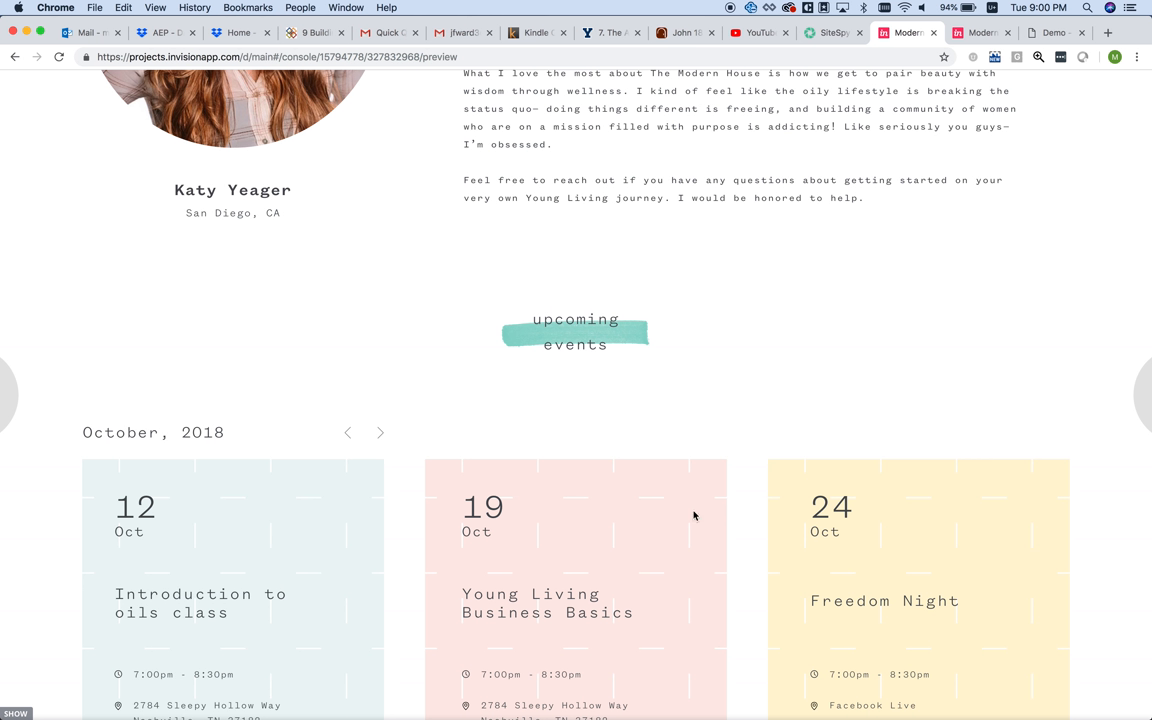
mouse_move(870, 600)
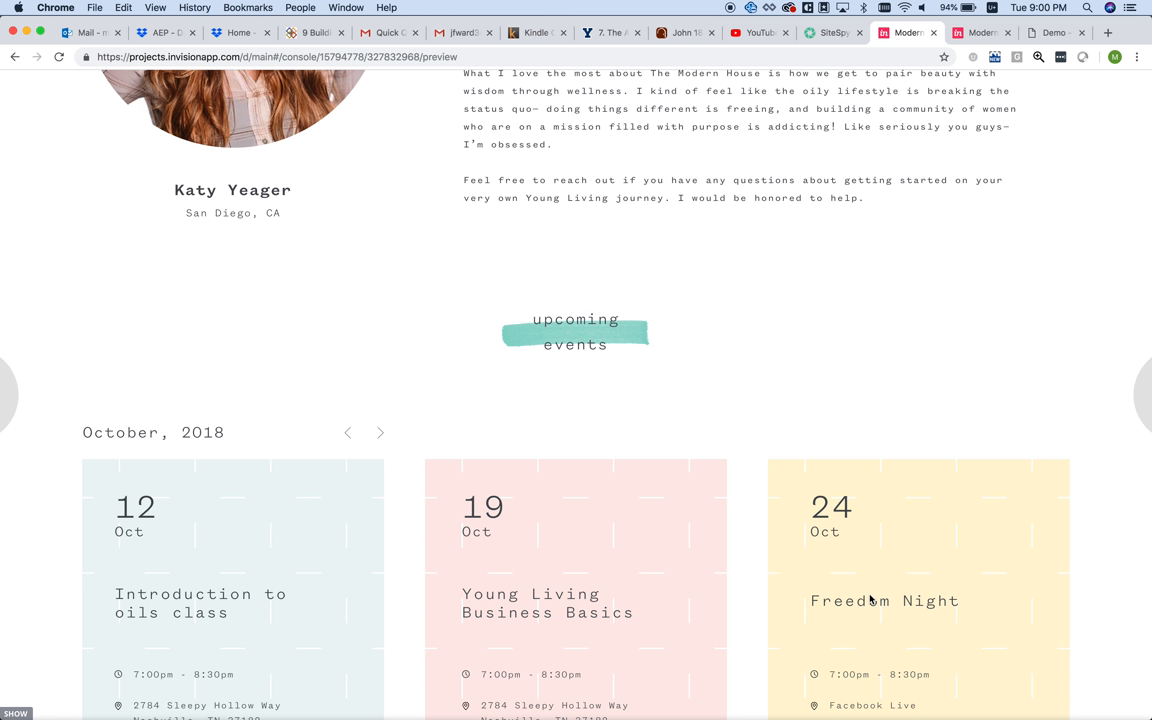
mouse_move(276, 536)
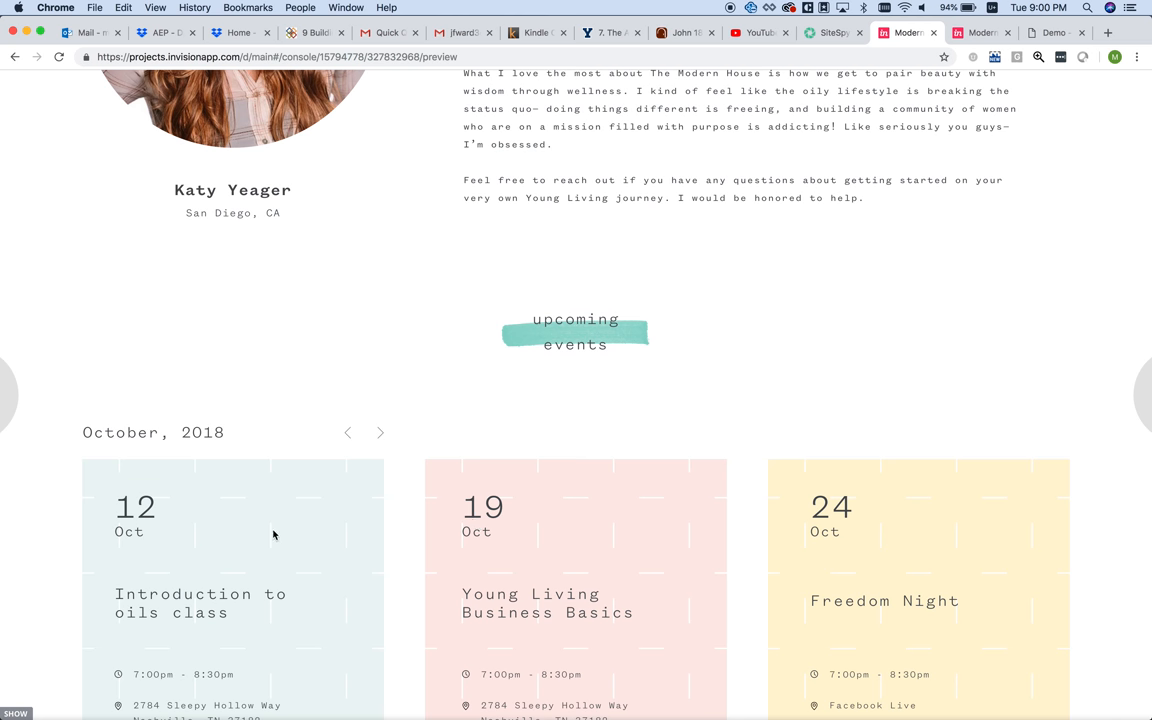
mouse_move(640, 588)
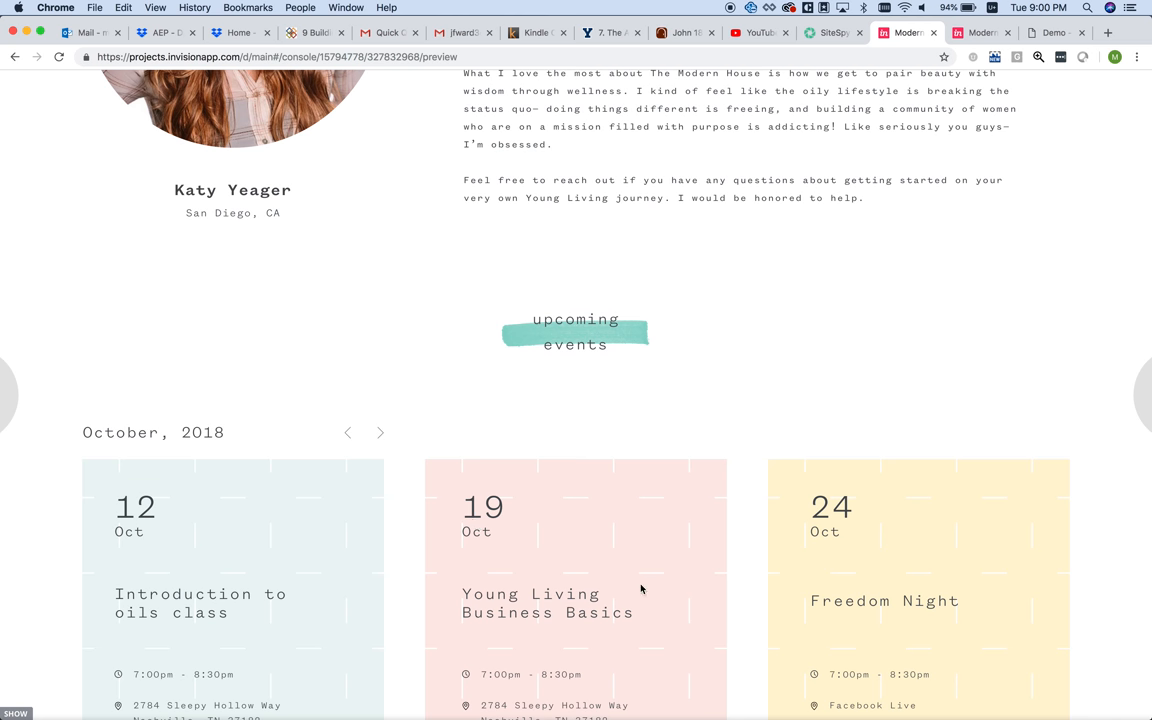
scroll("down", 3)
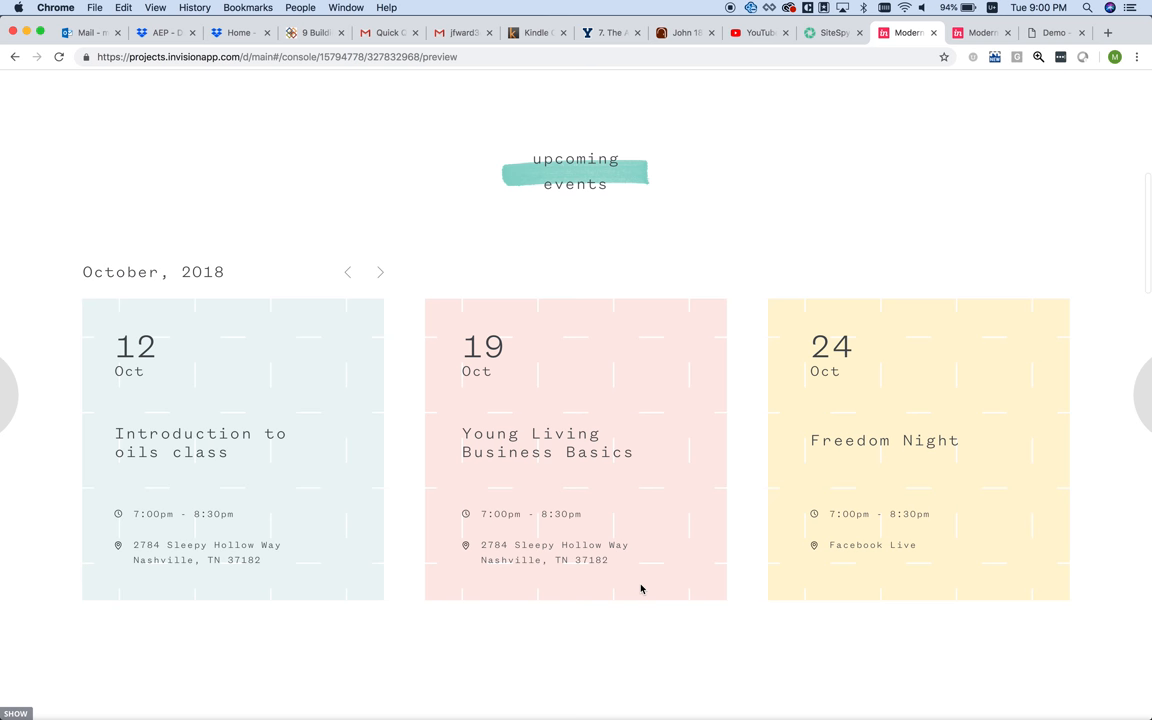
- Scroll past getting started and the three community pillars to the recent blog posts
scroll("down", 3)
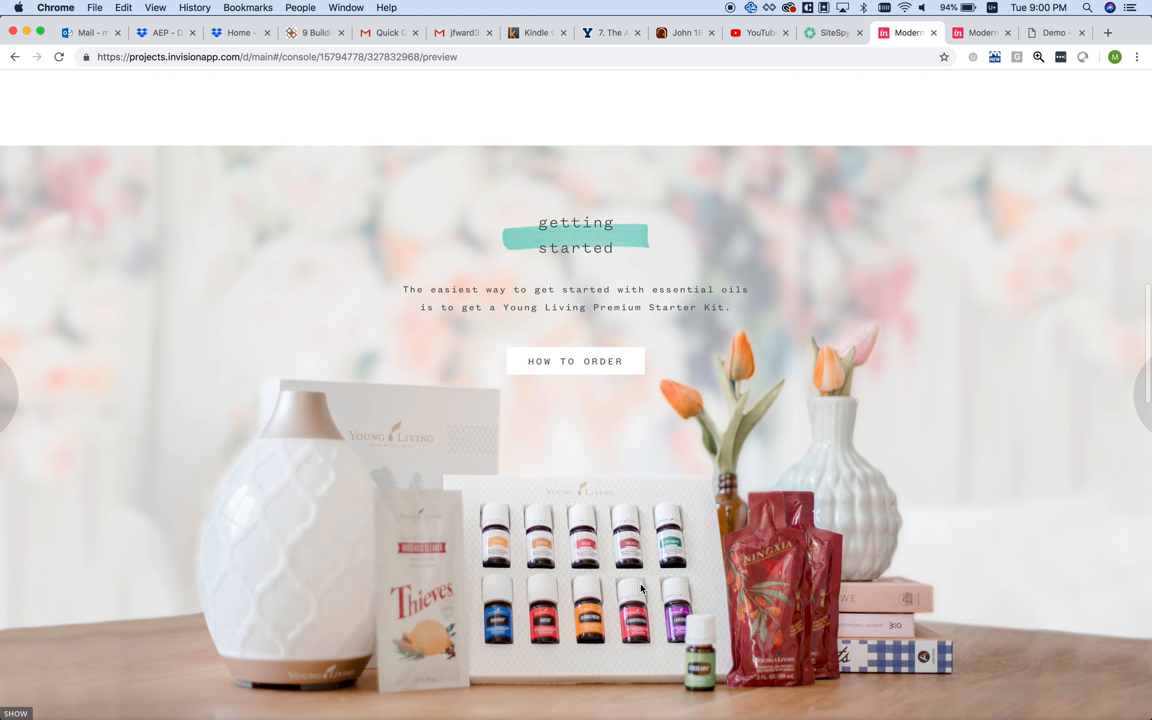
mouse_move(508, 306)
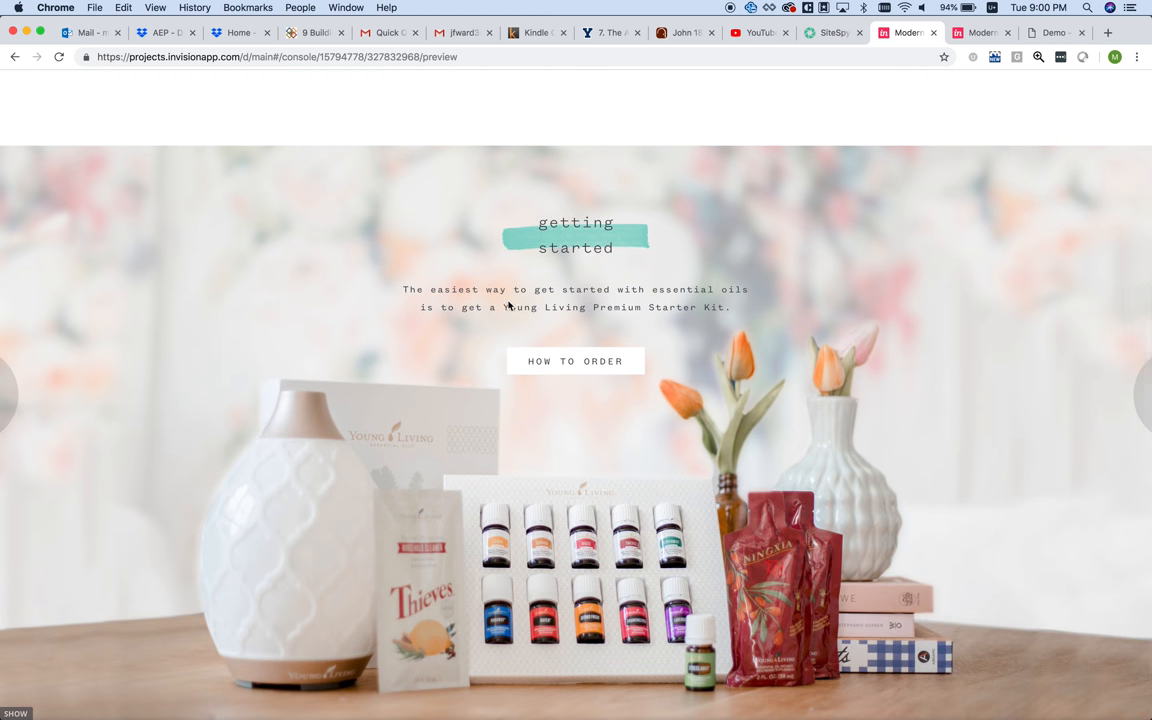
mouse_move(660, 450)
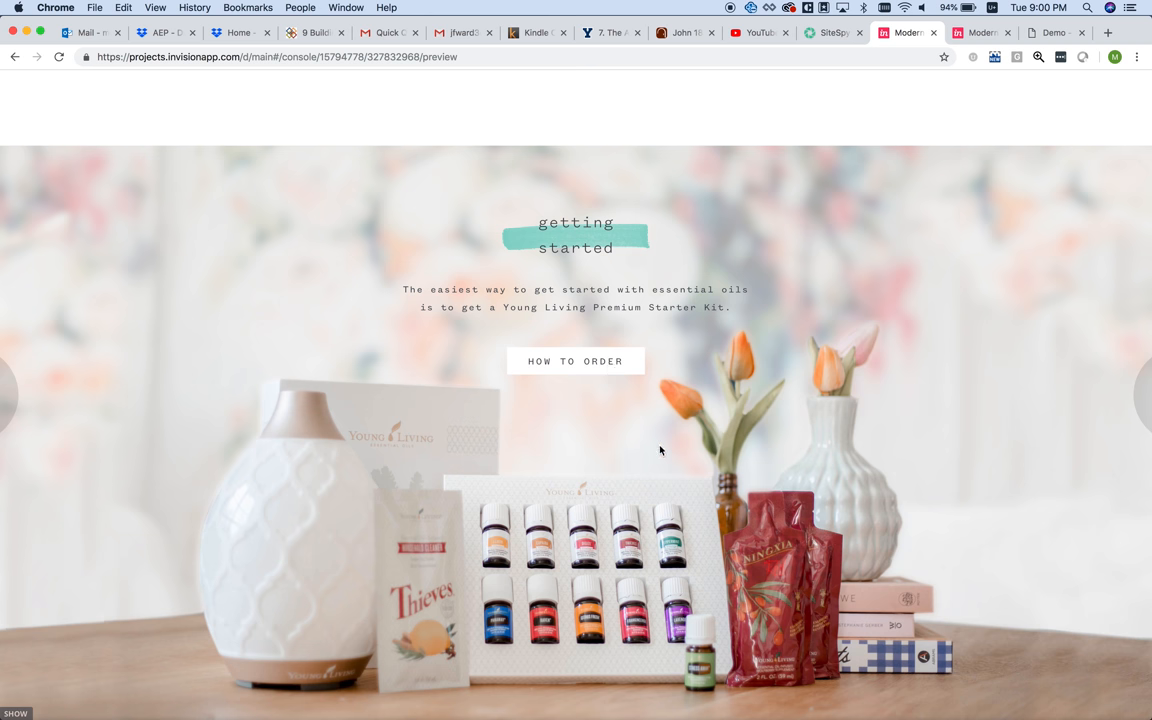
scroll("down", 3)
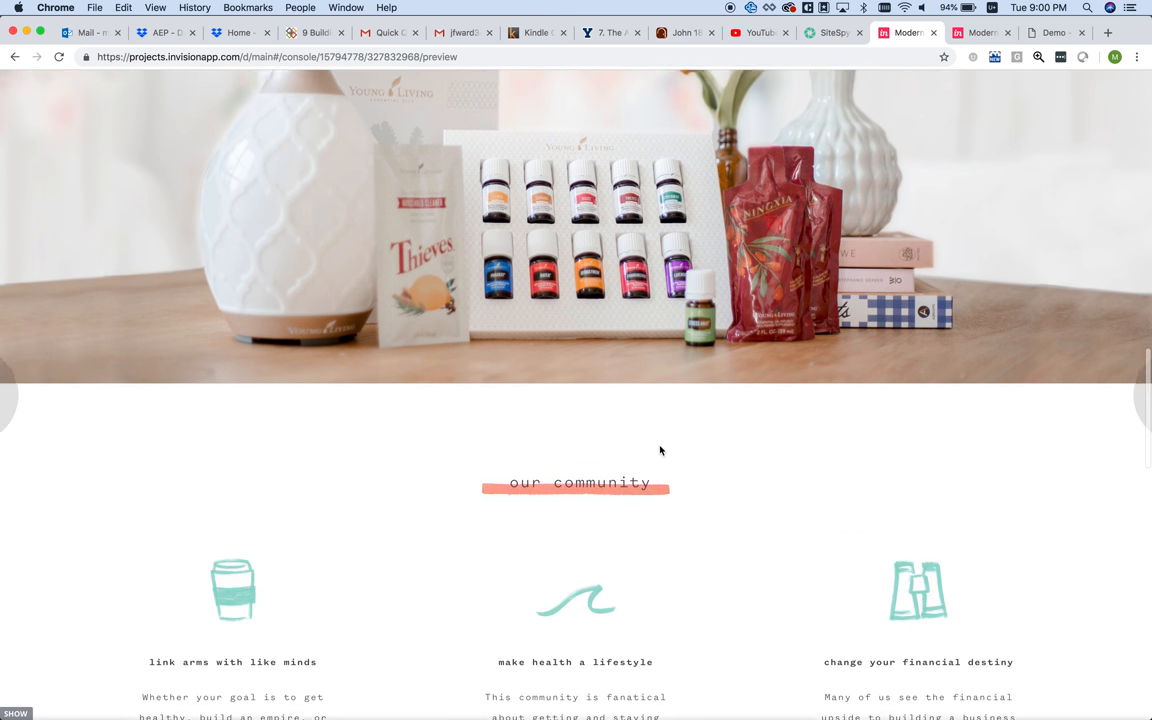
scroll("down", 3)
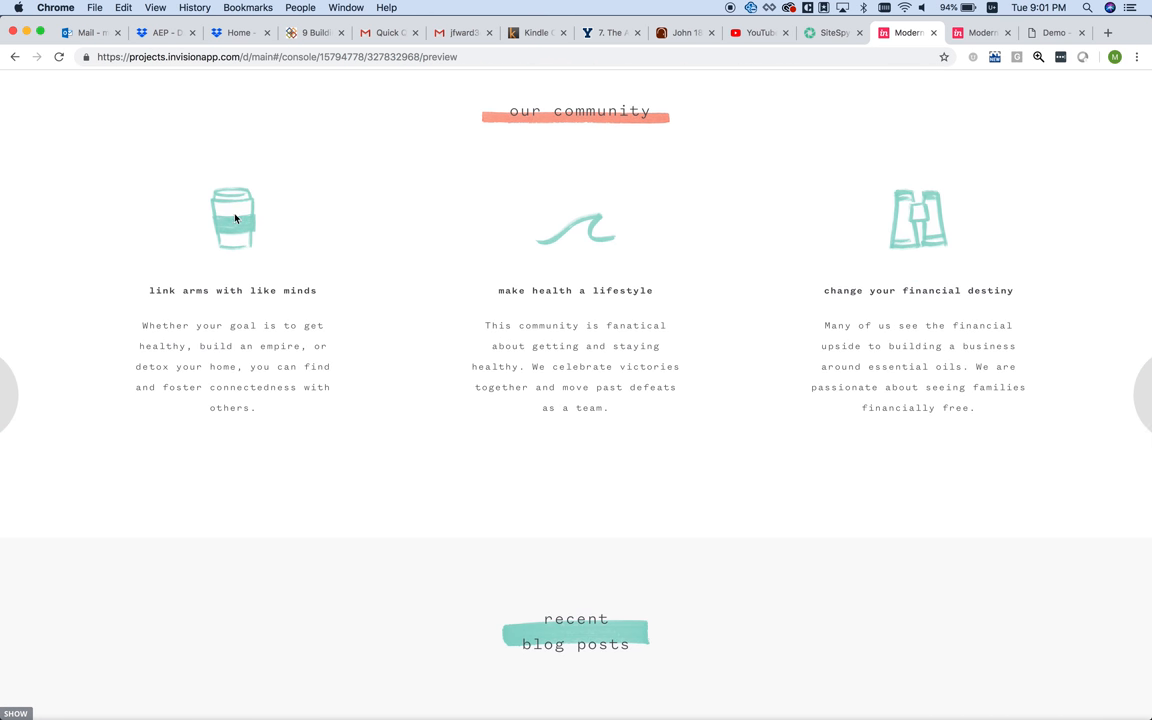
mouse_move(900, 304)
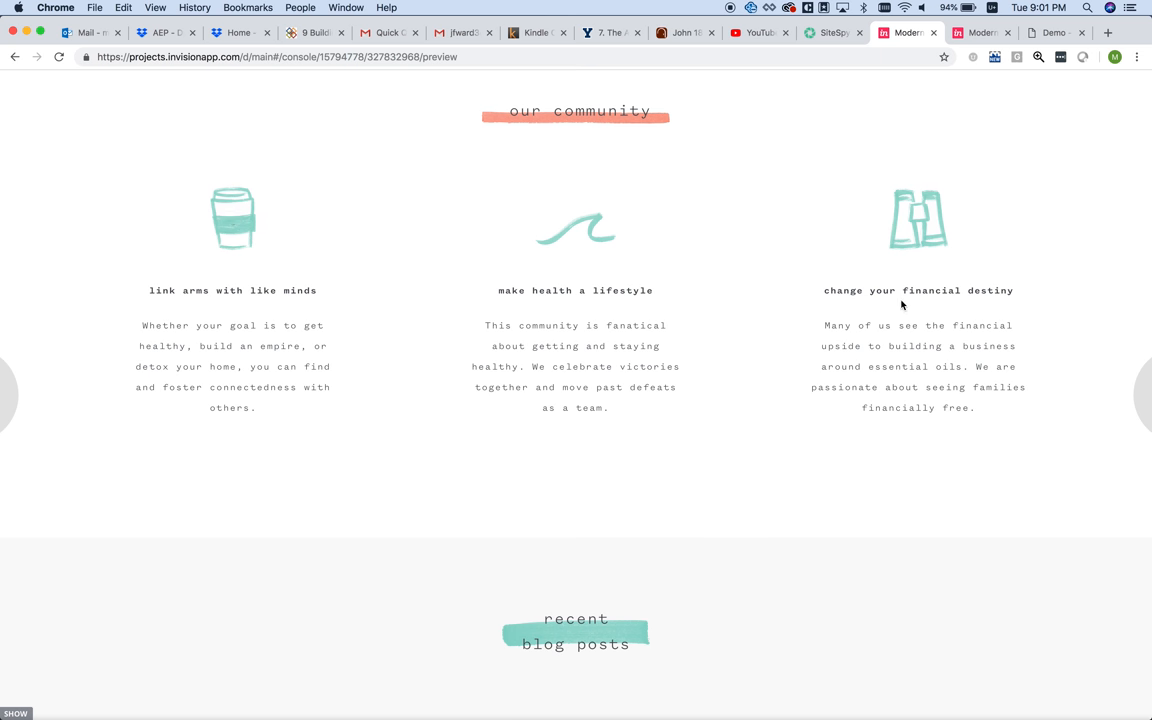
scroll("down", 3)
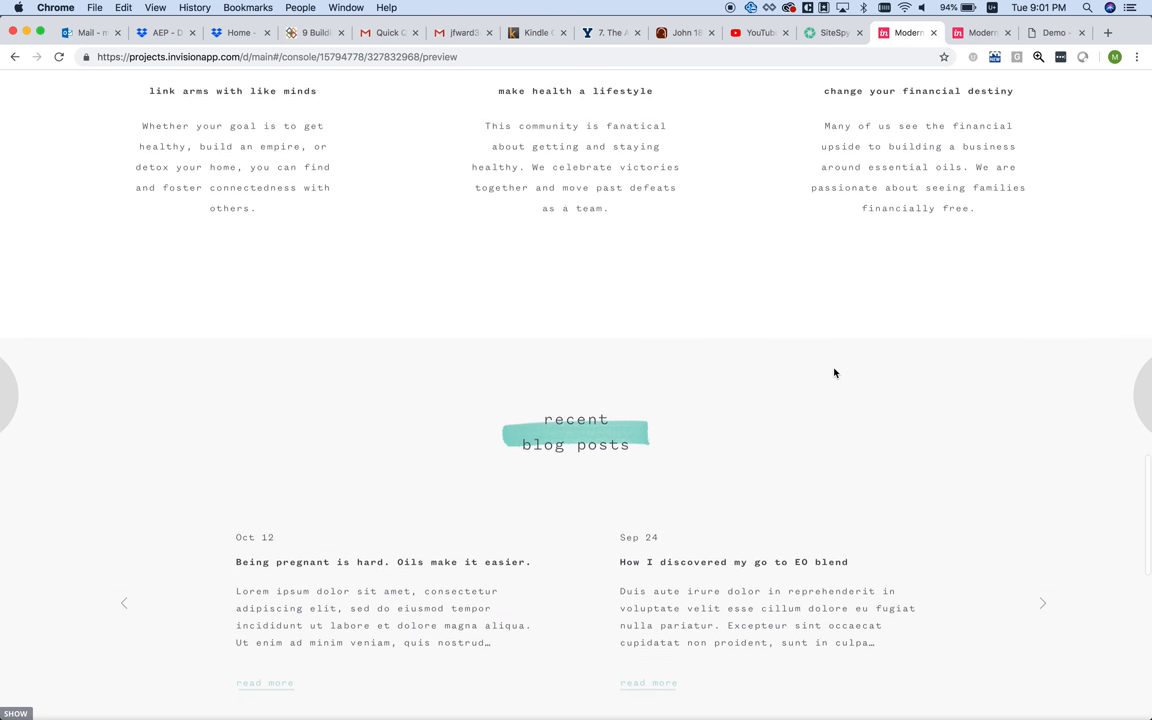
scroll("down", 3)
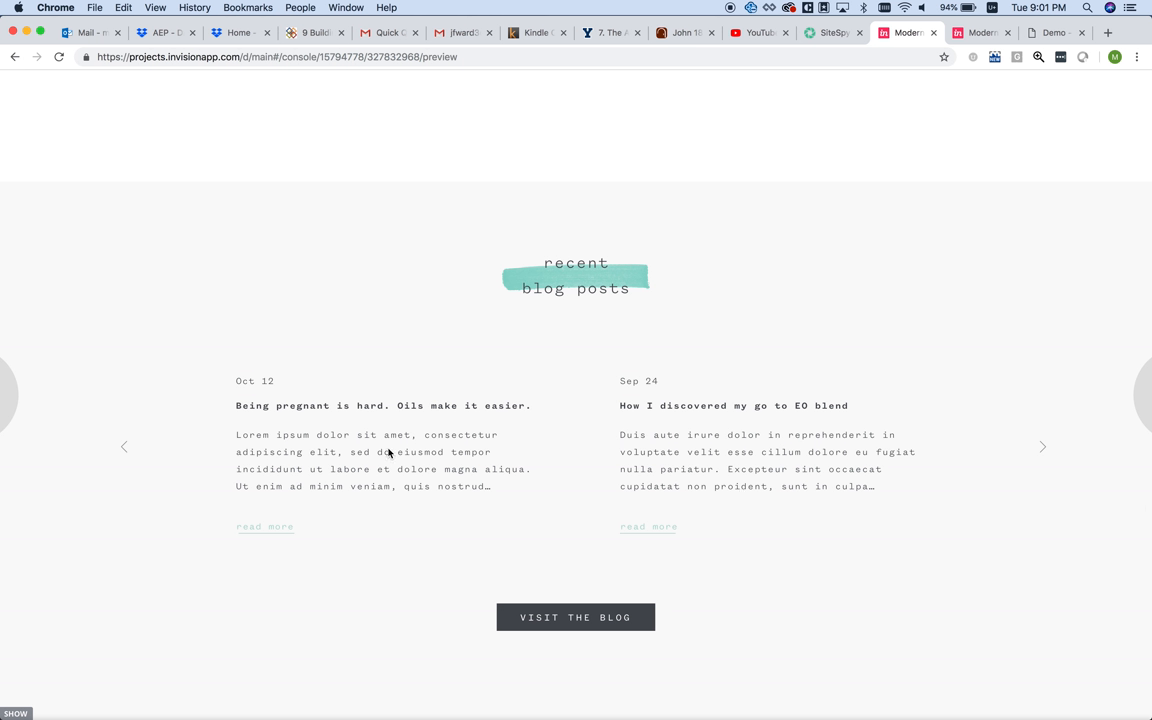
mouse_move(364, 460)
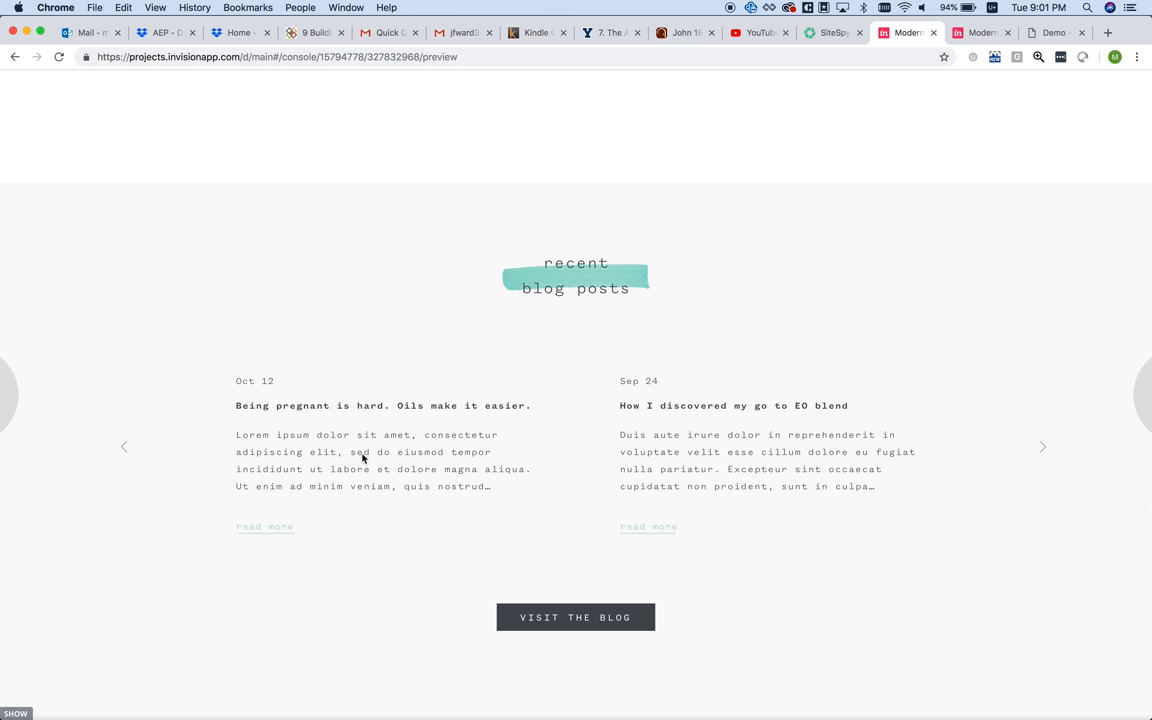
mouse_move(608, 408)
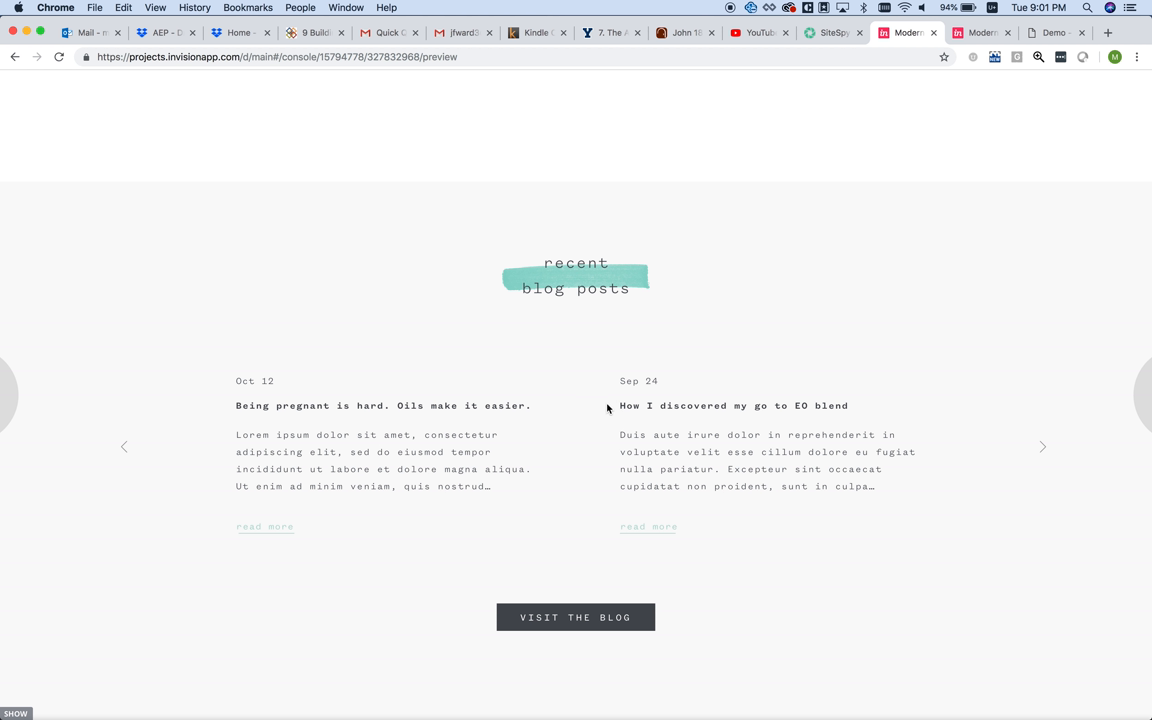
mouse_move(728, 496)
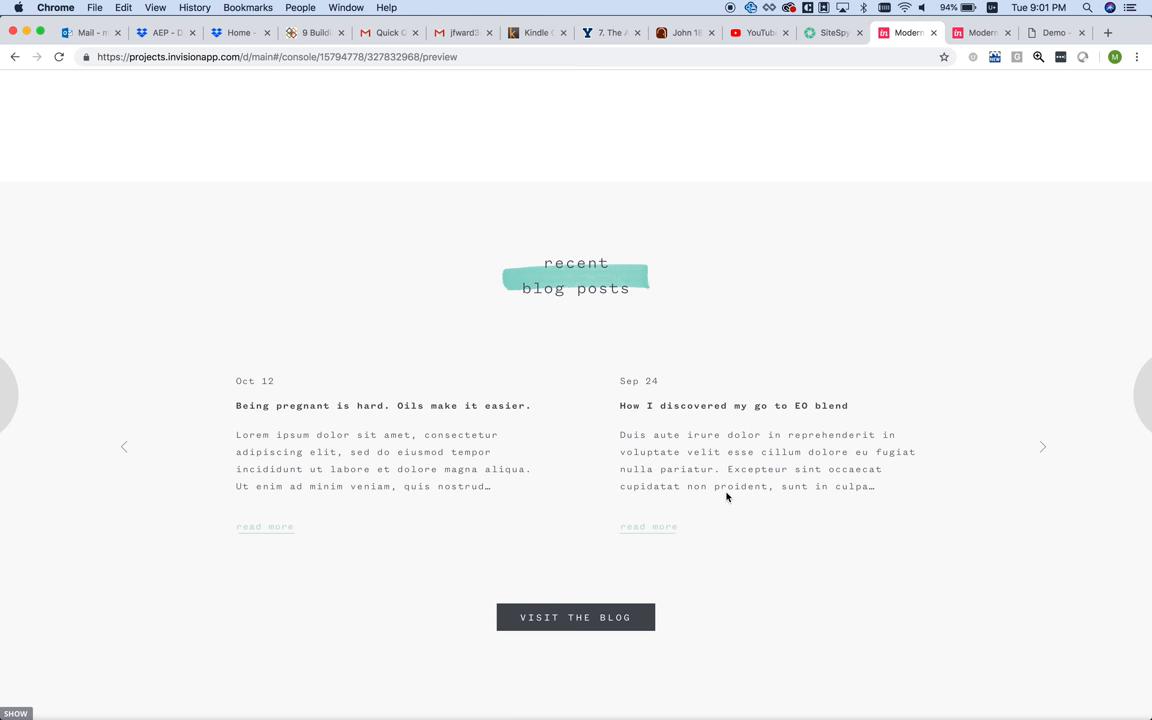
mouse_move(532, 524)
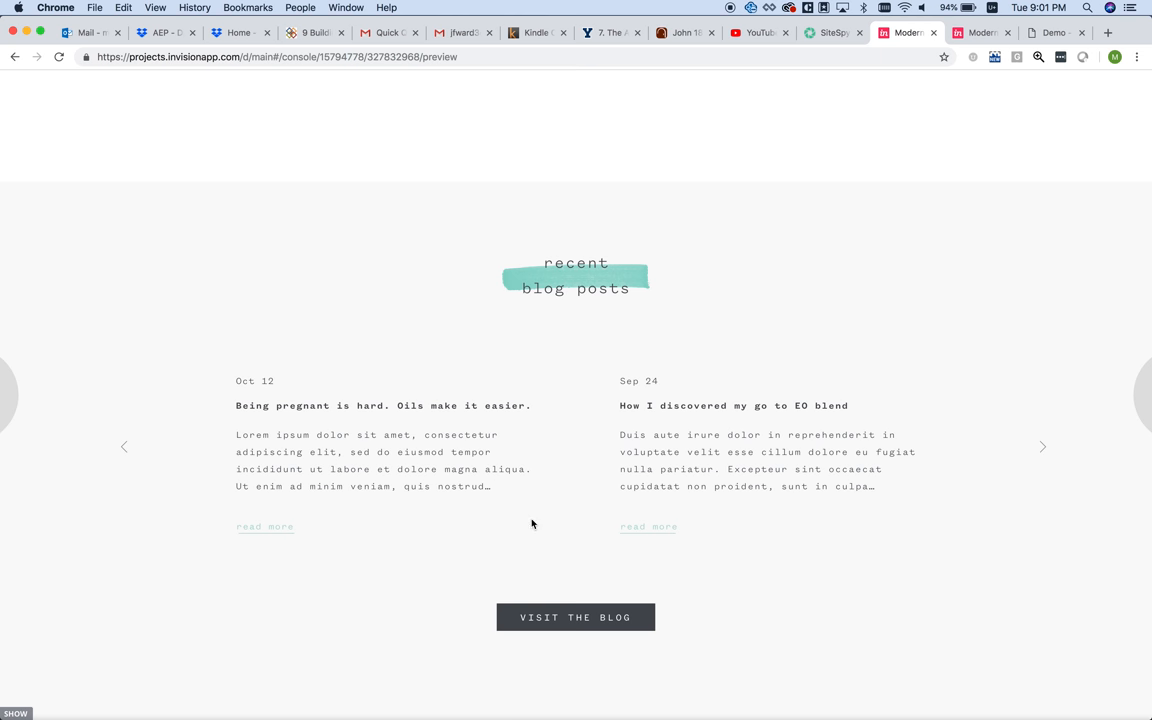
scroll("down", 3)
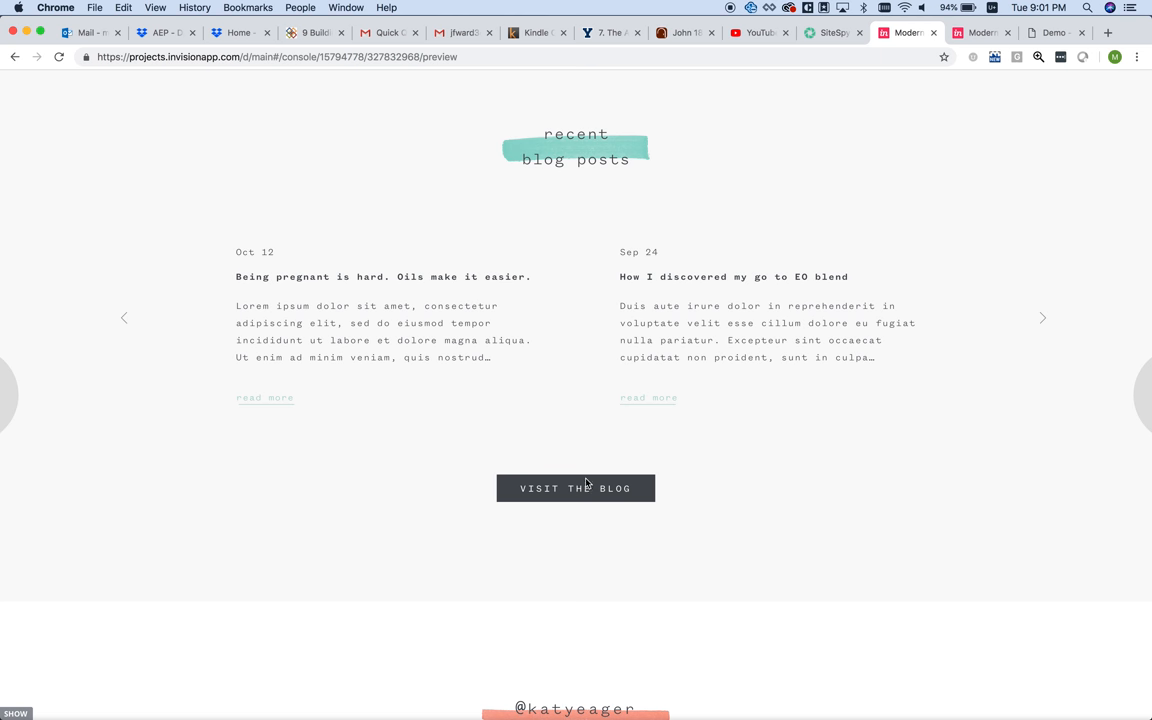
scroll("down", 3)
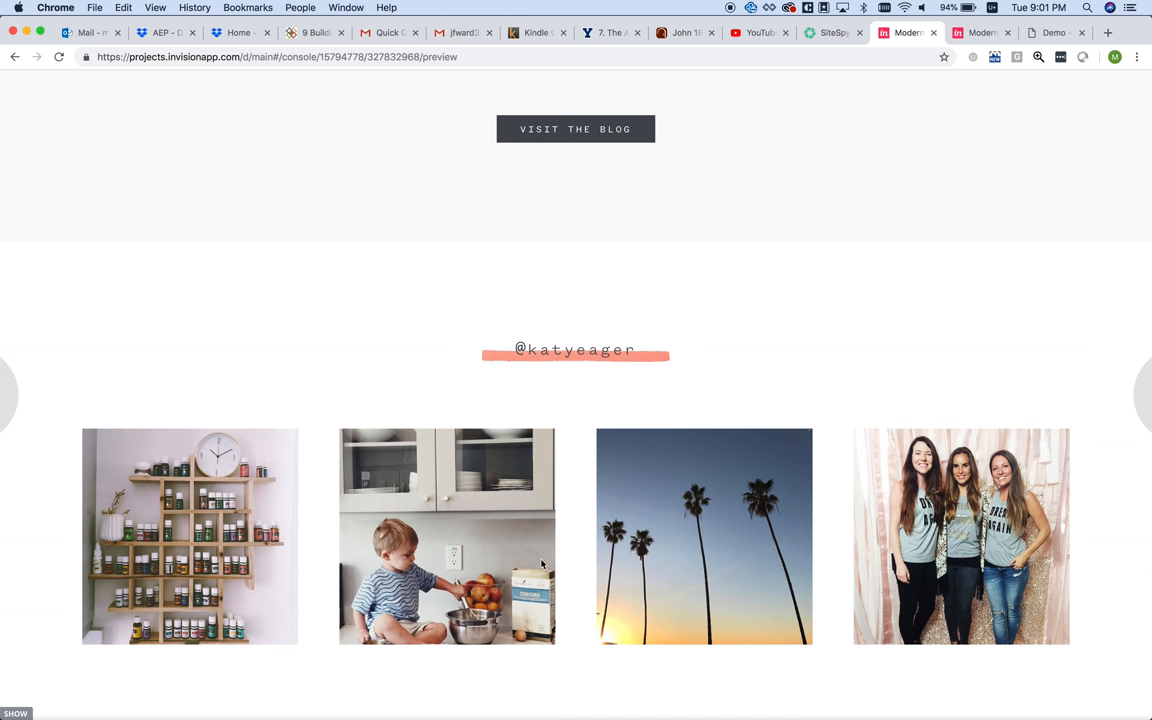
mouse_move(760, 508)
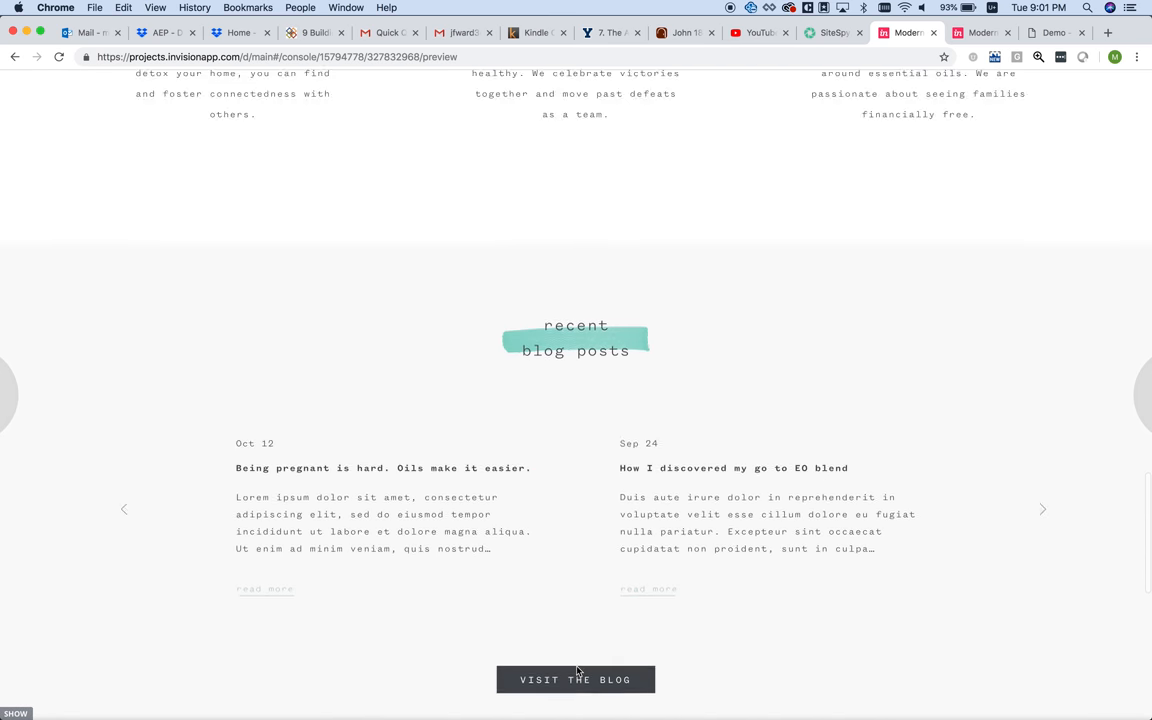
scroll("up", 3)
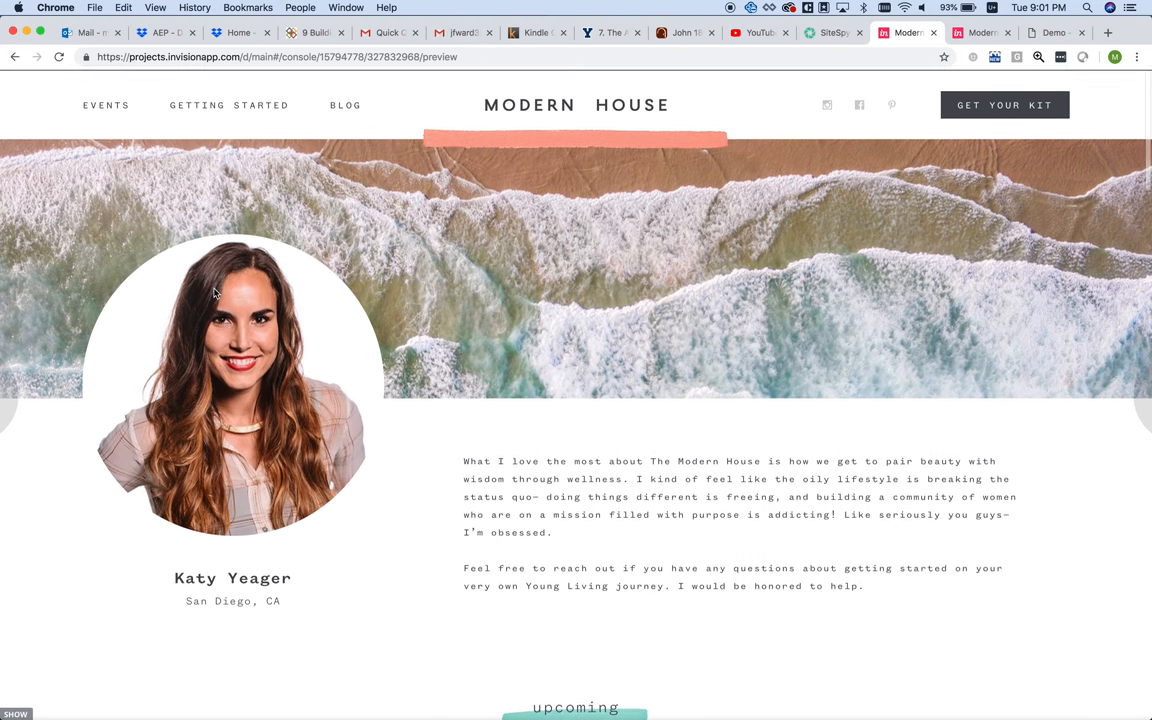
scroll("down", 3)
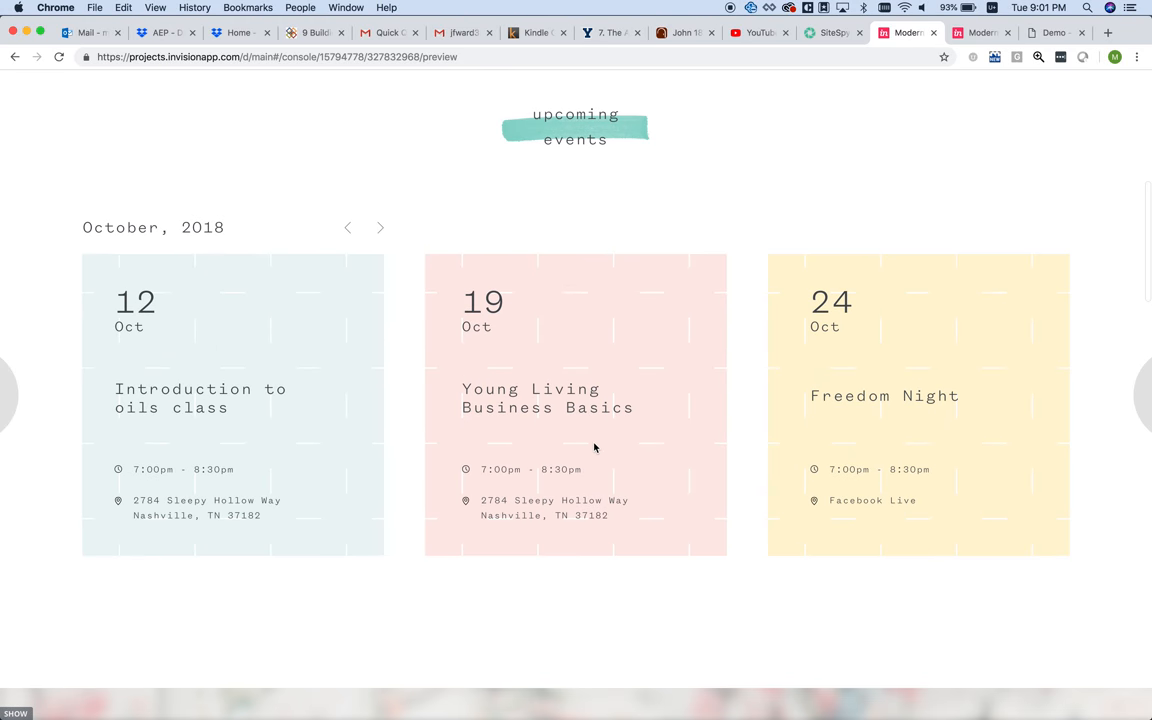
scroll("up", 3)
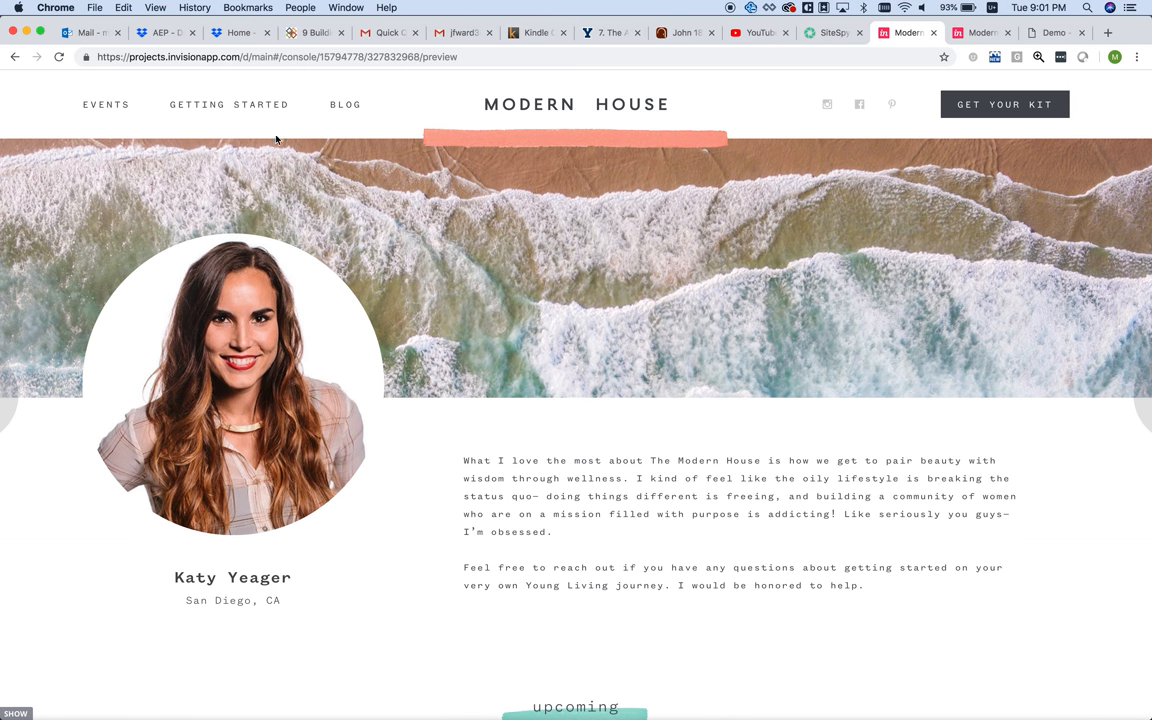
scroll("down", 3)
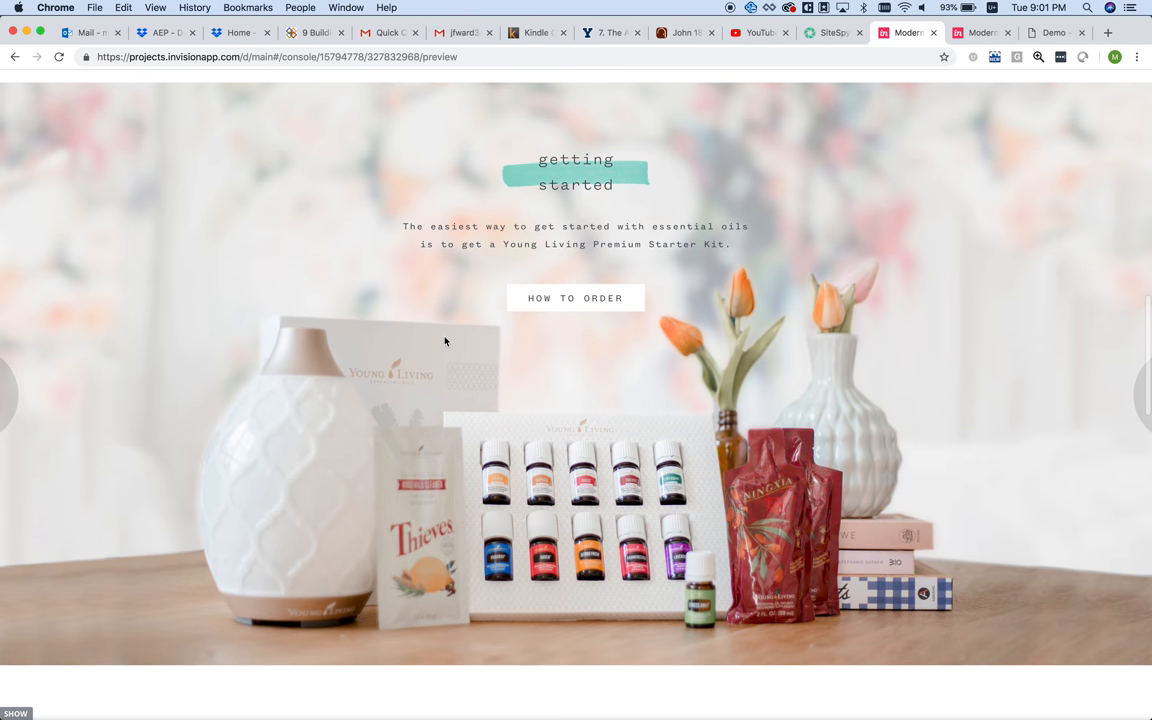
scroll("up", 3)
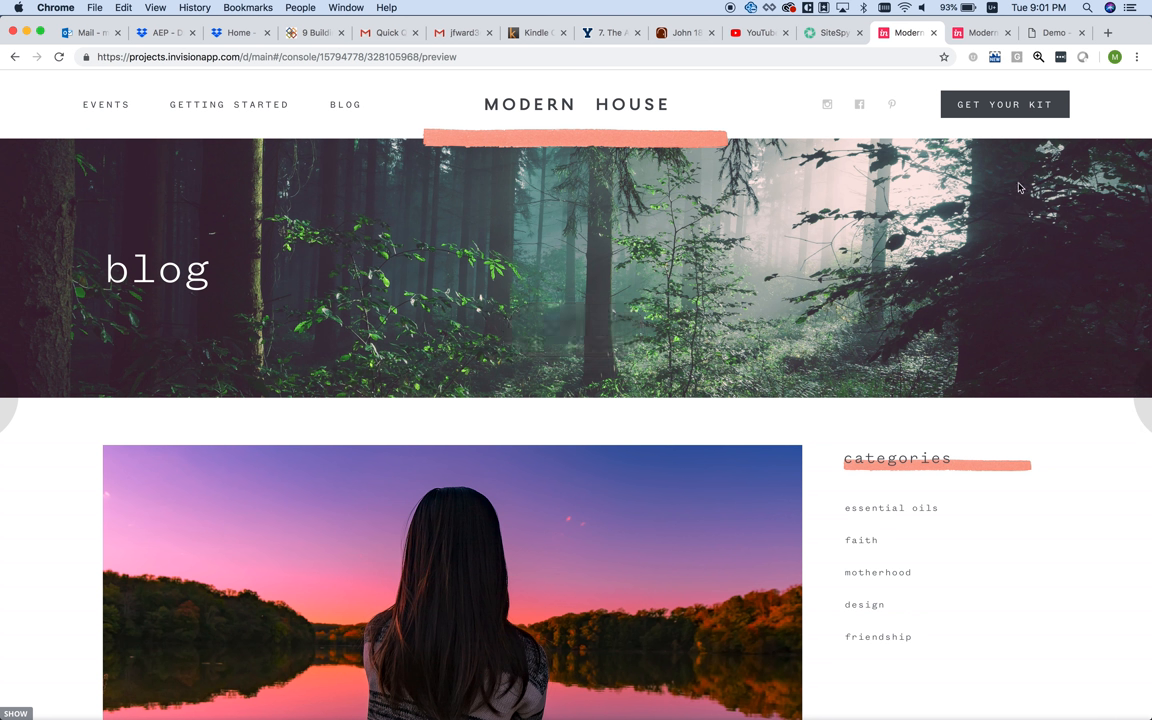
mouse_move(1048, 80)
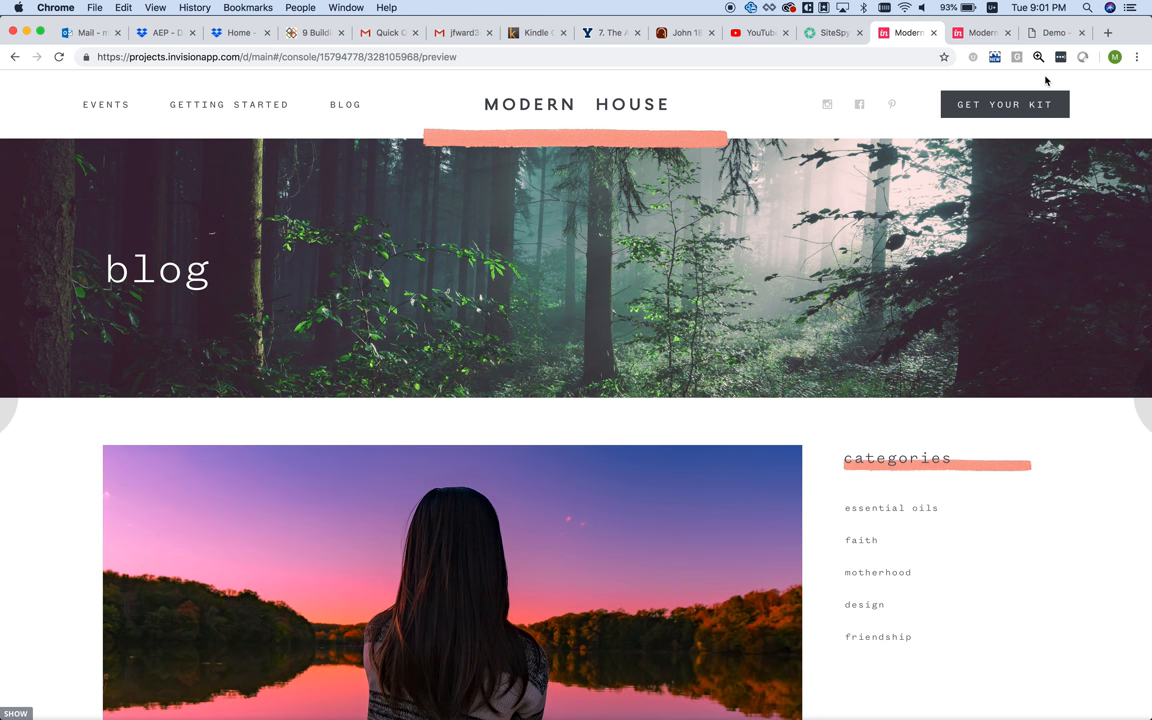
mouse_move(808, 346)
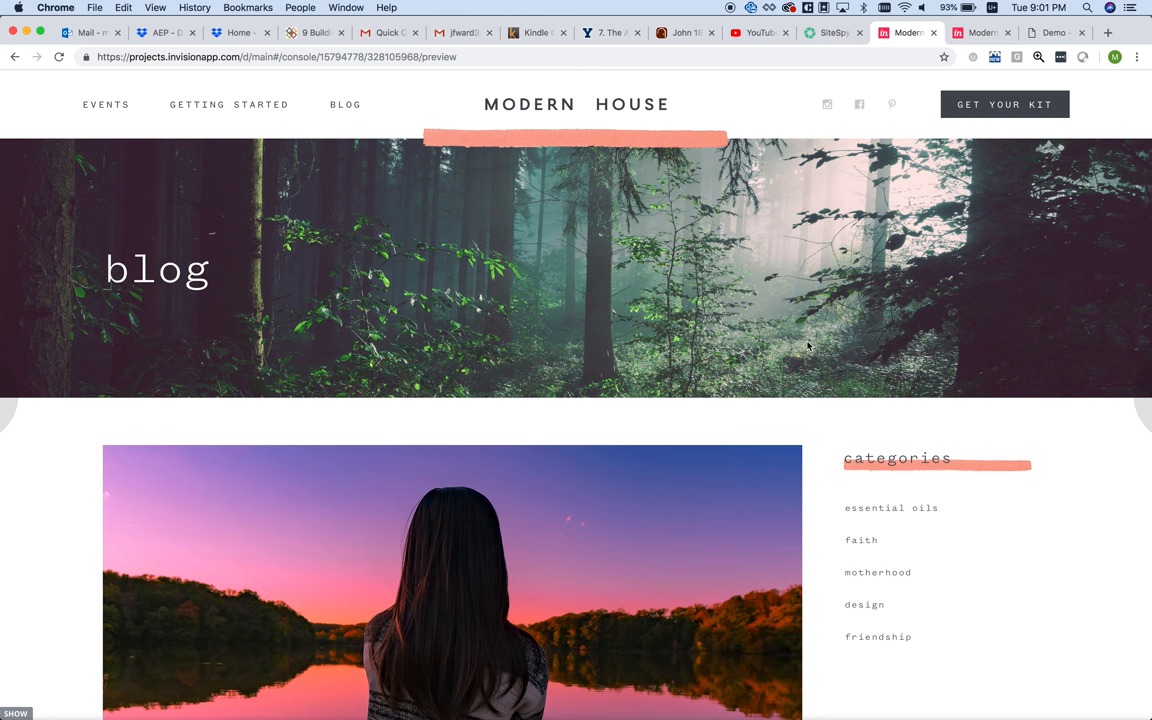
- Scroll the blog page from the backpacking, beer, and bergamot post down to Load More and the footer
scroll("down", 3)
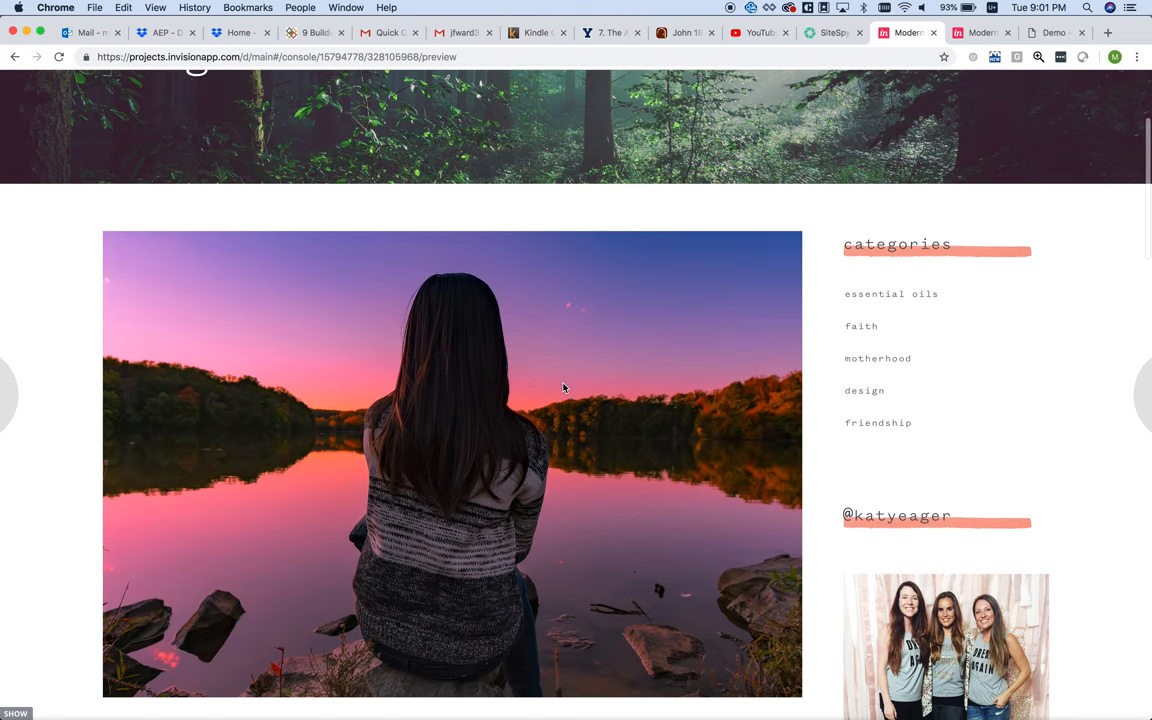
scroll("down", 3)
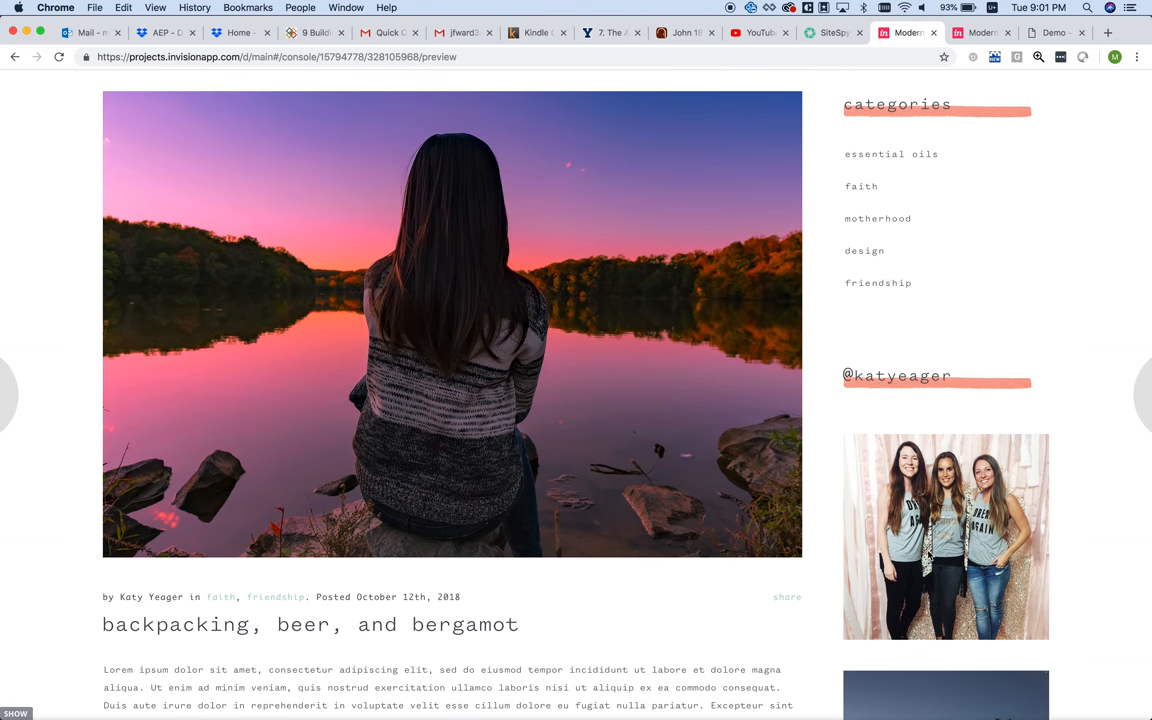
scroll("down", 3)
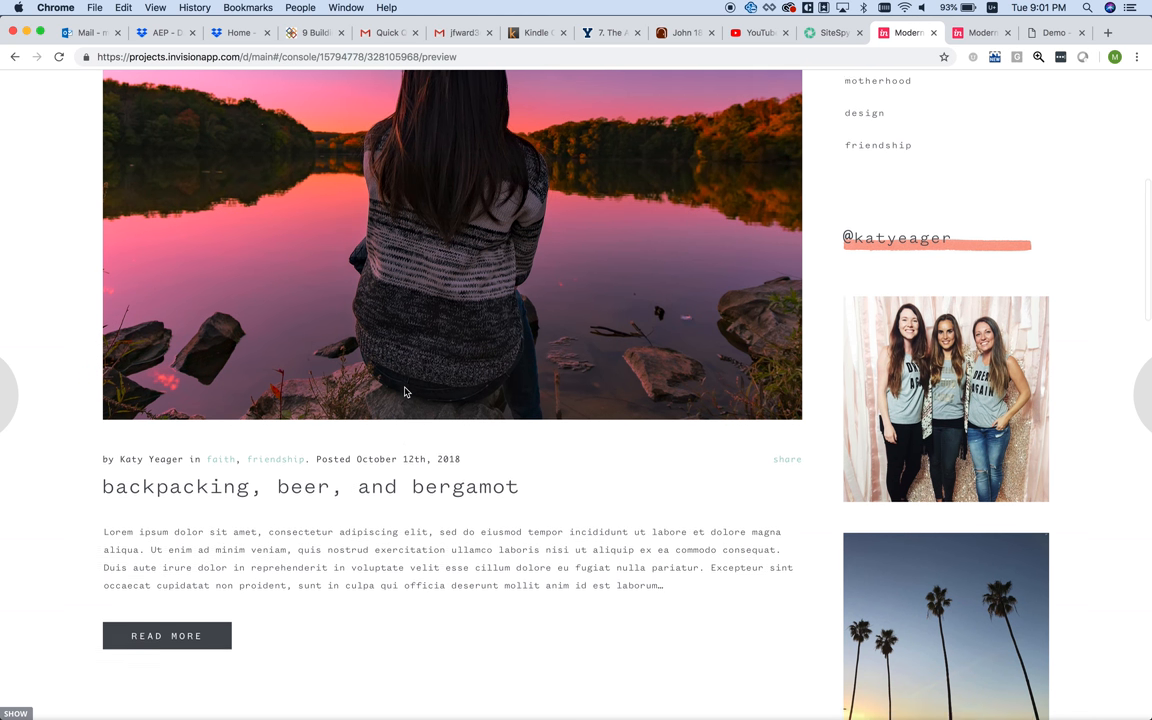
scroll("down", 3)
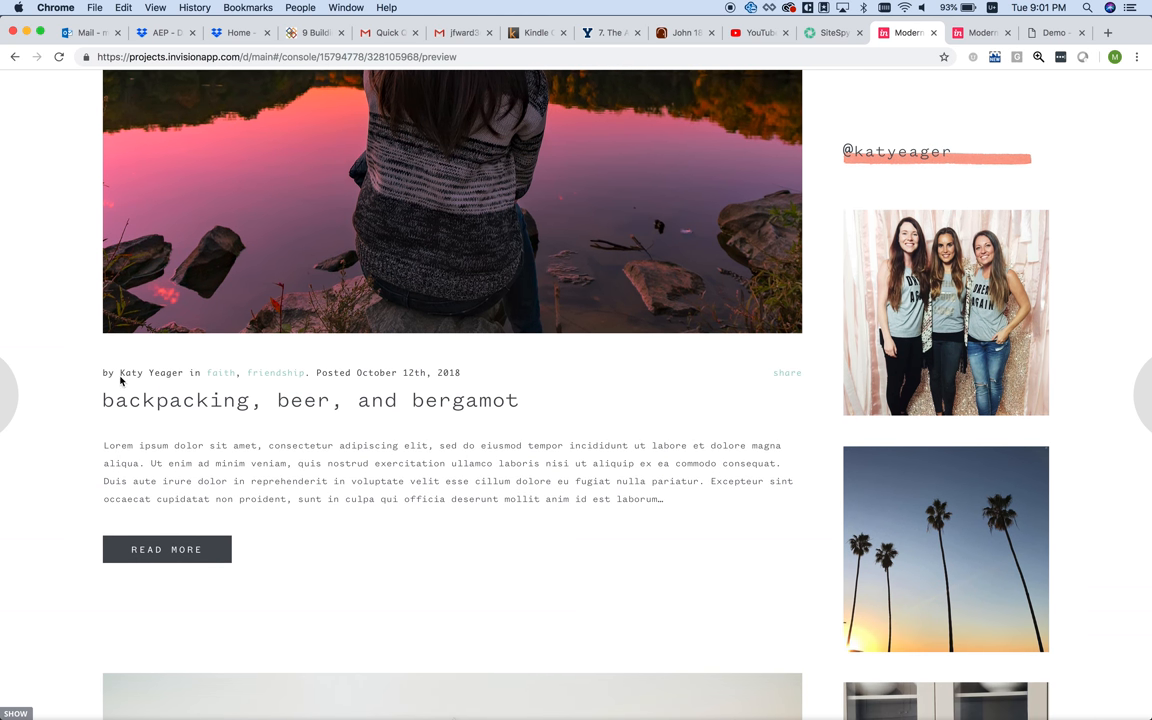
mouse_move(352, 390)
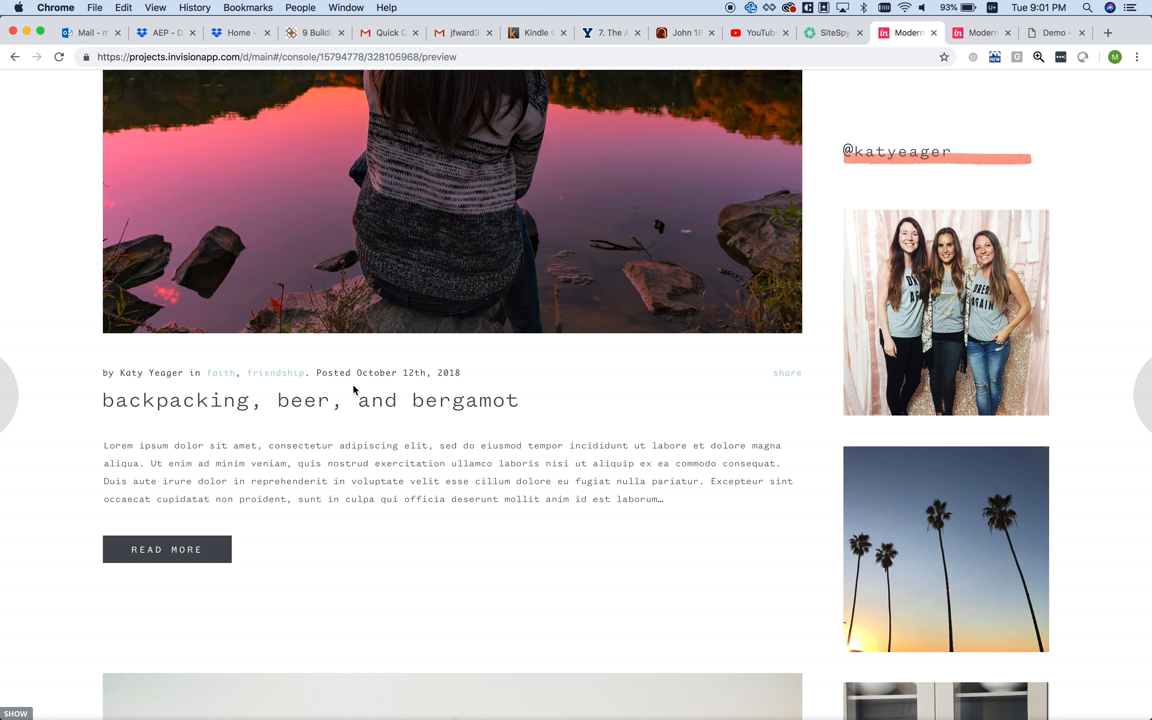
mouse_move(508, 448)
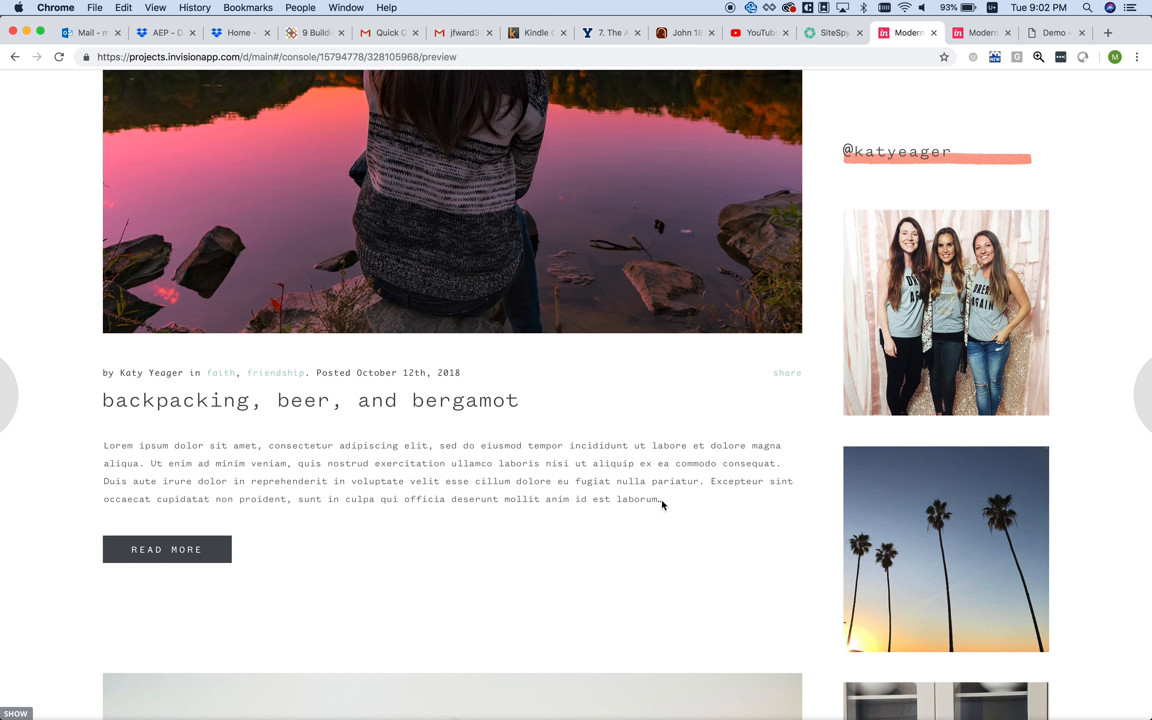
scroll("down", 3)
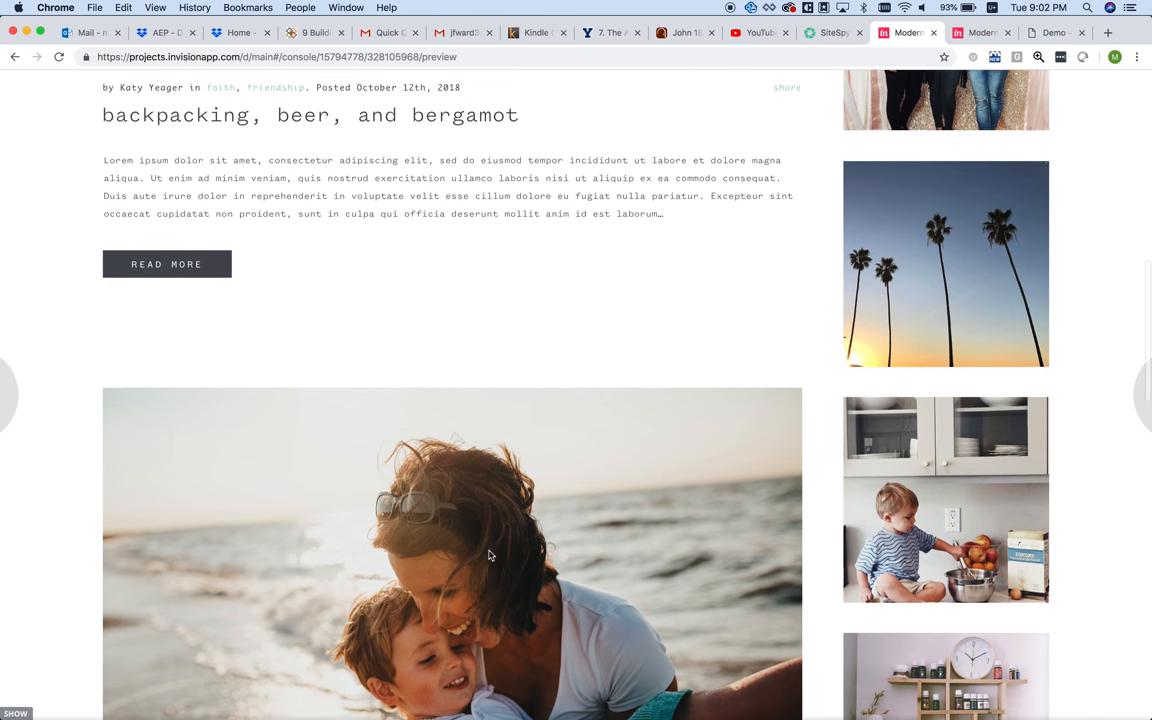
scroll("down", 3)
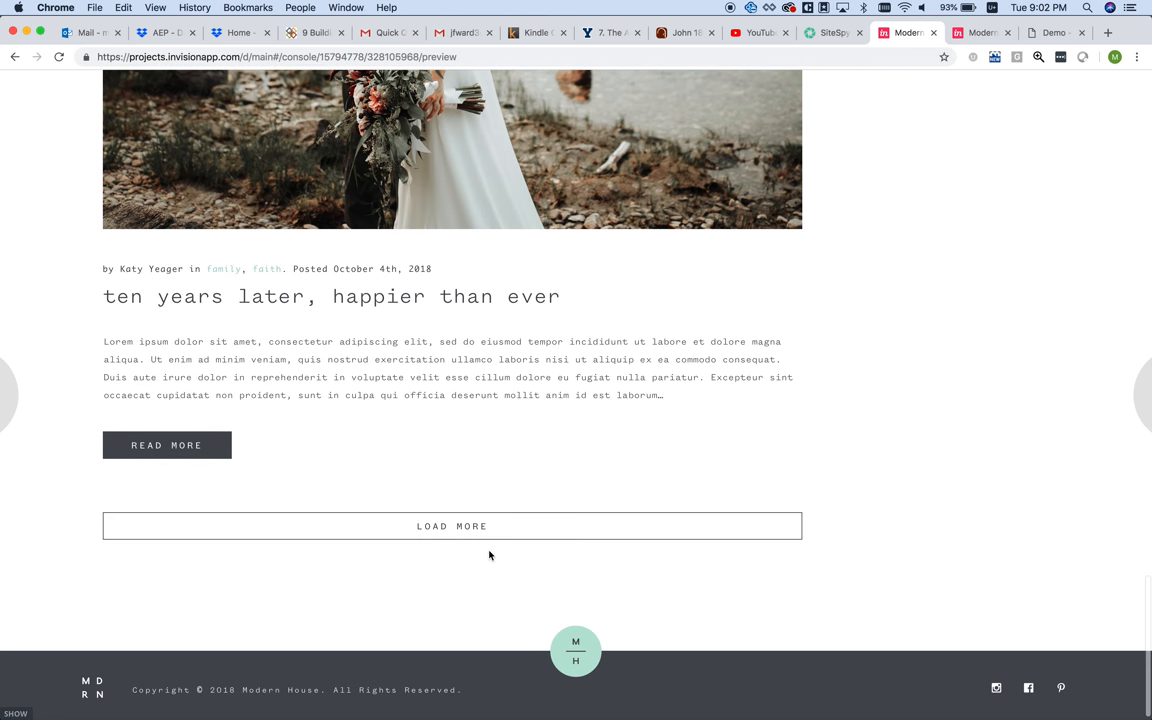
mouse_move(448, 540)
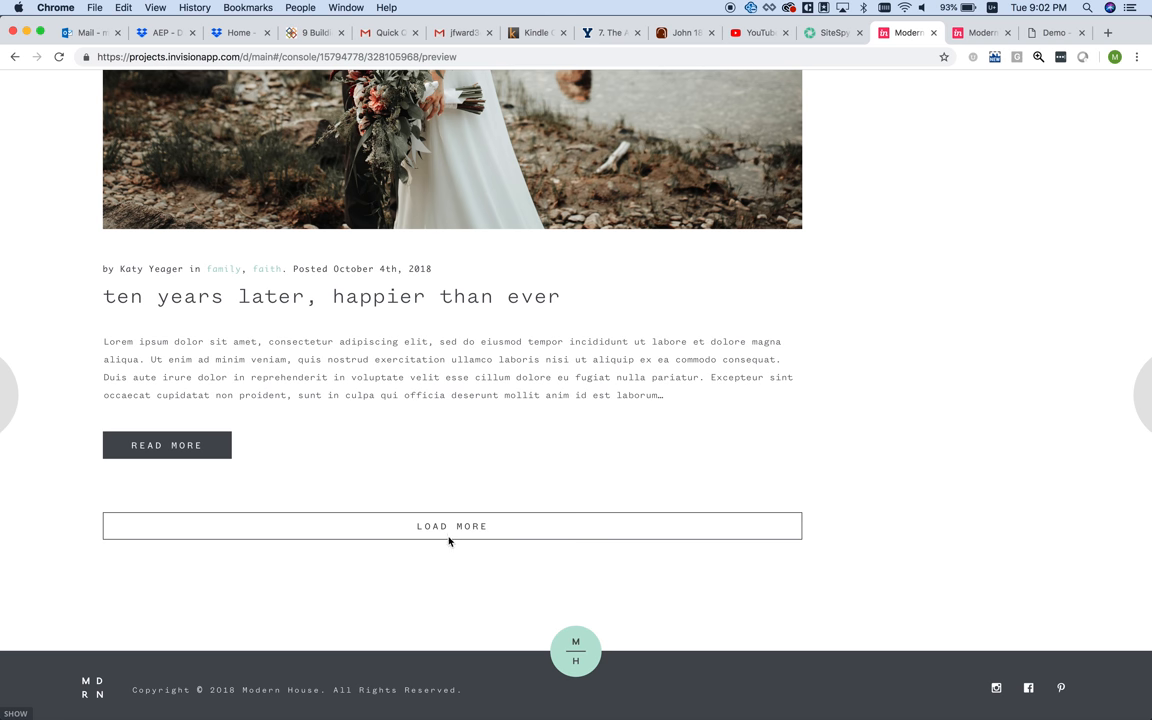
scroll("down", 3)
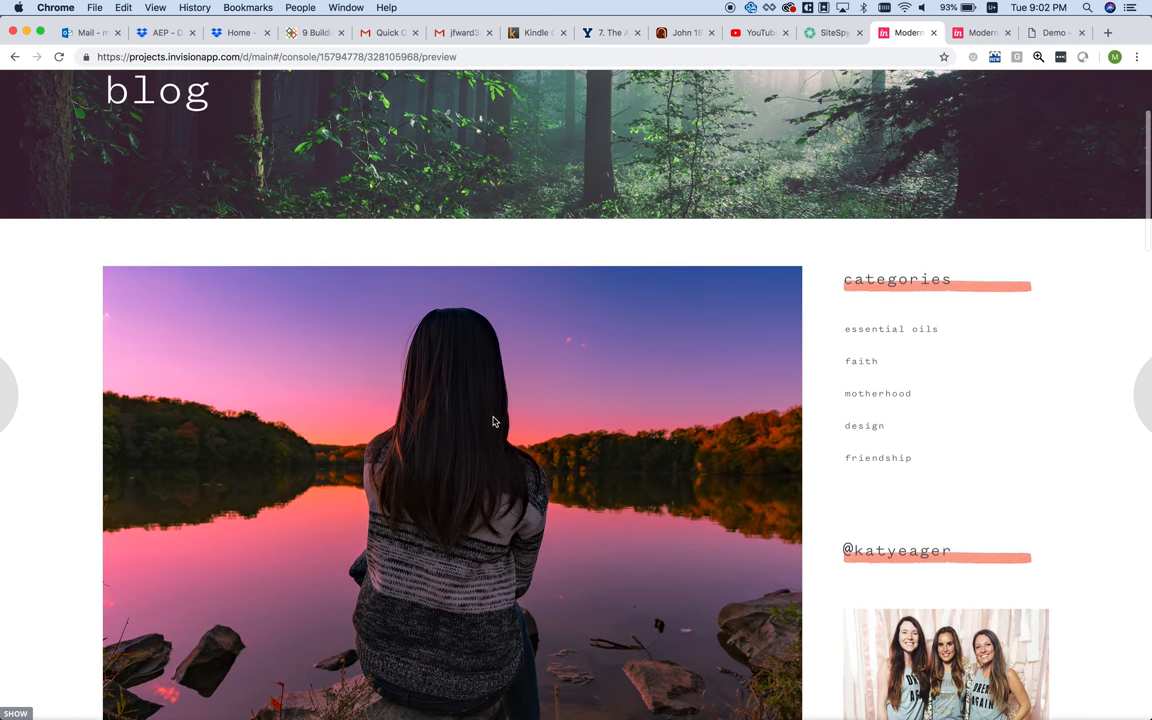
scroll("down", 3)
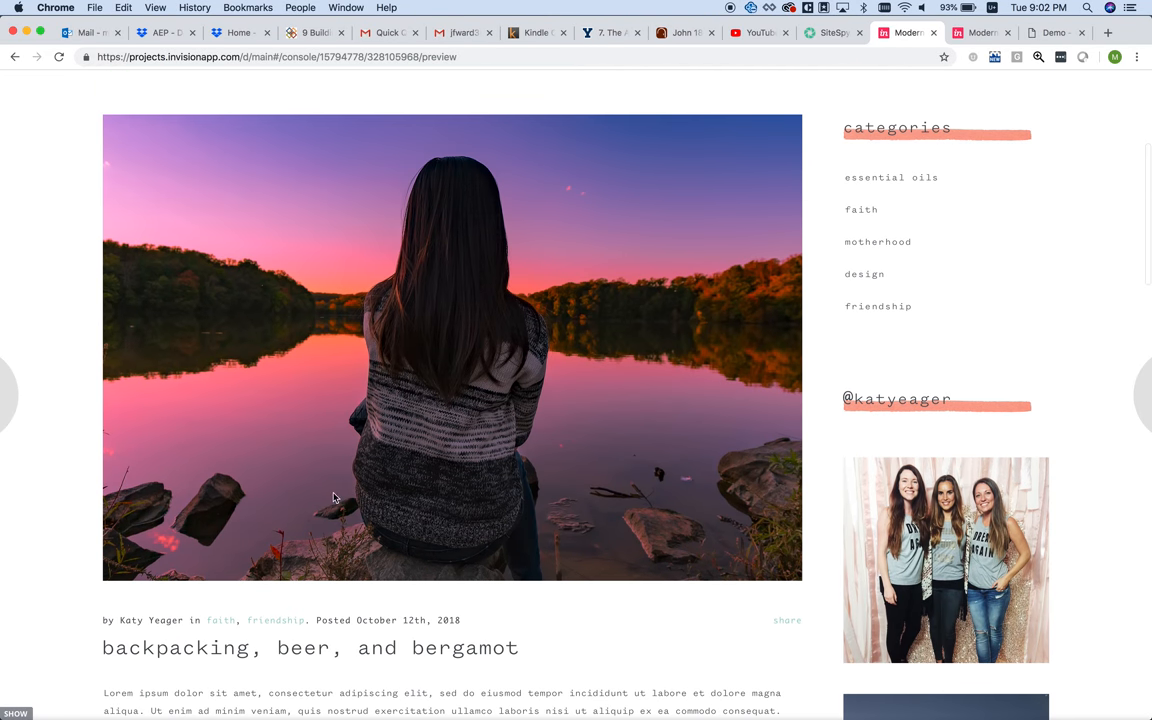
left_click(1128, 394)
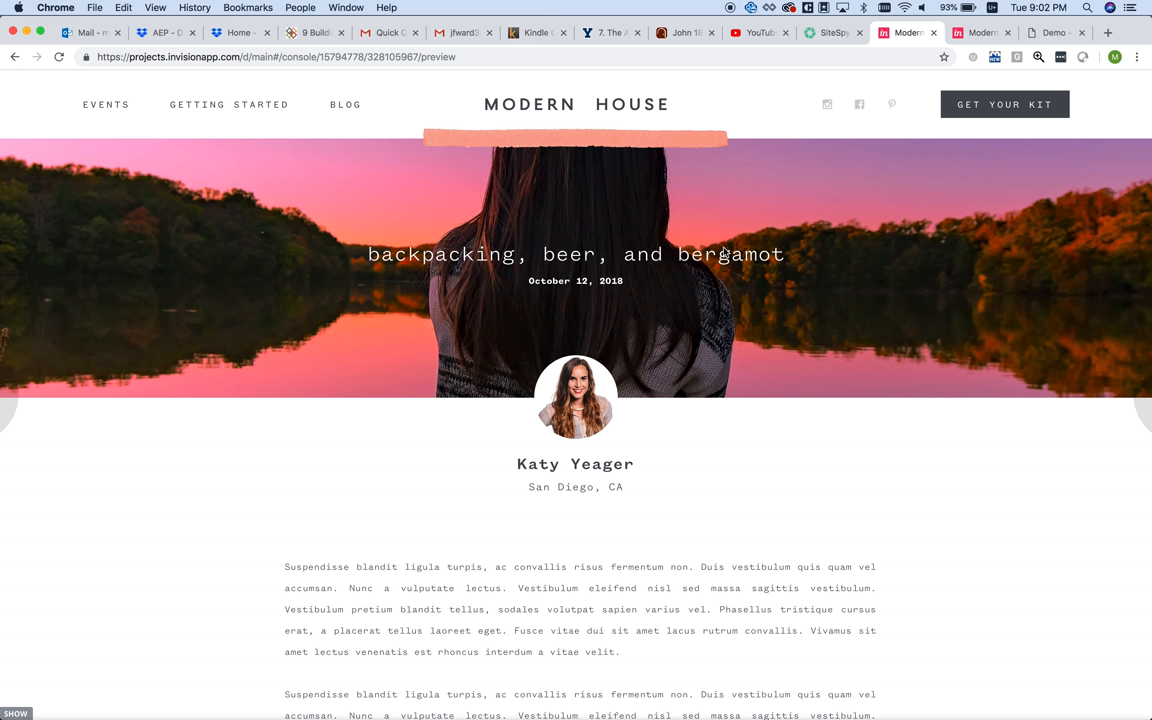
mouse_move(596, 270)
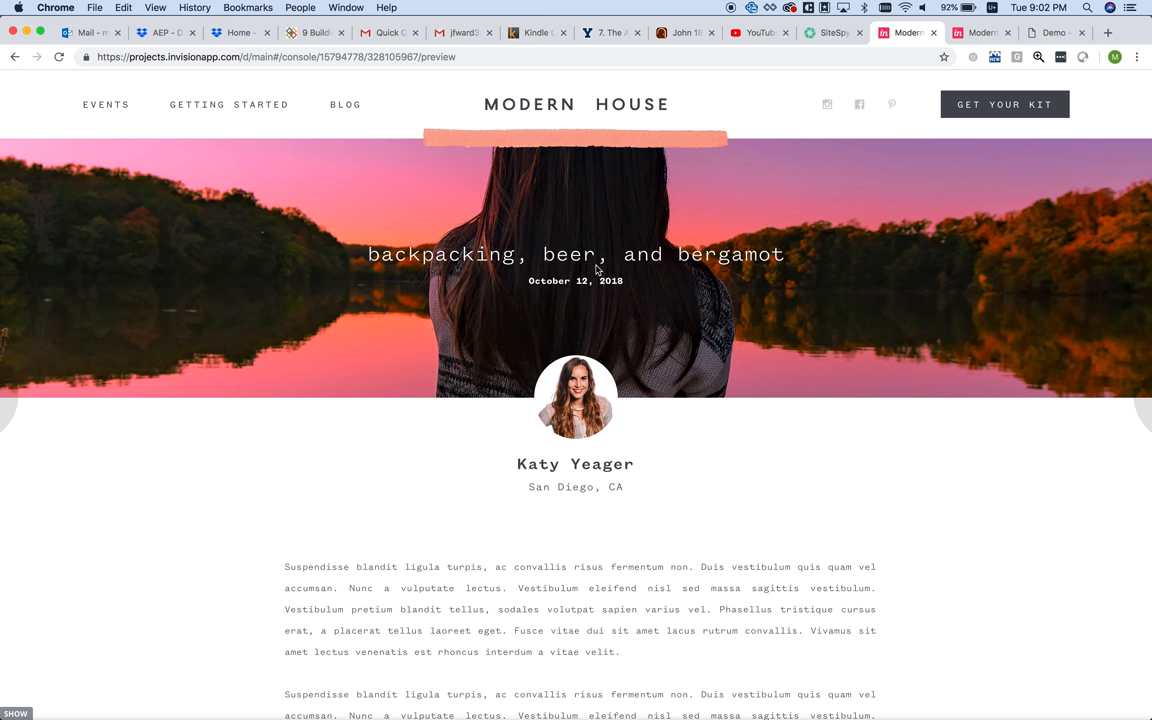
mouse_move(560, 472)
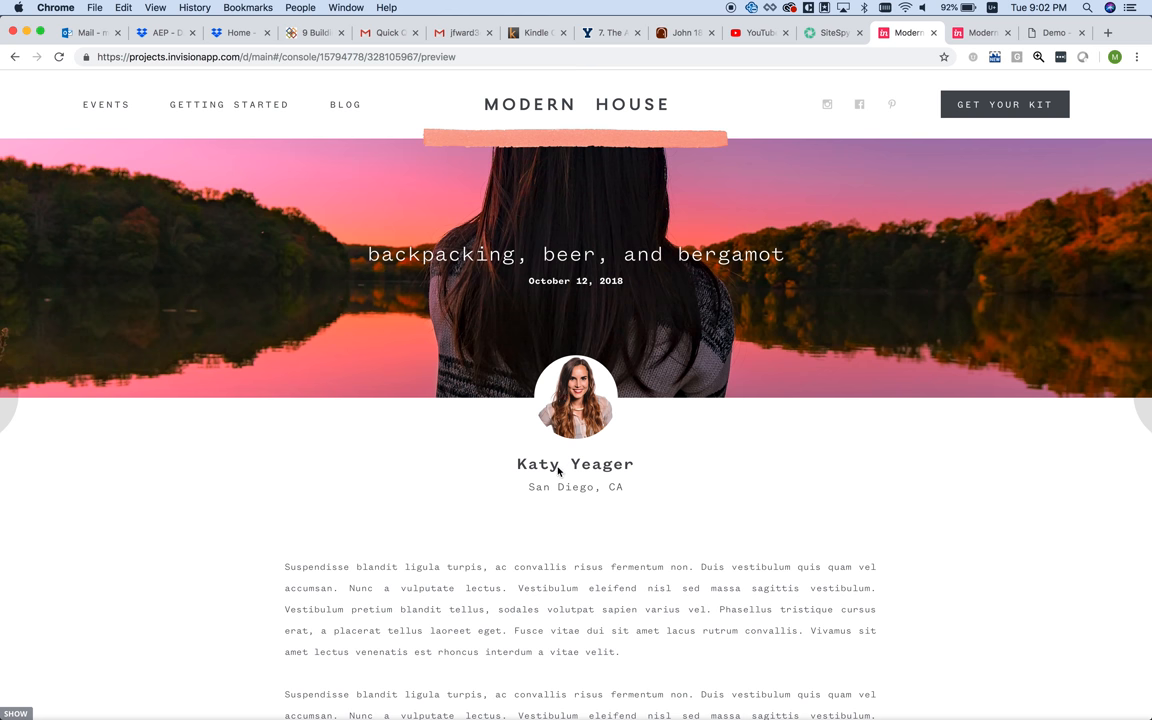
mouse_move(592, 588)
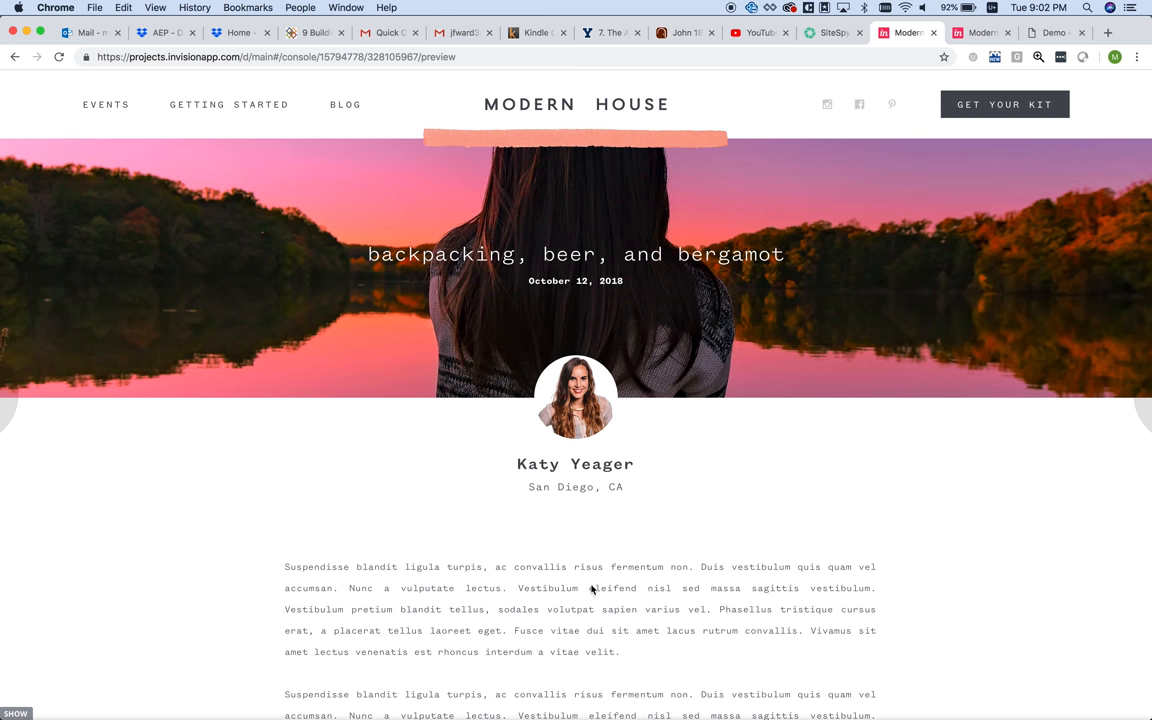
scroll("down", 3)
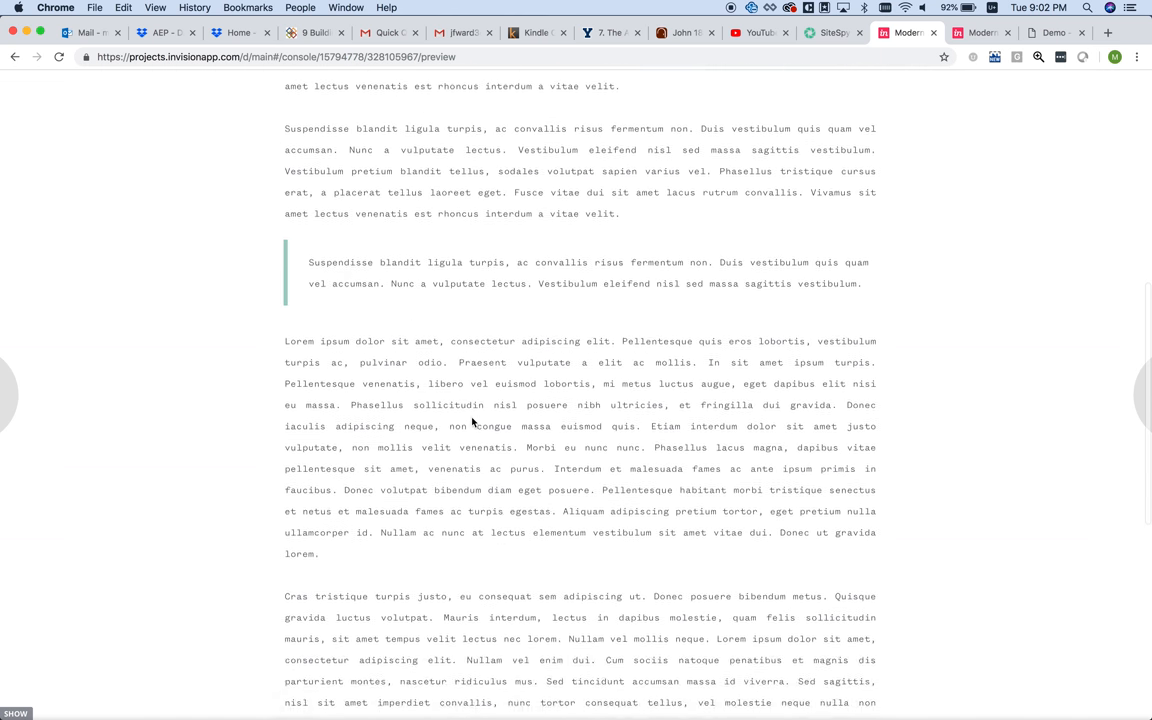
scroll("down", 3)
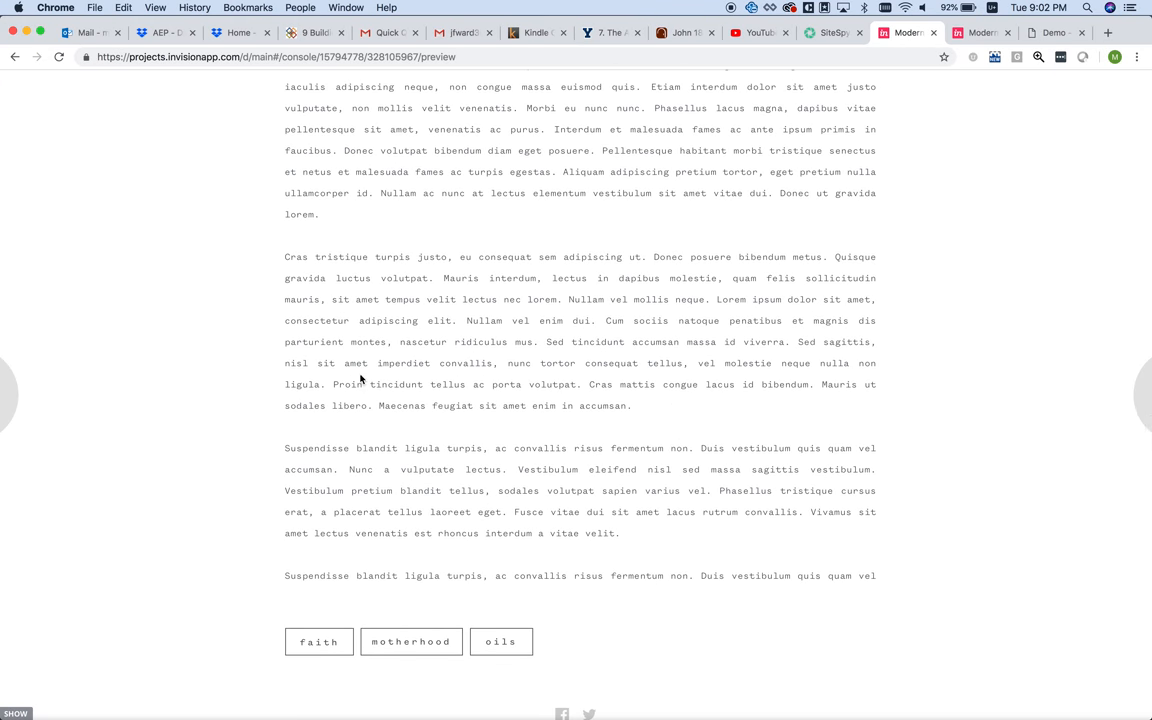
scroll("down", 3)
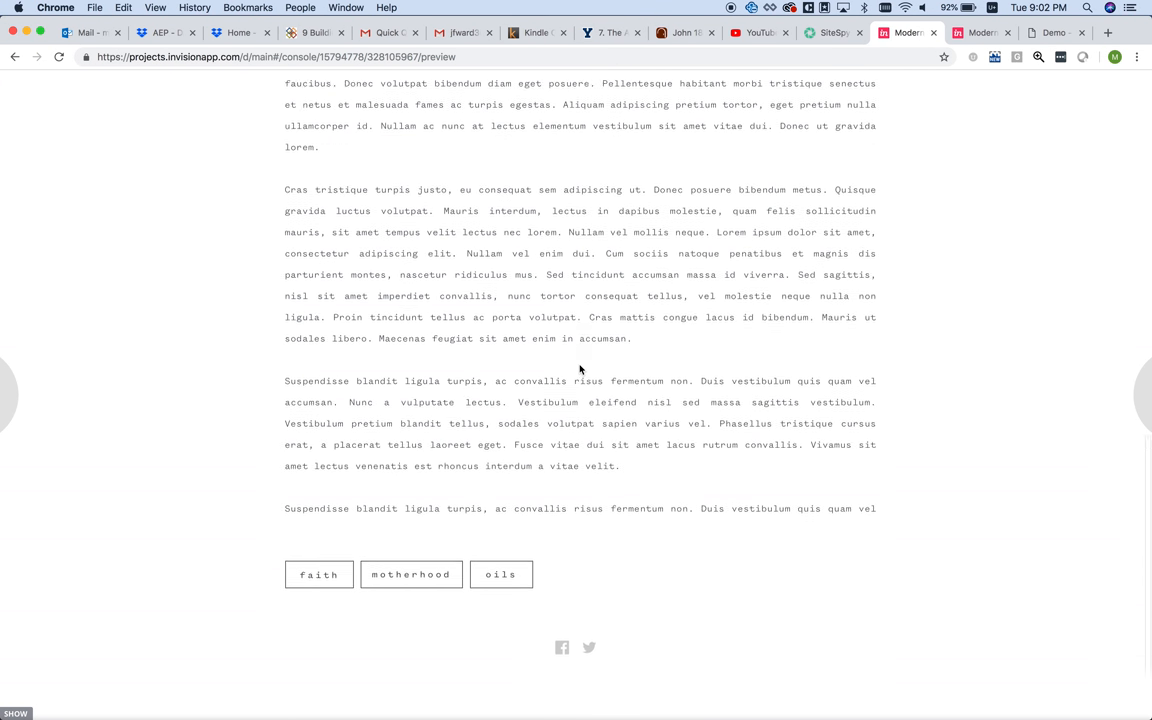
scroll("down", 3)
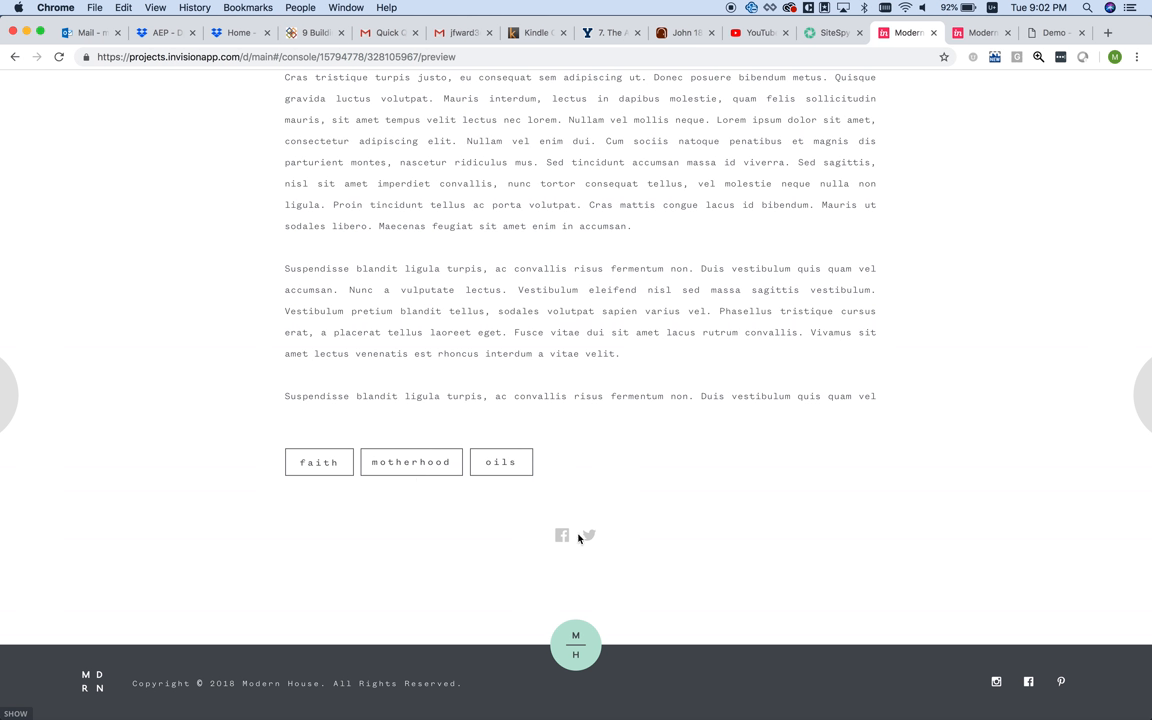
mouse_move(814, 516)
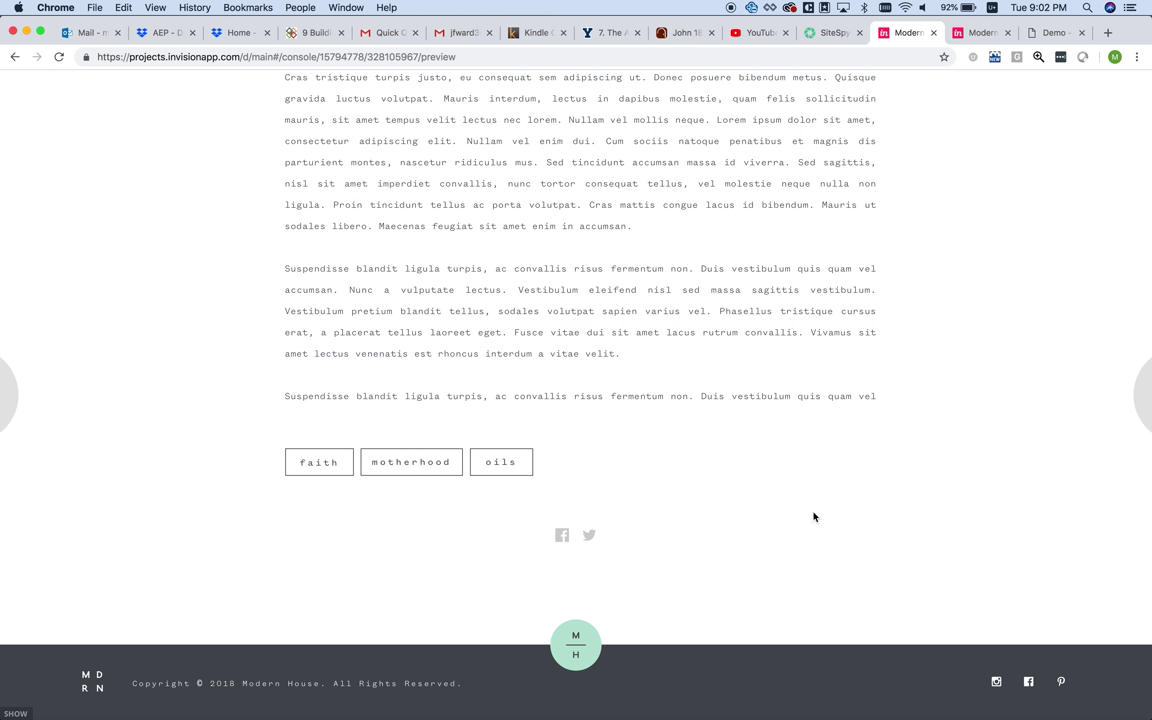
mouse_move(804, 516)
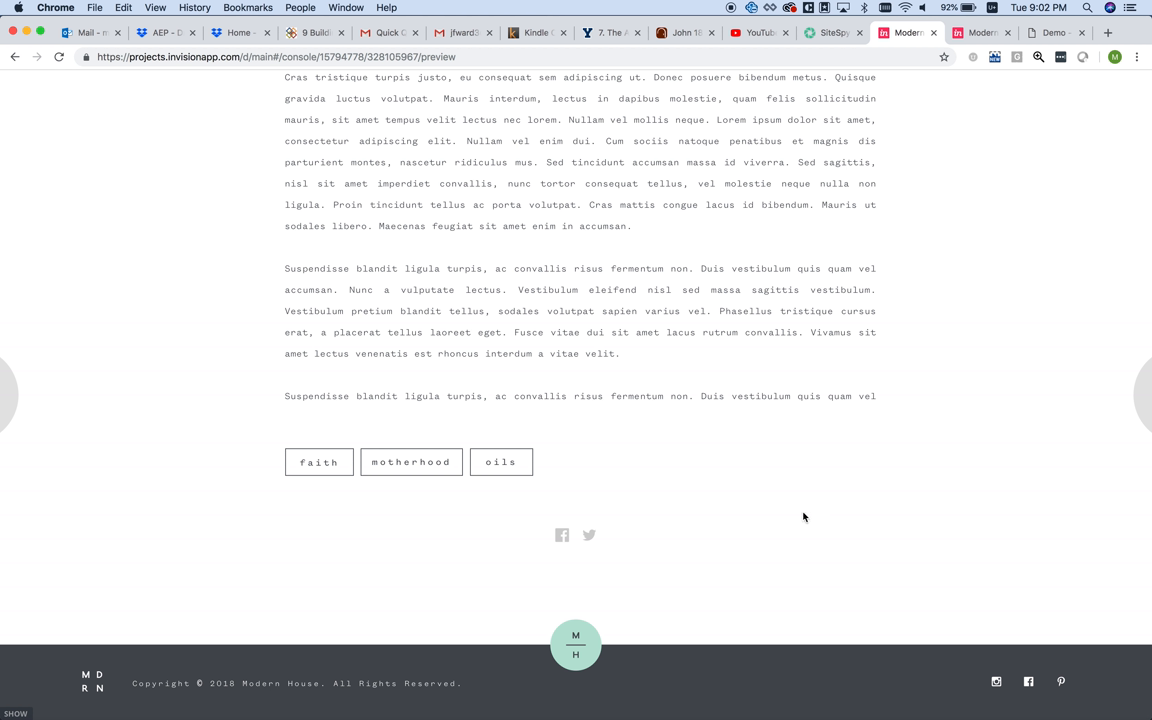
mouse_move(482, 518)
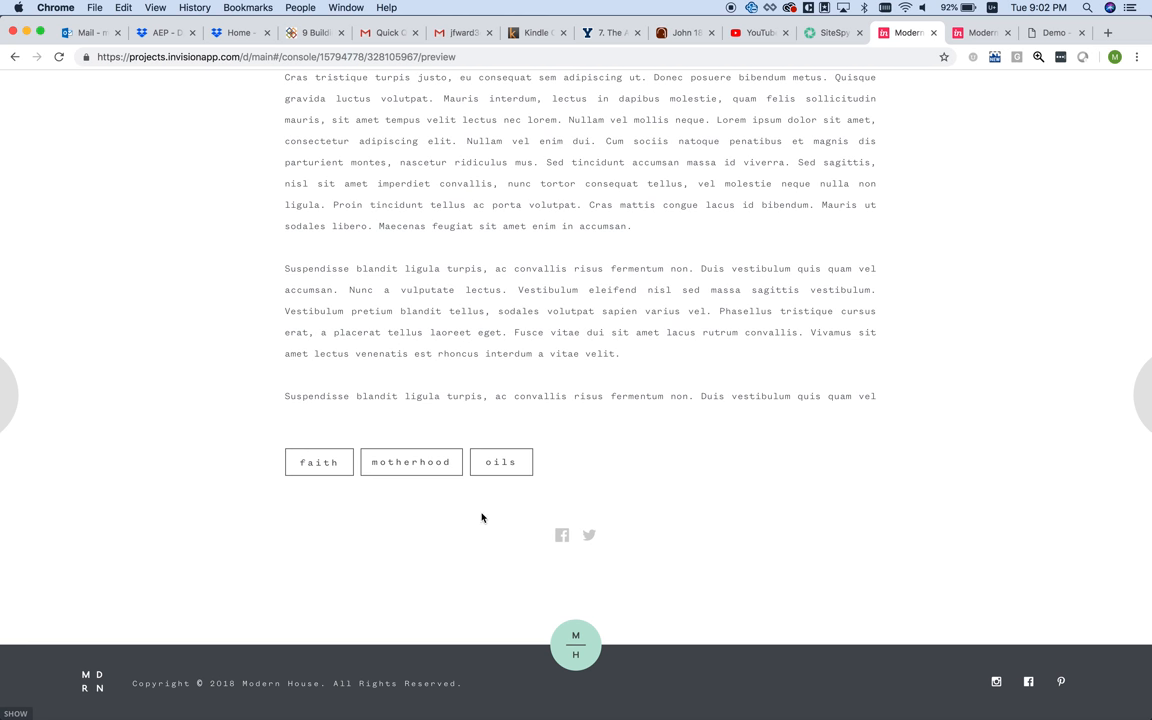
scroll("up", 3)
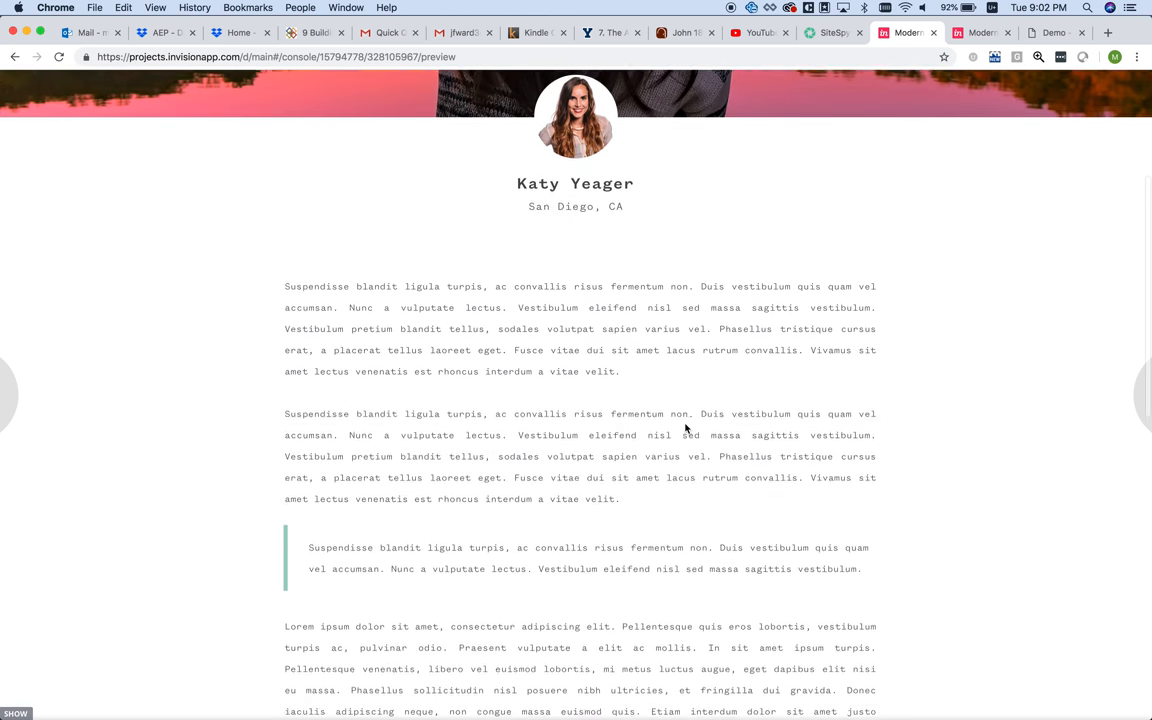
scroll("up", 3)
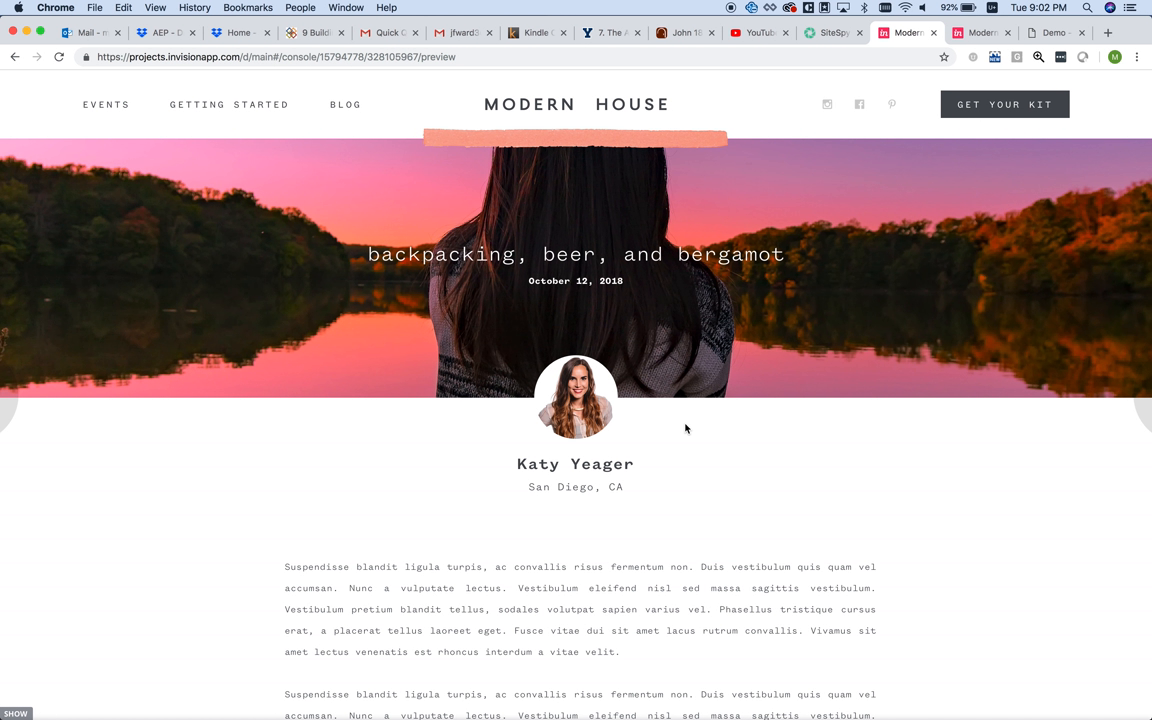
mouse_move(912, 52)
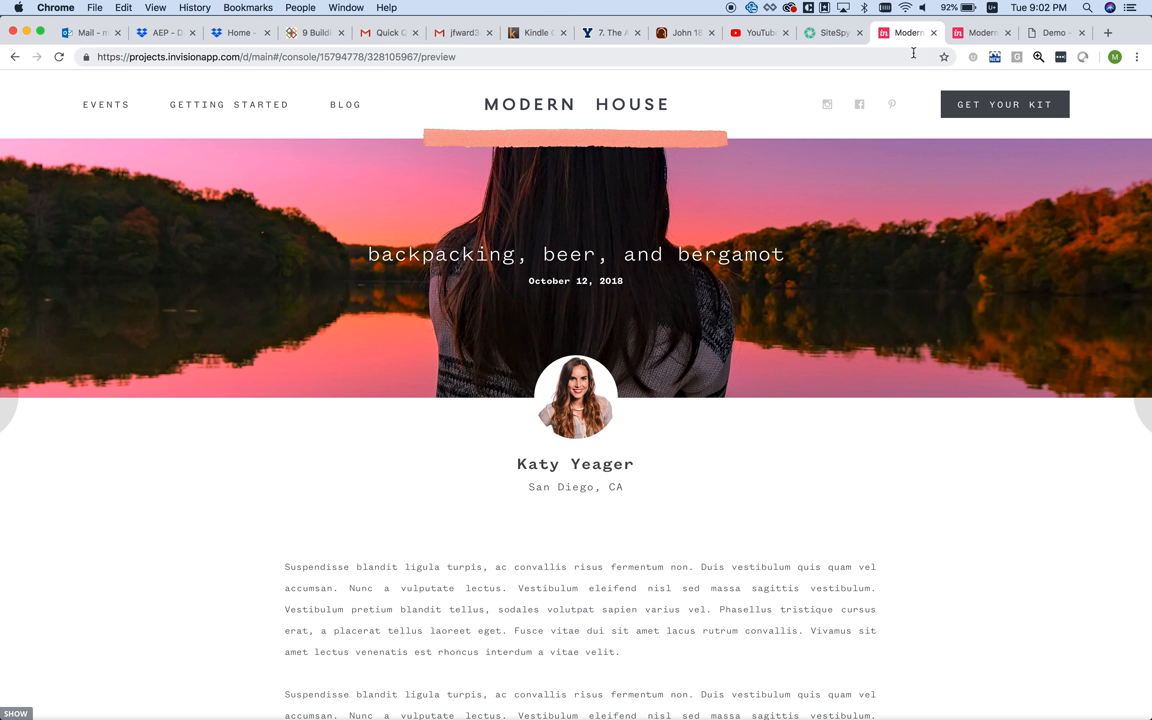
left_click(982, 32)
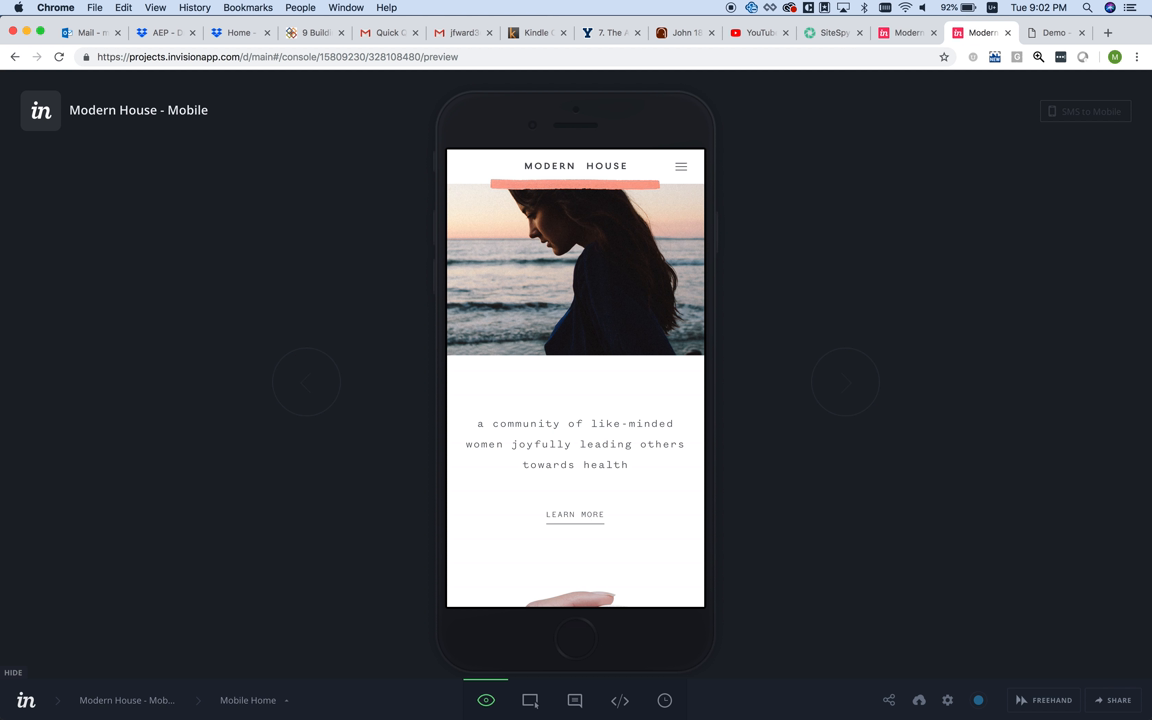
mouse_move(684, 168)
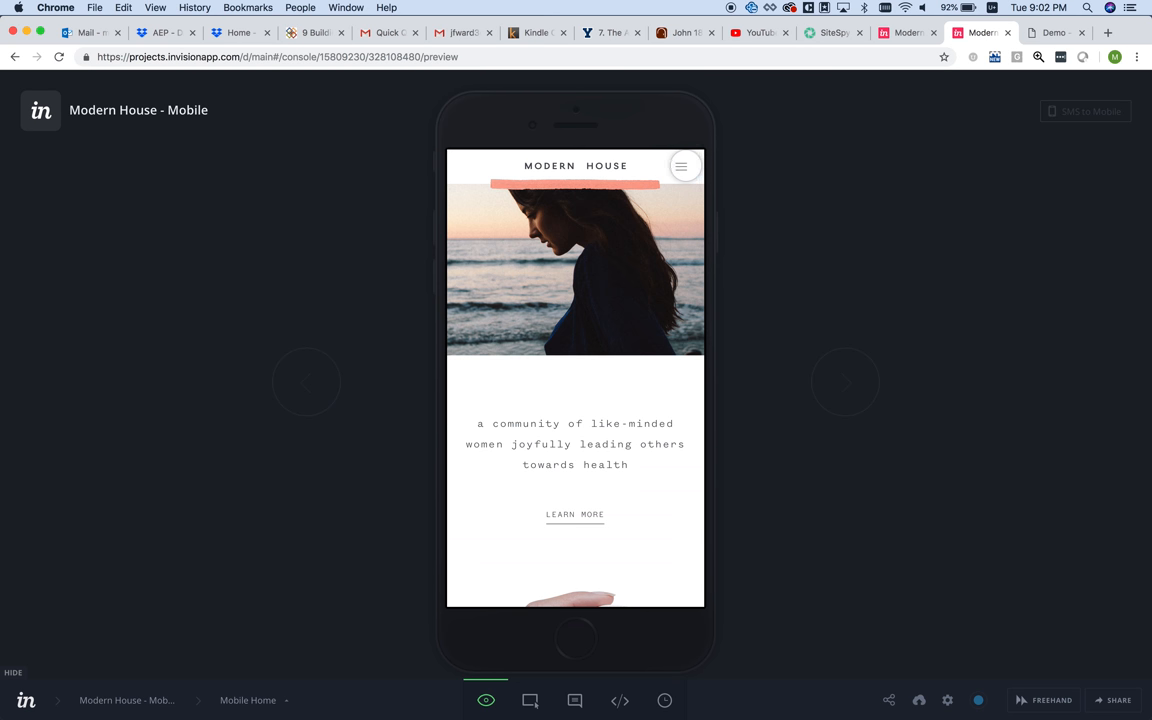
left_click(680, 164)
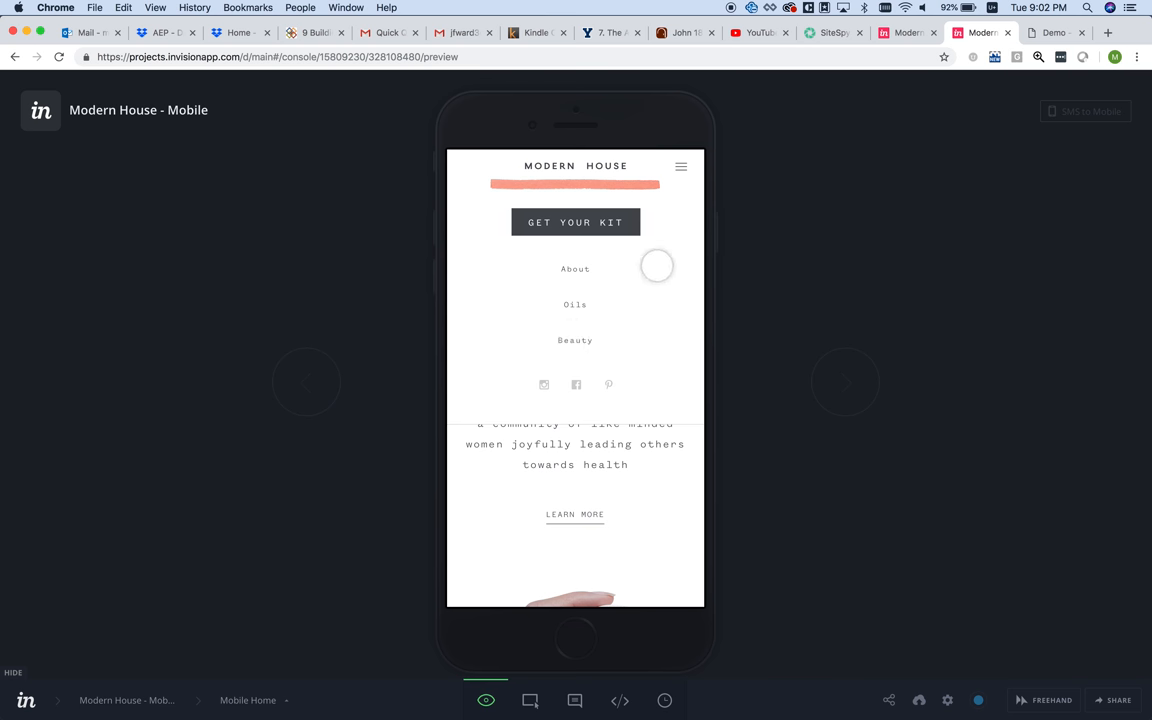
scroll("down", 3)
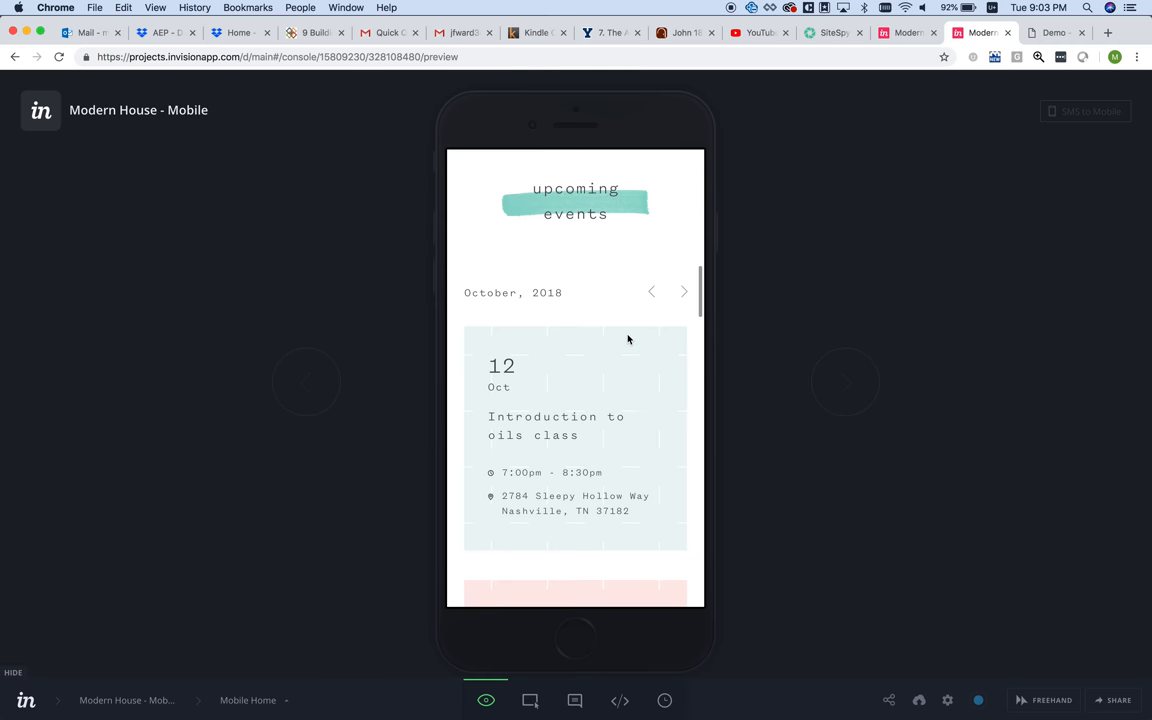
scroll("down", 3)
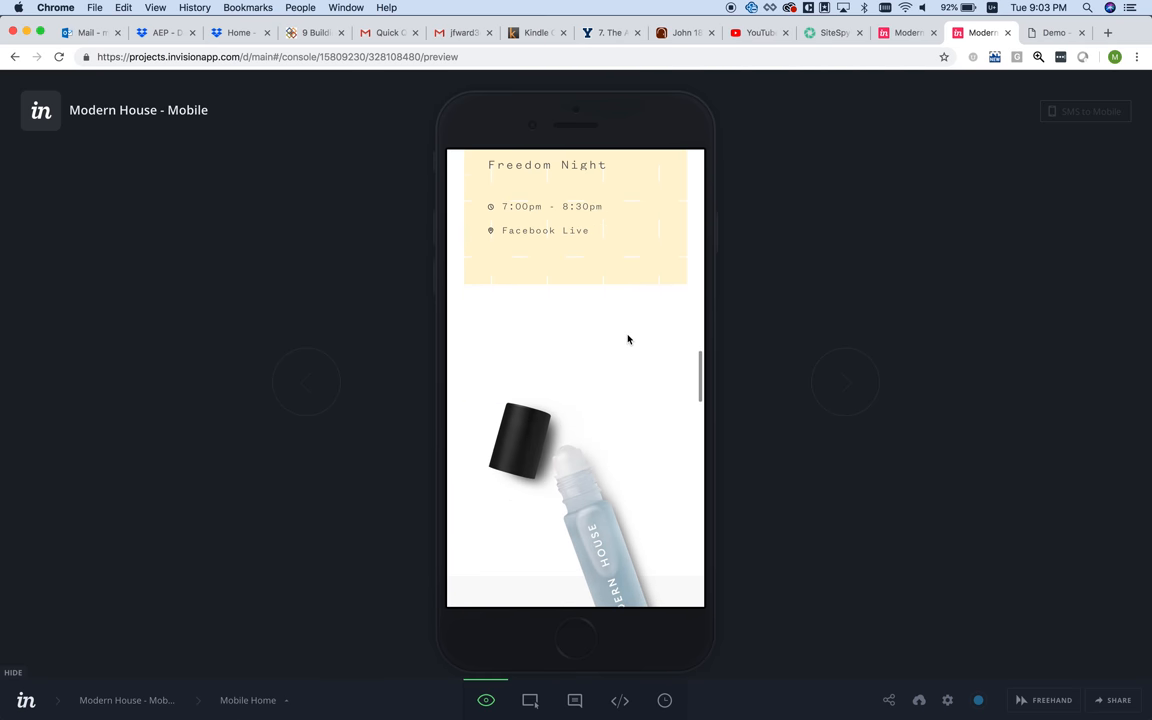
scroll("down", 3)
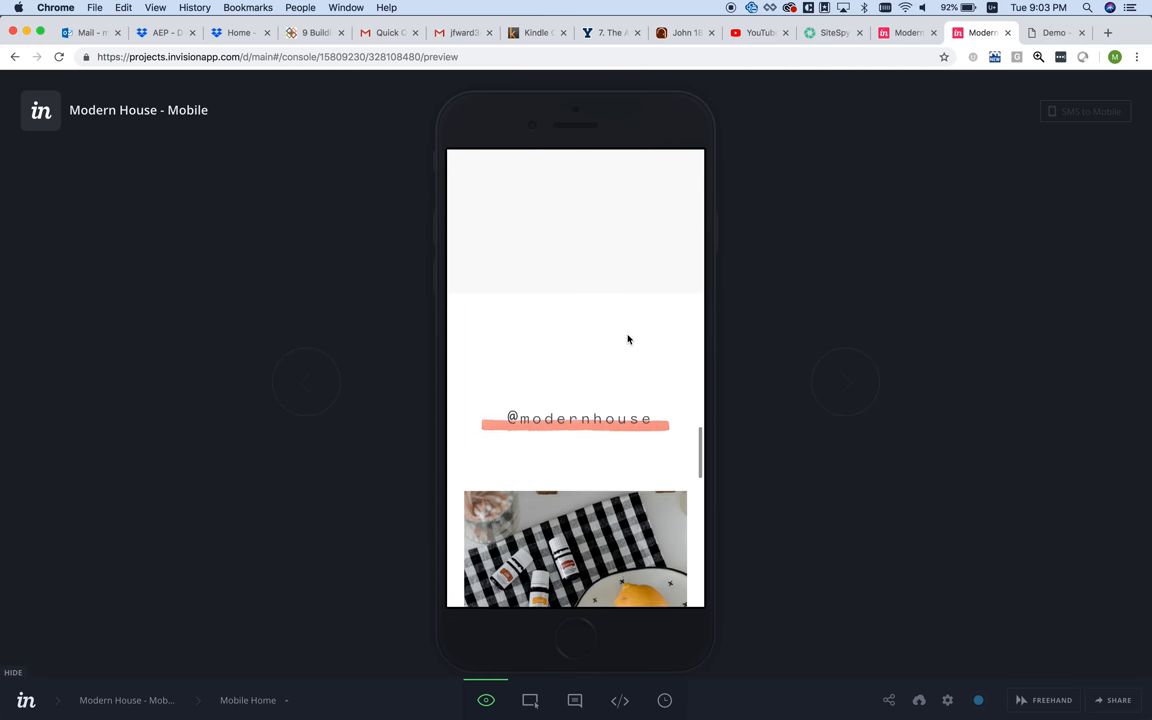
scroll("down", 3)
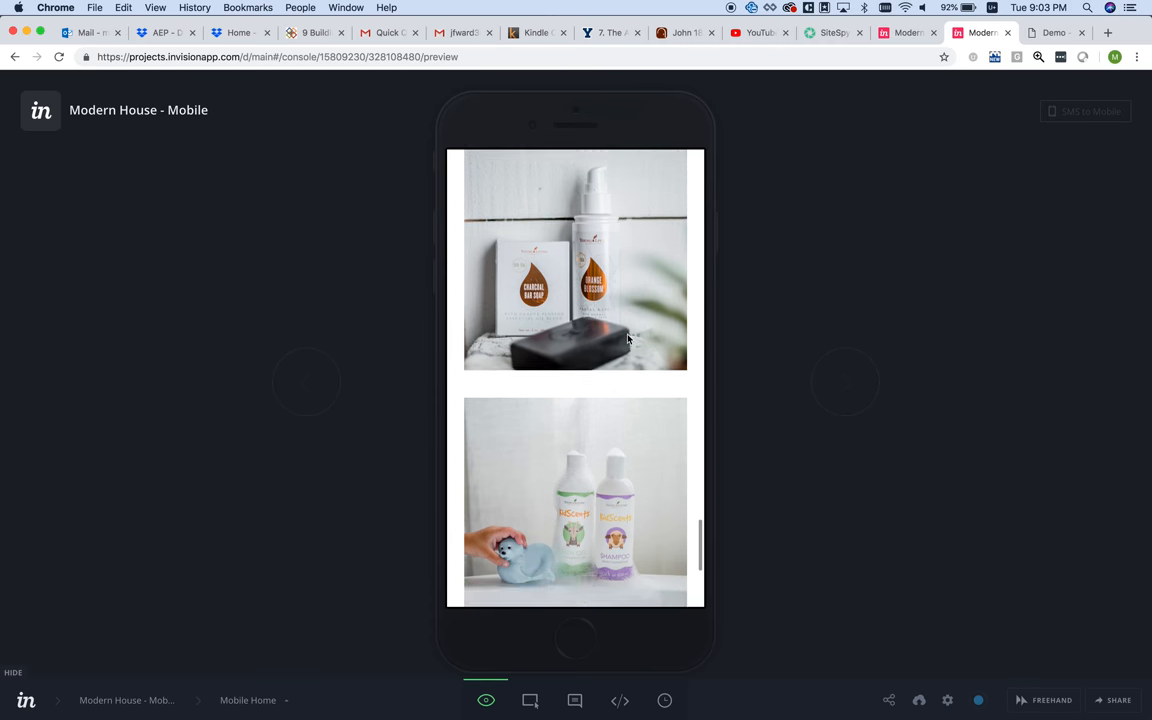
scroll("down", 3)
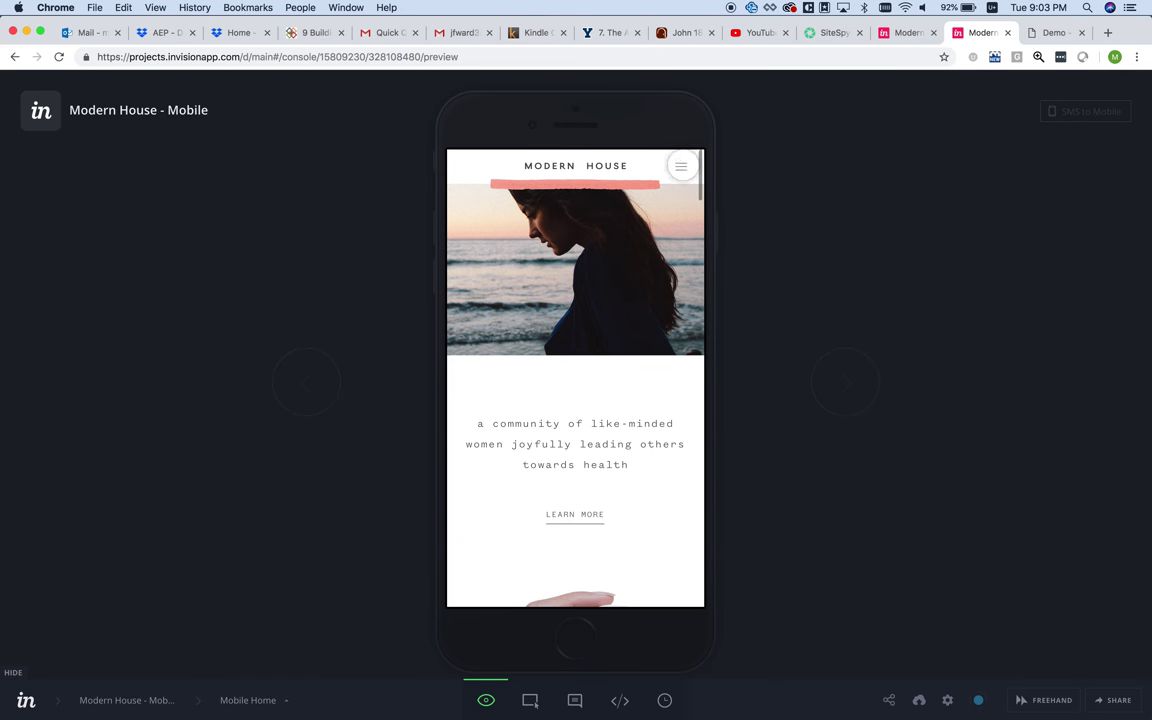
- Review the Mobile About screen down past the social and financial pillars to the founder bio
left_click(844, 382)
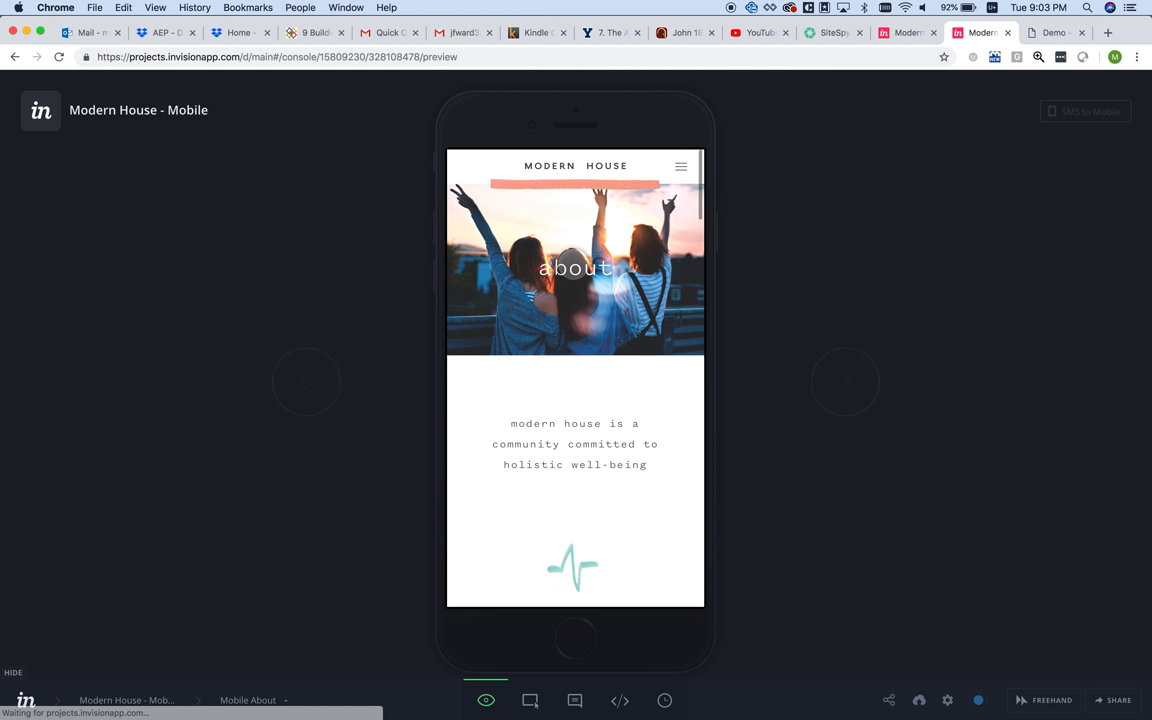
scroll("down", 3)
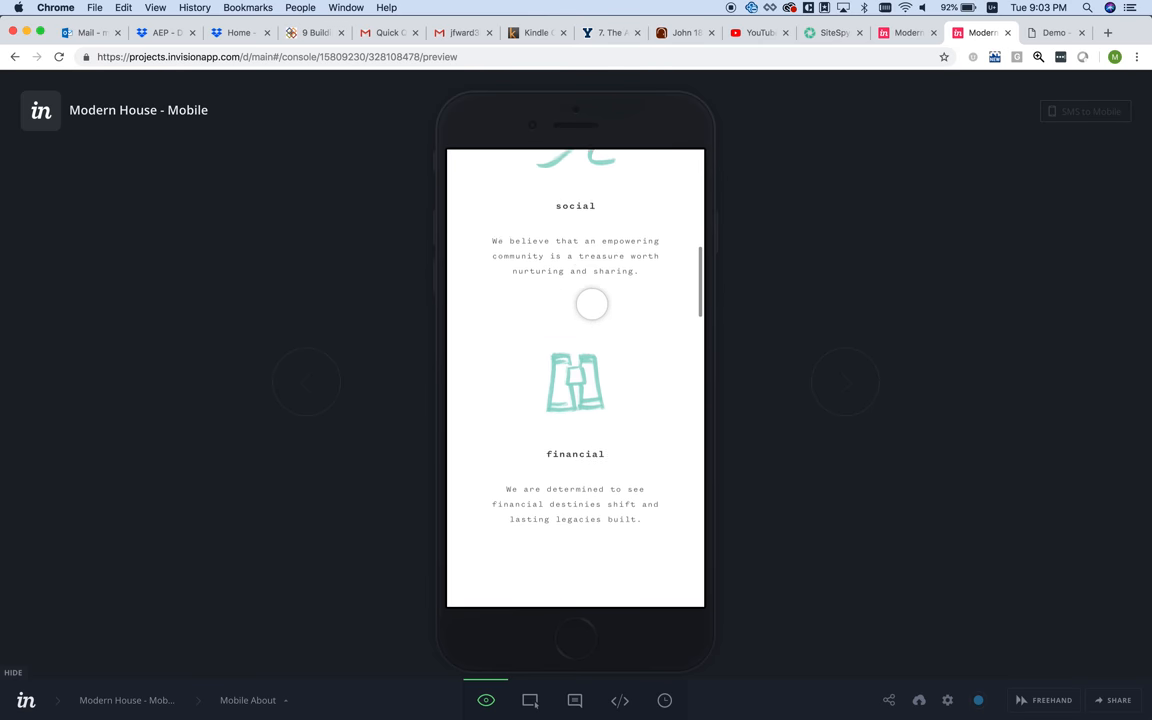
scroll("down", 3)
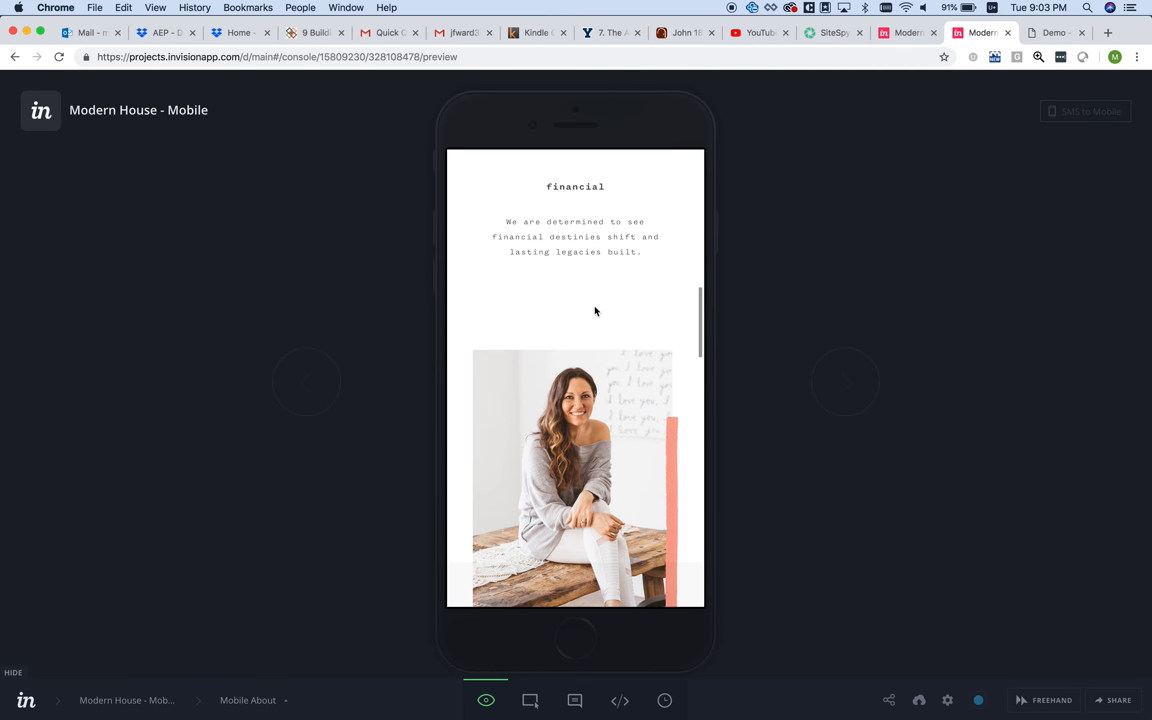
scroll("down", 3)
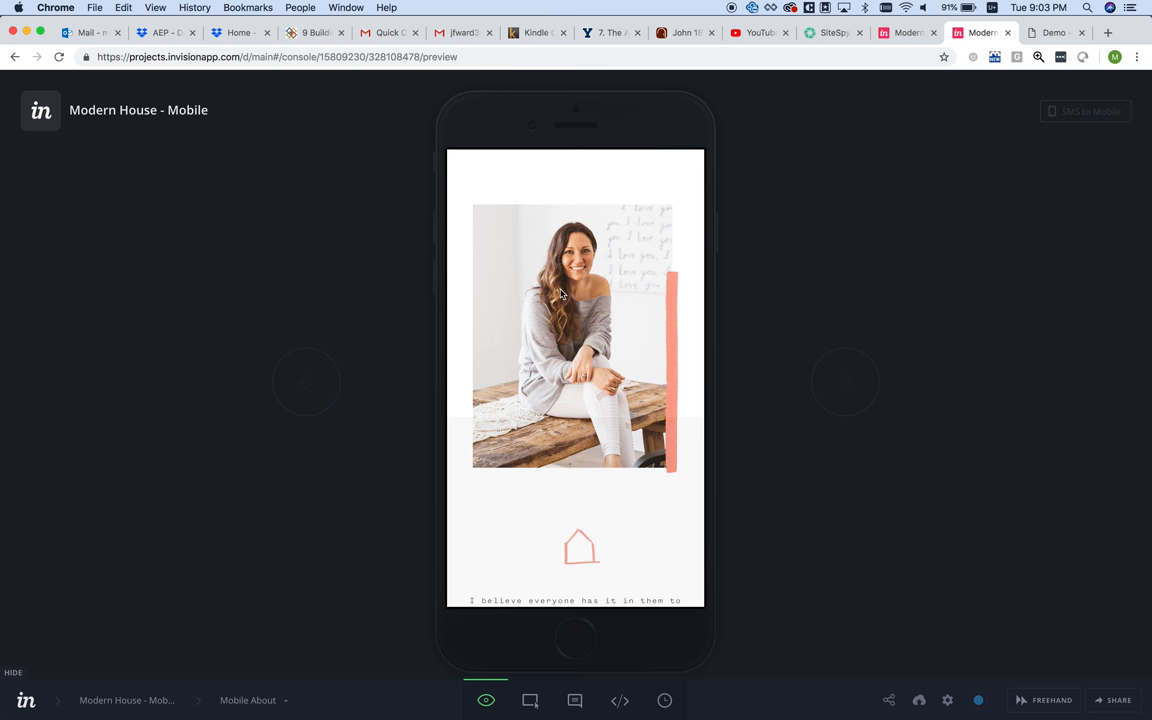
mouse_move(628, 286)
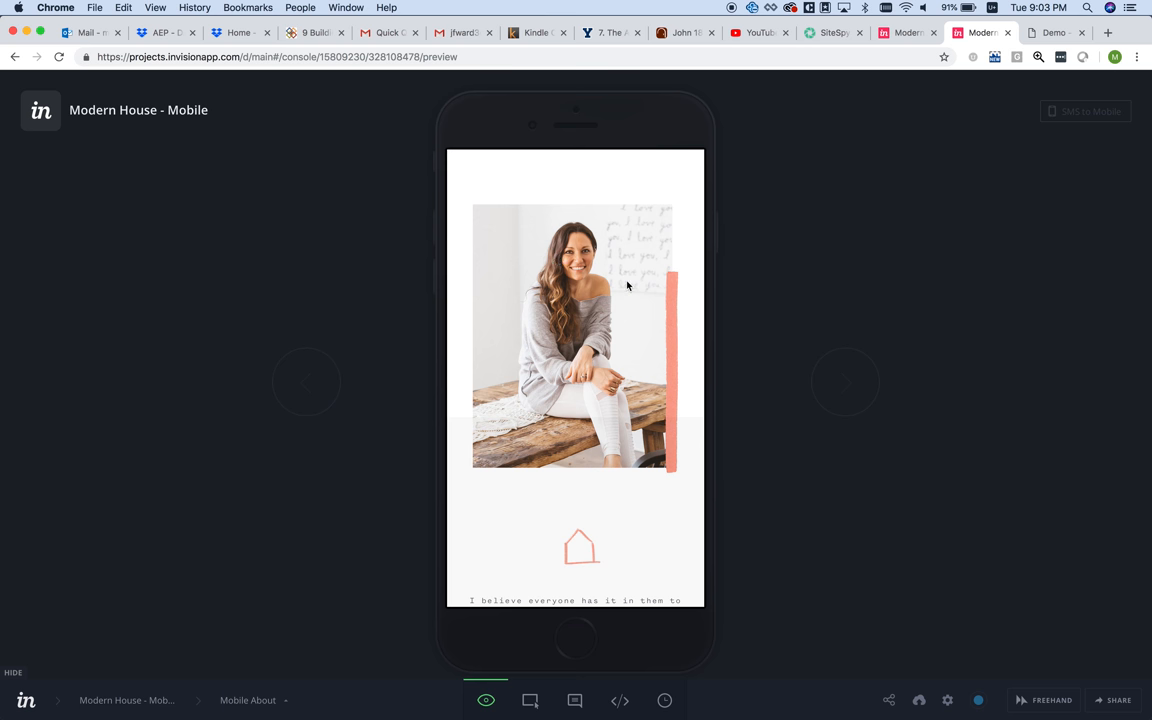
scroll("down", 3)
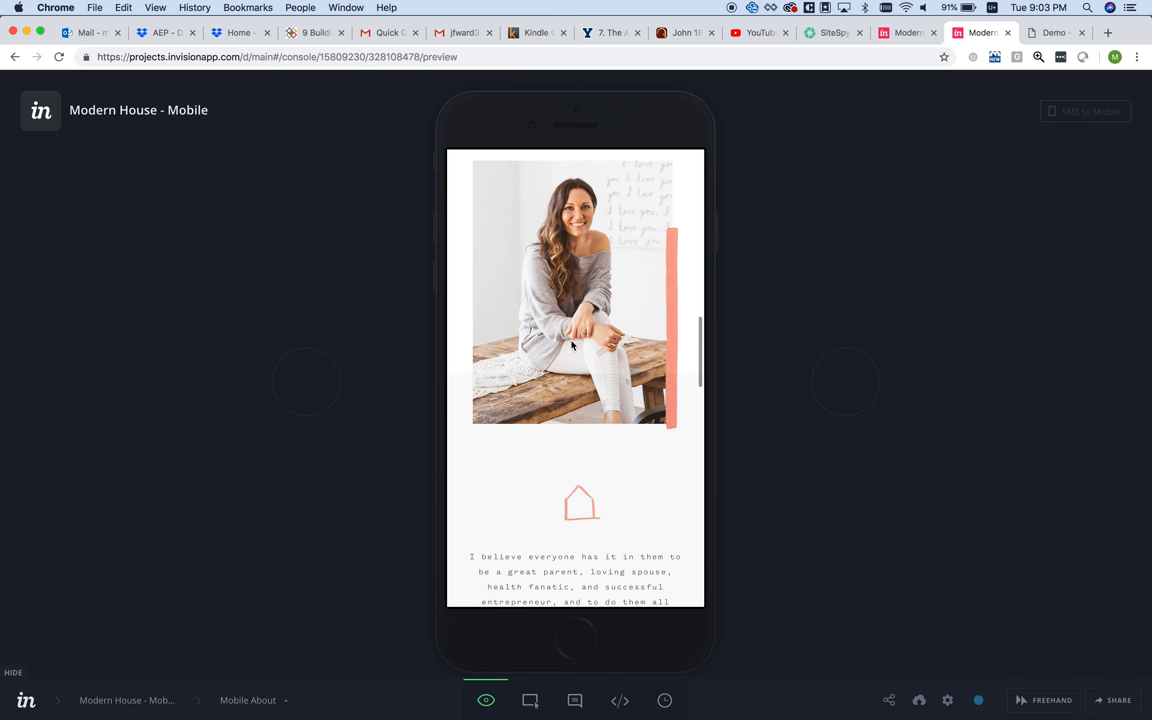
mouse_move(324, 370)
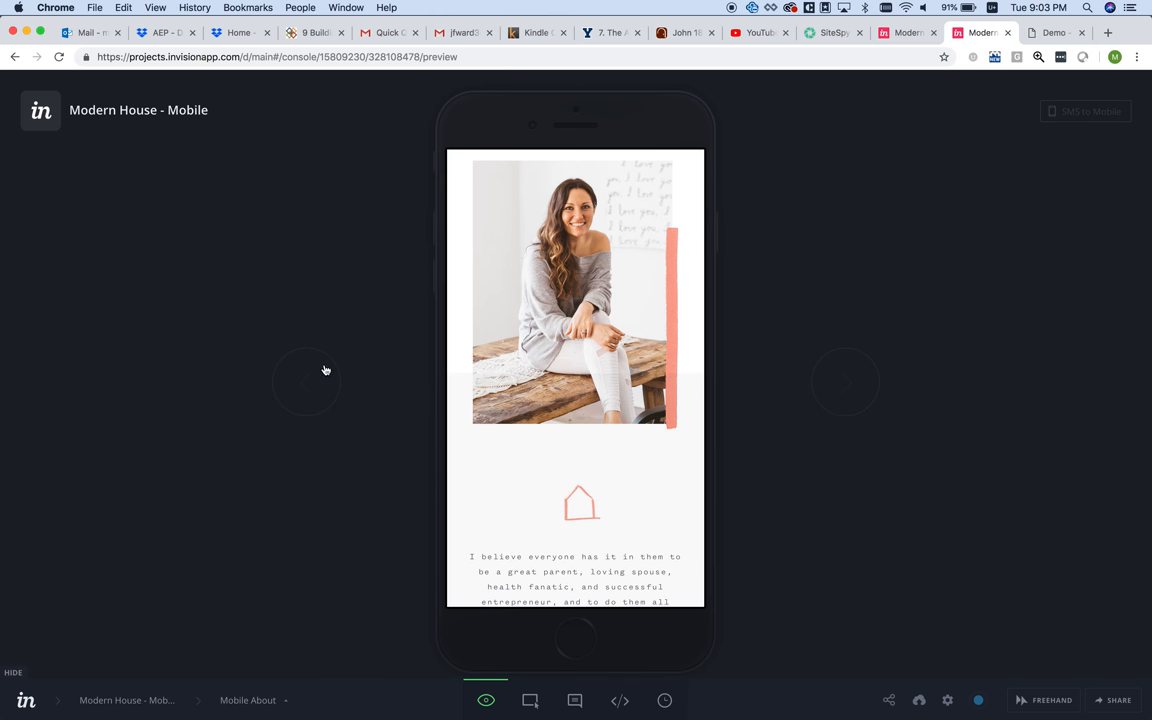